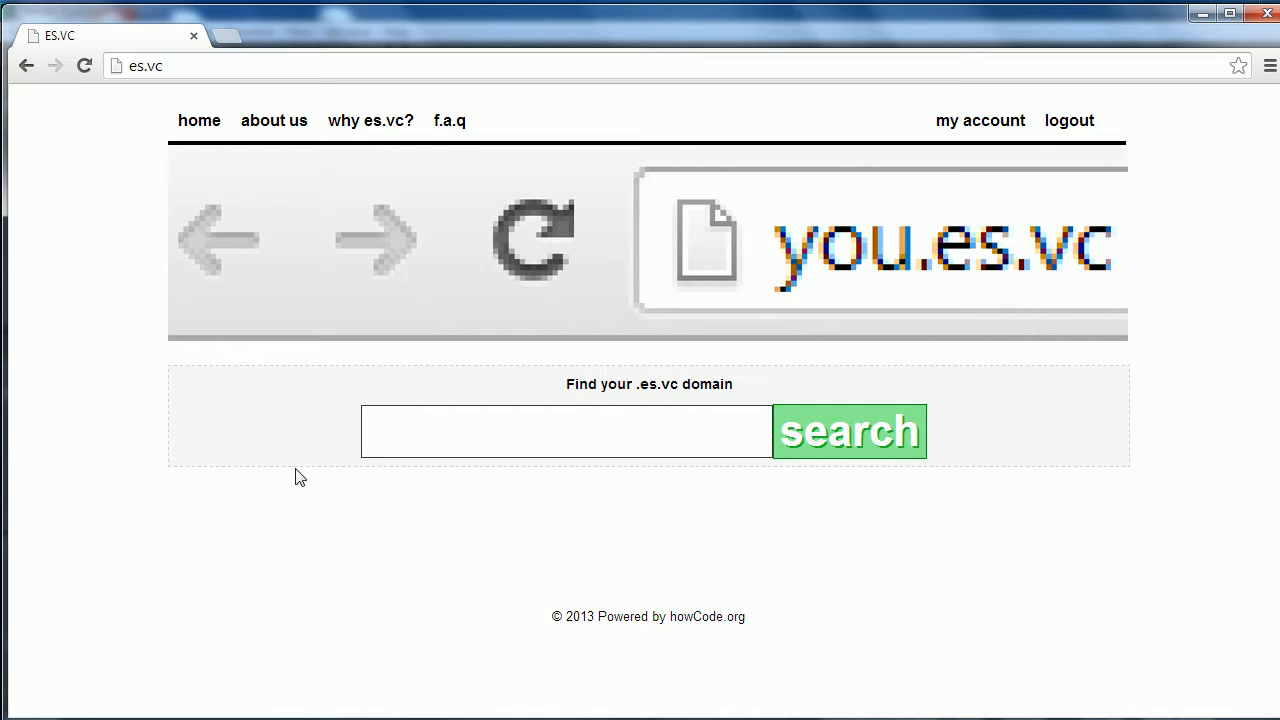
mouse_move(663, 405)
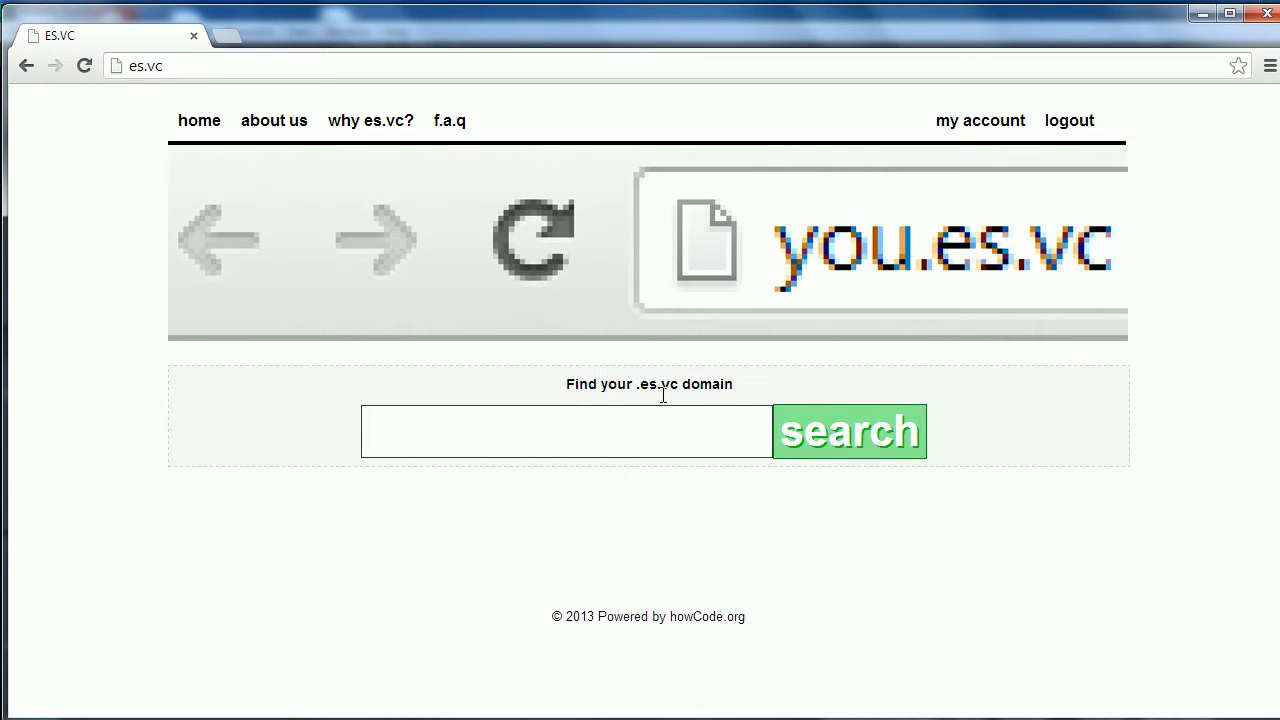
mouse_move(326, 547)
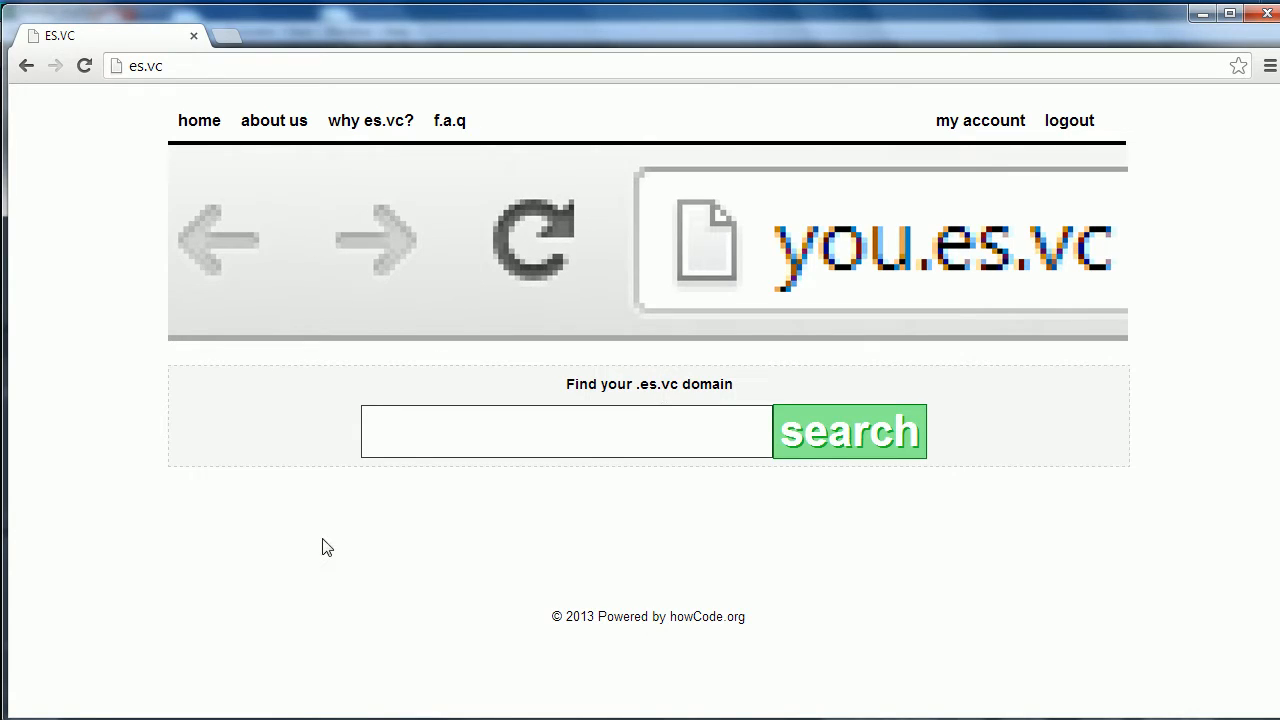
mouse_move(362, 540)
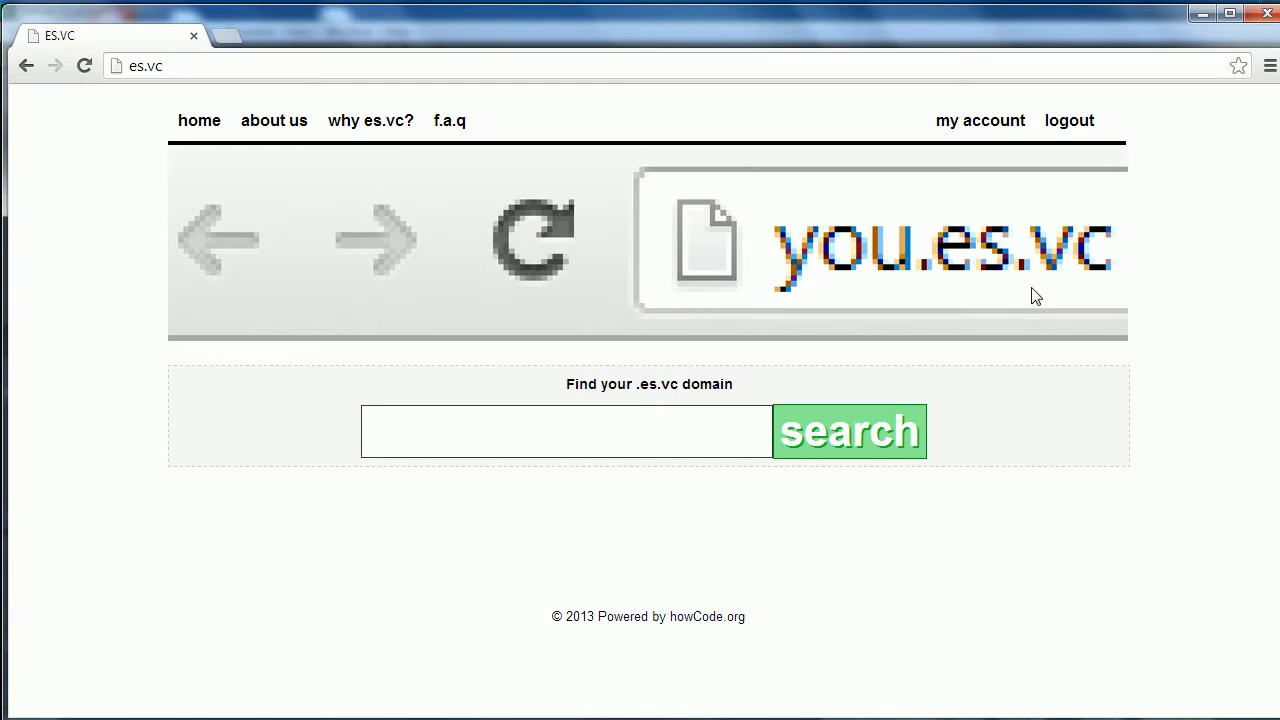
mouse_move(893, 290)
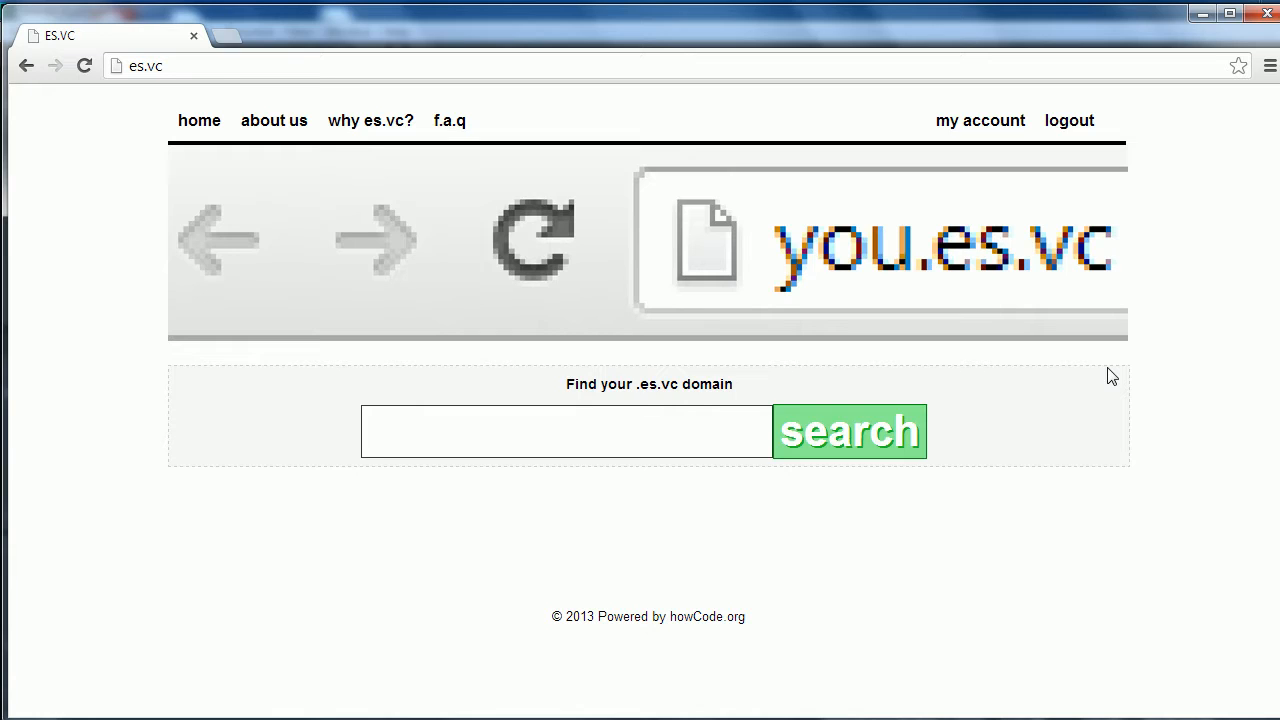
mouse_move(255, 417)
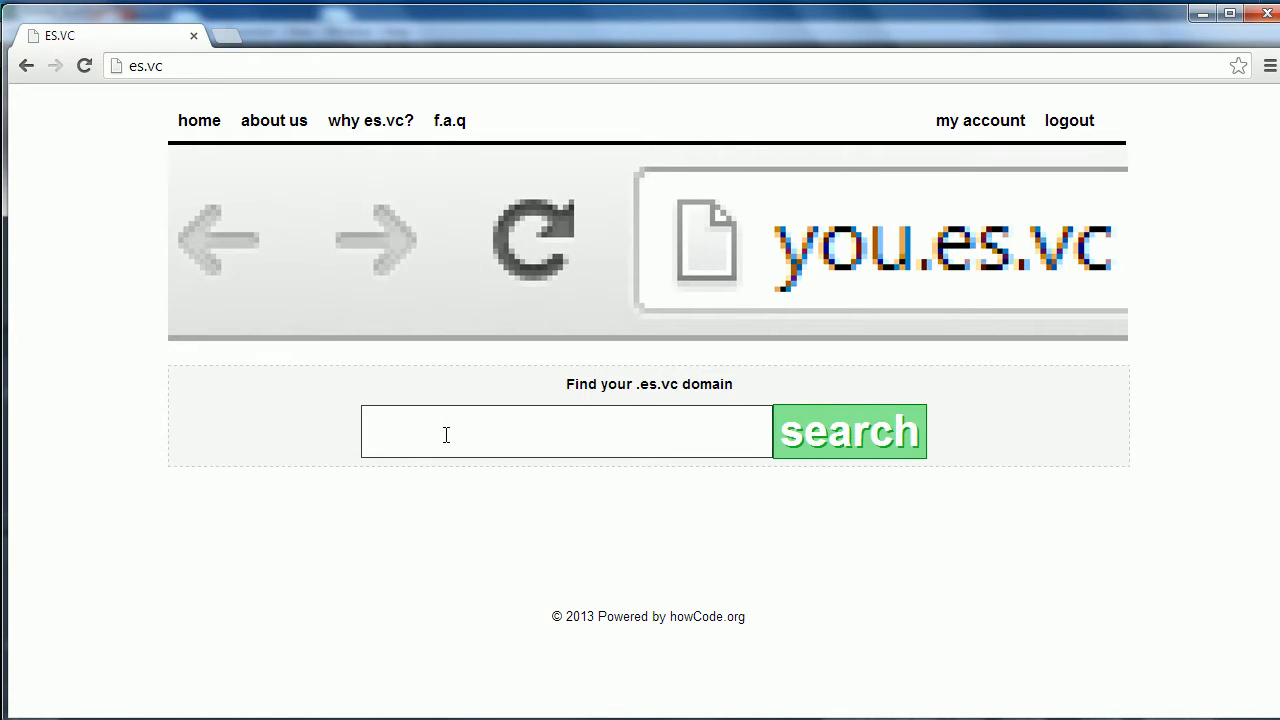
mouse_move(573, 538)
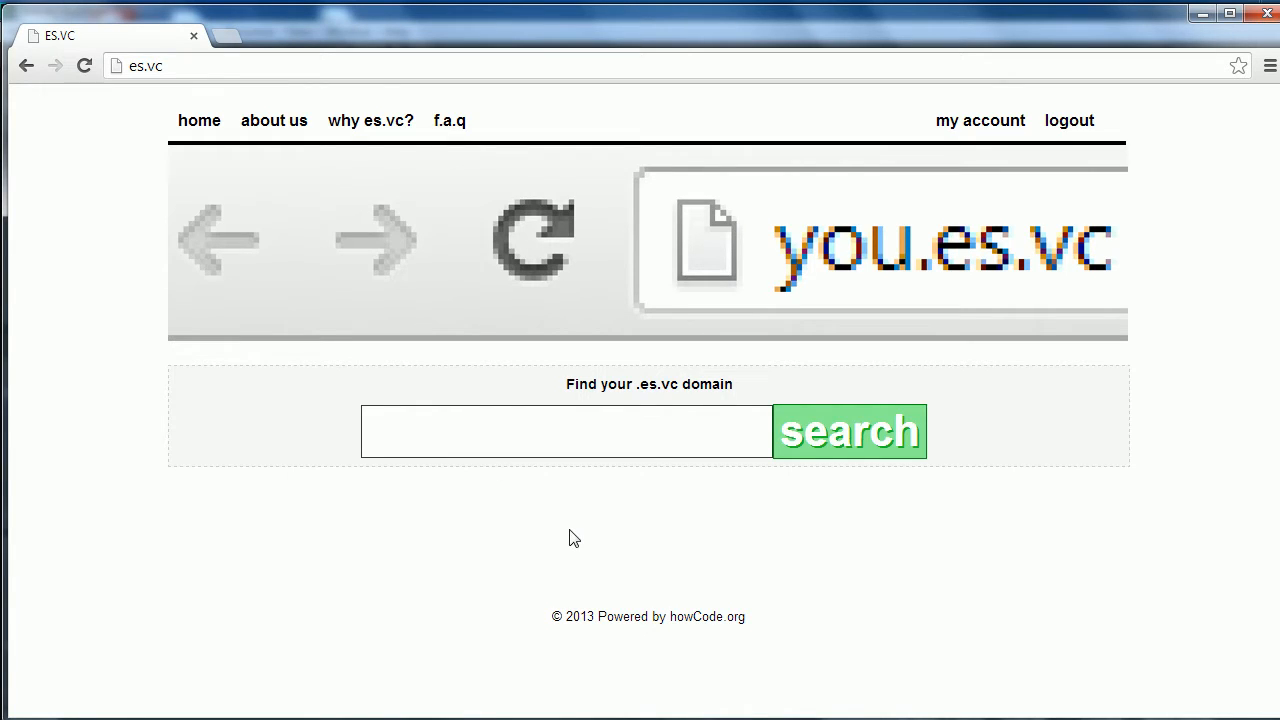
mouse_move(557, 125)
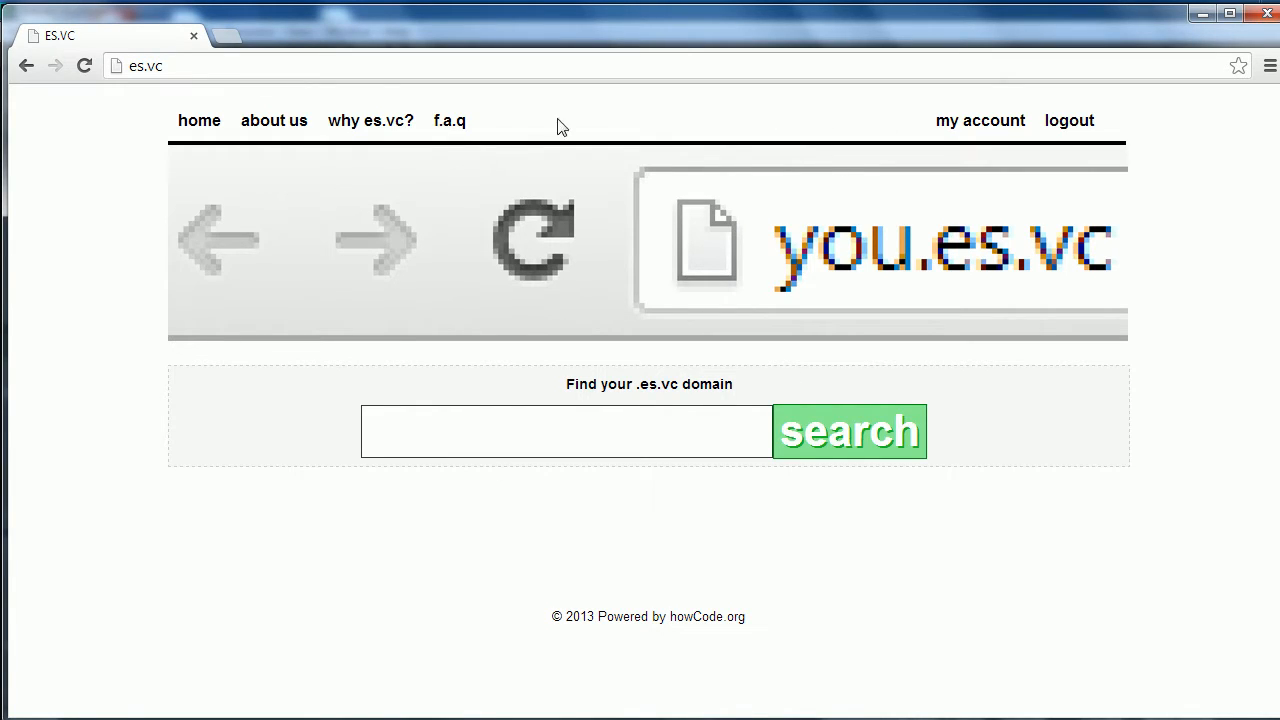
Sign out of the ES.VC account and sign back in.
click(1068, 120)
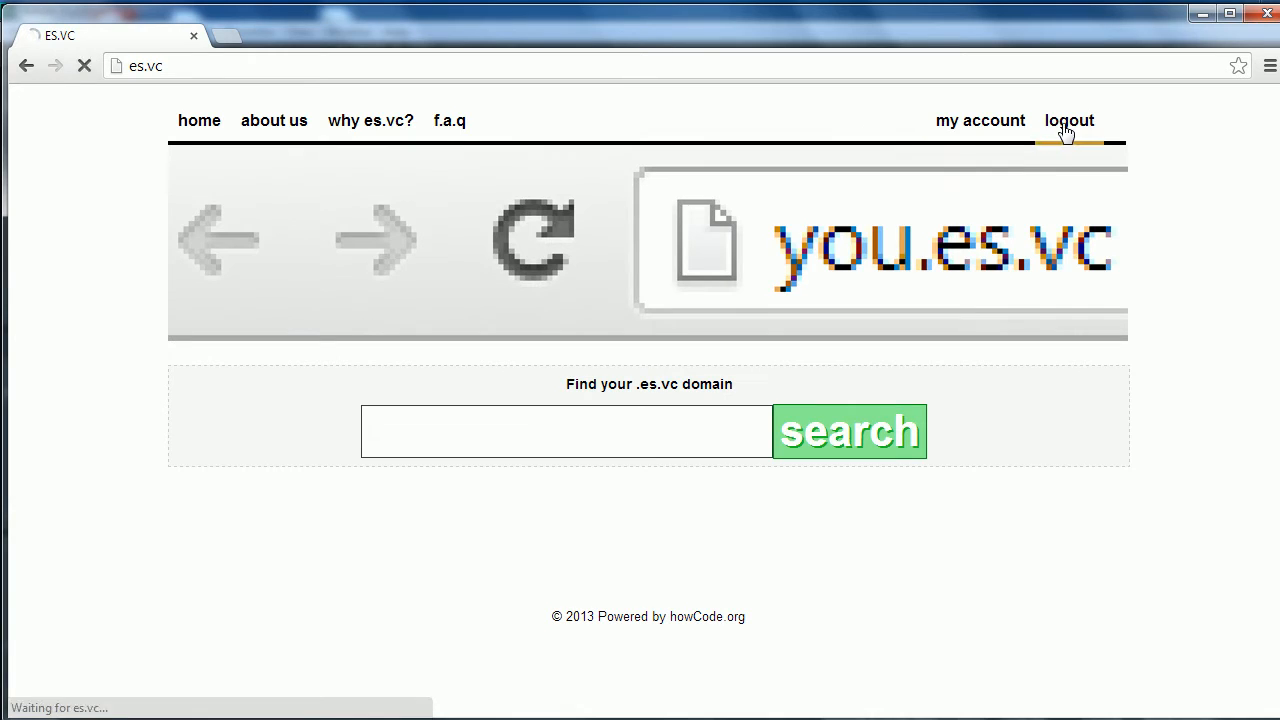
click(1069, 120)
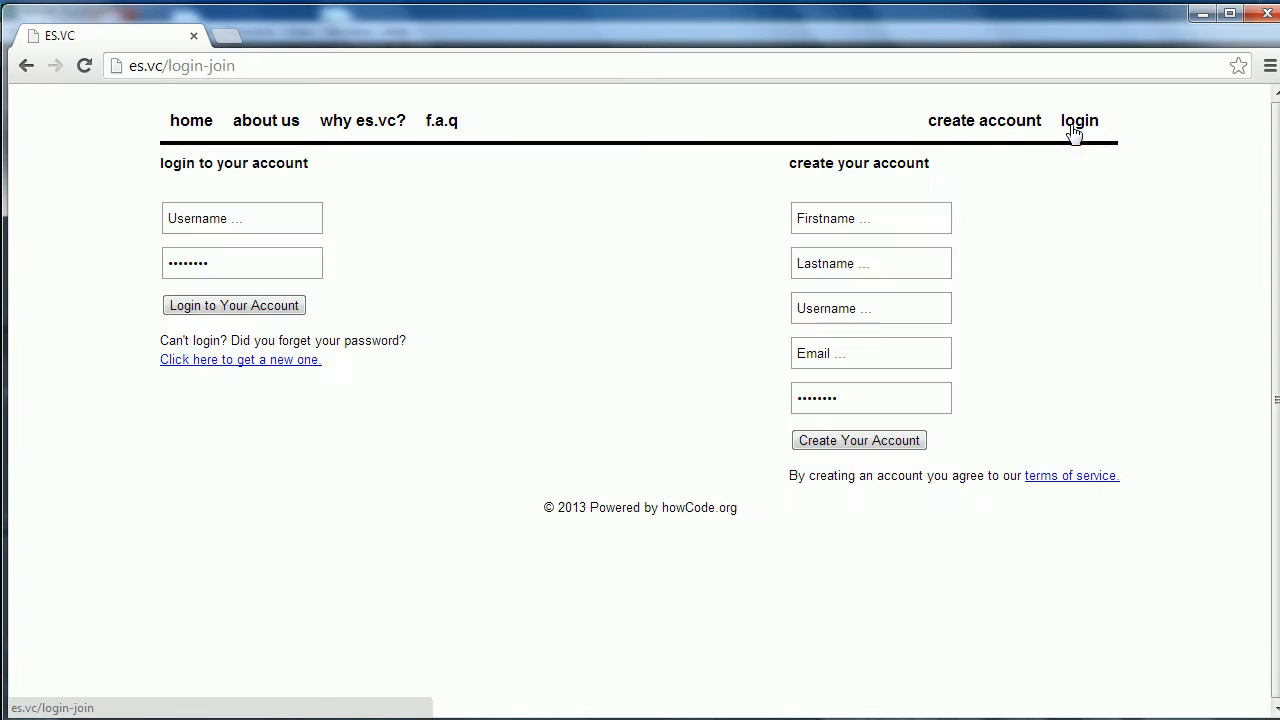
mouse_move(473, 261)
text(fr)
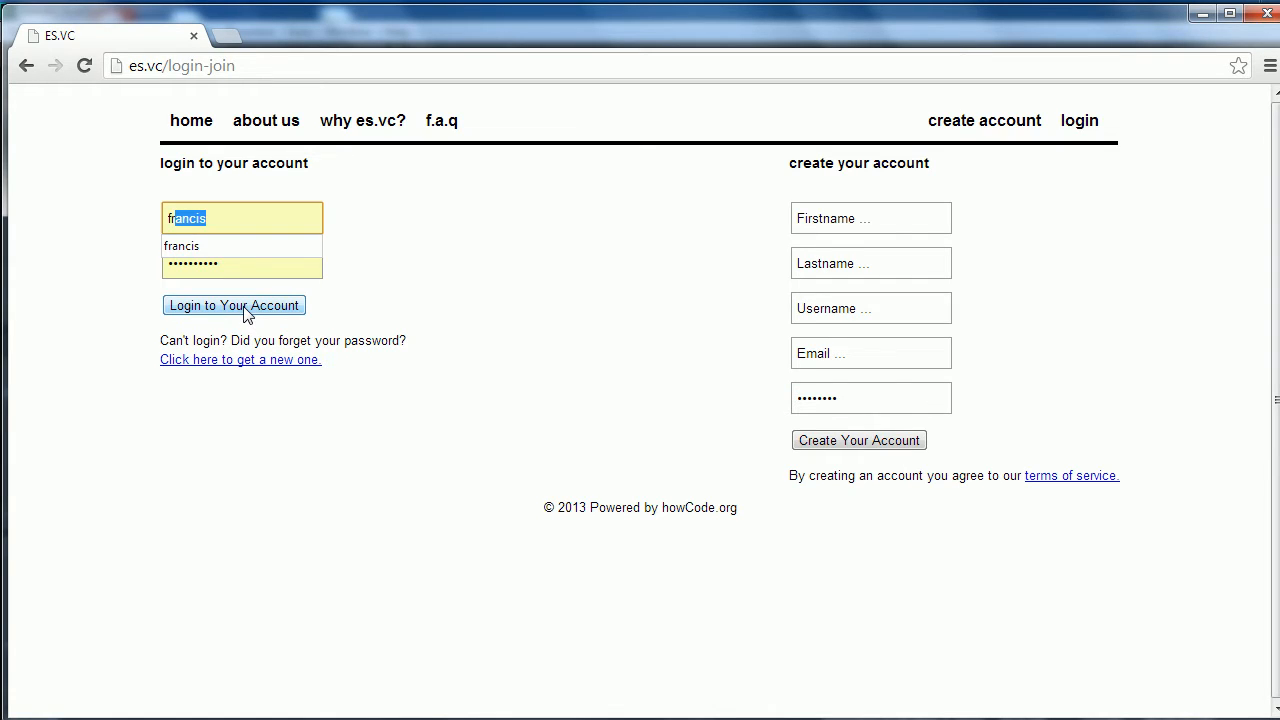
click(233, 305)
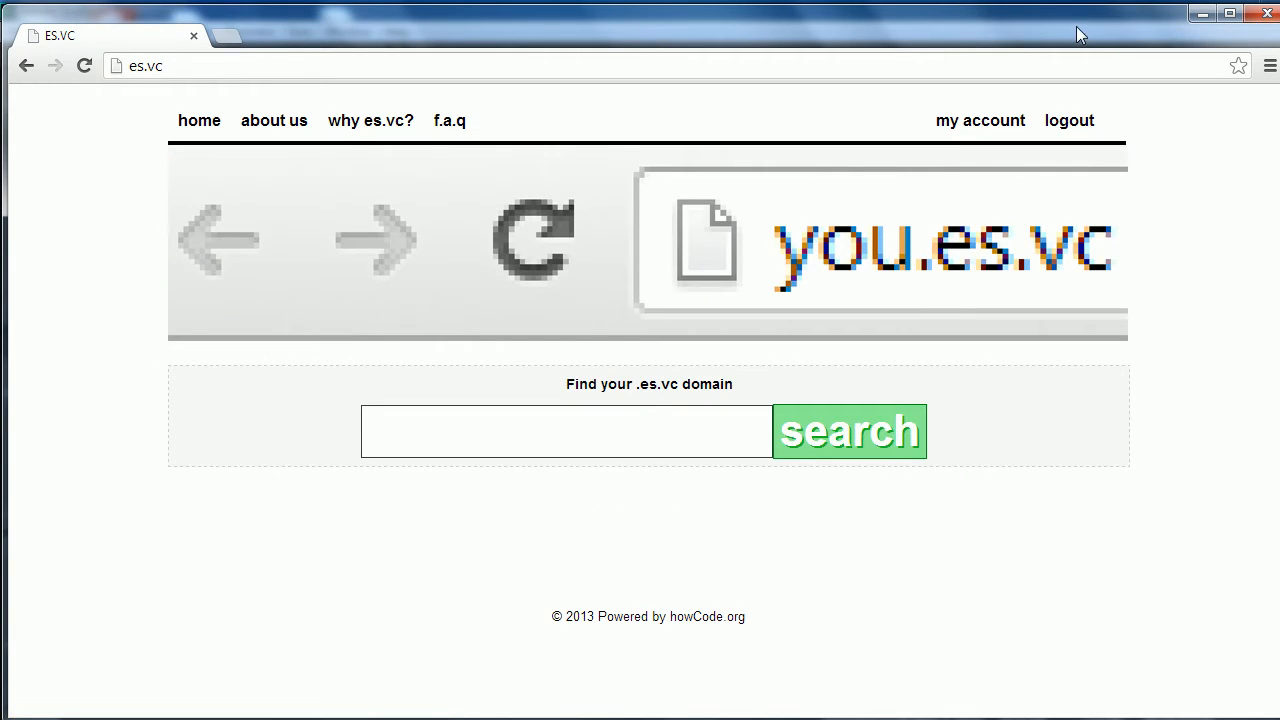
mouse_move(291, 120)
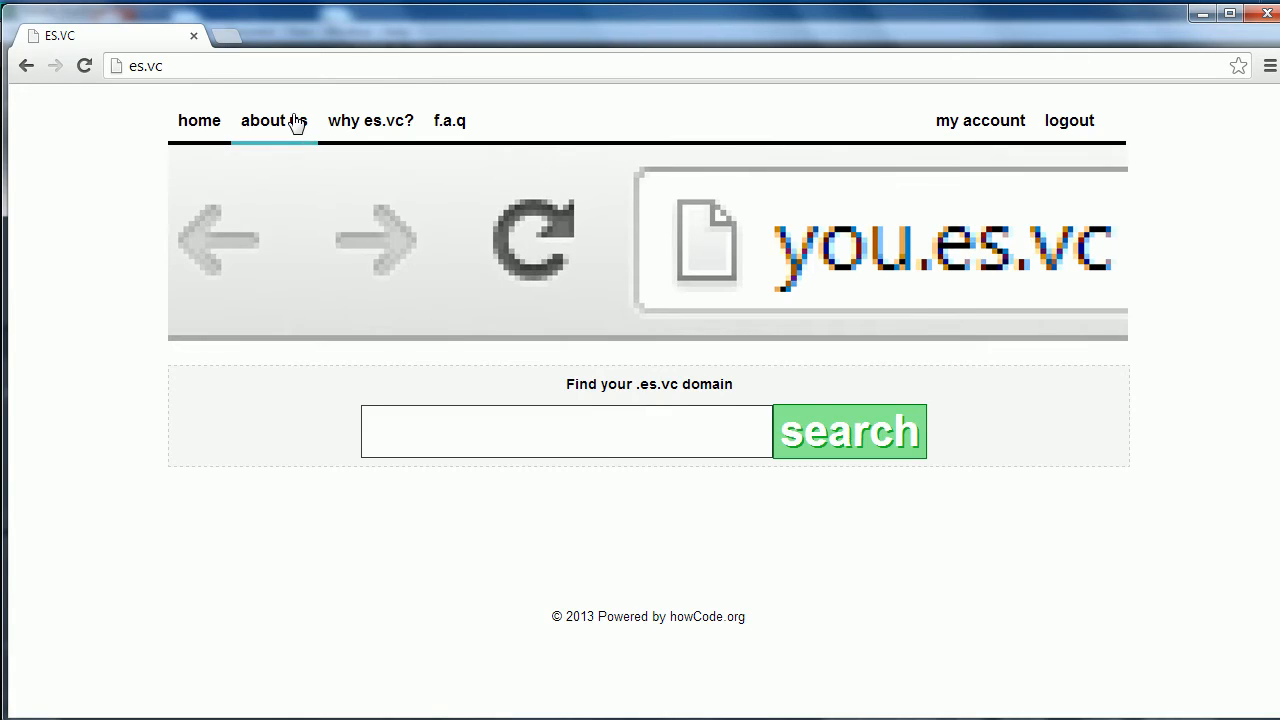
Visit the FAQ and home page, then view the account's four registered domains and expiry dates.
click(448, 120)
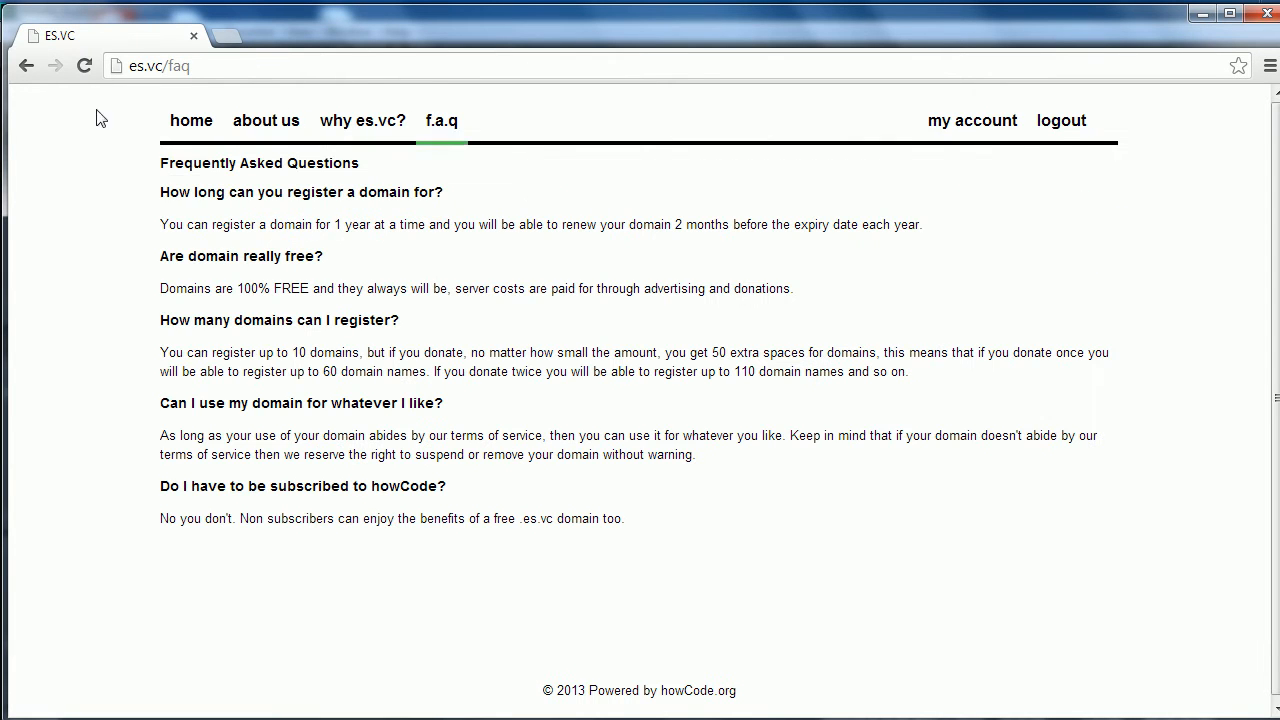
click(190, 120)
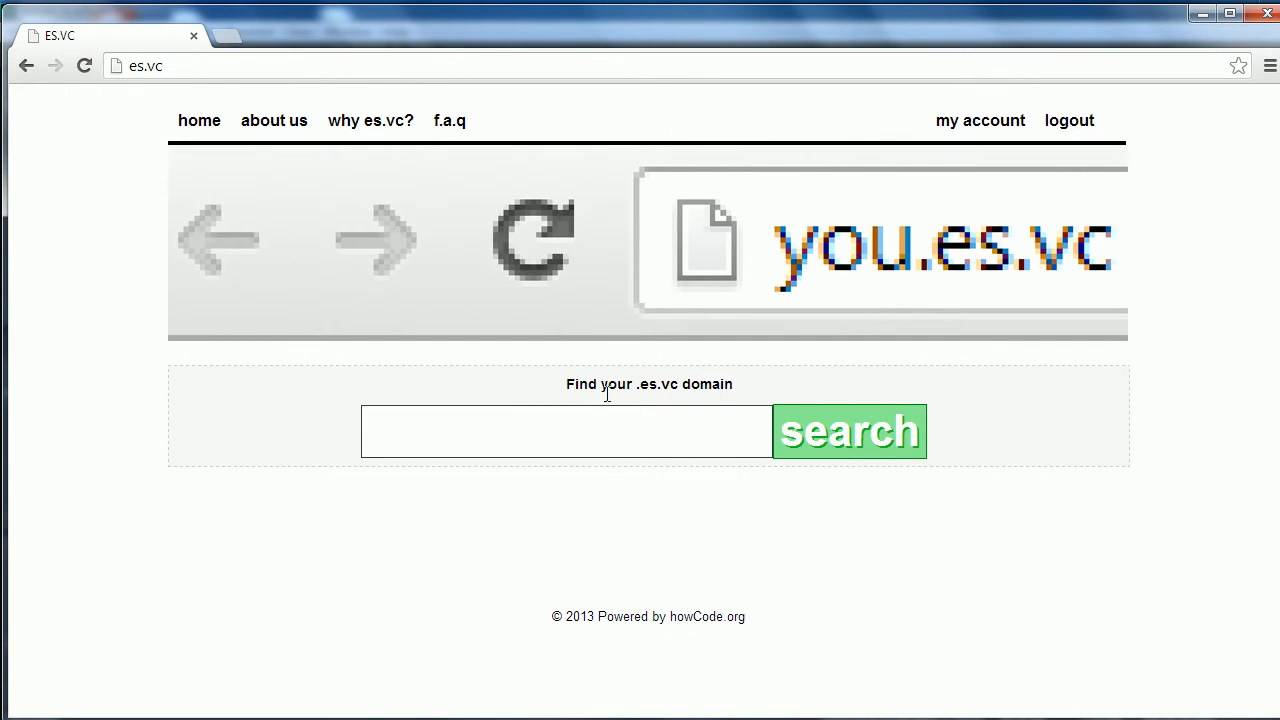
mouse_move(975, 128)
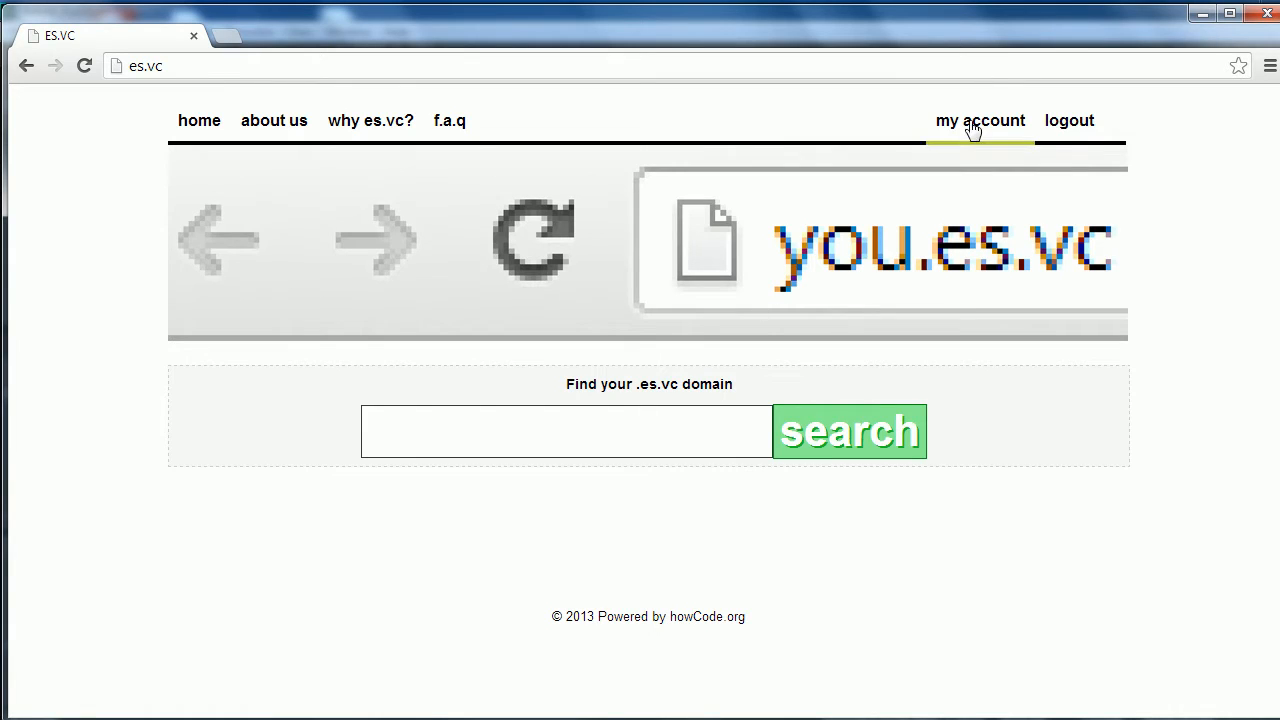
click(980, 120)
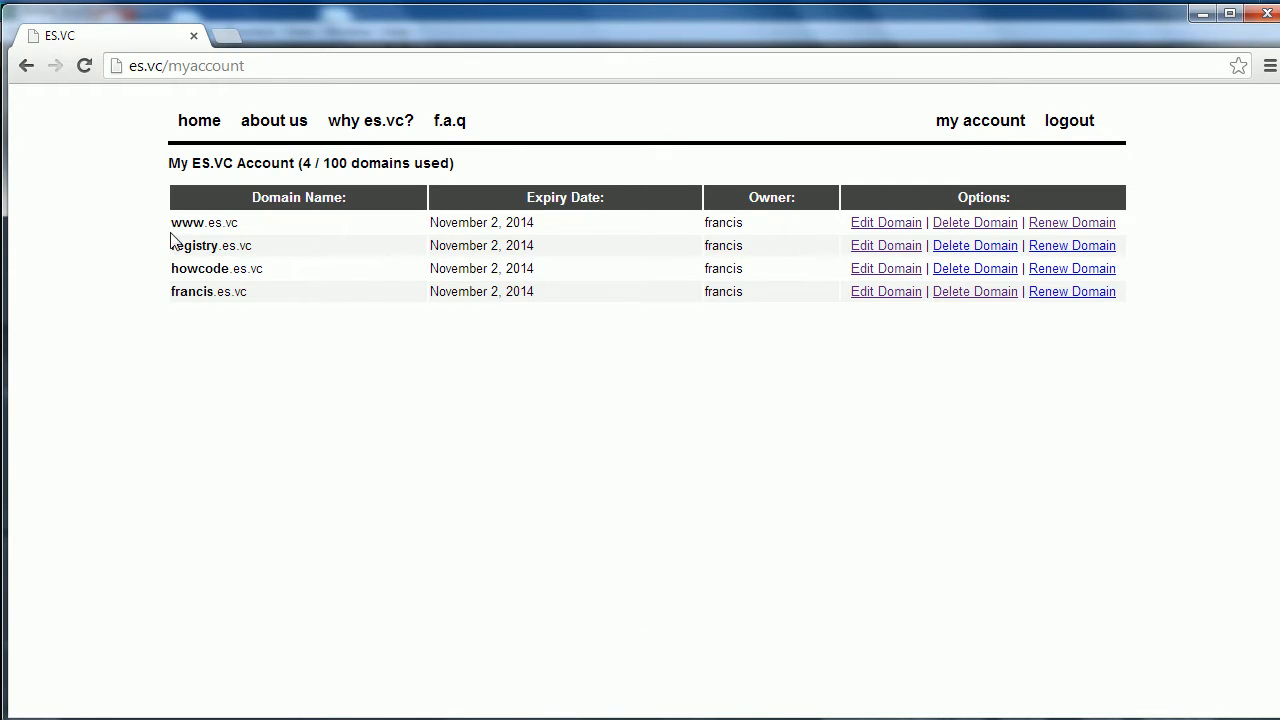
mouse_move(351, 263)
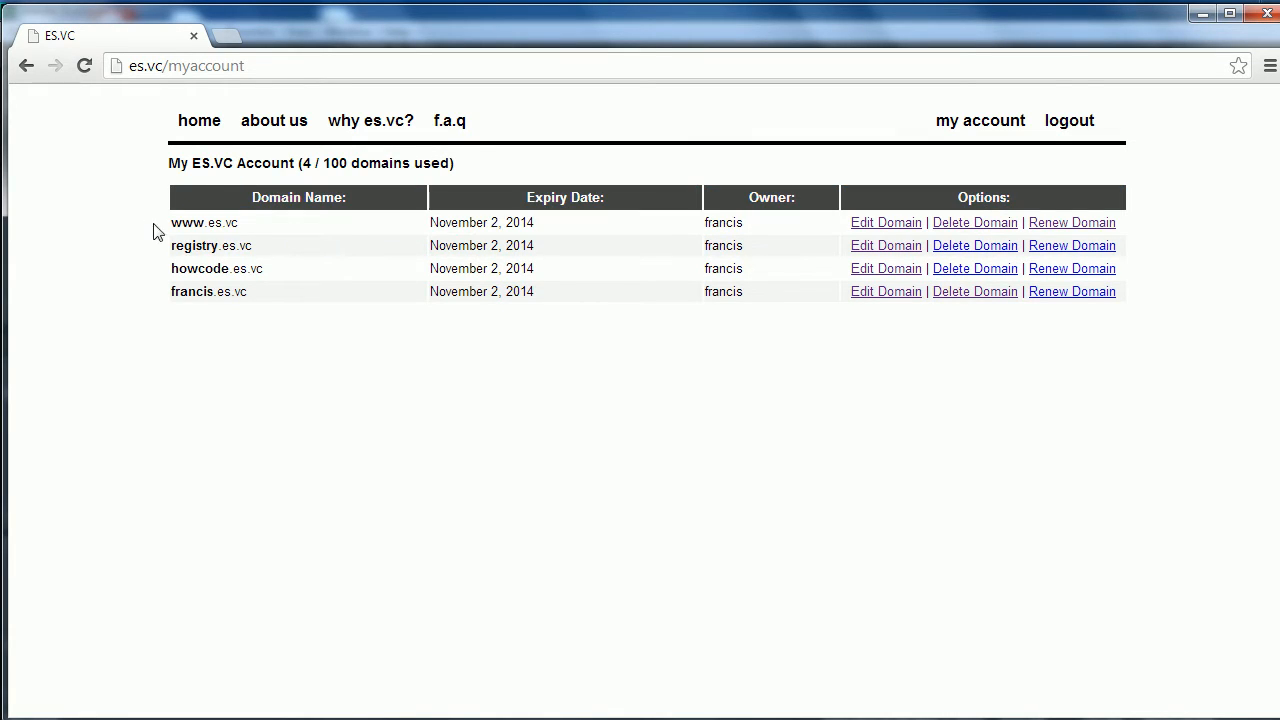
double_click(200, 222)
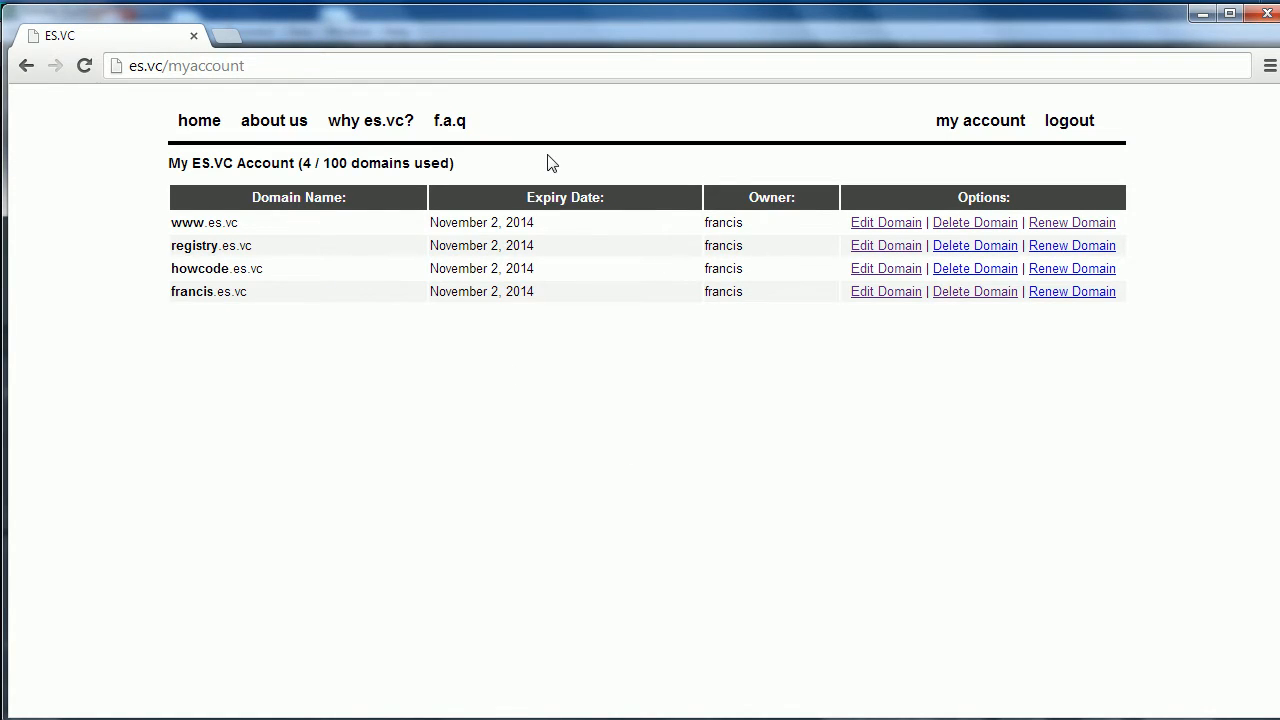
double_click(193, 245)
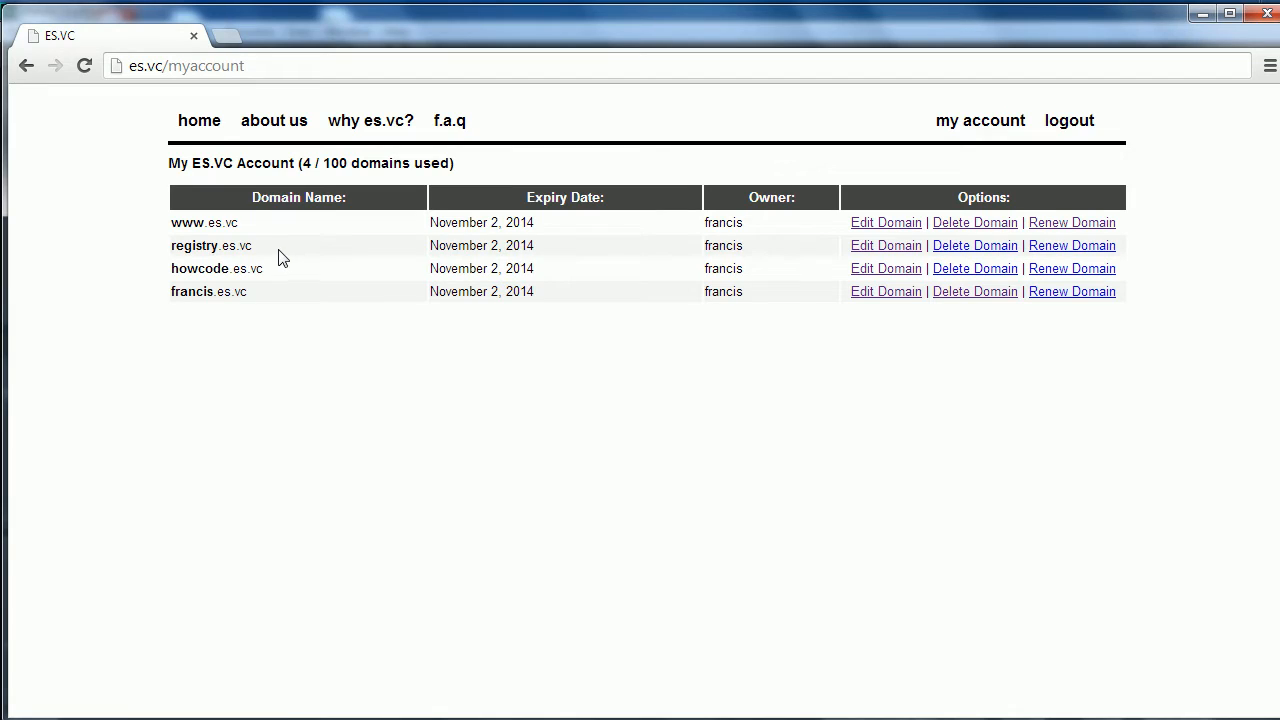
Search from the home page for the domain 'you' and find you.es.vc available.
click(198, 120)
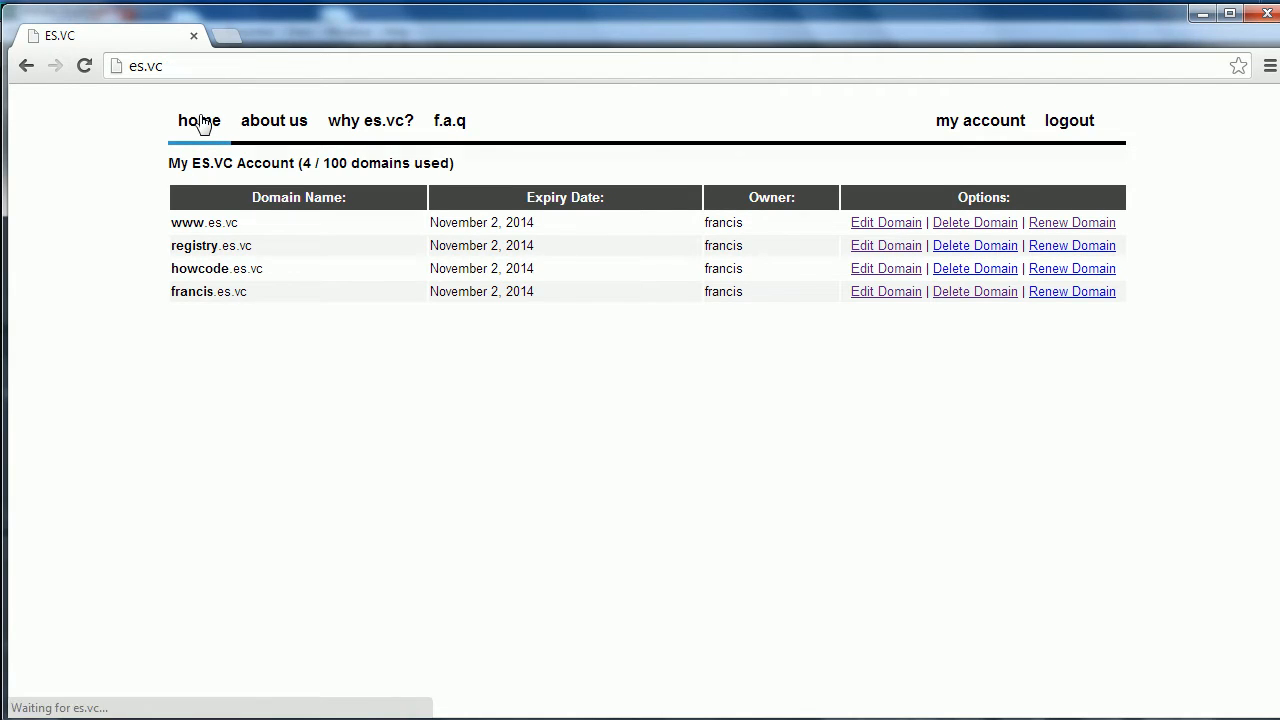
click(198, 120)
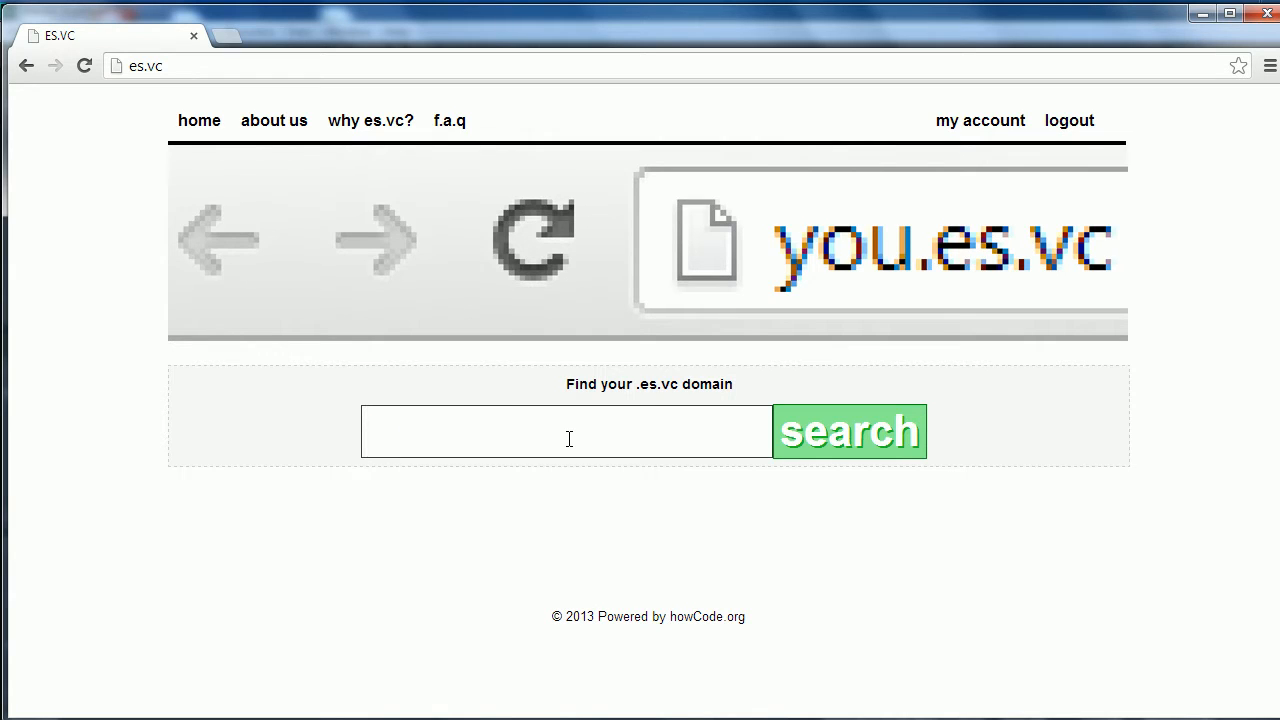
text(you)
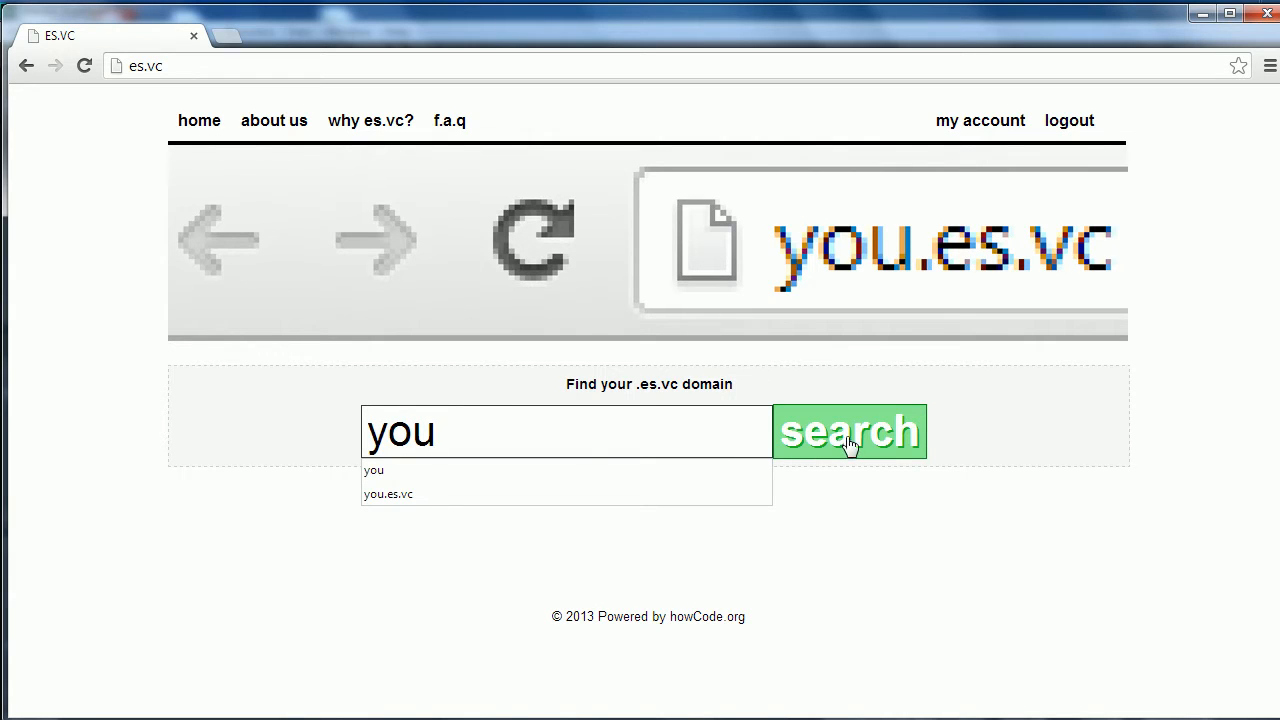
click(852, 431)
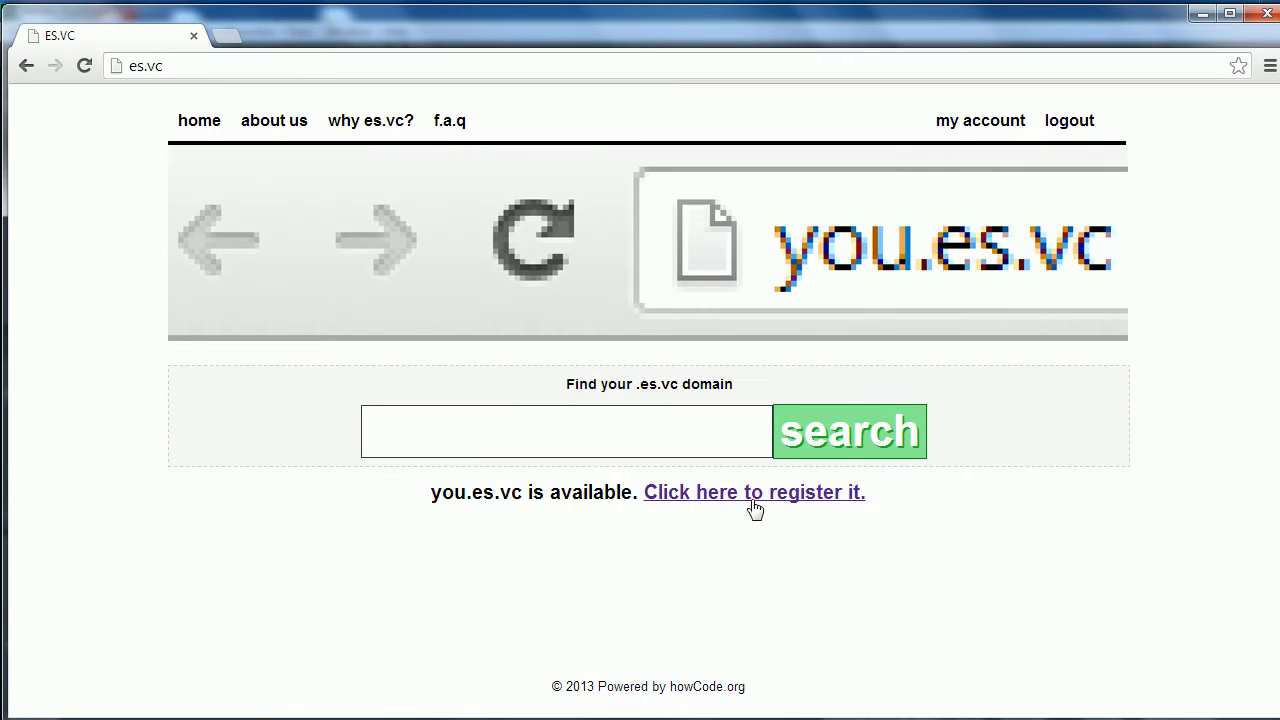
Start registering you.es.vc, reaching its registration summary.
click(754, 492)
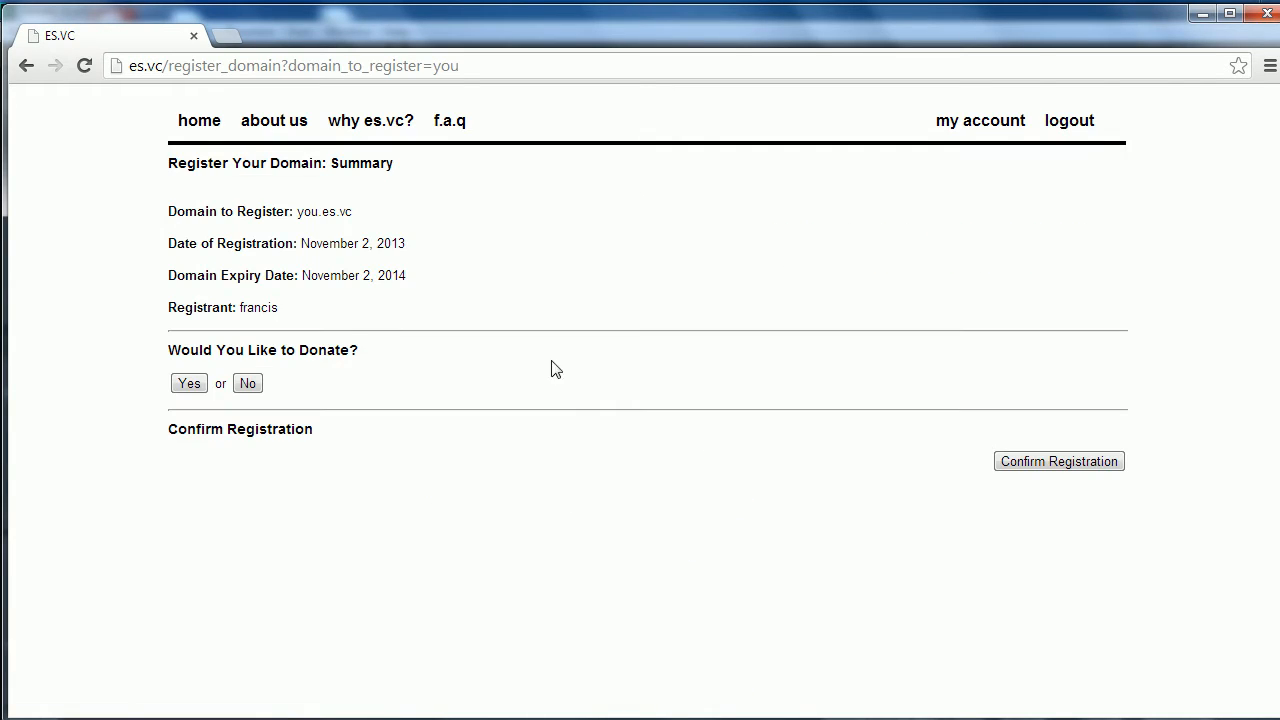
mouse_move(298, 228)
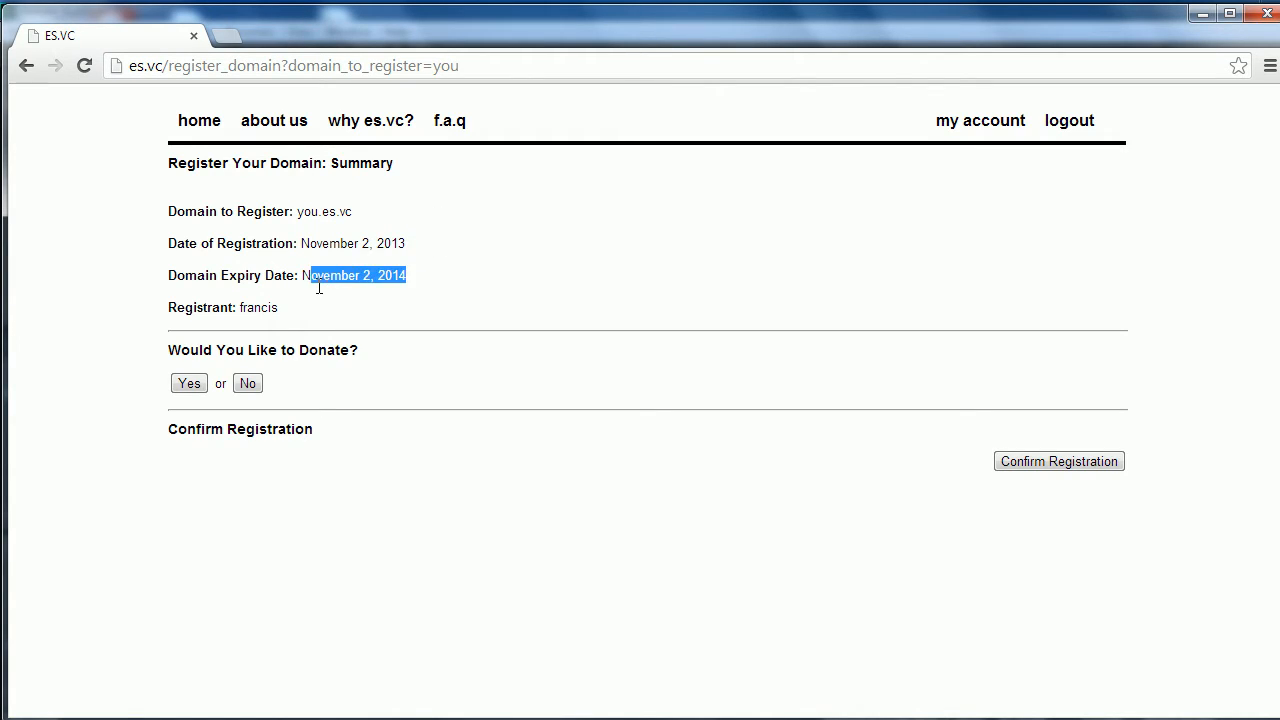
click(278, 310)
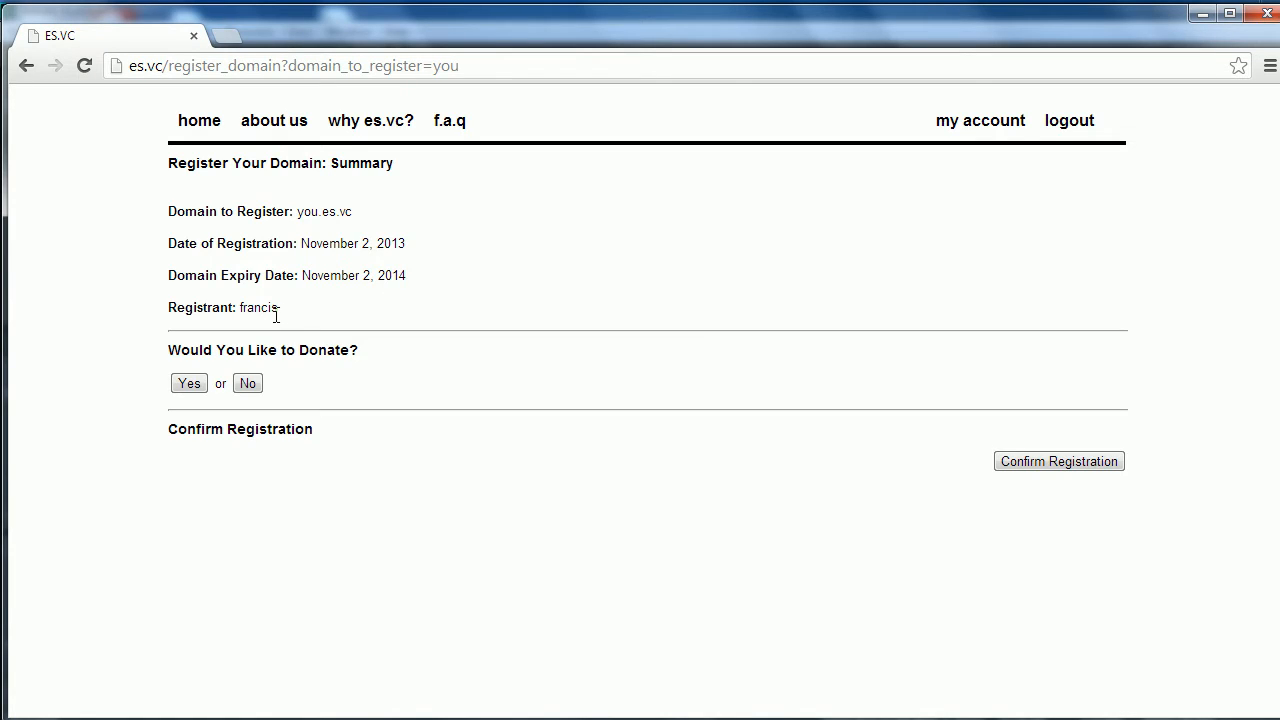
mouse_move(256, 341)
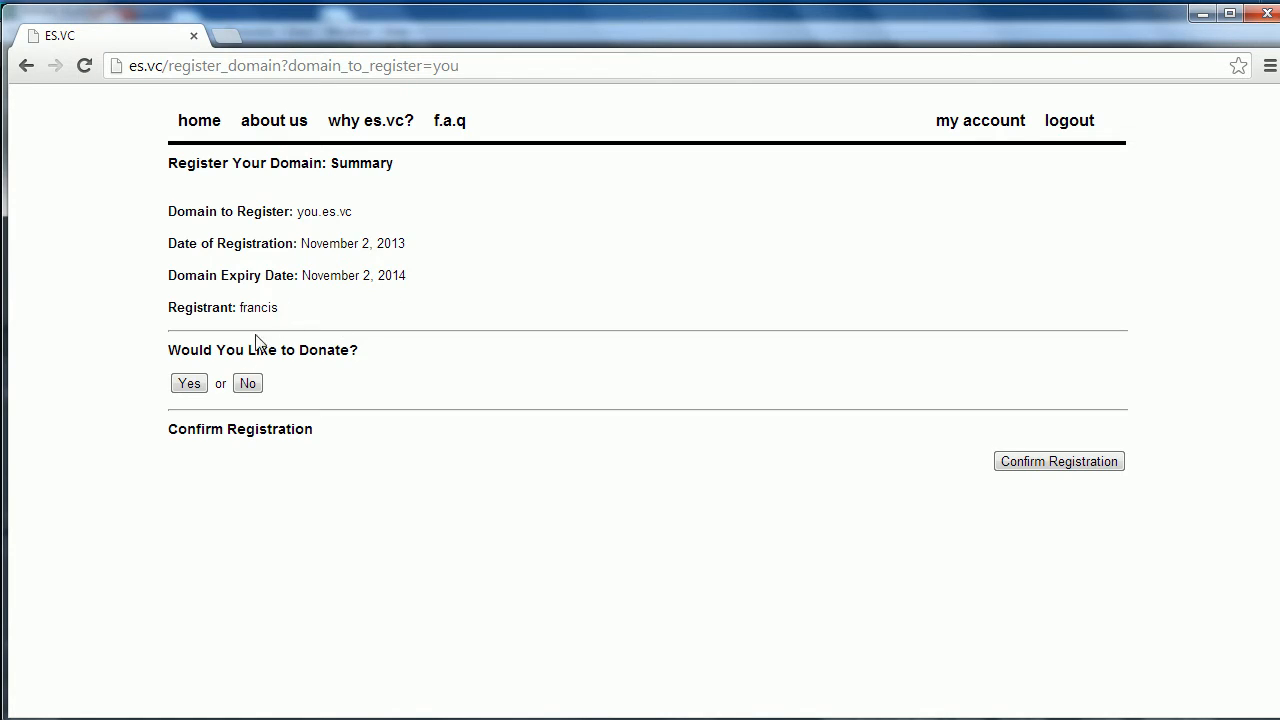
Choose to donate, reach the PayPal donation form, then close it without donating.
click(188, 383)
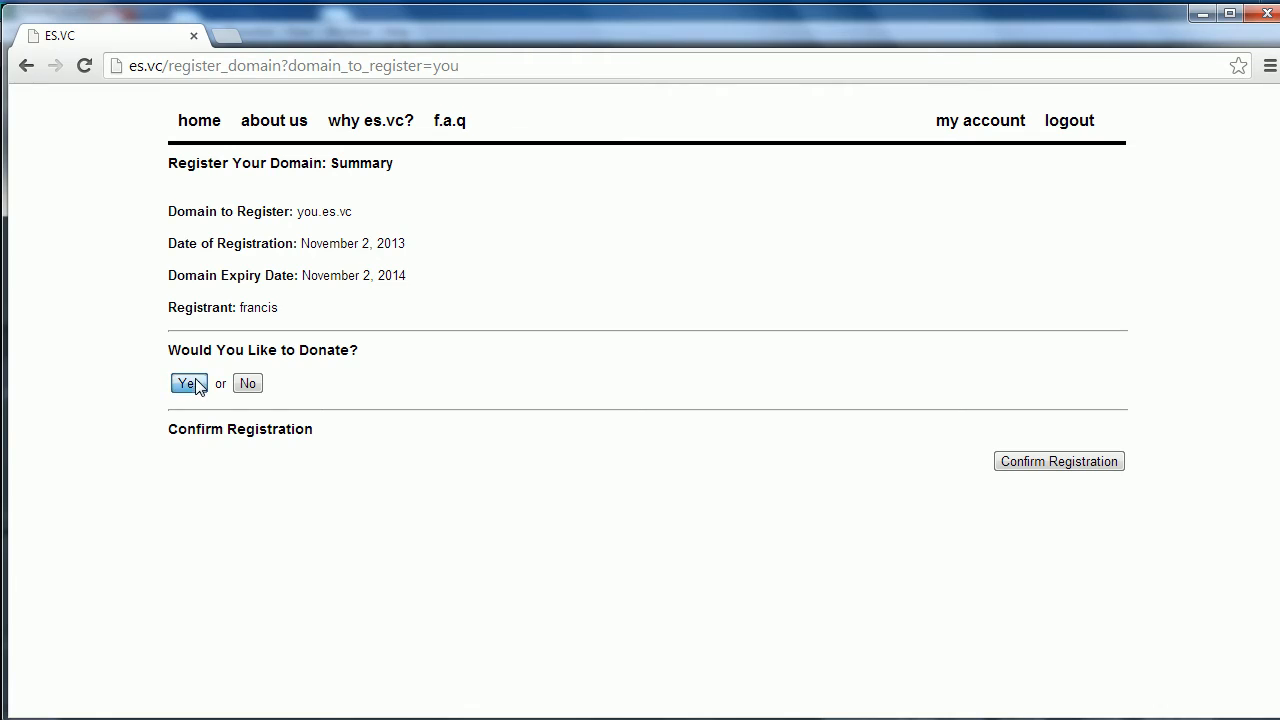
click(188, 383)
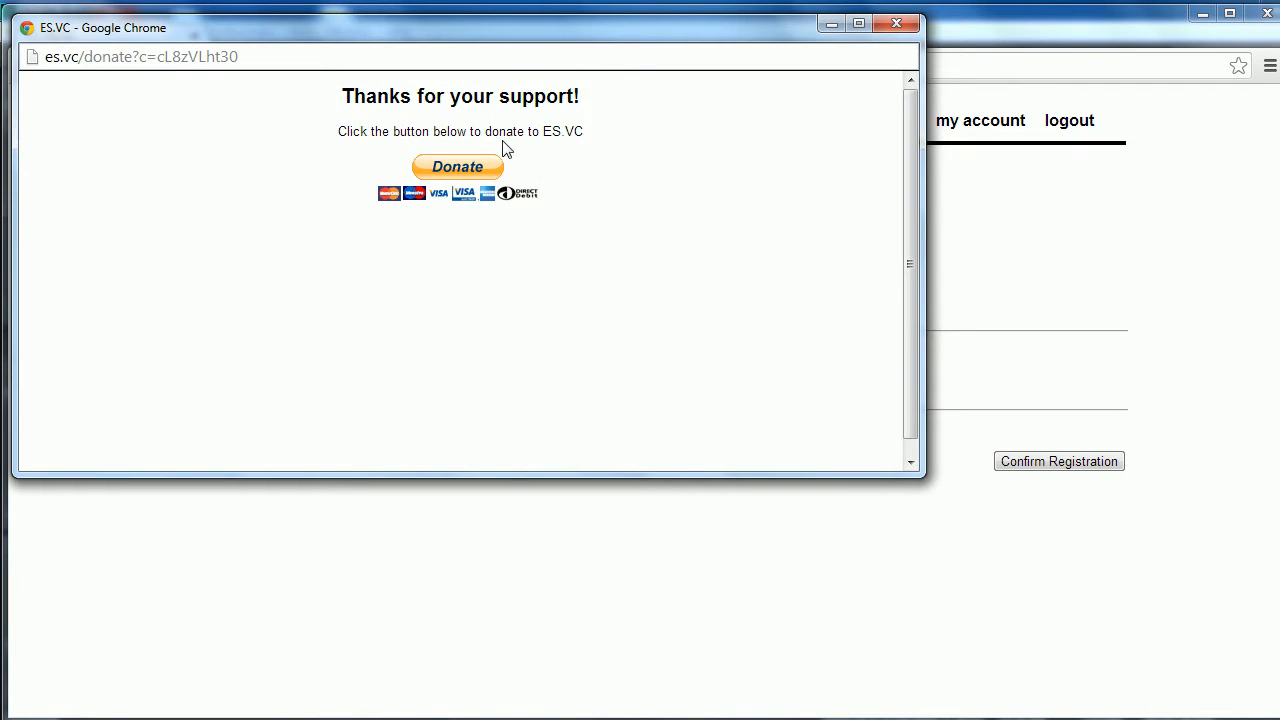
click(455, 166)
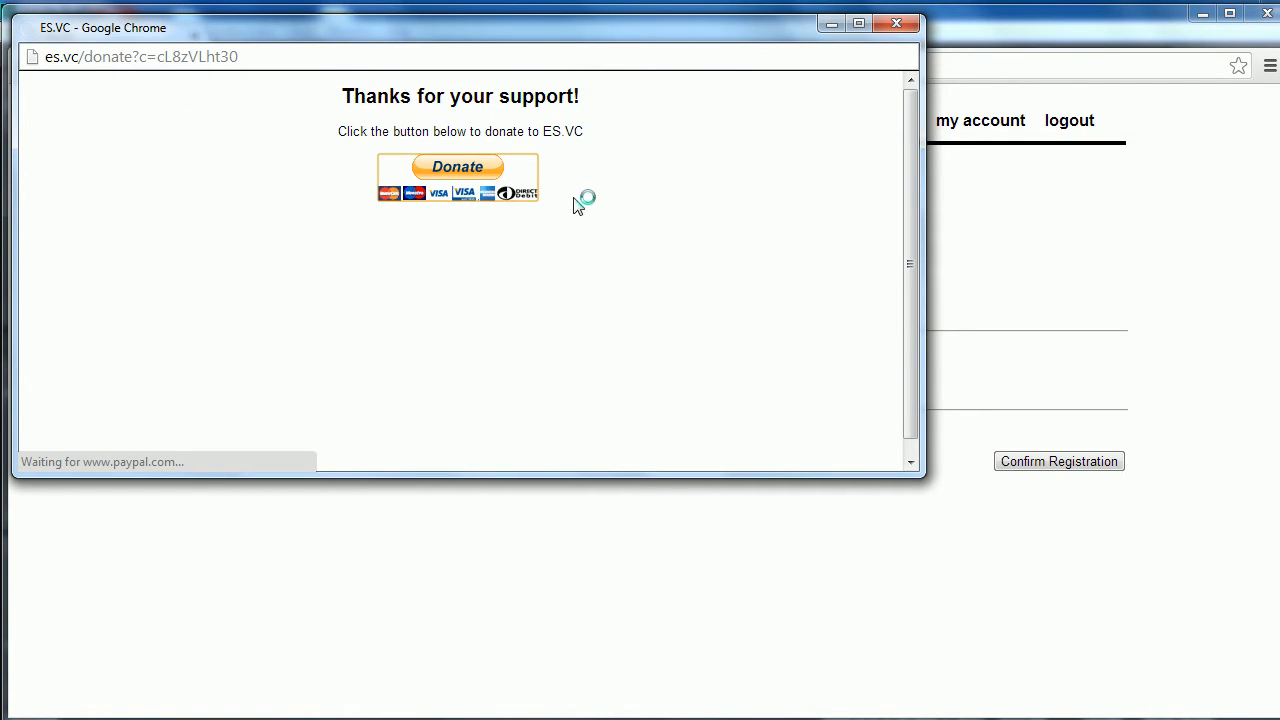
click(456, 166)
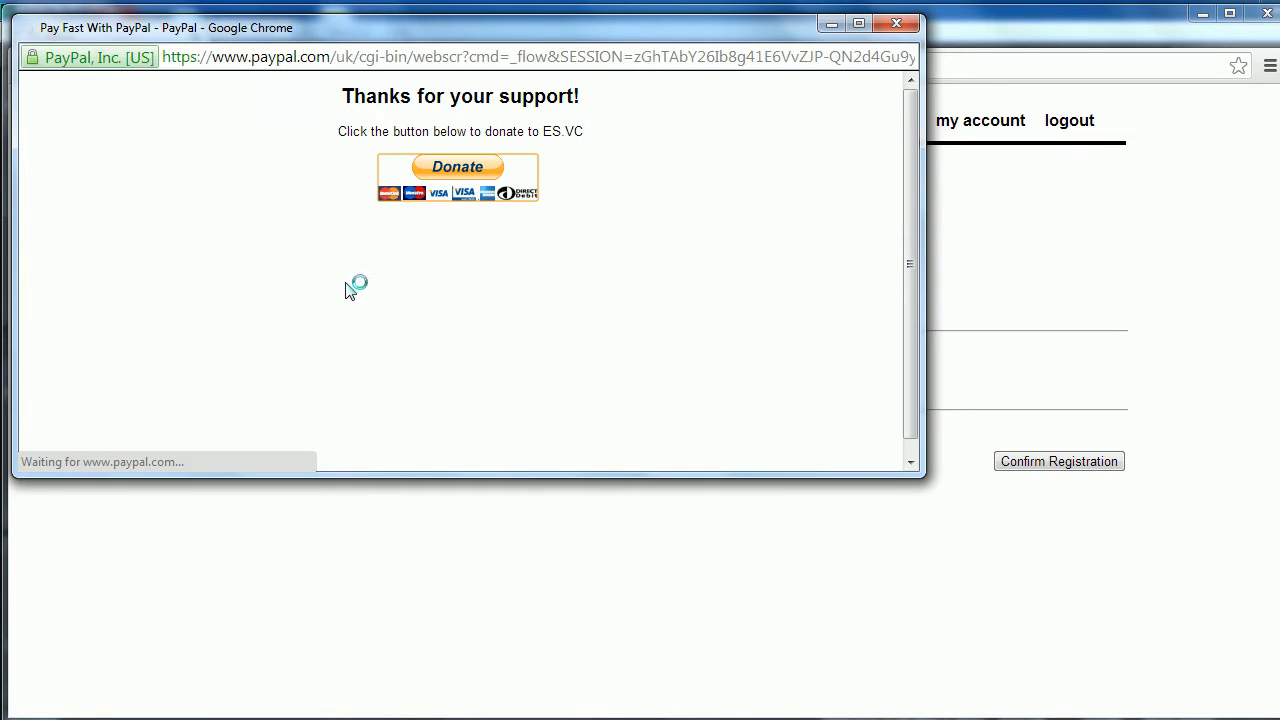
click(456, 166)
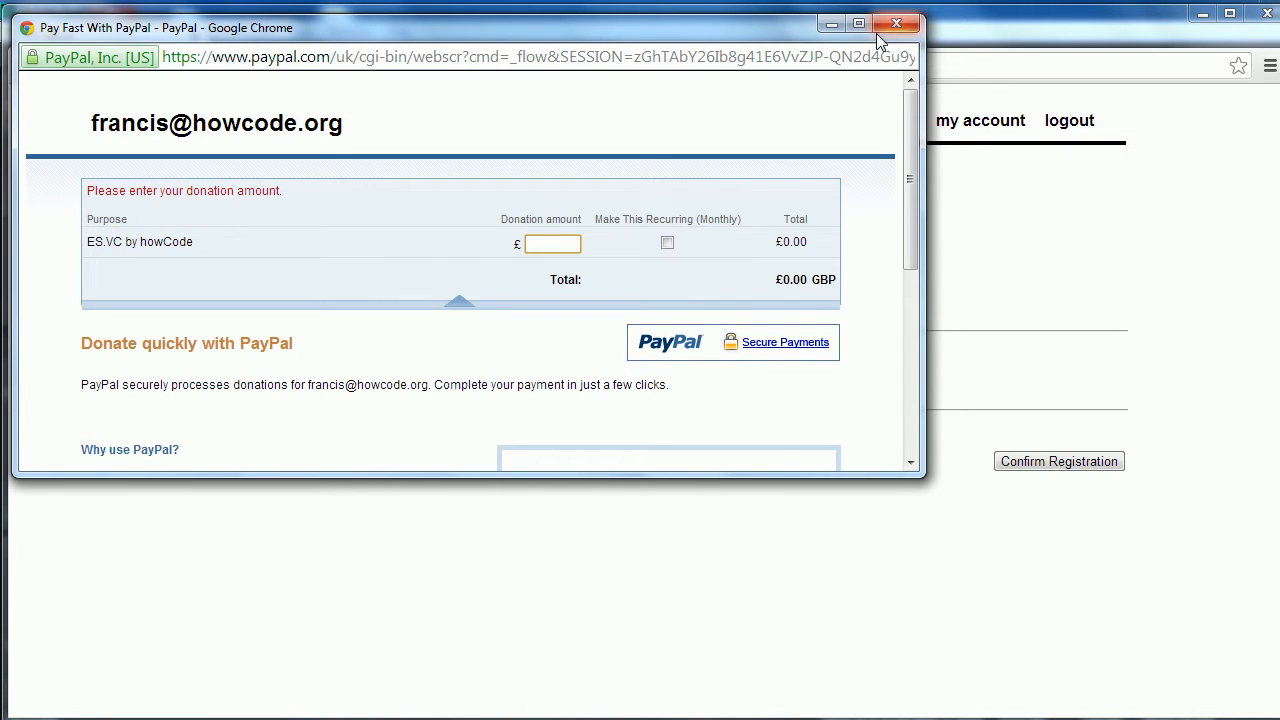
click(897, 26)
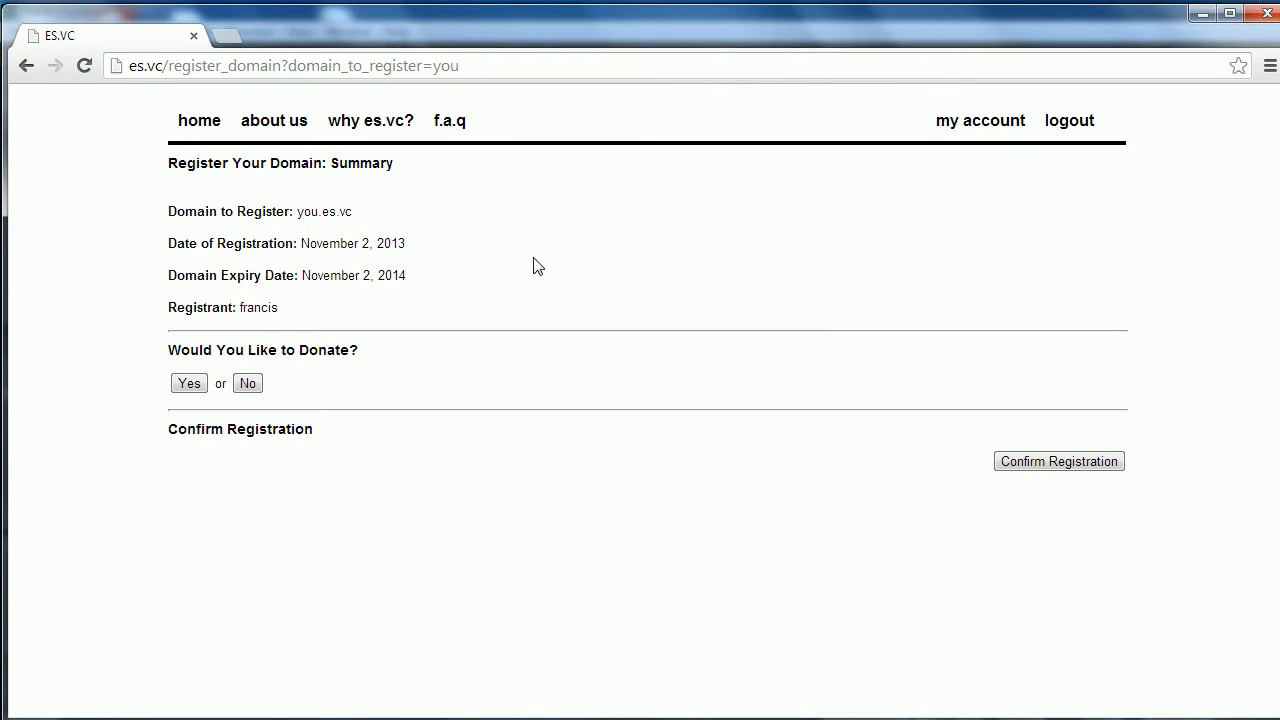
View the account's domain list and highlight the 100-domain limit in the heading.
click(1059, 461)
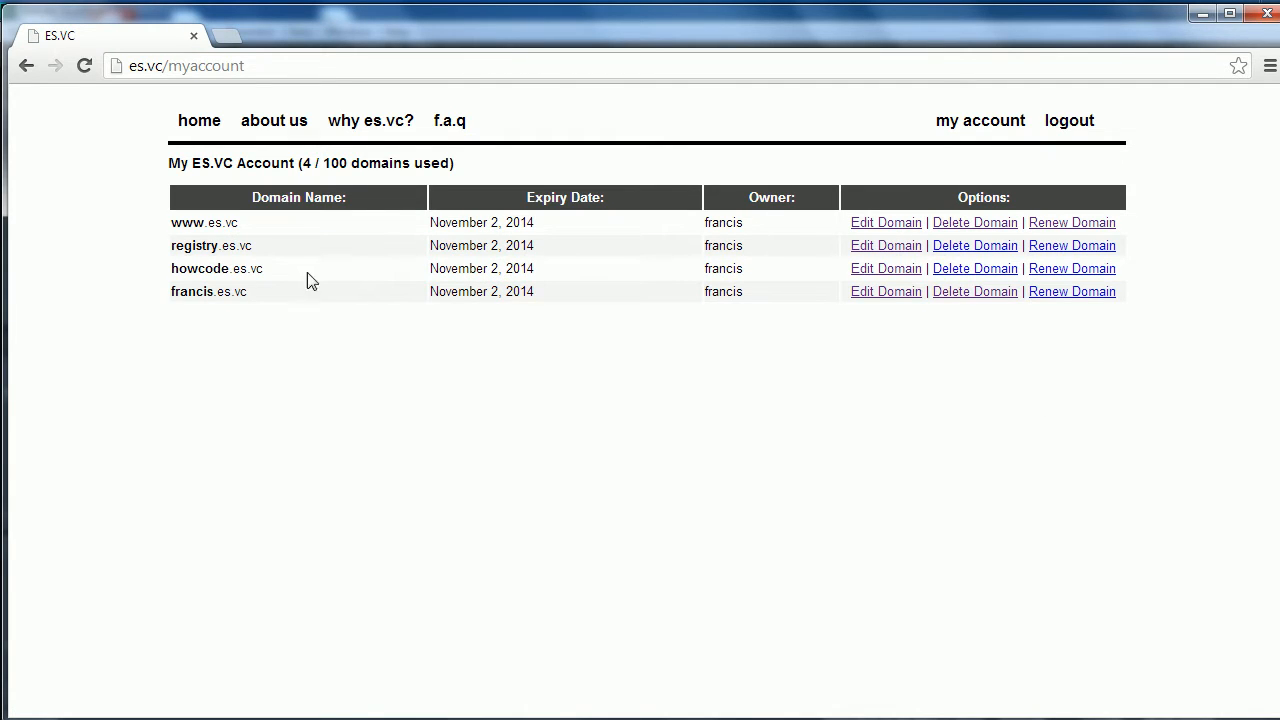
mouse_move(347, 180)
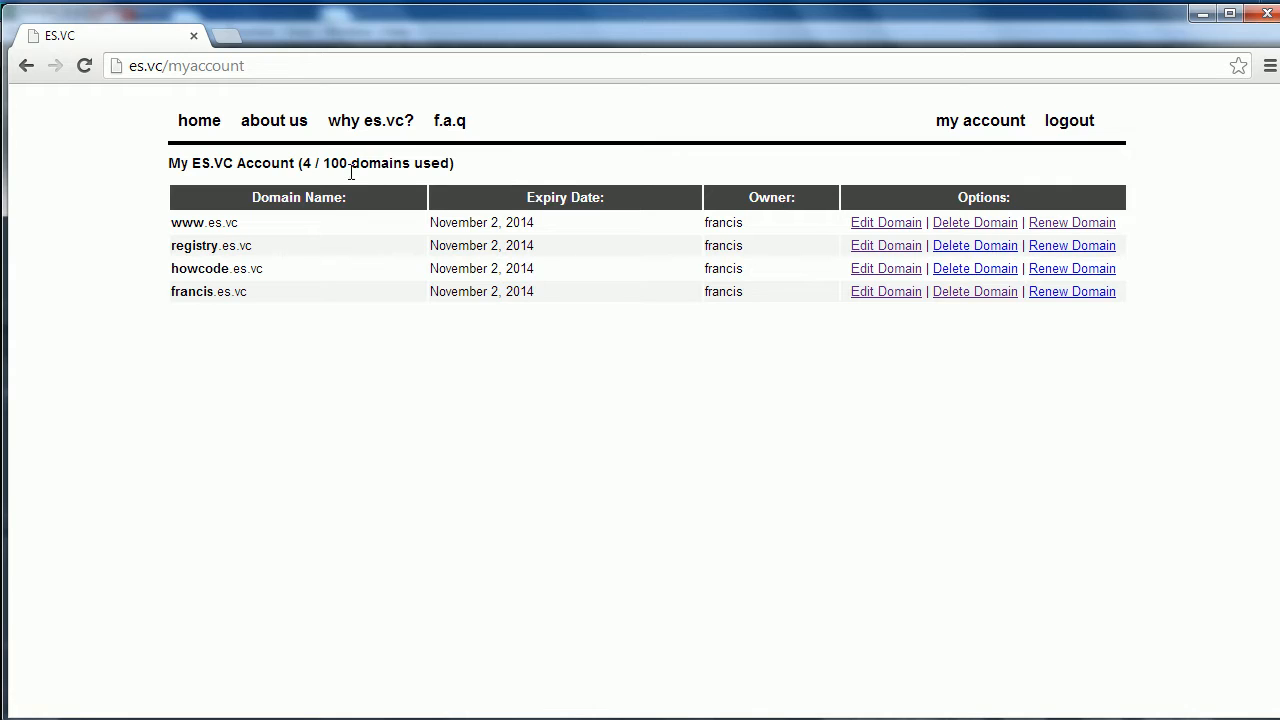
double_click(336, 163)
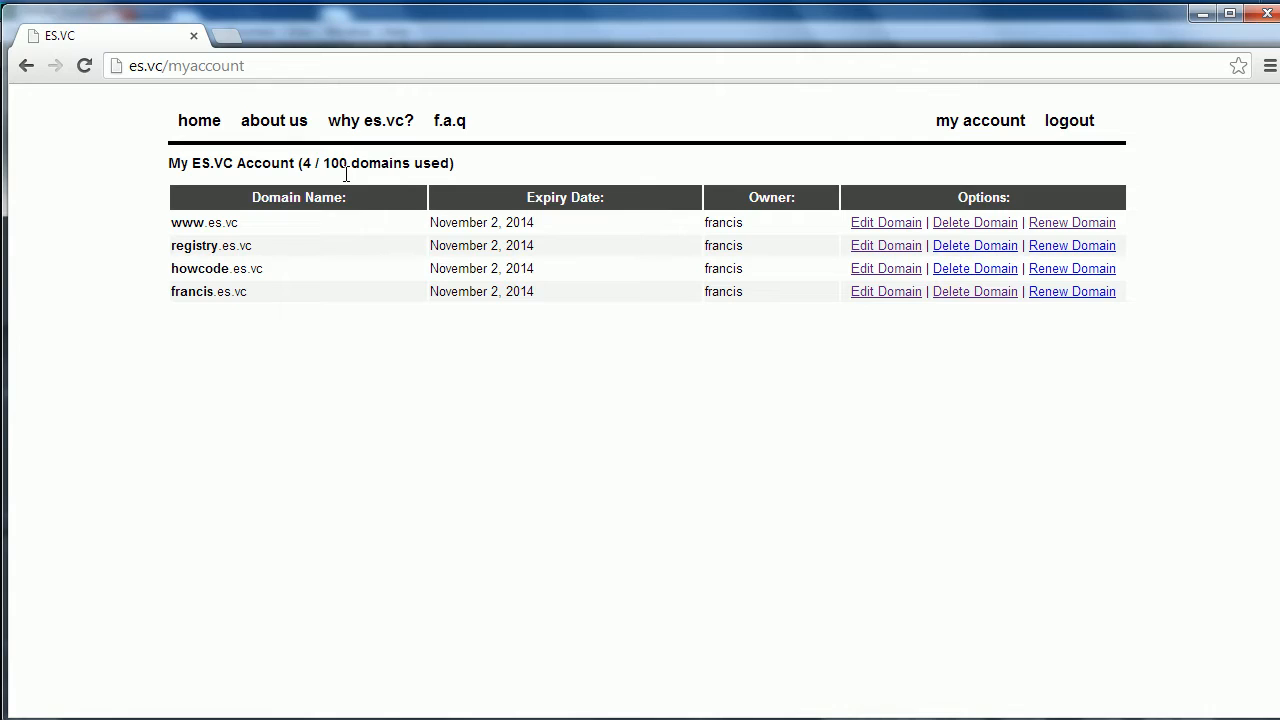
double_click(333, 163)
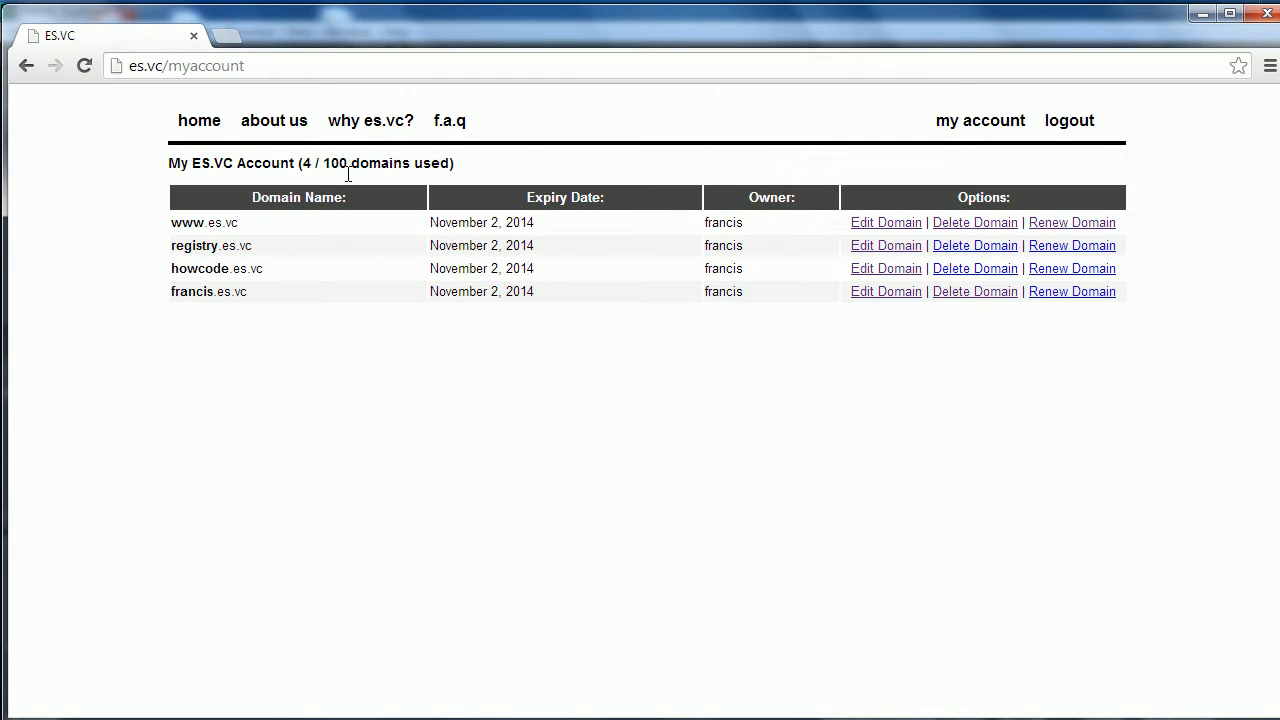
mouse_move(538, 169)
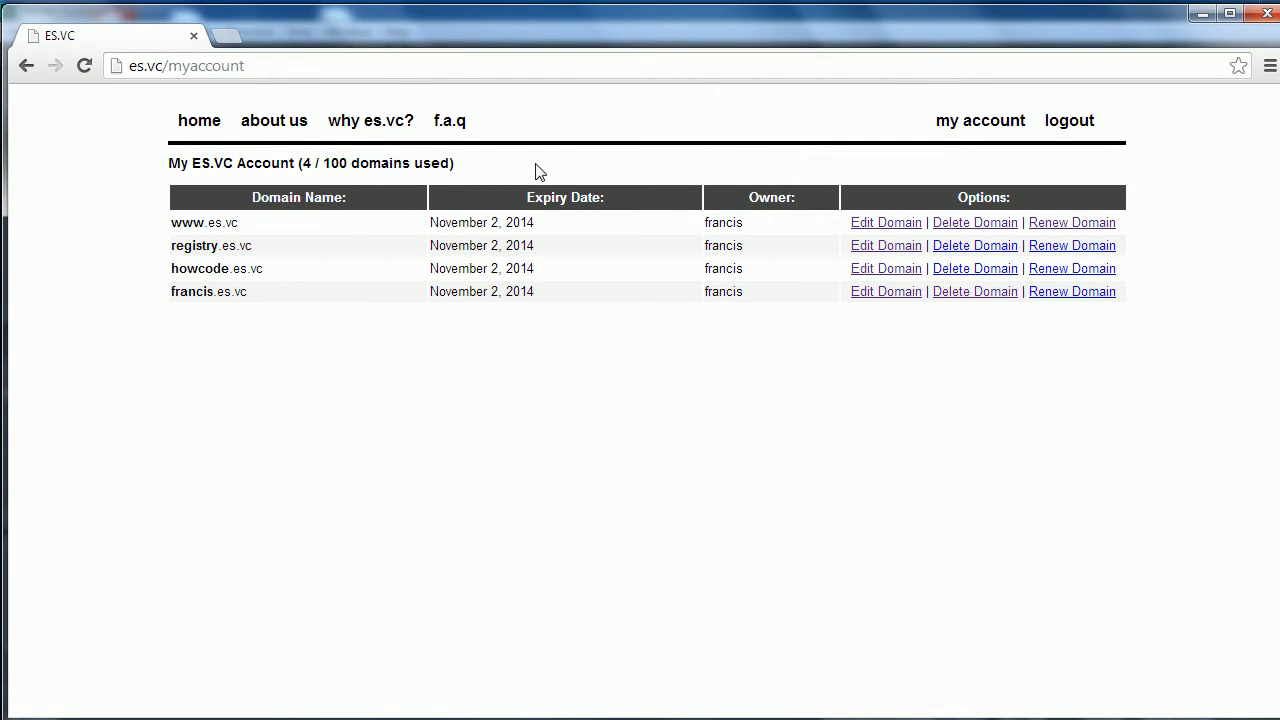
mouse_move(523, 170)
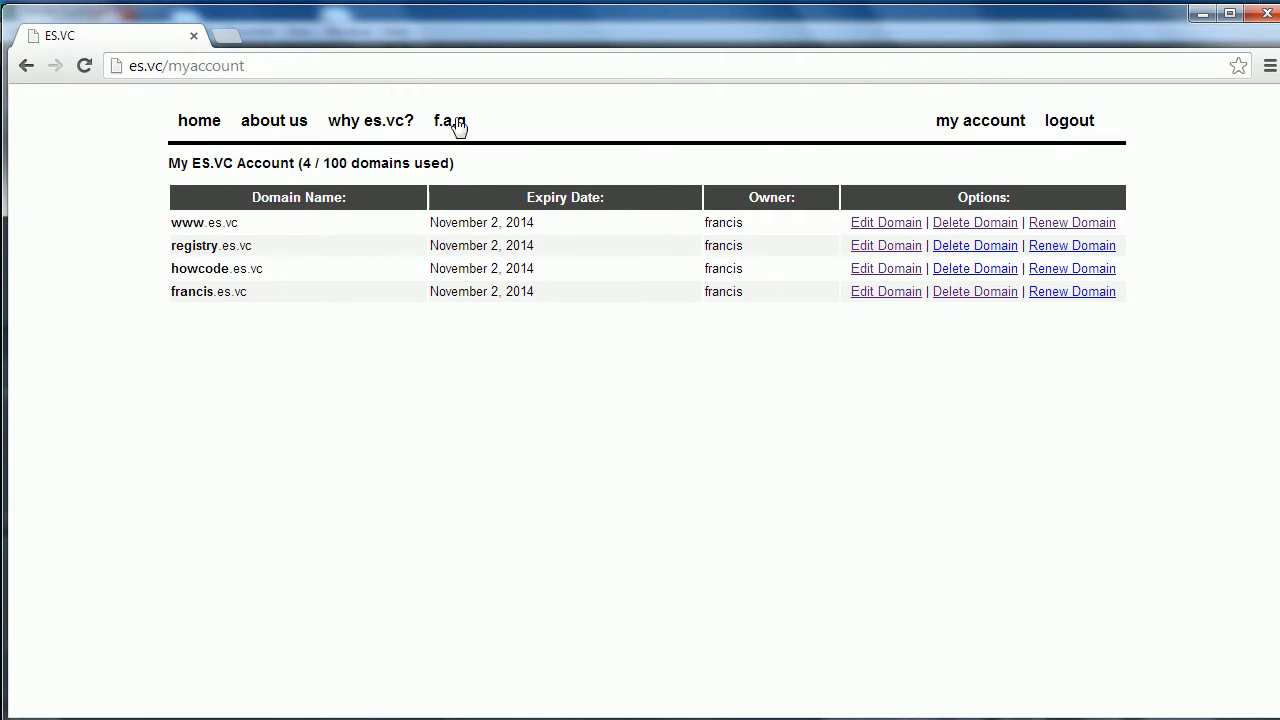
mouse_move(185, 148)
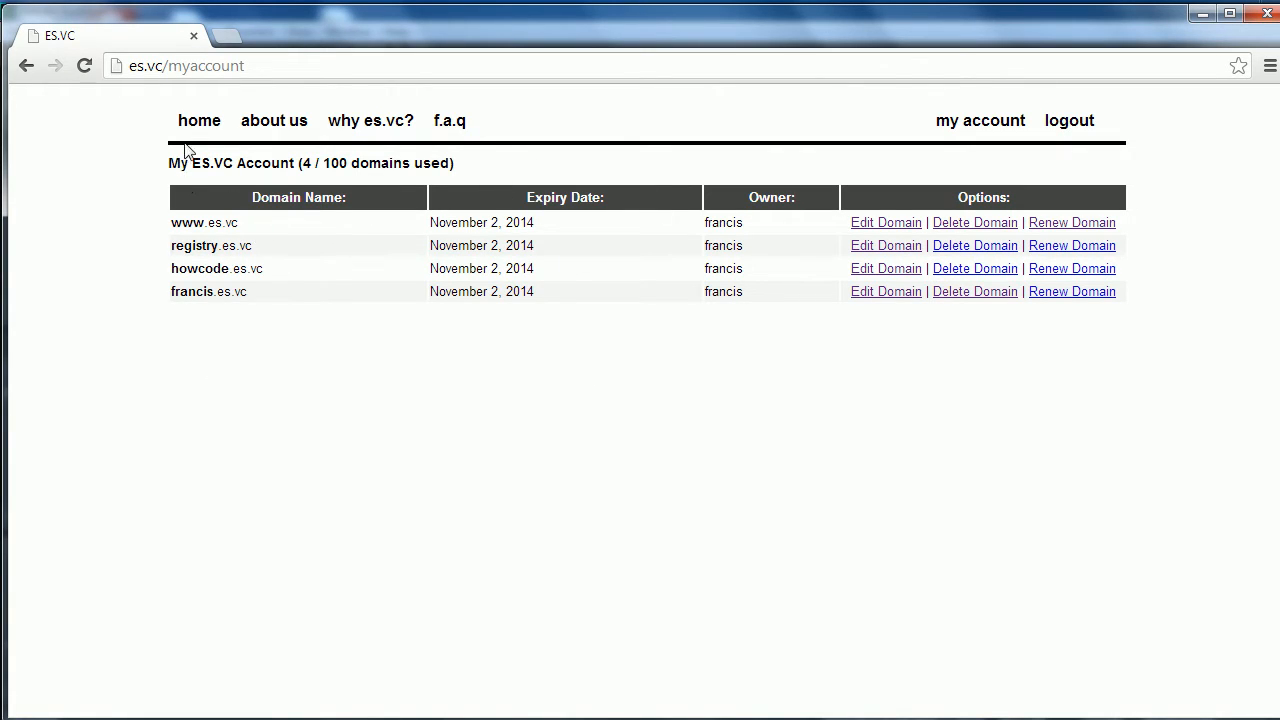
Search for 'you' again, decline donating and confirm registering you.es.vc.
click(199, 120)
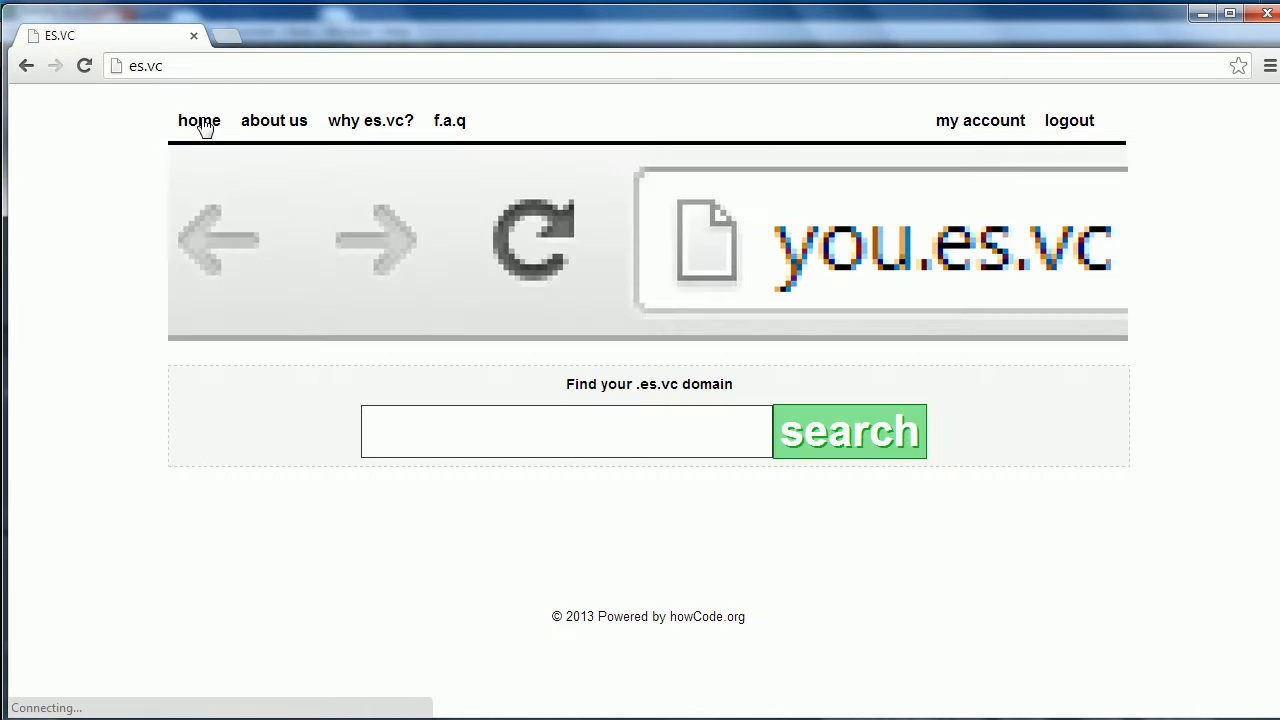
text(you)
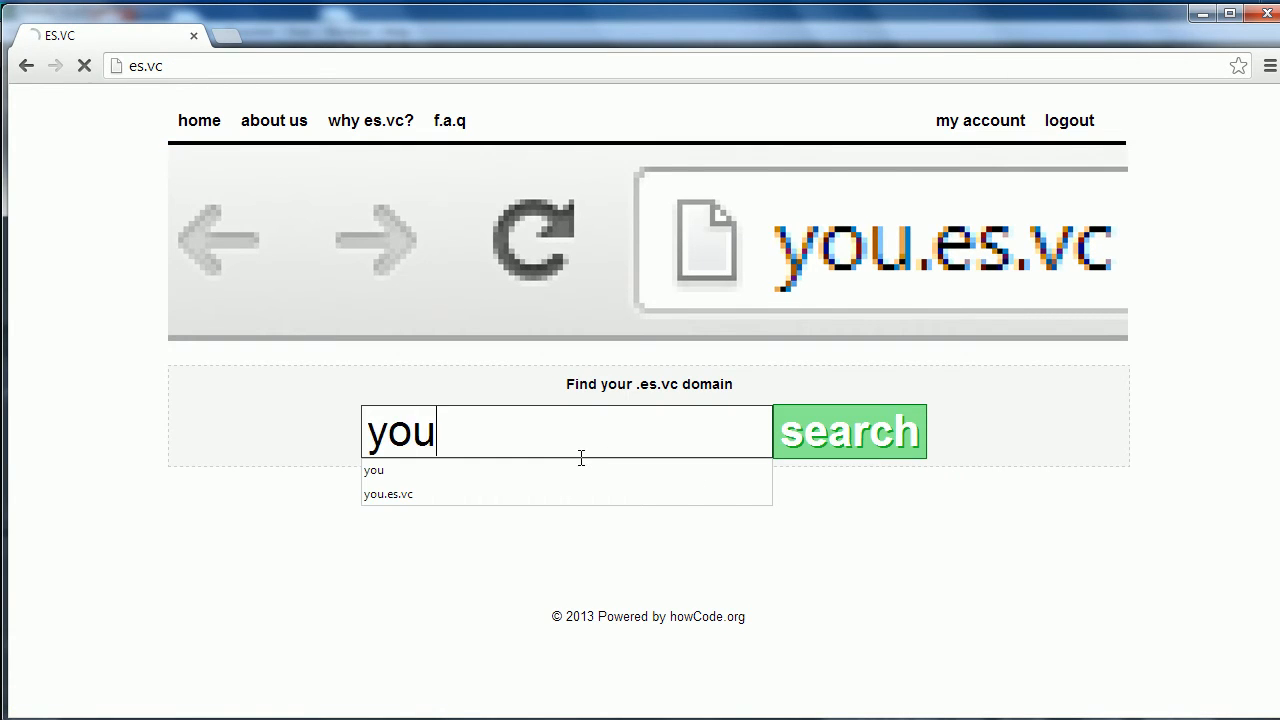
click(852, 431)
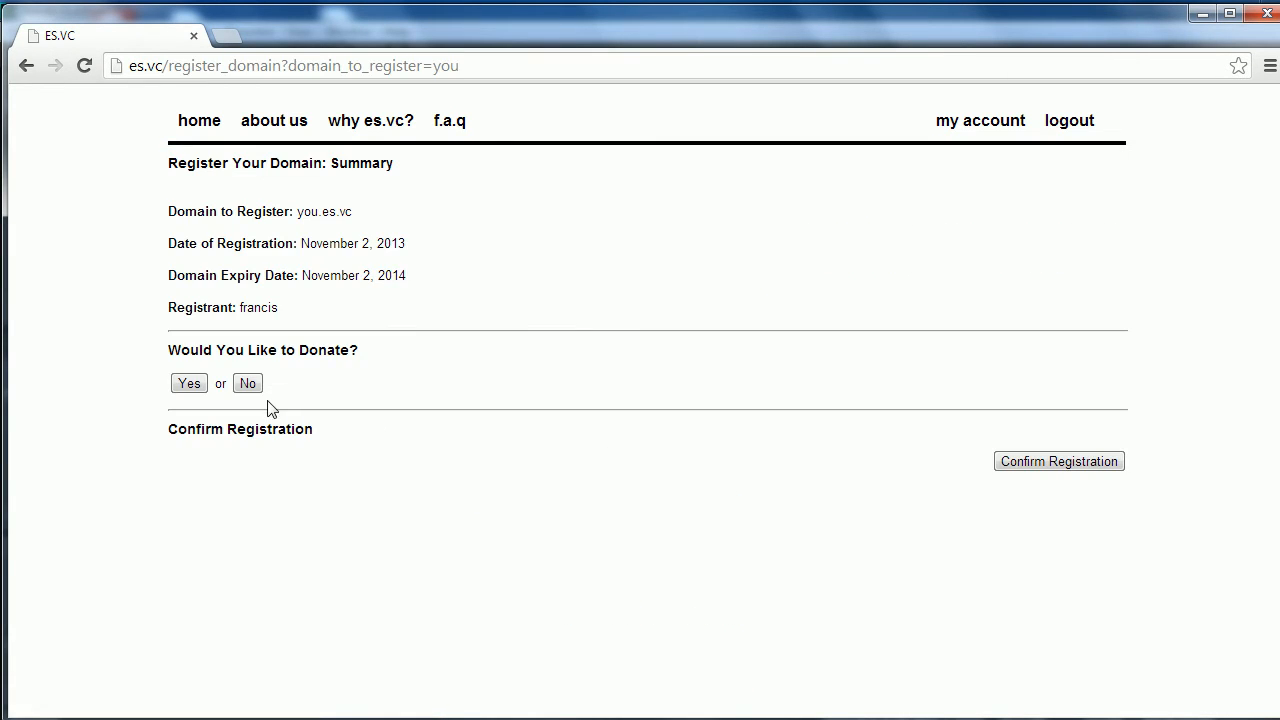
click(247, 383)
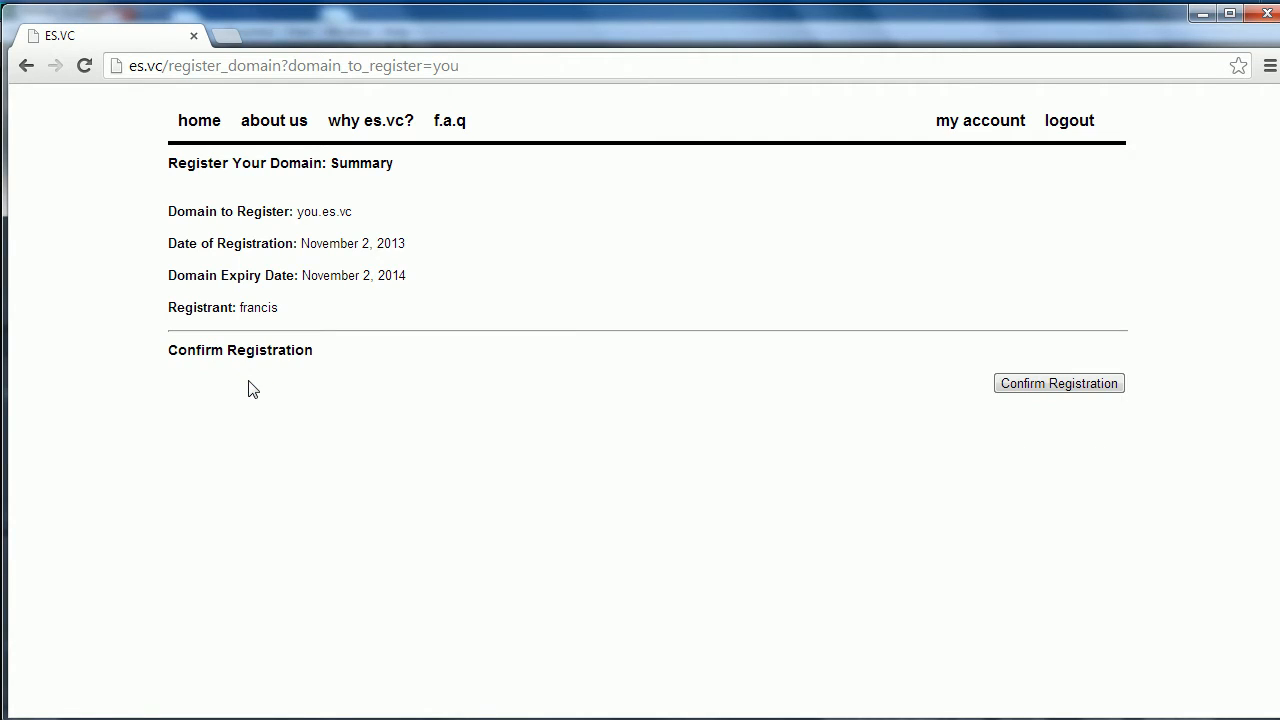
mouse_move(867, 390)
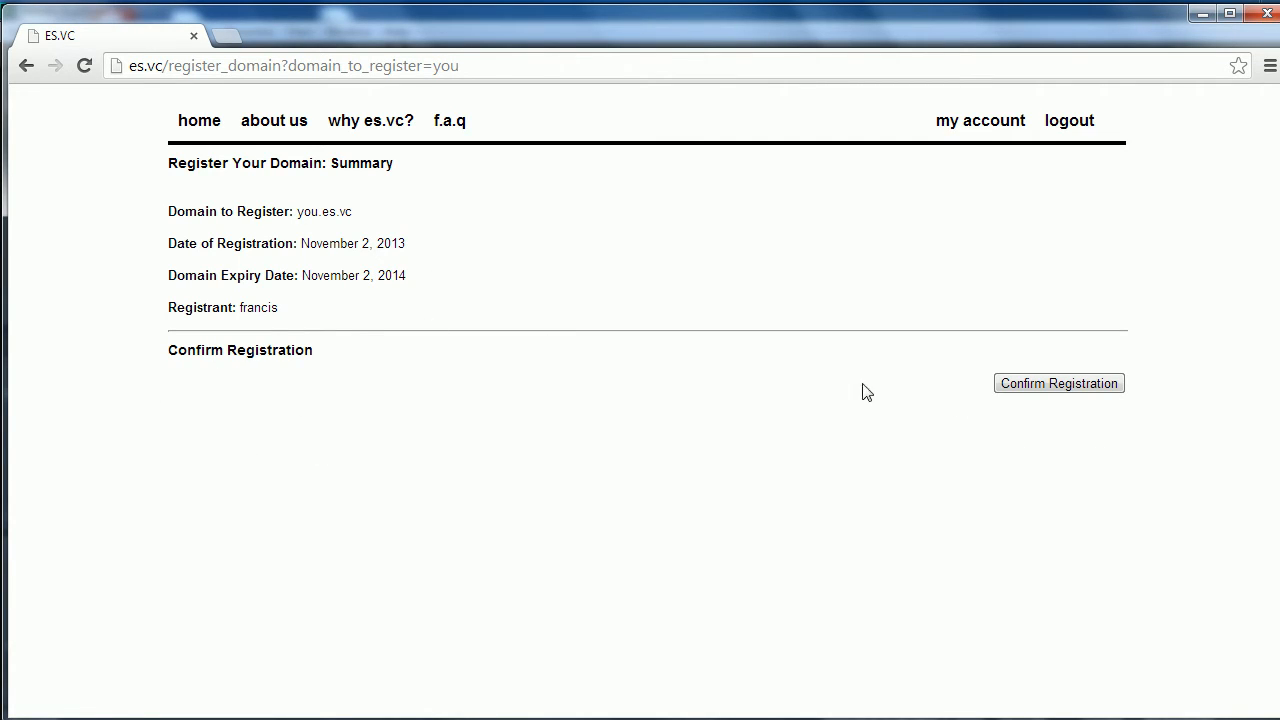
click(1059, 383)
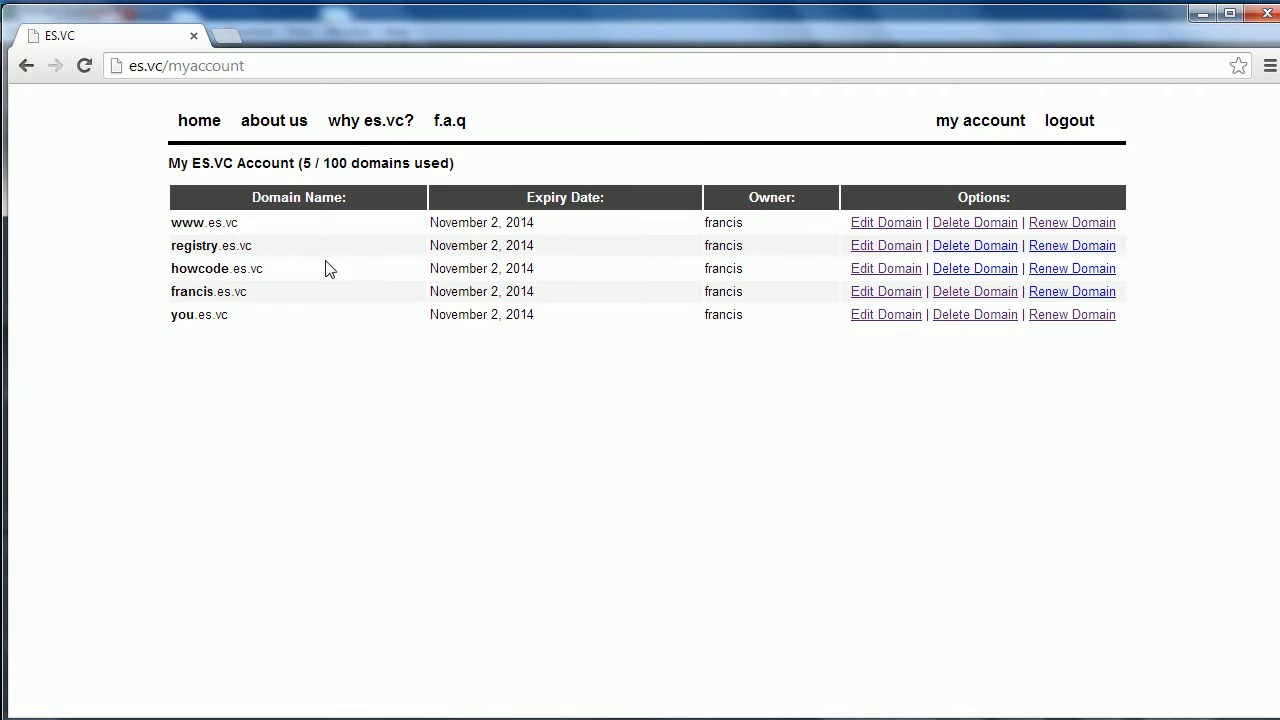
mouse_move(303, 179)
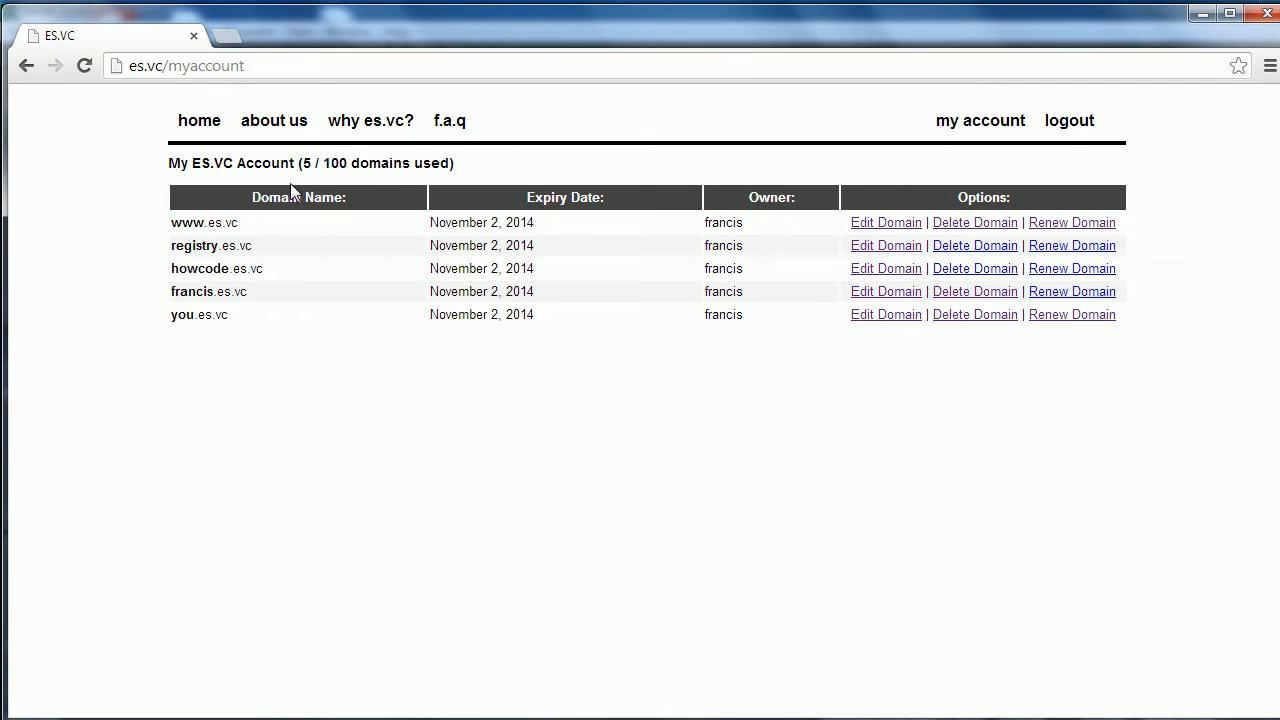
mouse_move(183, 333)
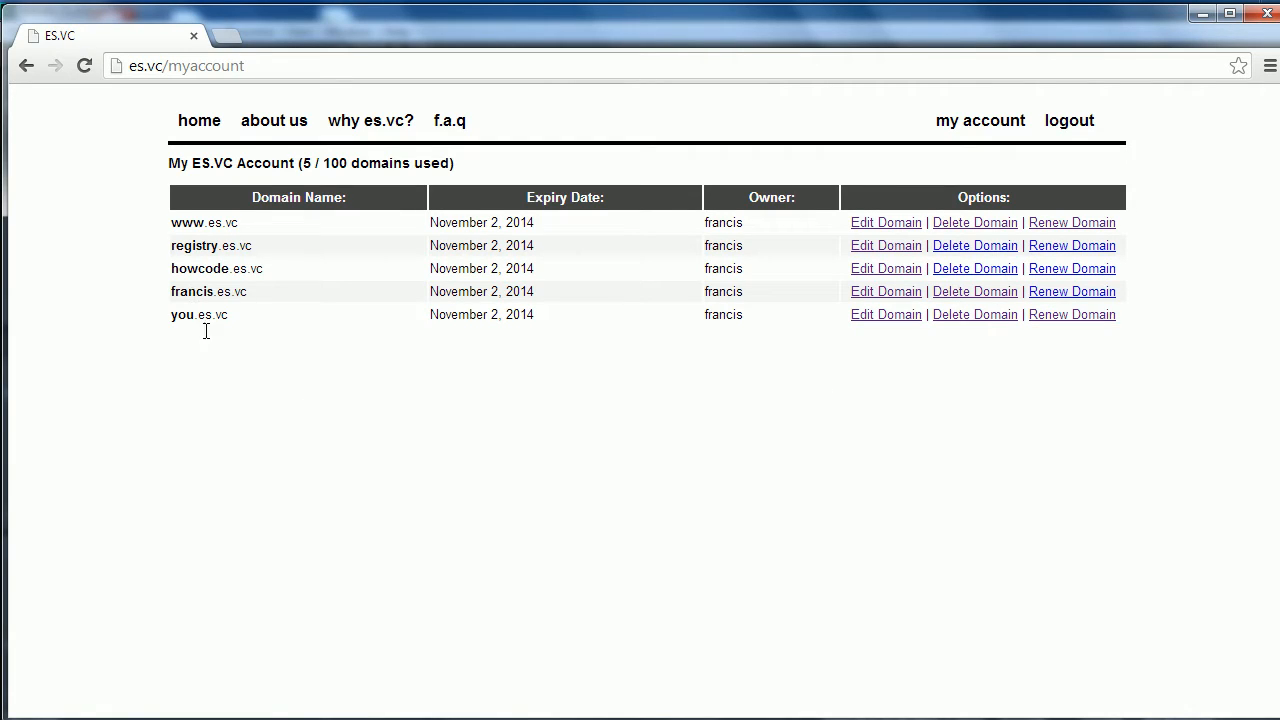
mouse_move(880, 320)
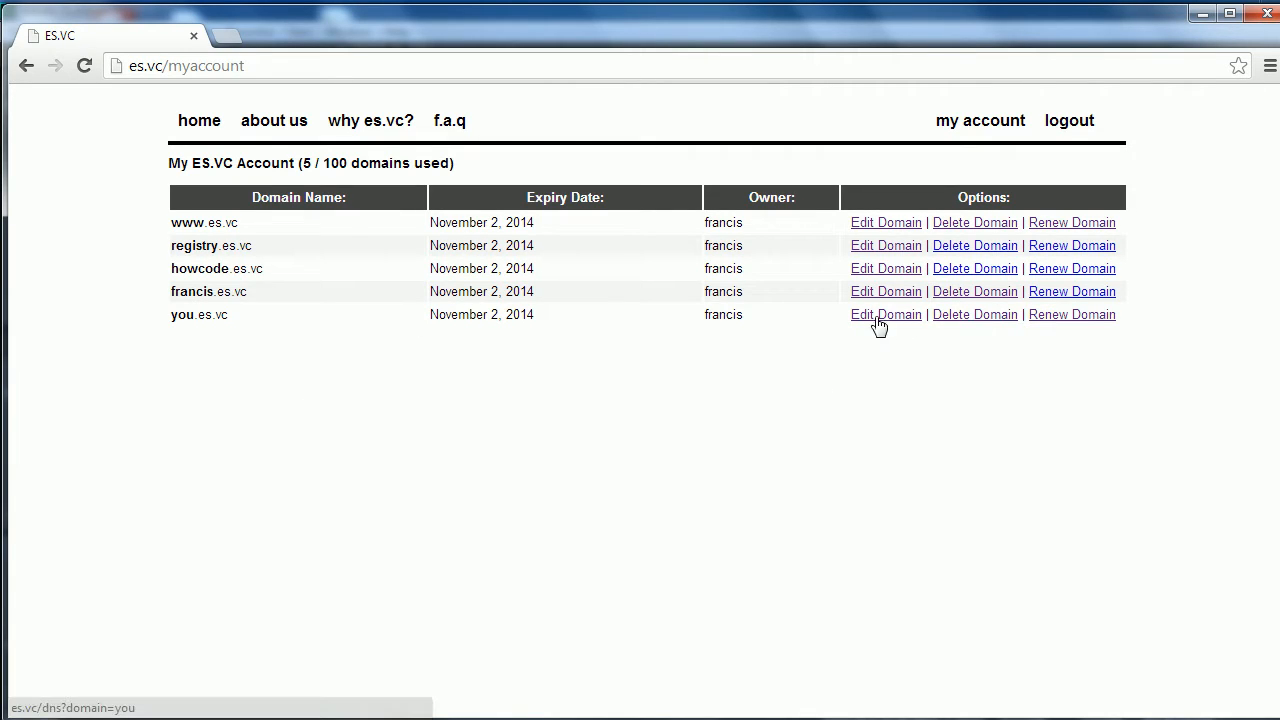
mouse_move(1097, 320)
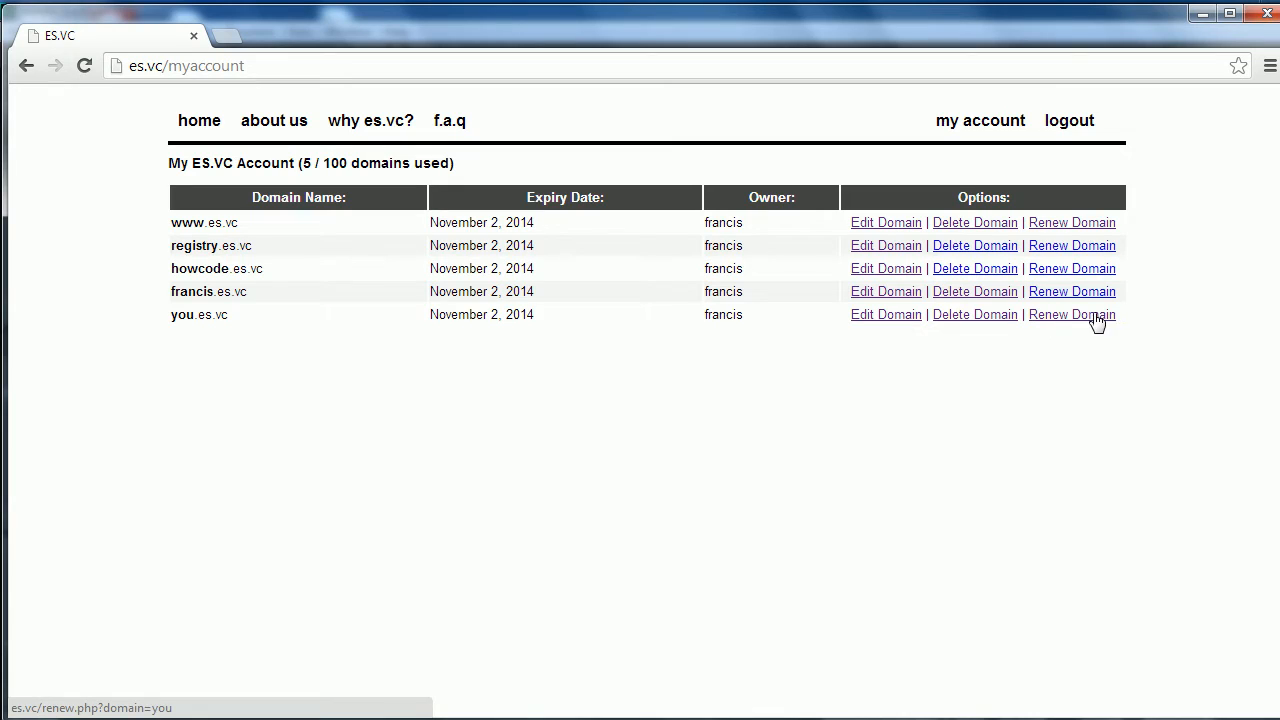
Renew you.es.vc for another year and highlight its new November 2, 2015 expiry.
click(1071, 314)
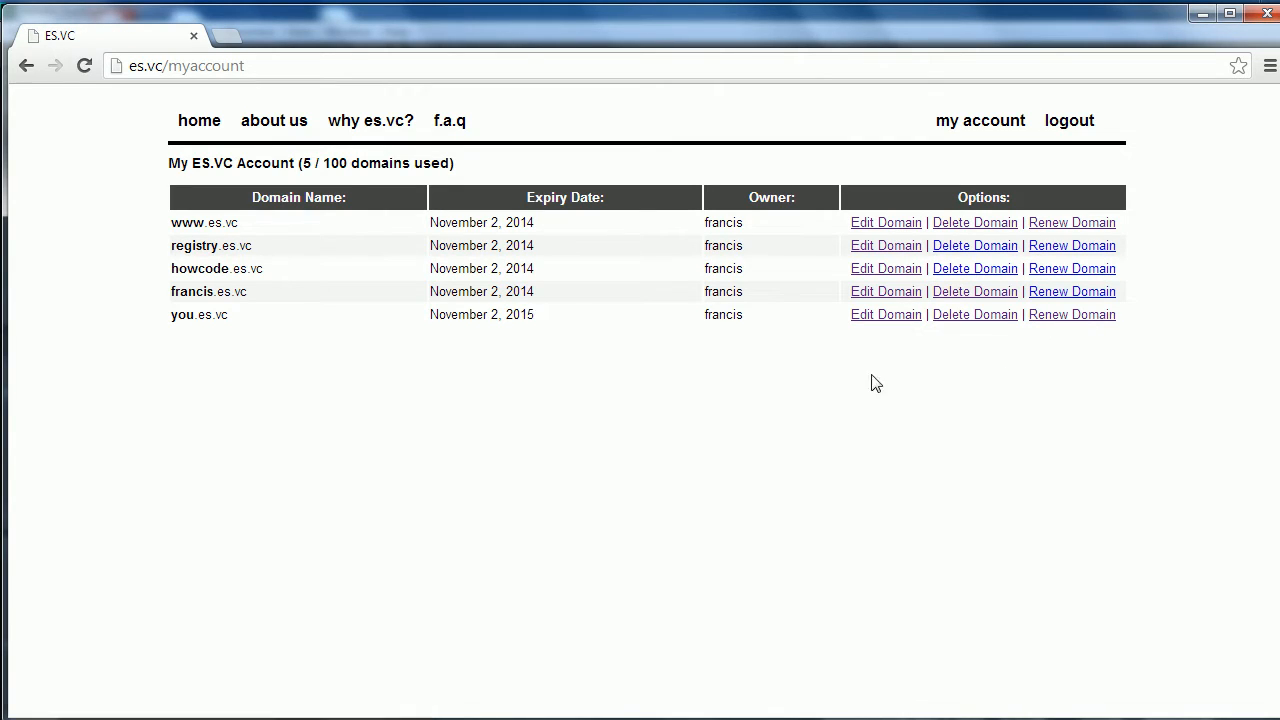
double_click(526, 314)
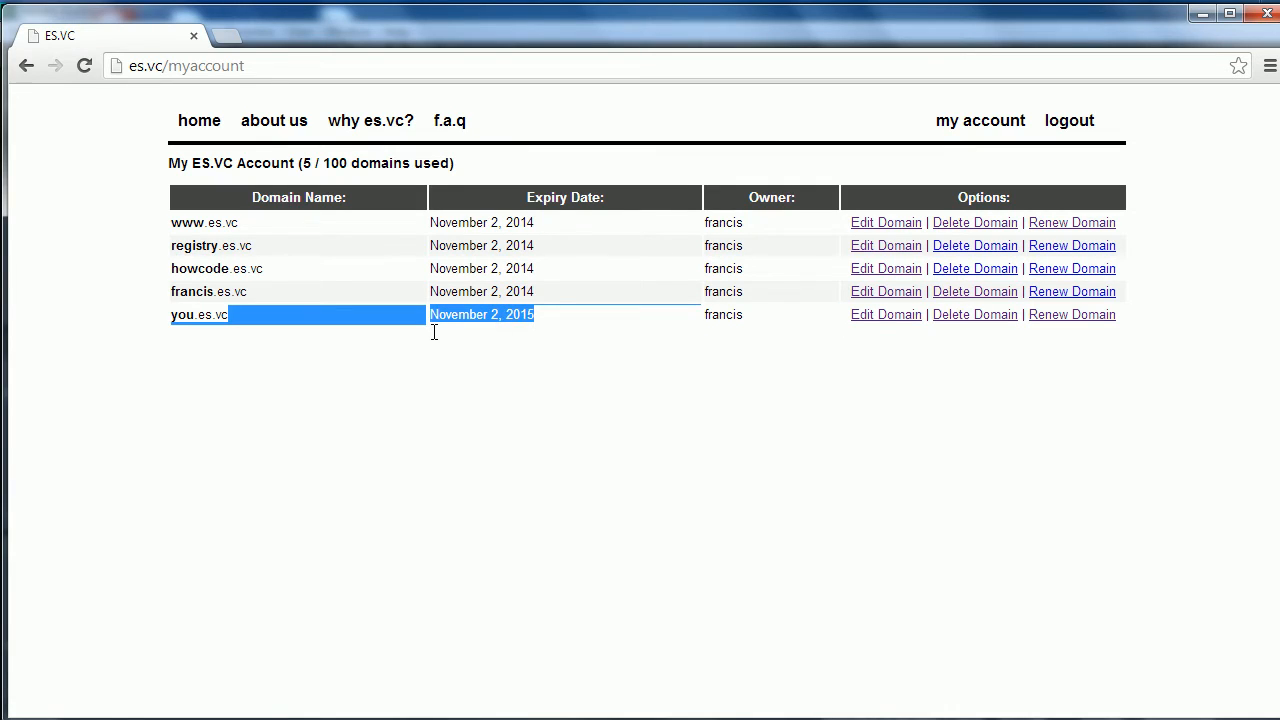
click(602, 344)
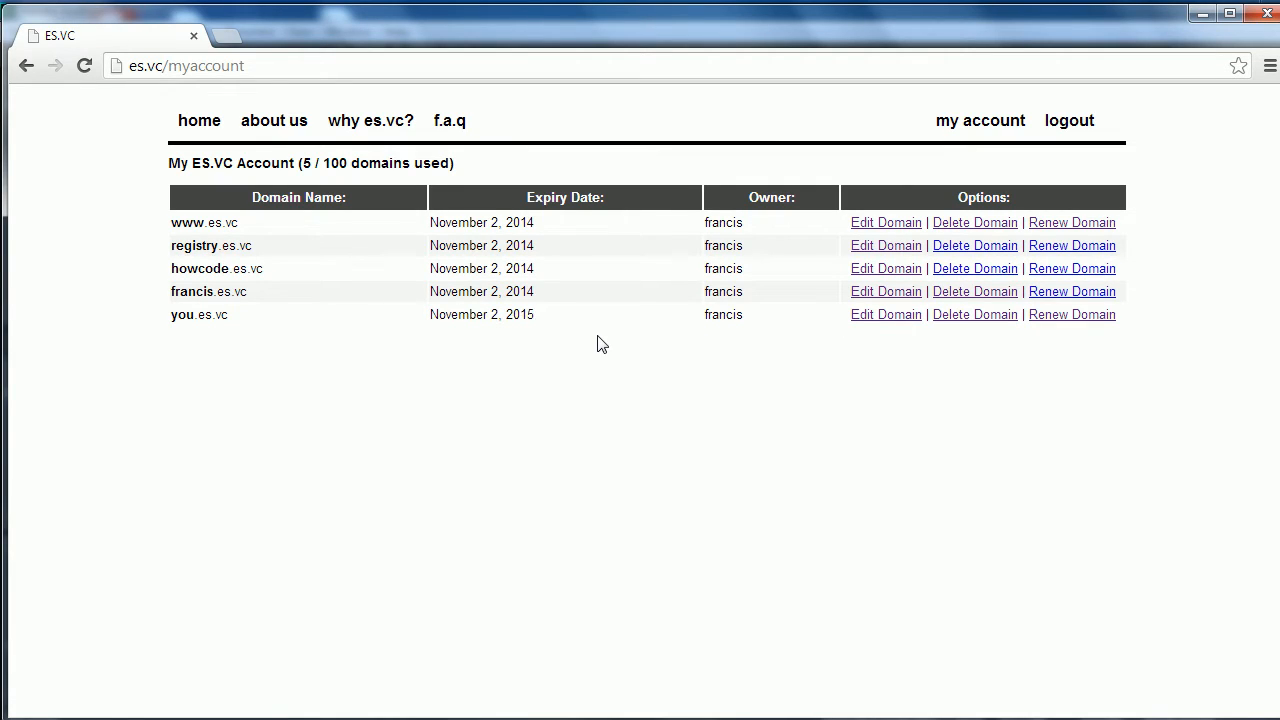
mouse_move(665, 356)
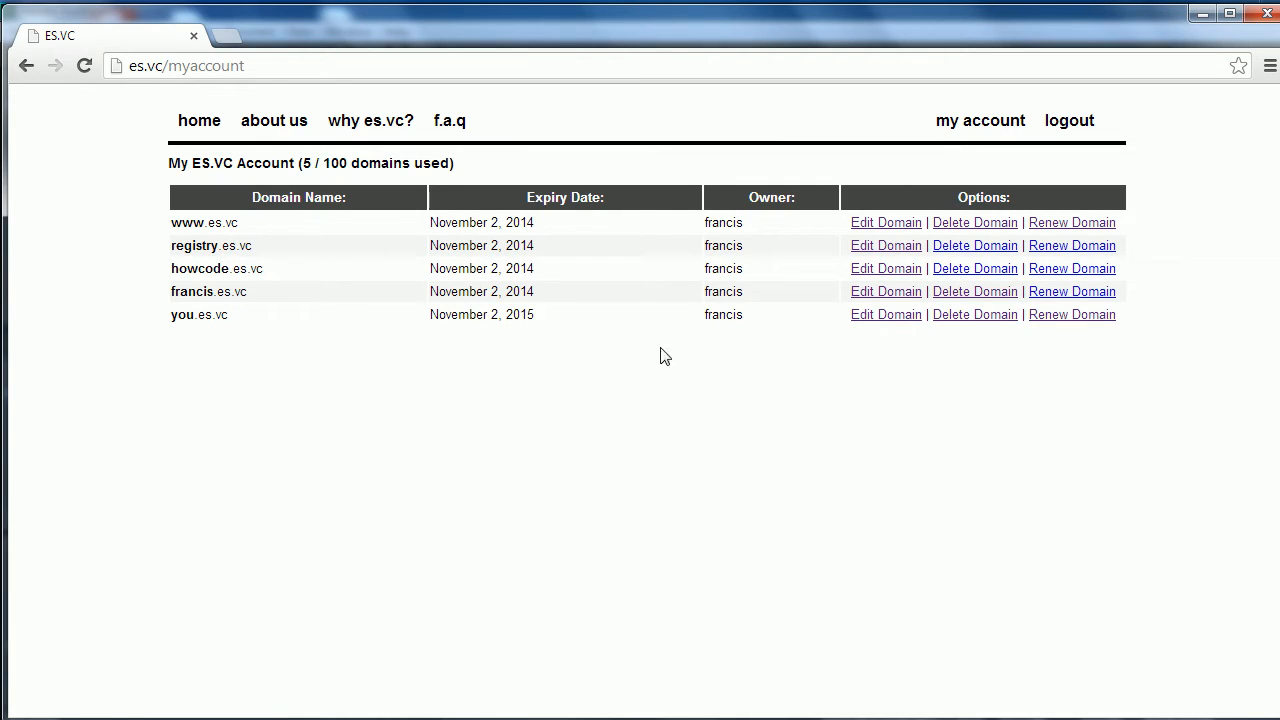
click(1072, 314)
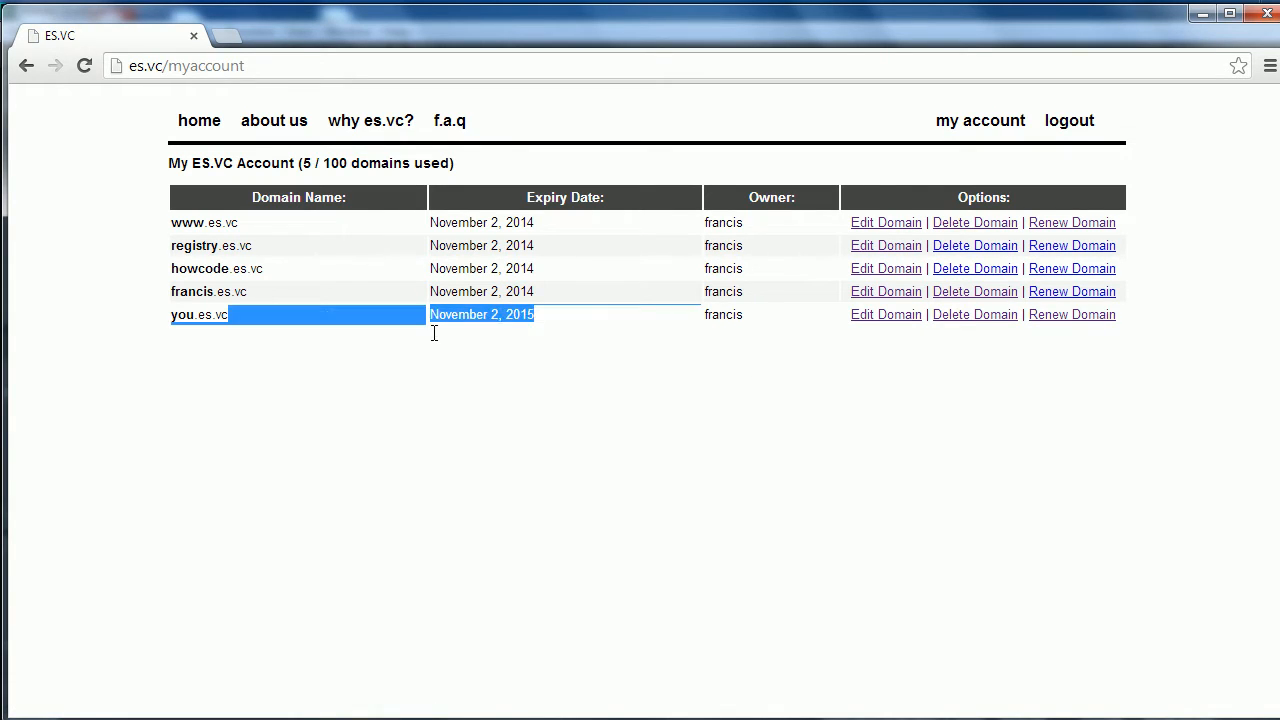
click(626, 277)
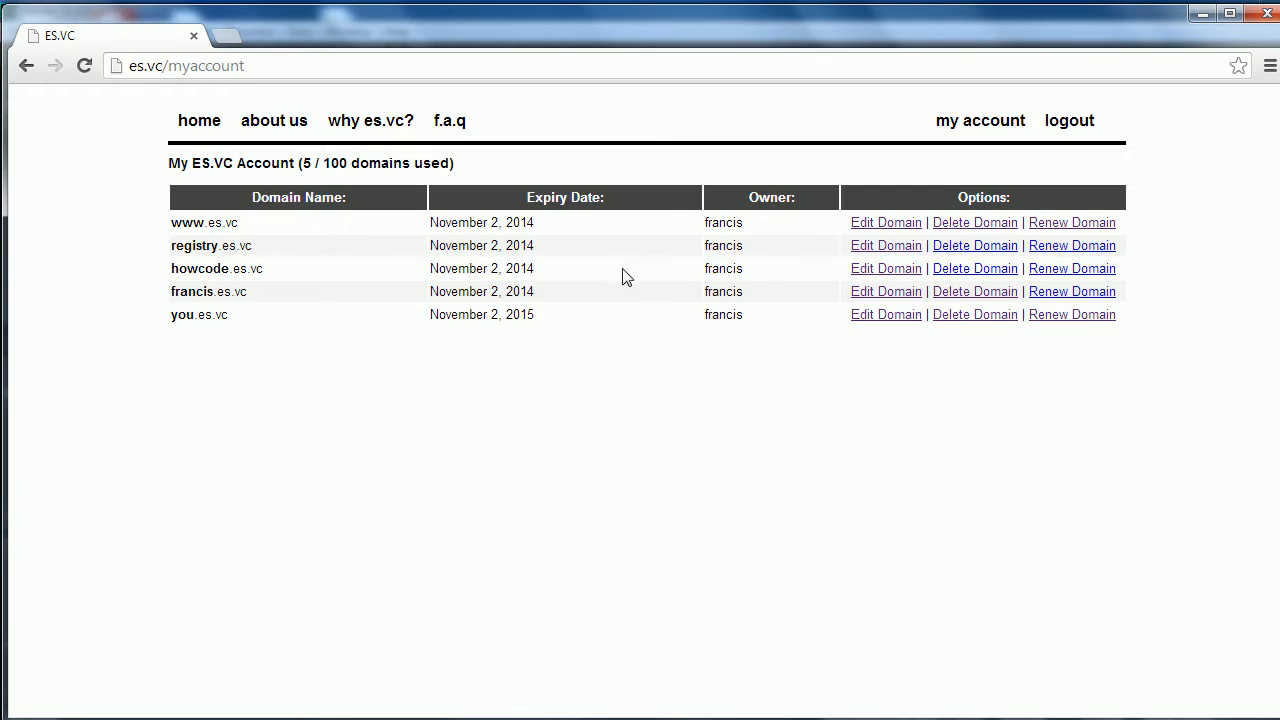
mouse_move(593, 267)
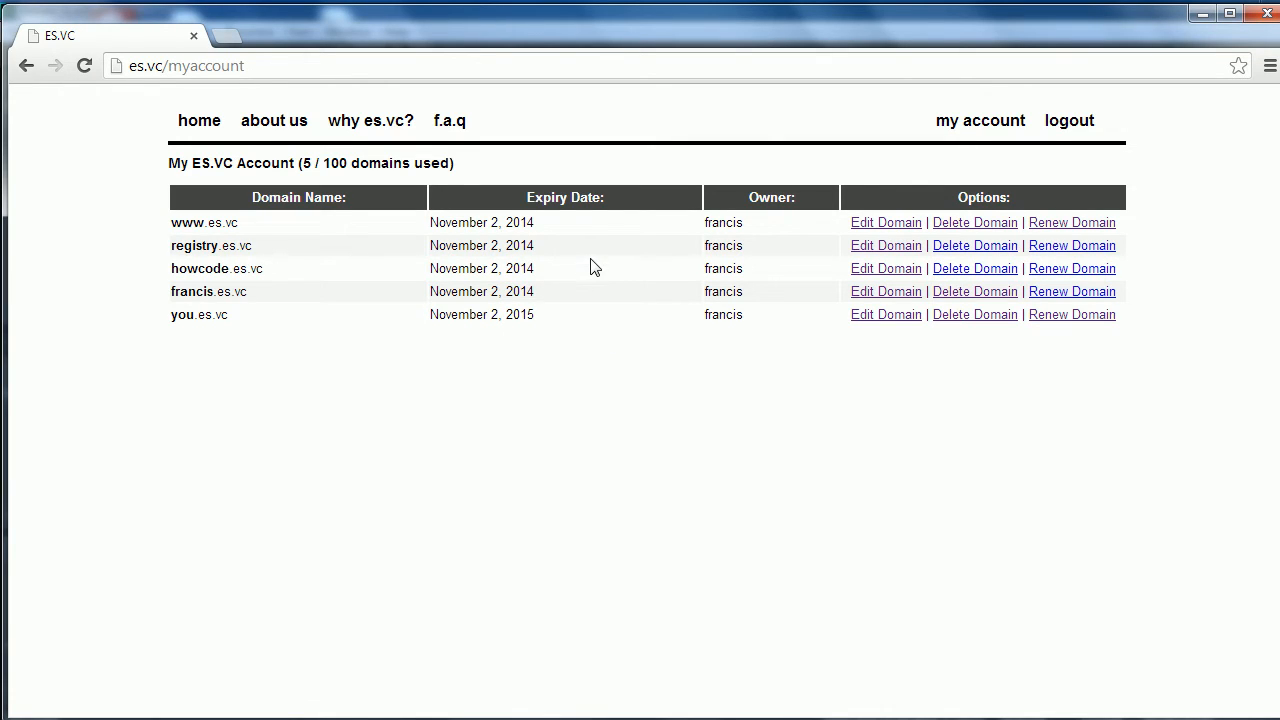
mouse_move(559, 320)
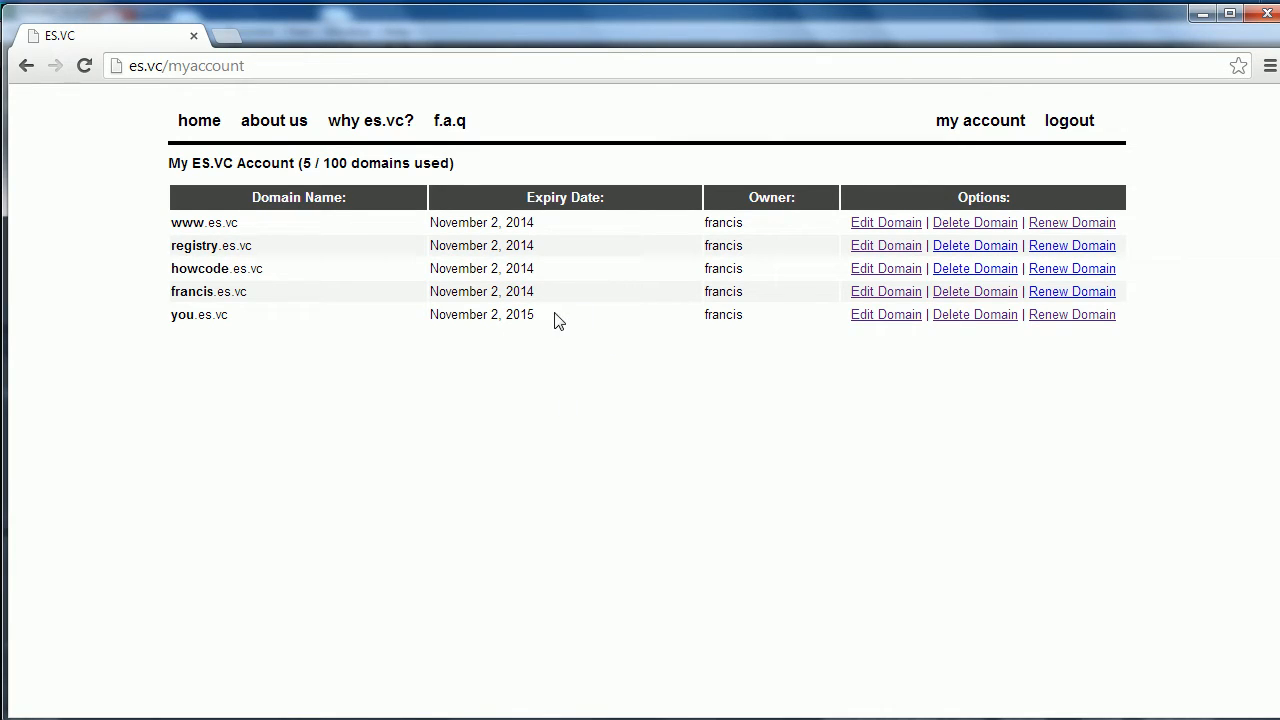
double_click(520, 314)
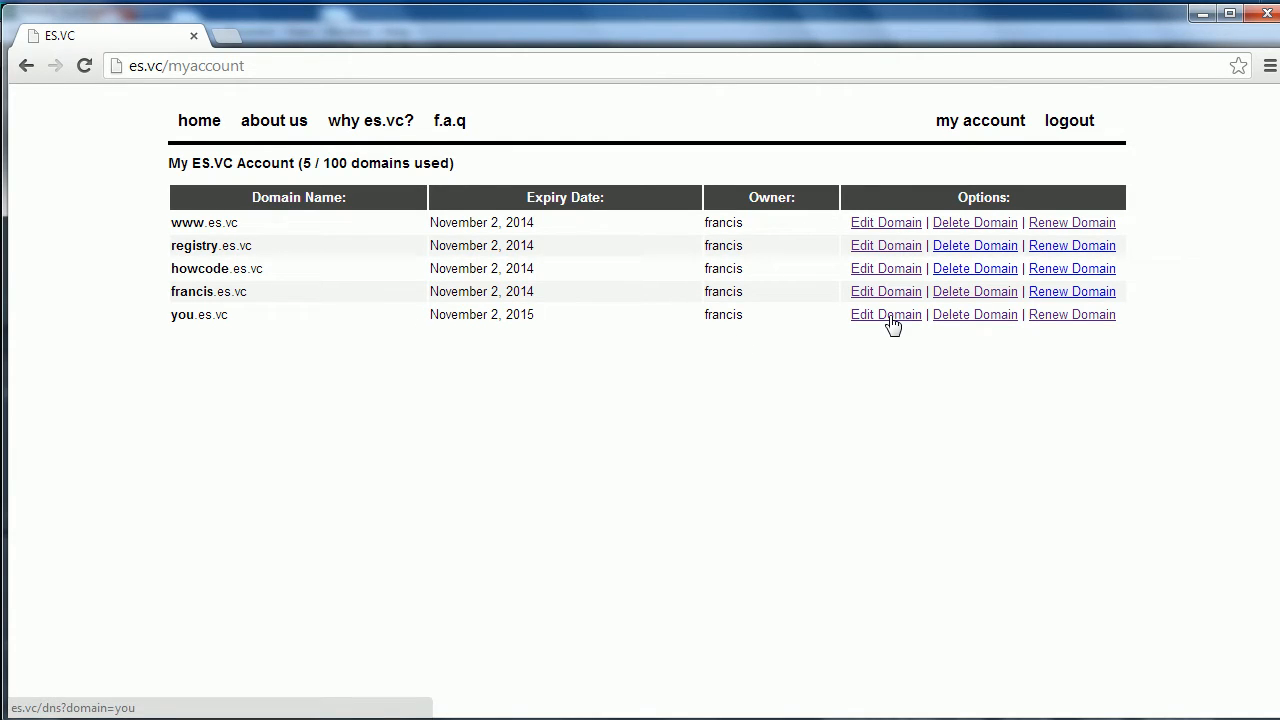
click(885, 314)
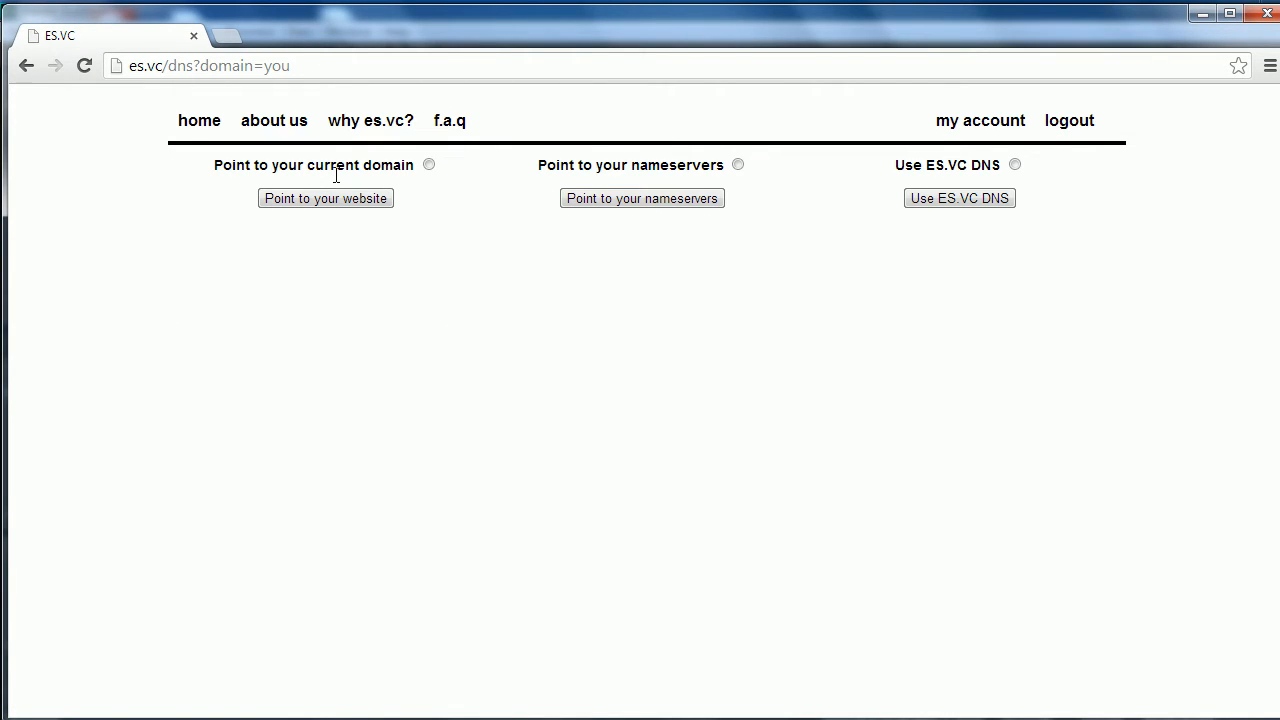
click(1014, 164)
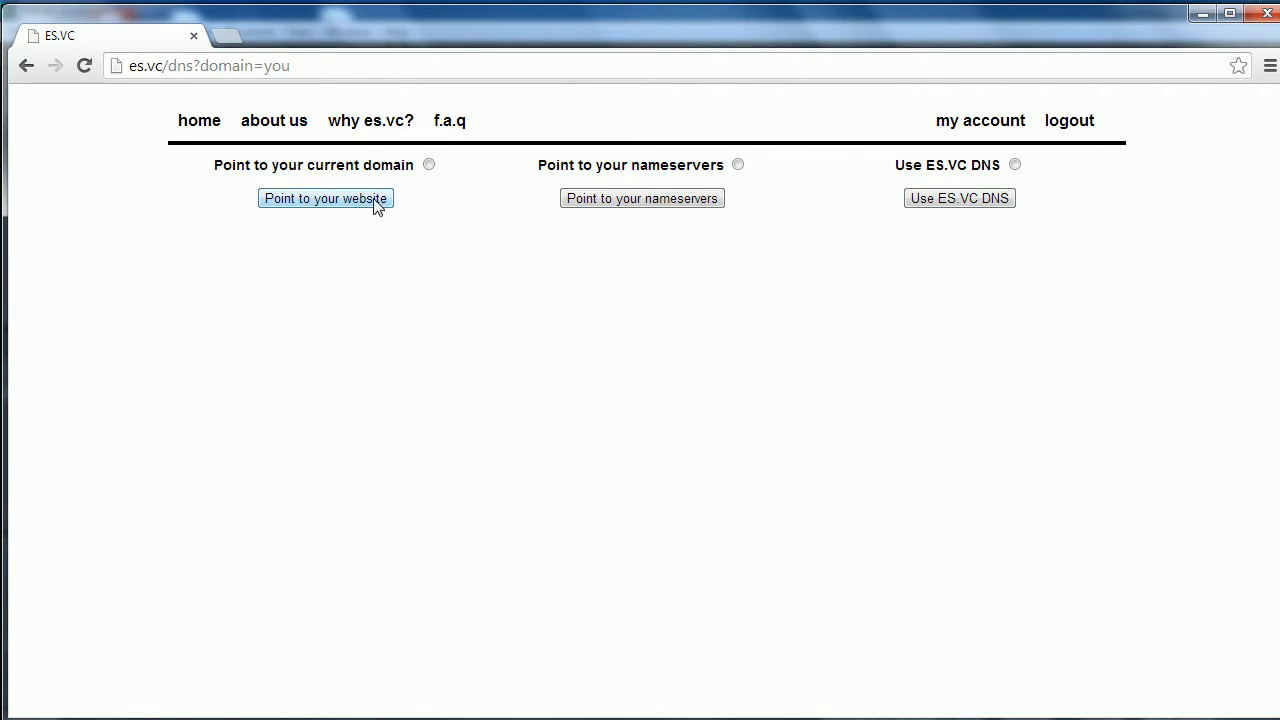
click(325, 198)
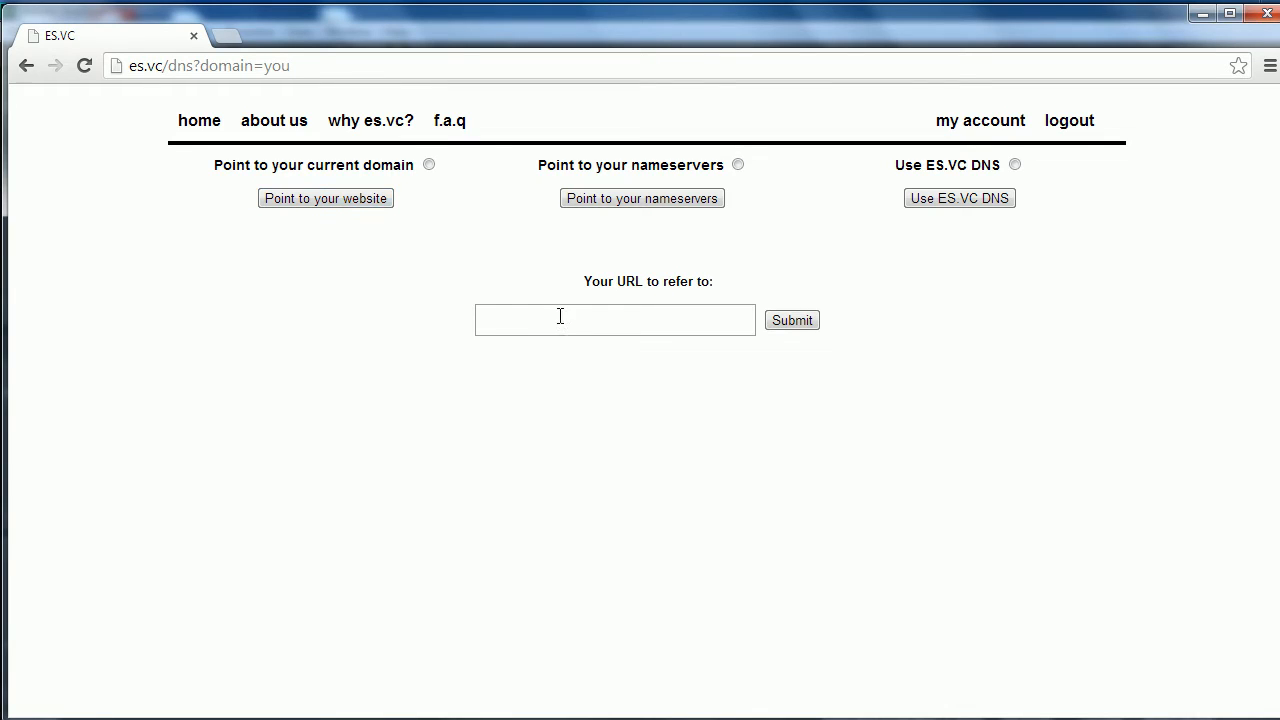
click(429, 165)
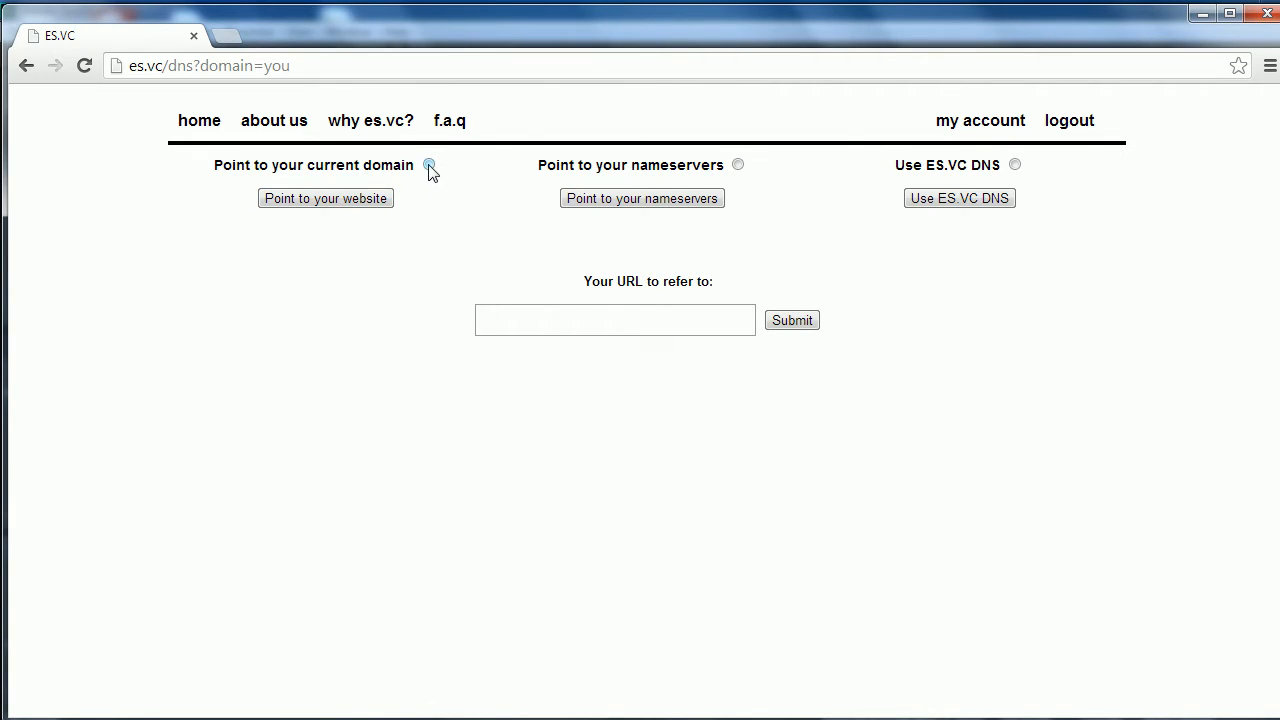
click(429, 165)
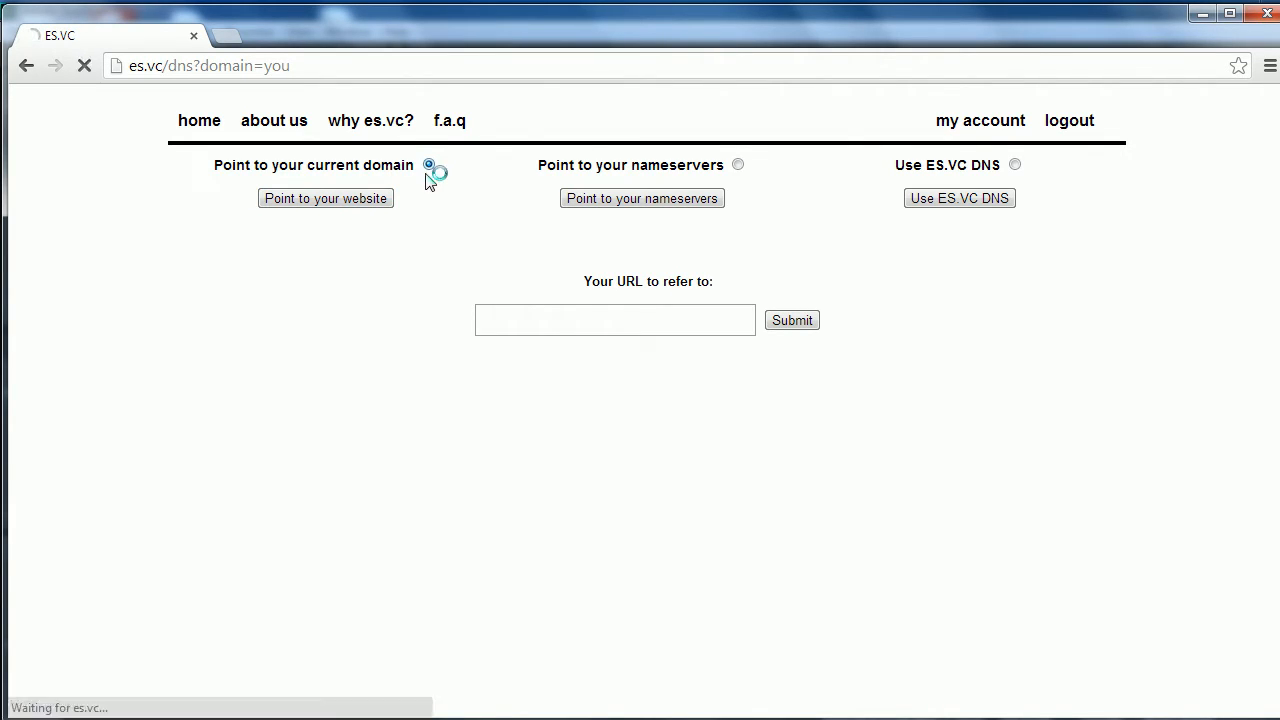
click(430, 164)
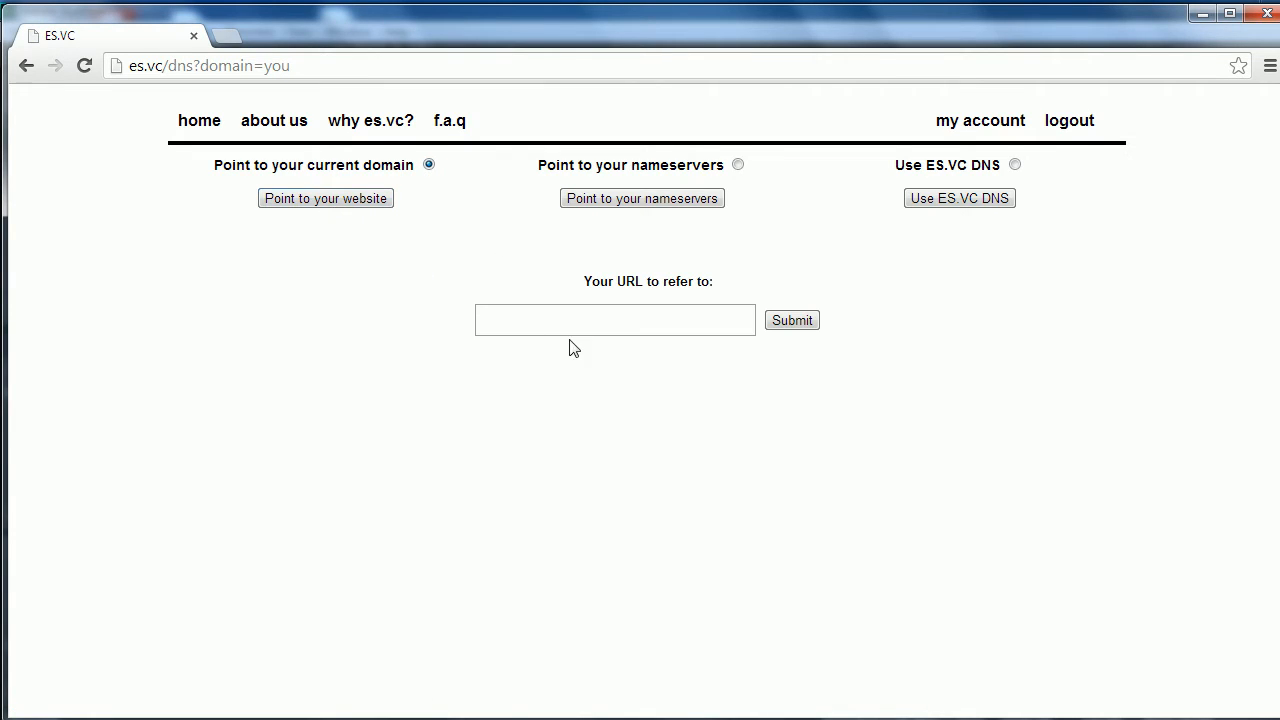
text(http://www.howcode.org)
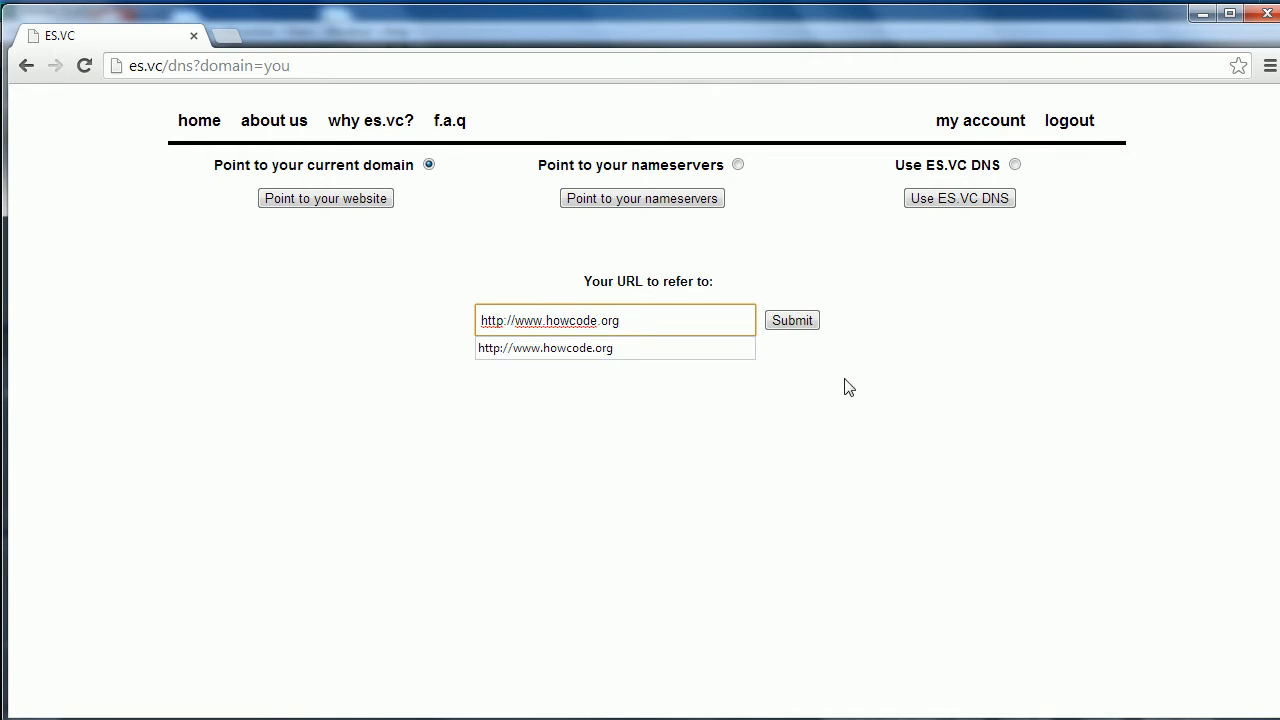
click(791, 320)
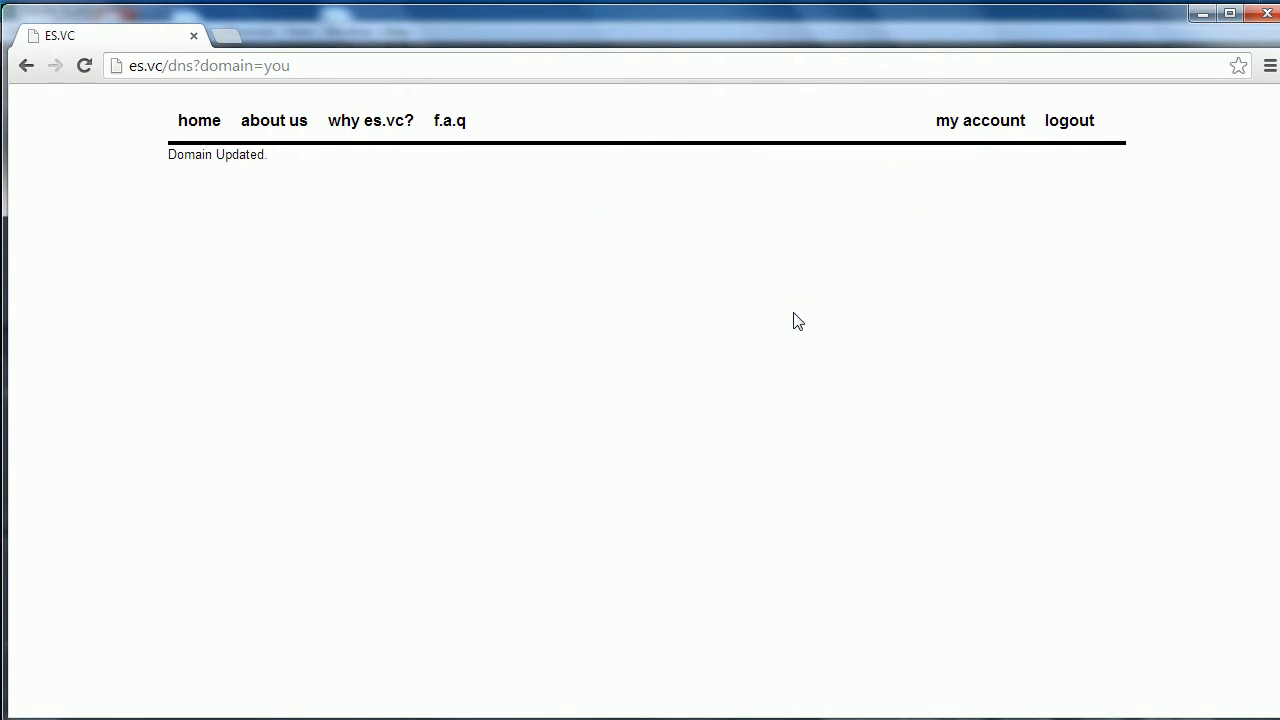
mouse_move(532, 90)
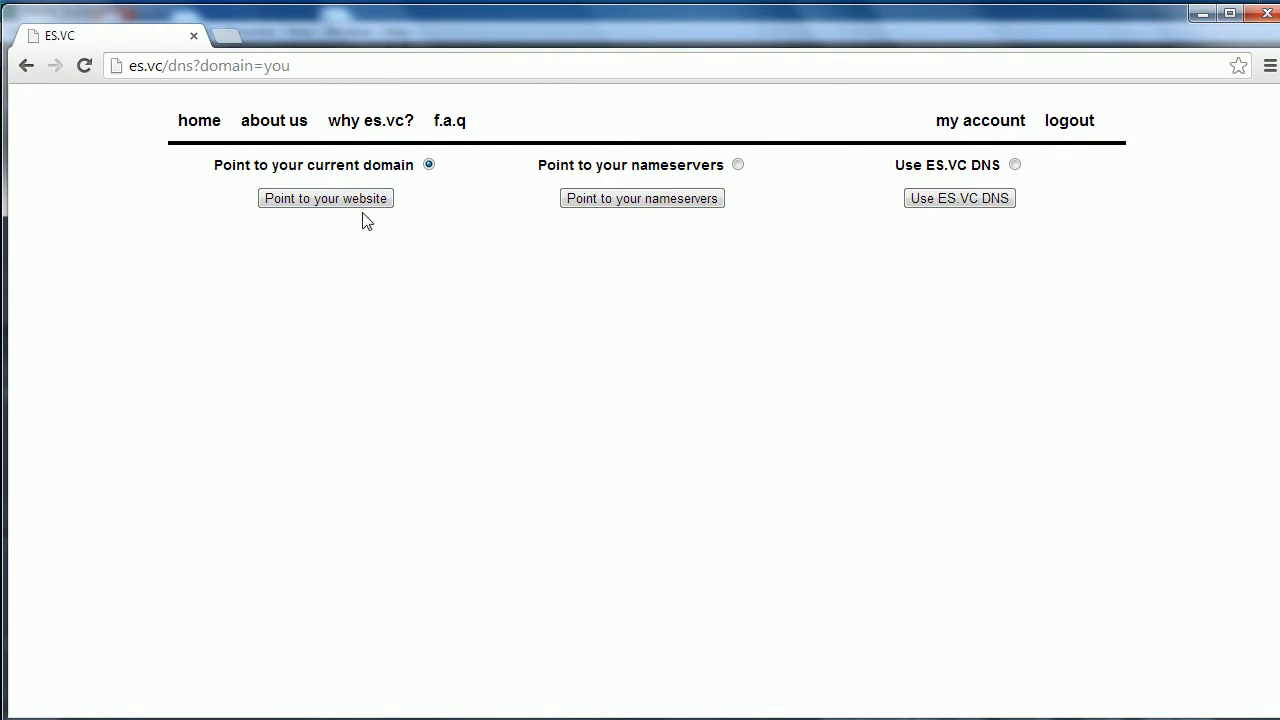
Reopen the redirect form and check the saved howcode.org URL.
click(325, 197)
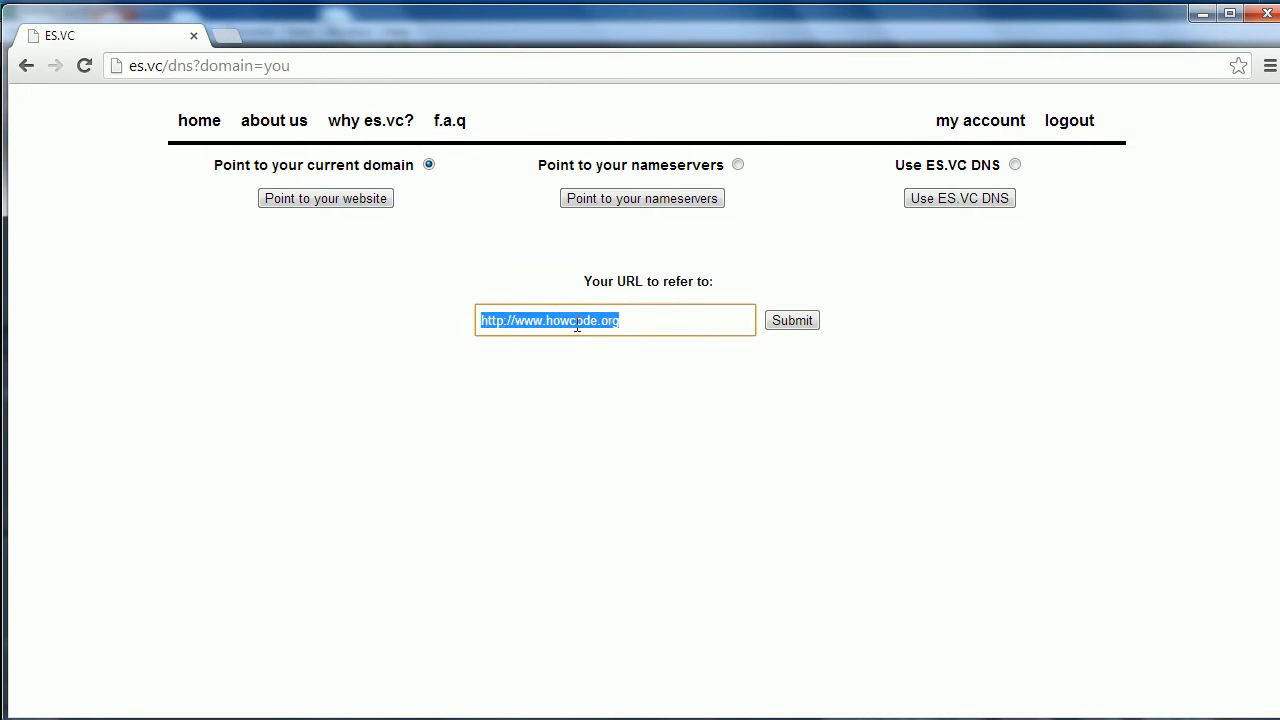
click(718, 320)
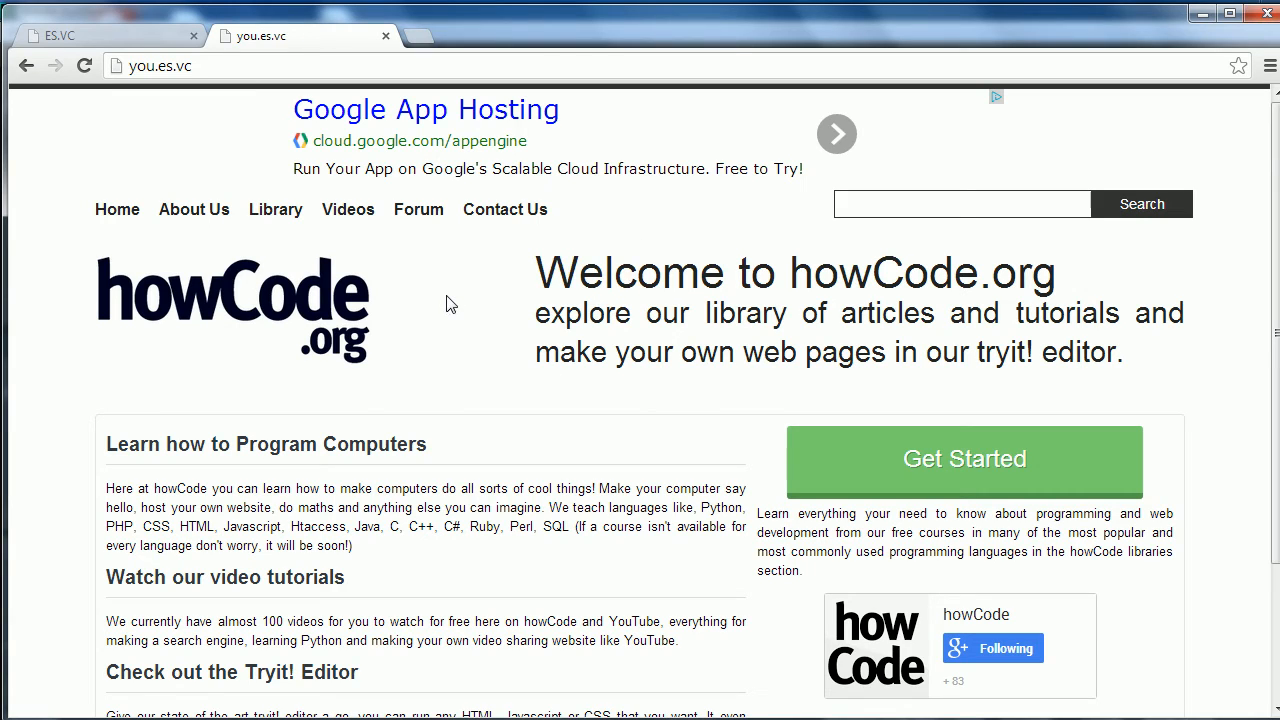
mouse_move(263, 48)
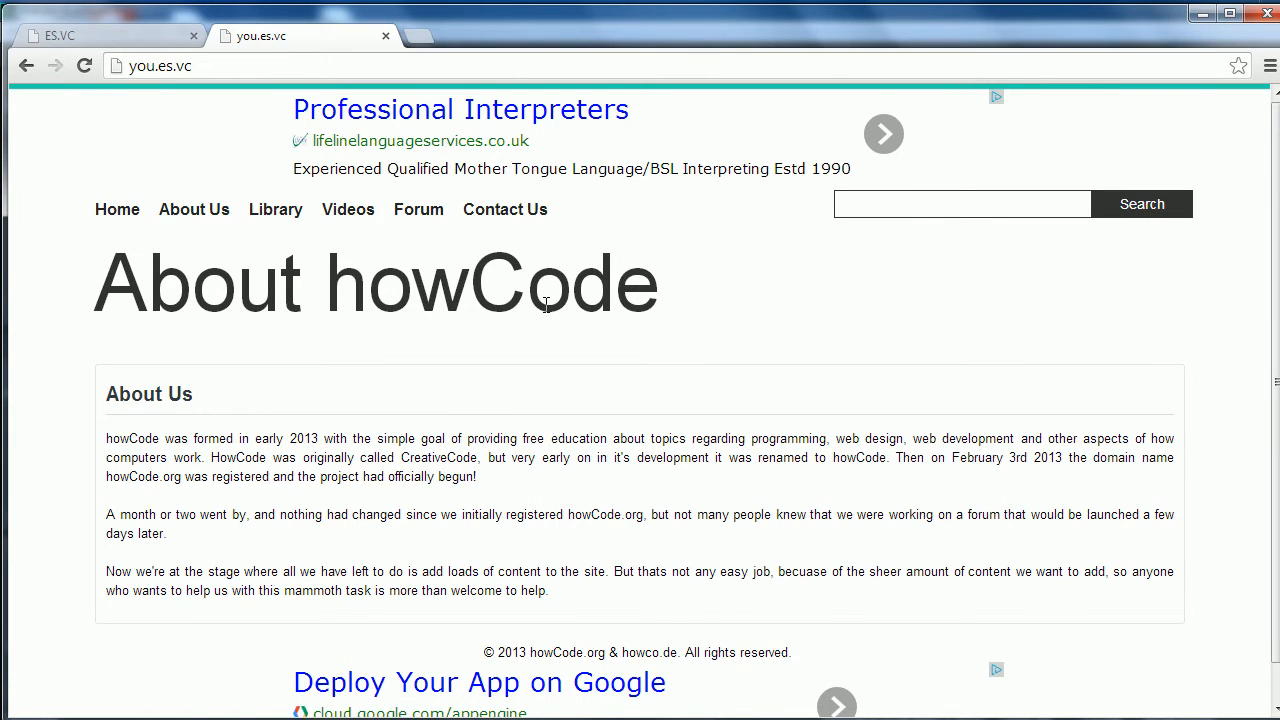
Browse you.es.vc to confirm it shows the howCode.org site and its About page.
right_click(543, 180)
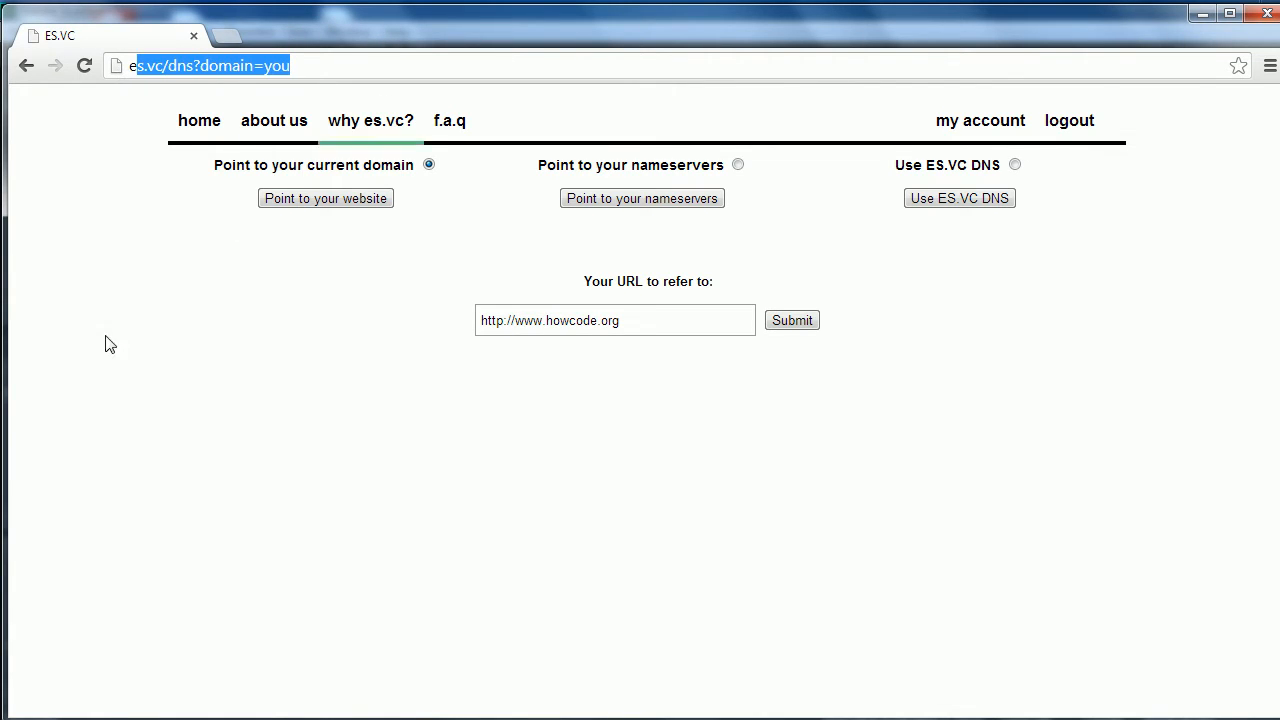
mouse_move(697, 175)
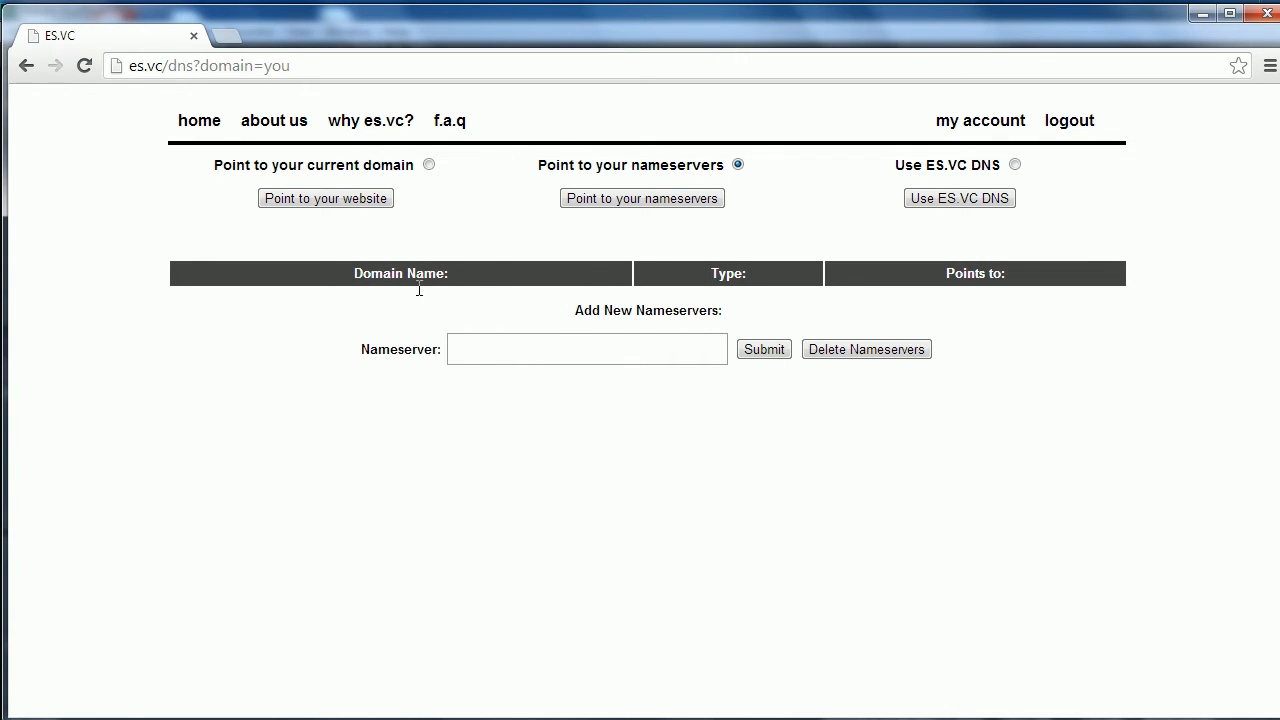
Add ns.es.vc as a custom nameserver for you.es.vc.
click(587, 349)
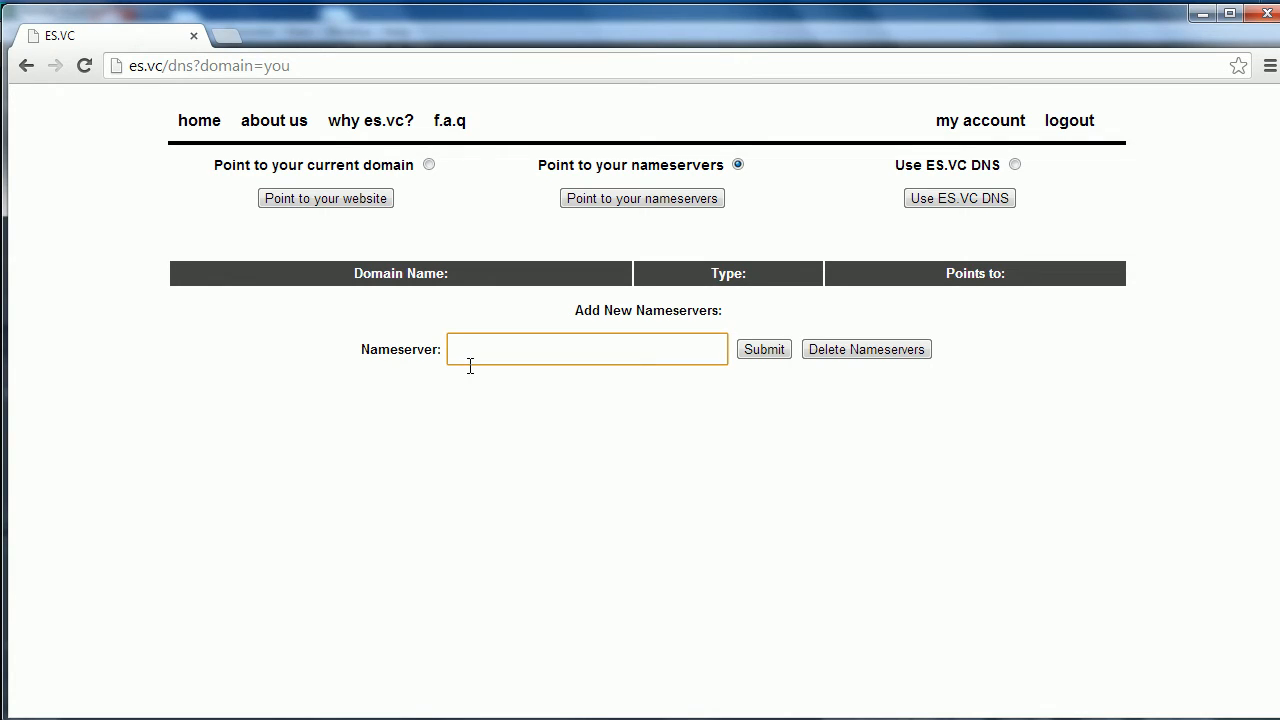
text(ns.es)
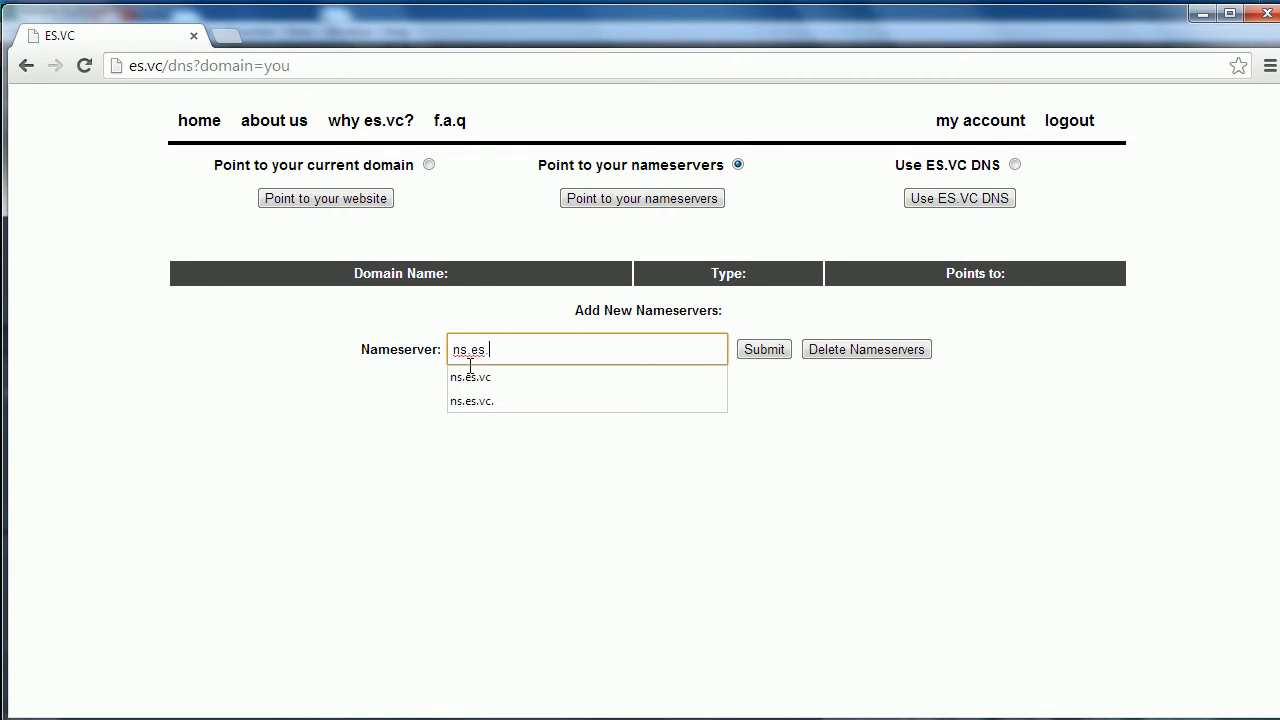
click(470, 377)
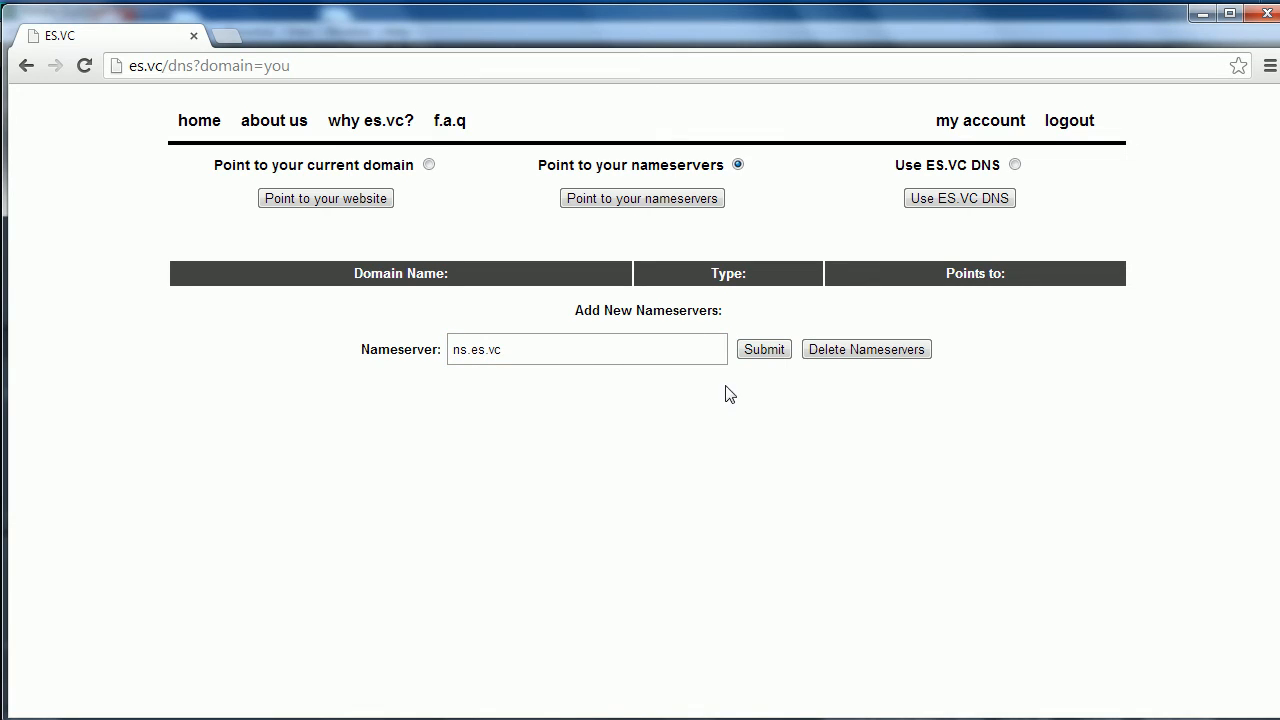
click(763, 349)
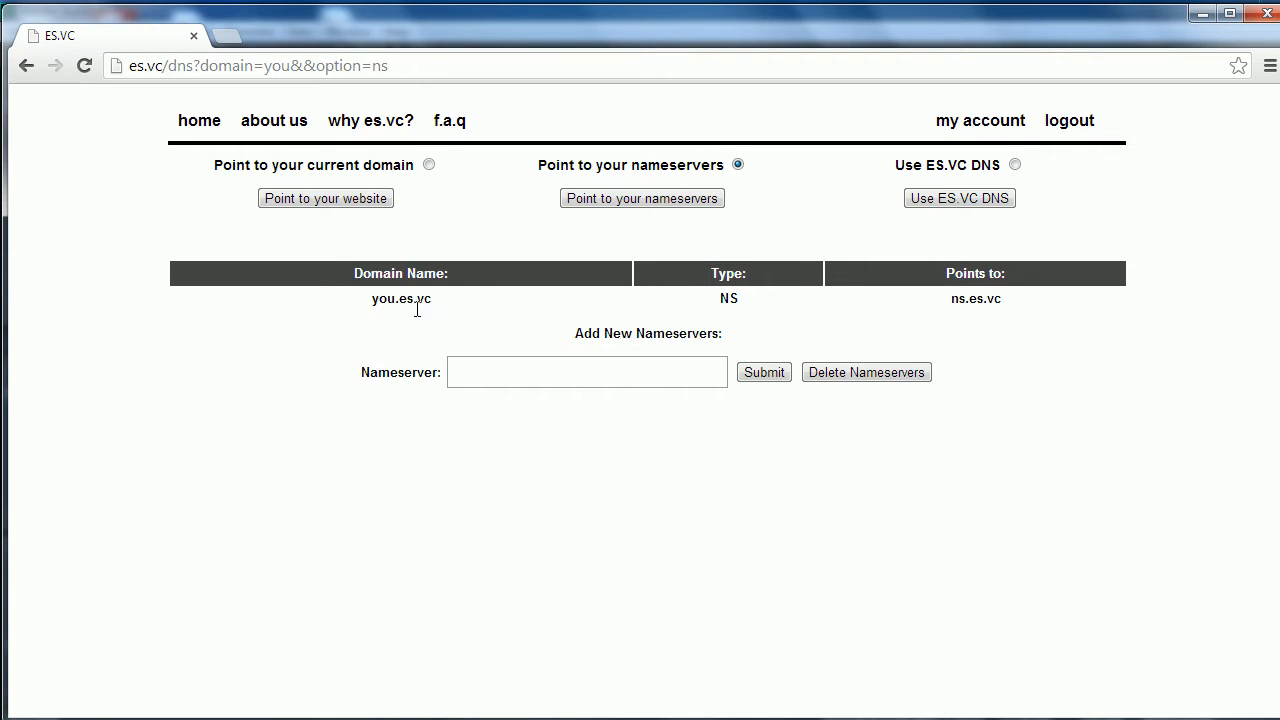
Highlight the you.es.vc name and ready the nameserver field for another entry.
double_click(400, 298)
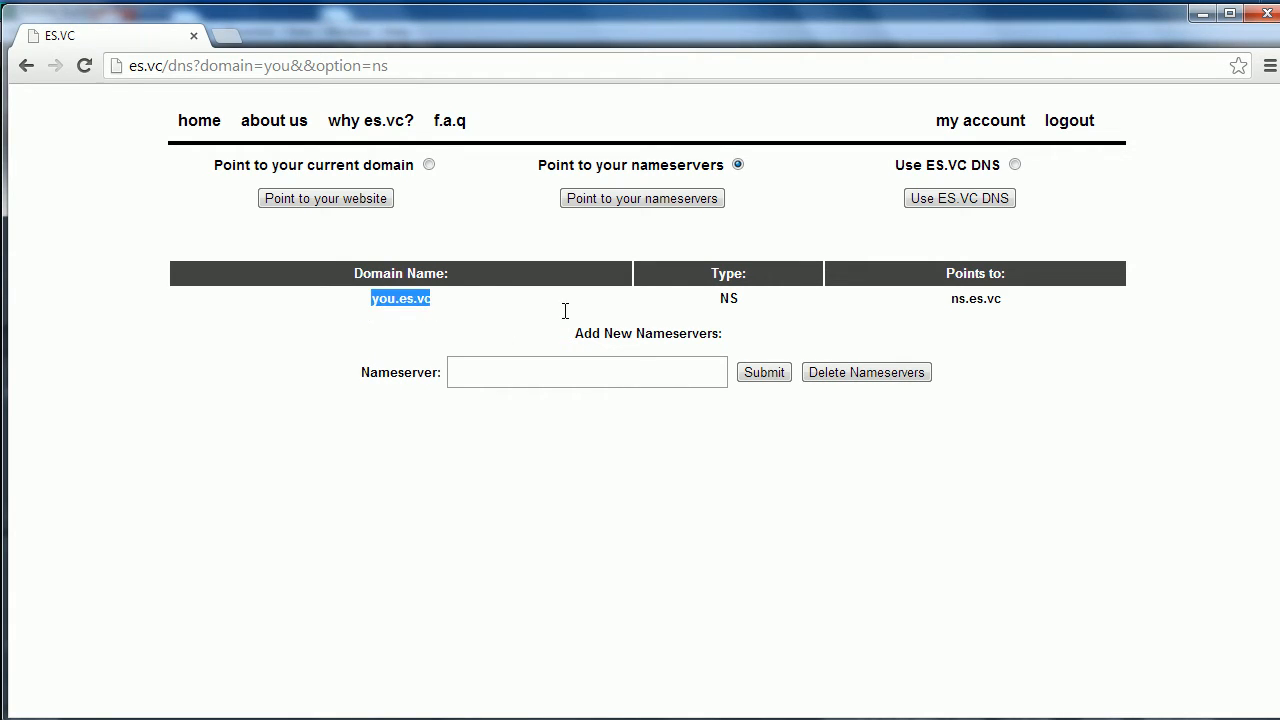
click(506, 418)
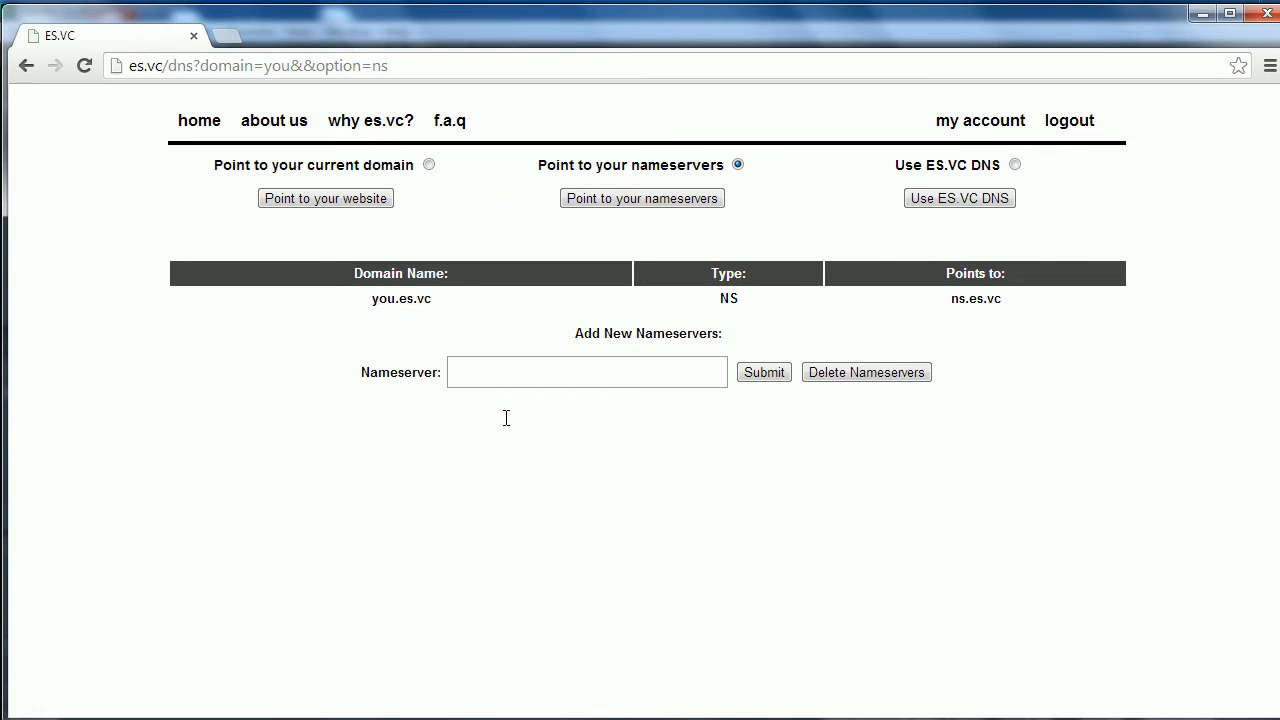
click(587, 371)
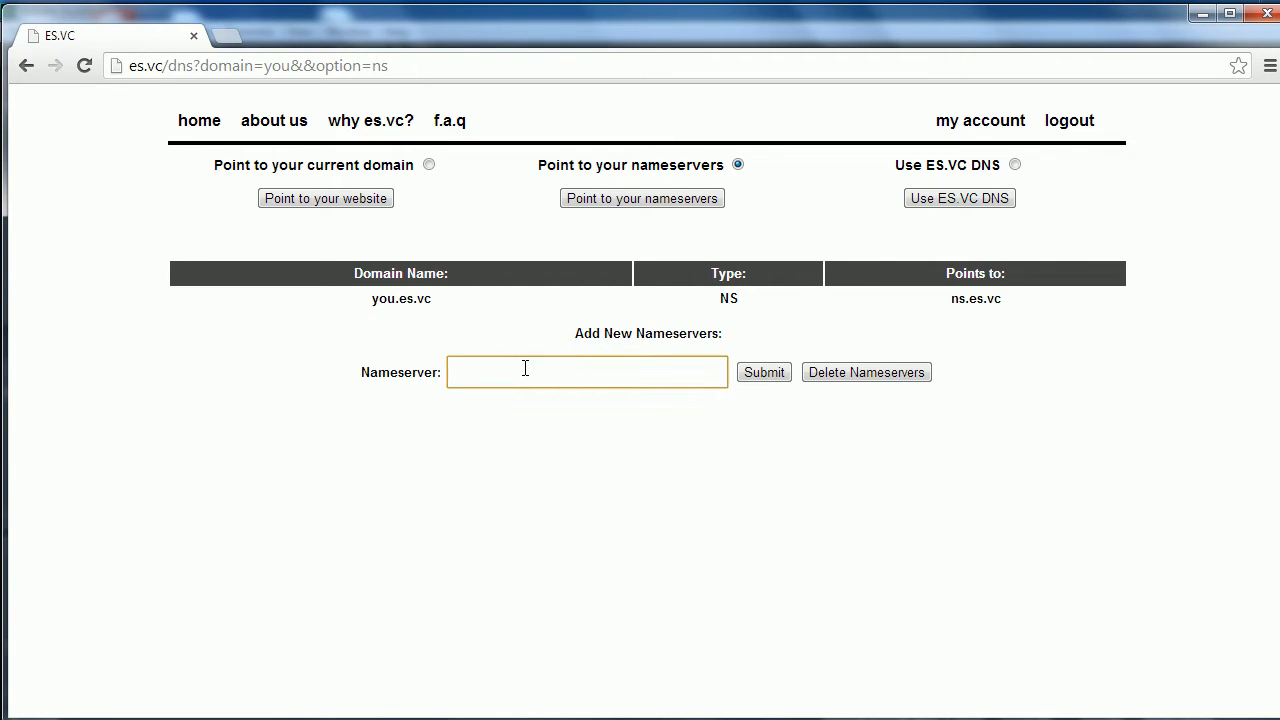
double_click(401, 298)
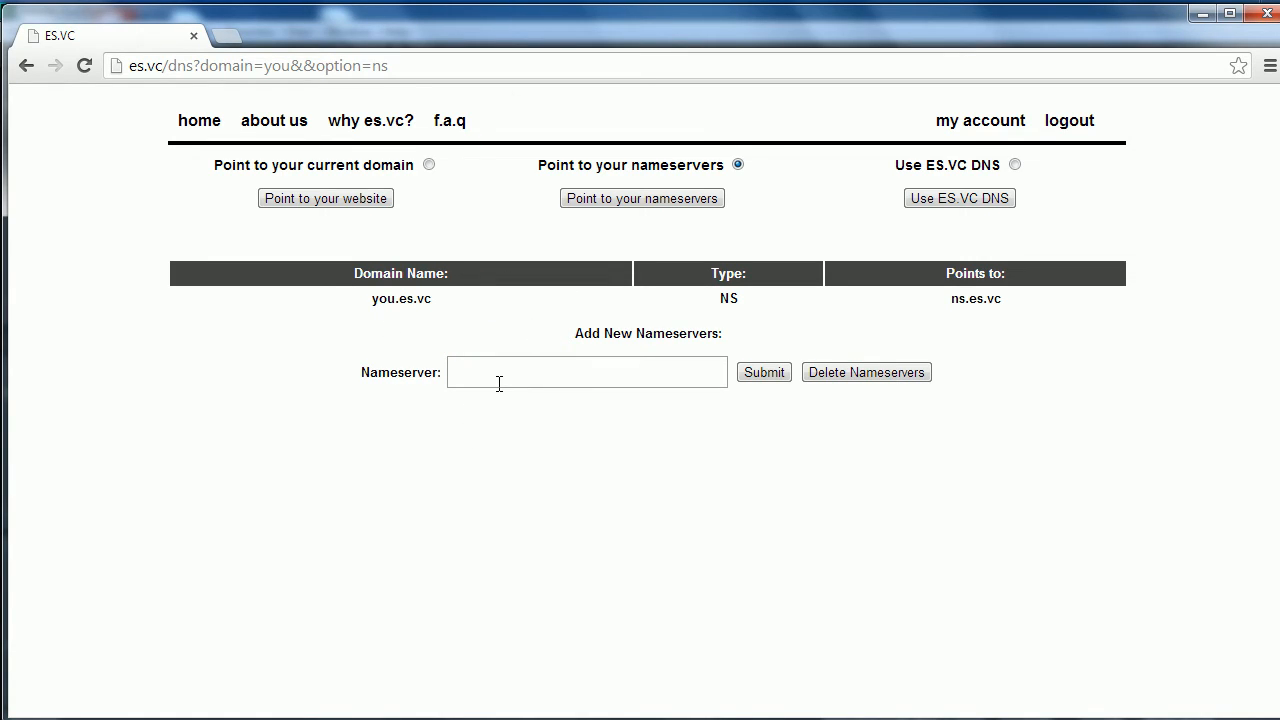
click(586, 372)
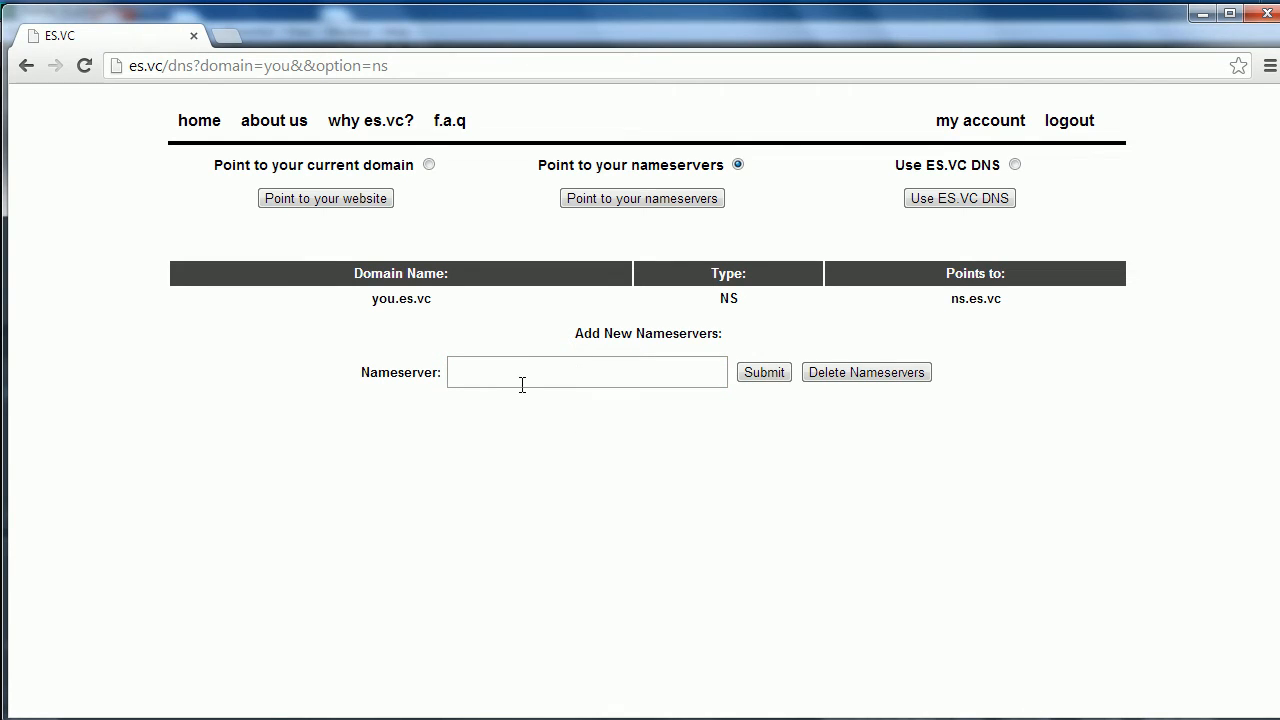
mouse_move(645, 440)
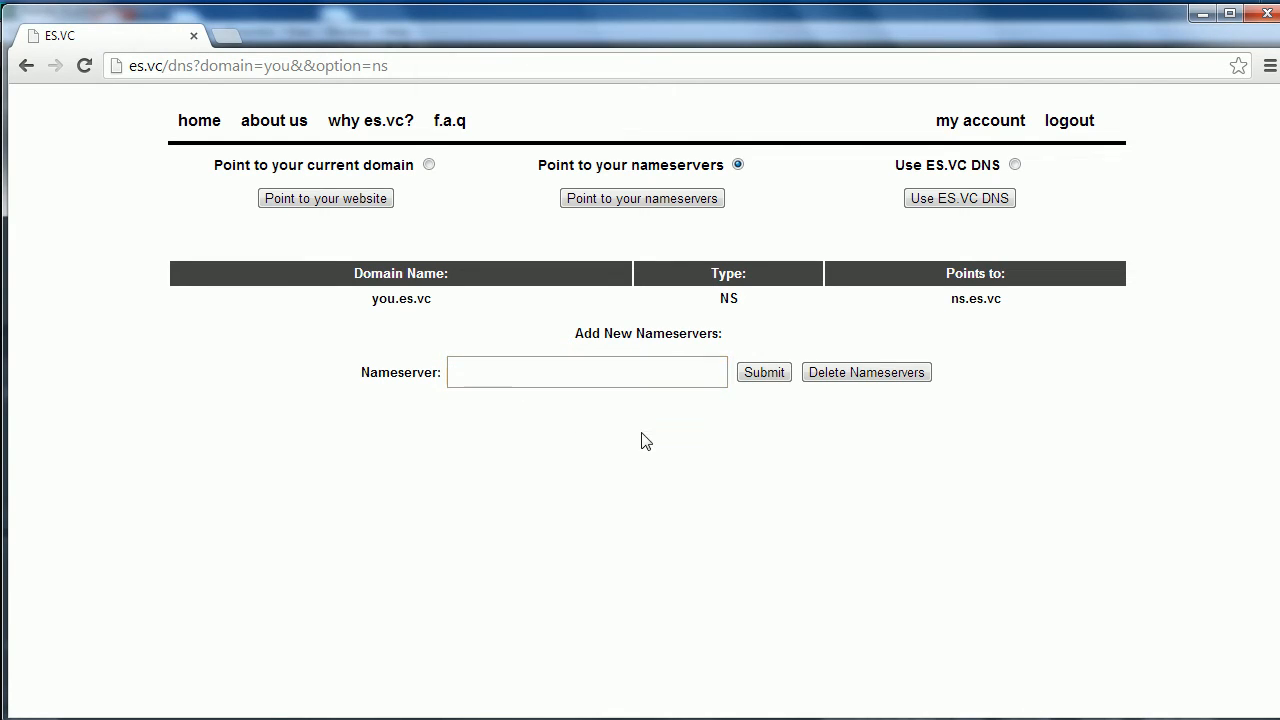
mouse_move(795, 465)
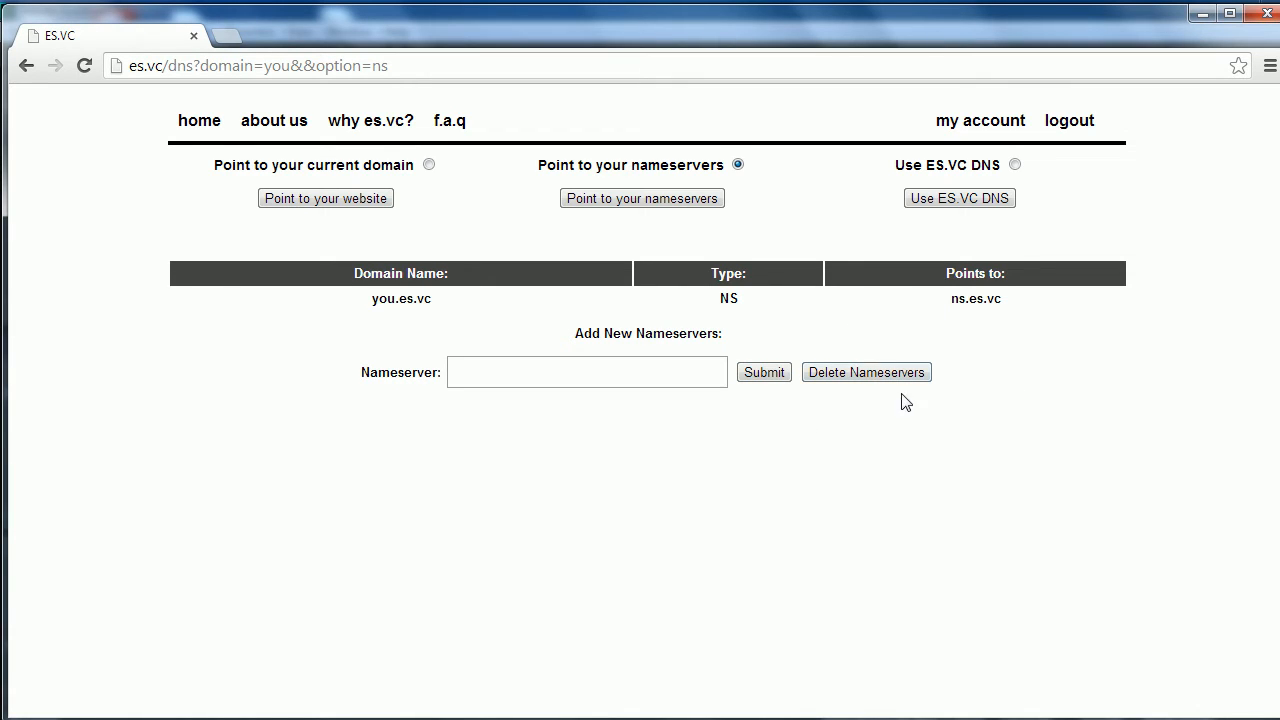
mouse_move(1057, 527)
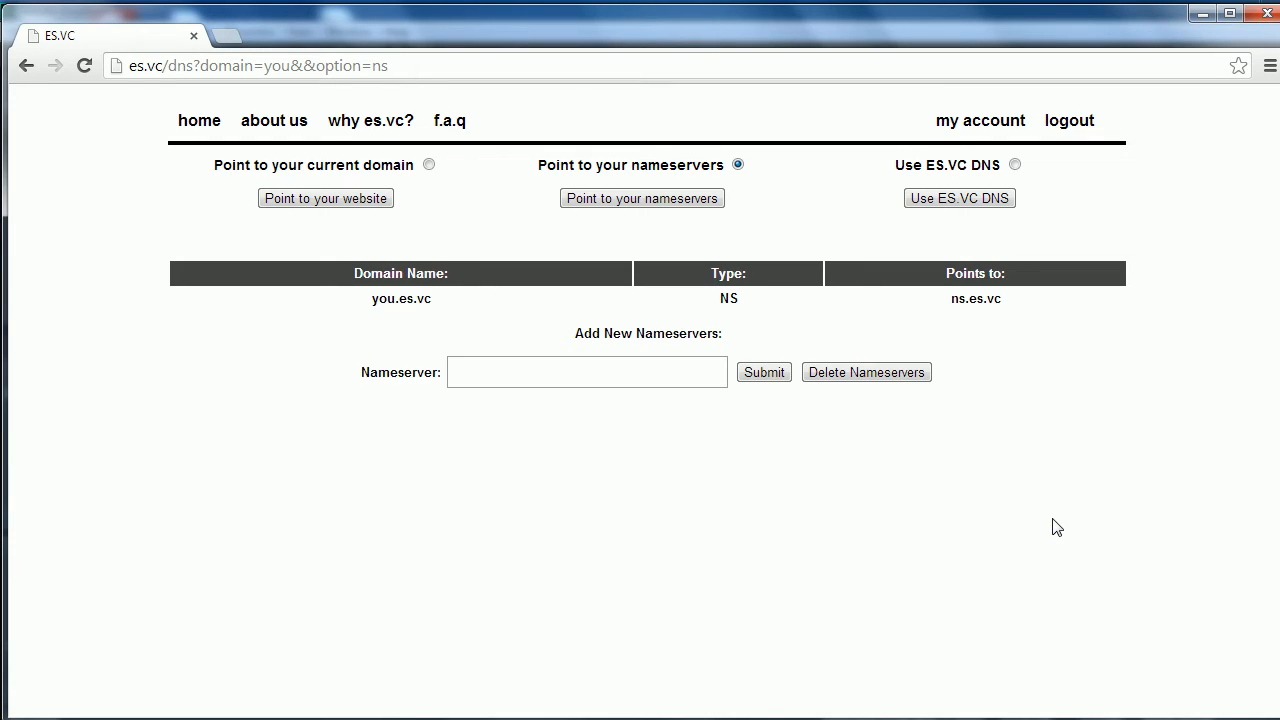
mouse_move(671, 417)
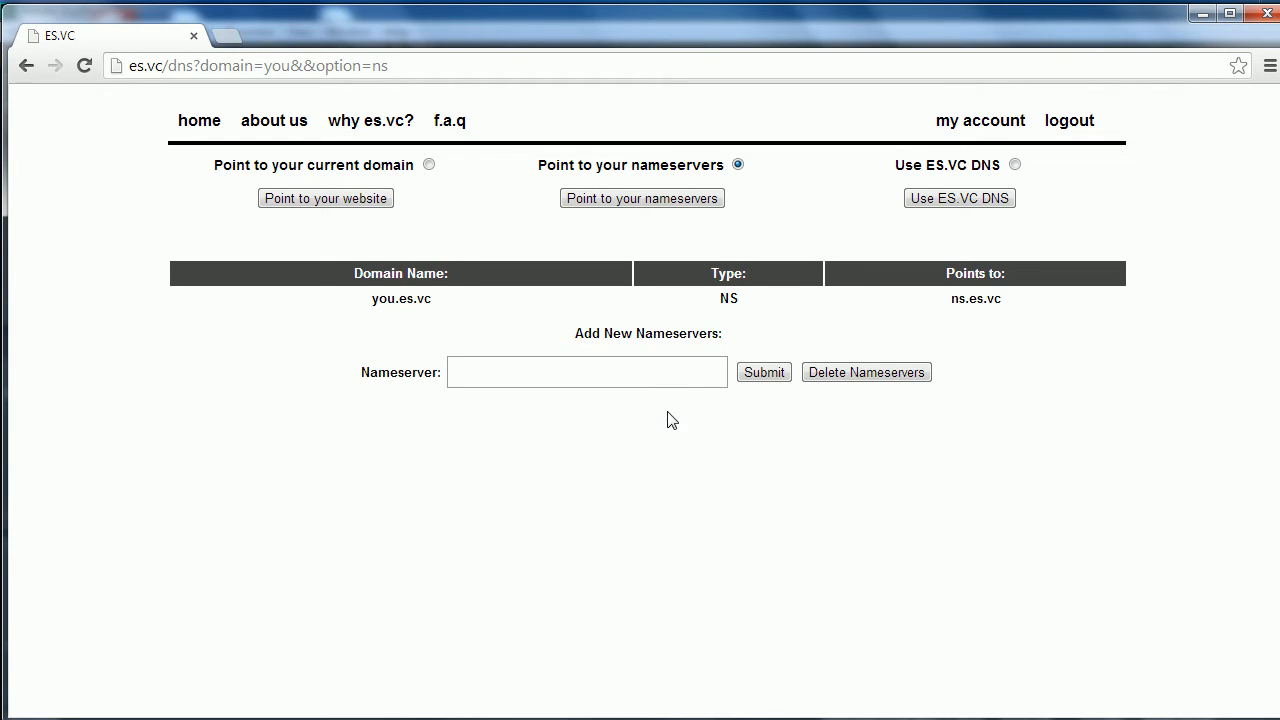
Add ns1 and ns3.digitalocean.com (with ns2) as nameservers for you.es.vc.
click(587, 372)
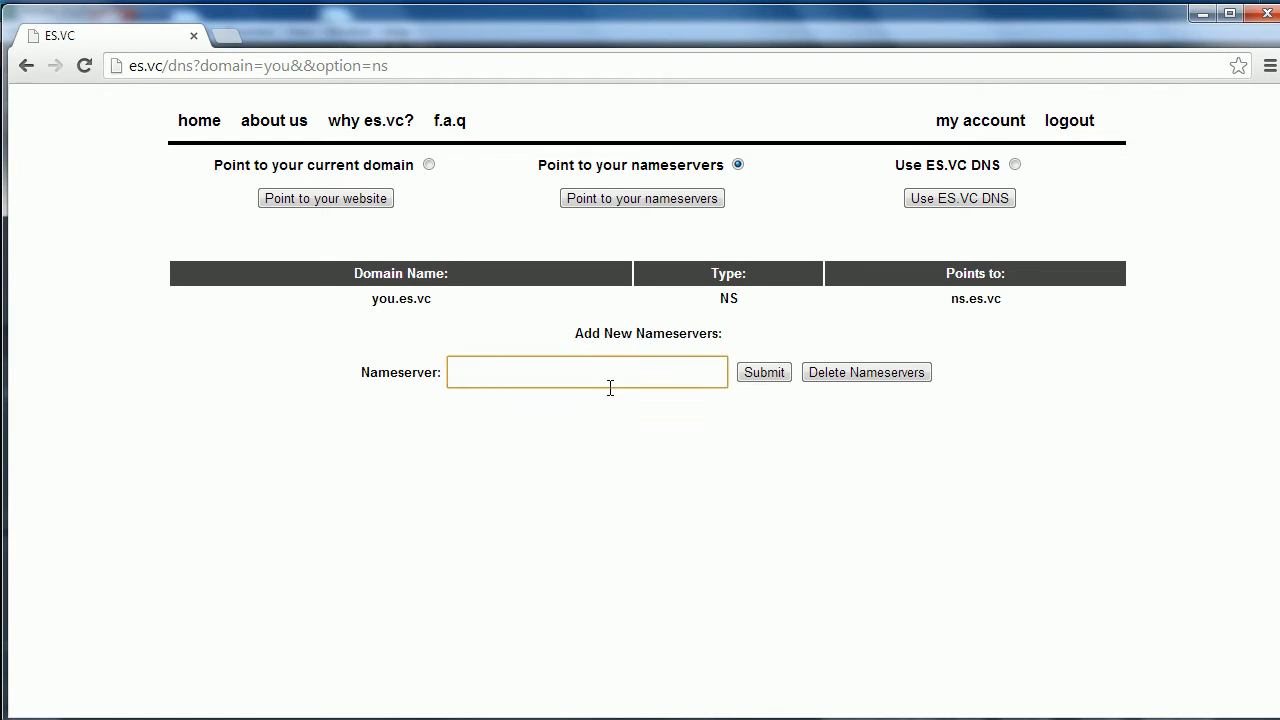
click(587, 372)
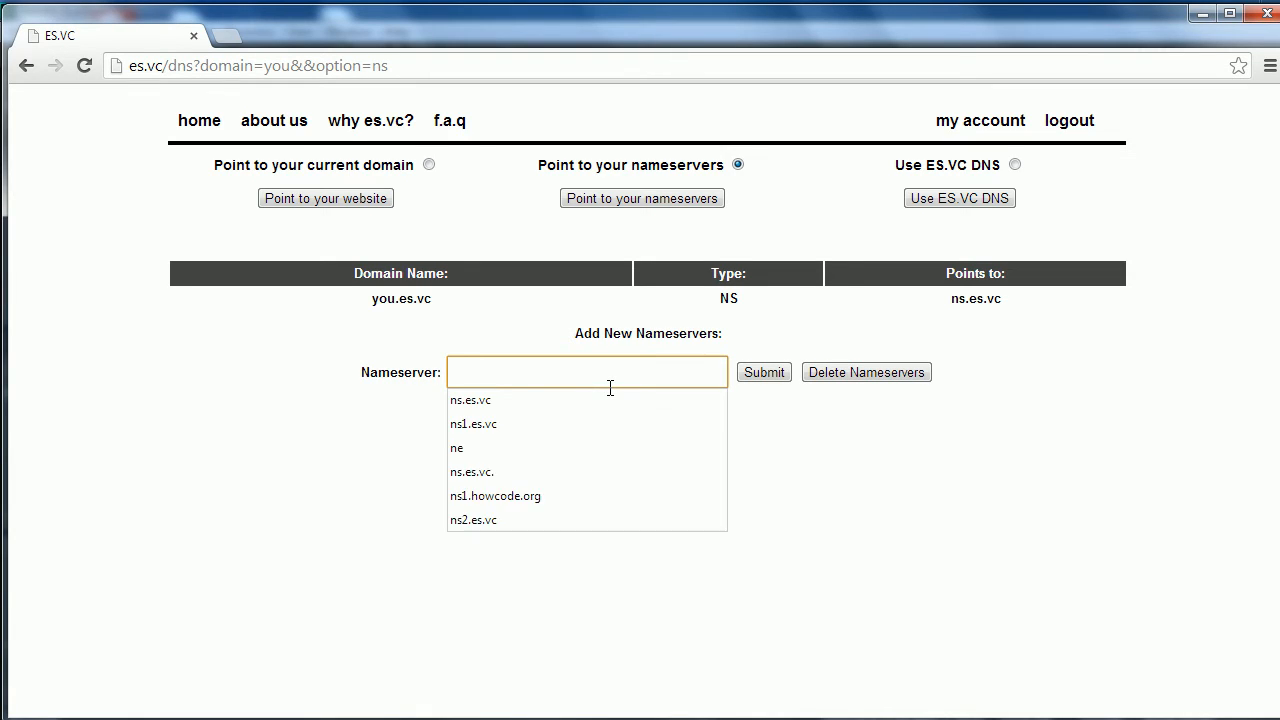
text(ns1.digitalocean.com)
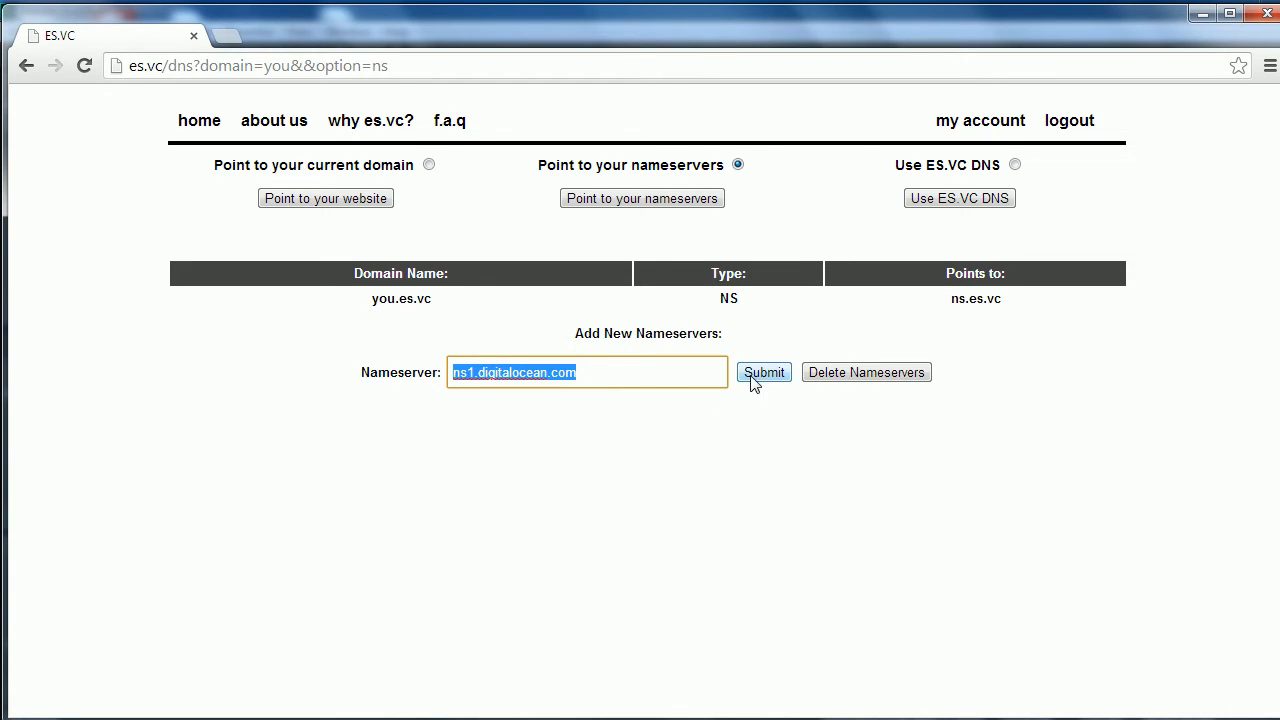
click(763, 372)
text(3)
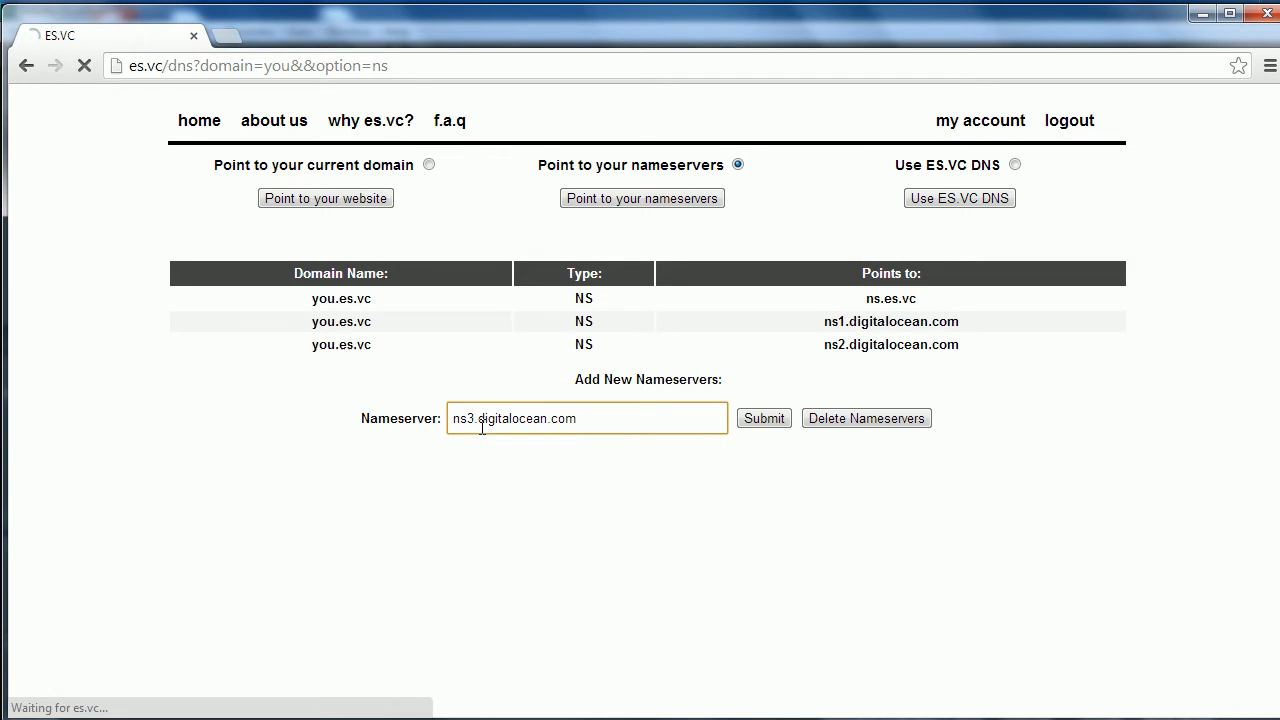
click(763, 418)
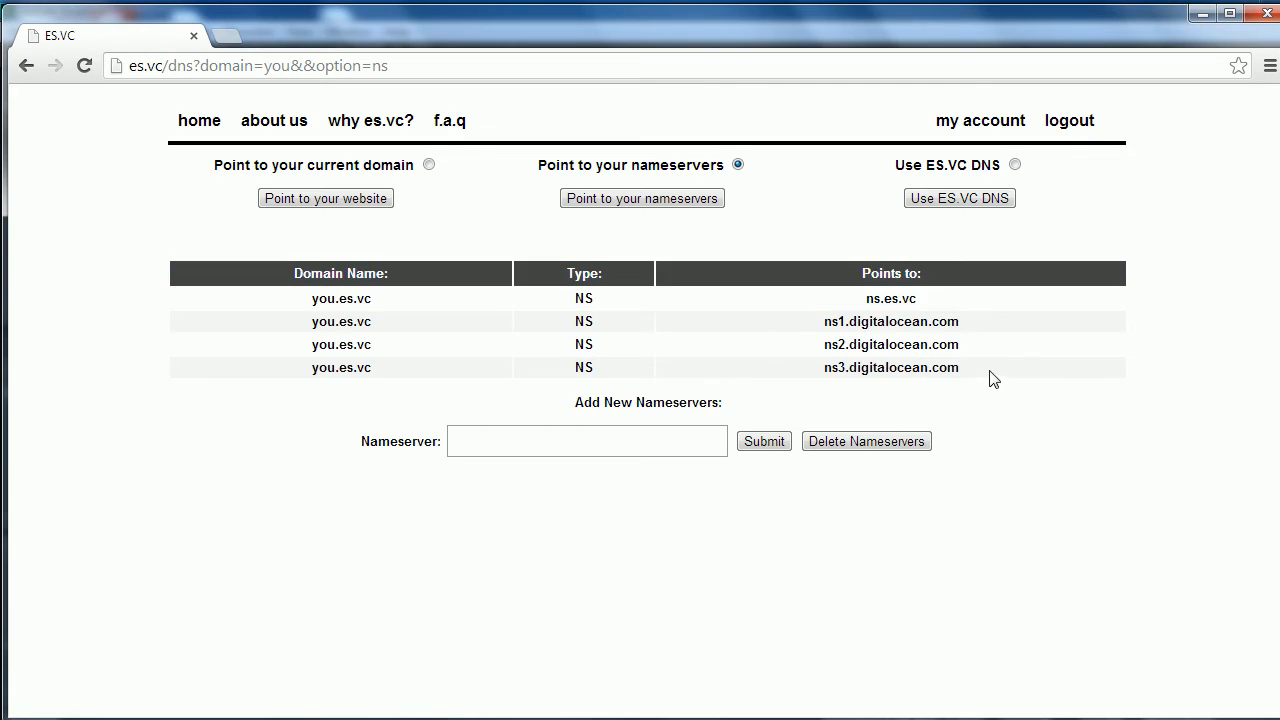
mouse_move(983, 374)
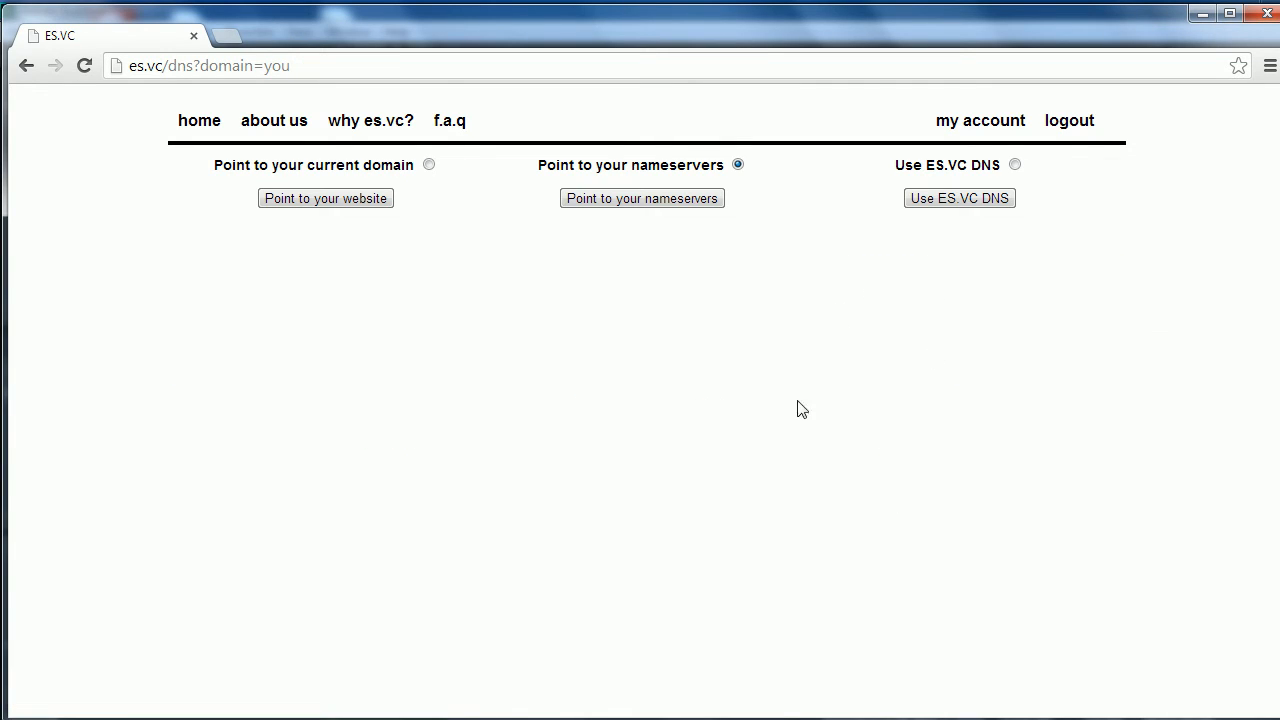
Choose Use ES.VC DNS for you.es.vc and focus the Host field of the empty add-record form.
click(1015, 164)
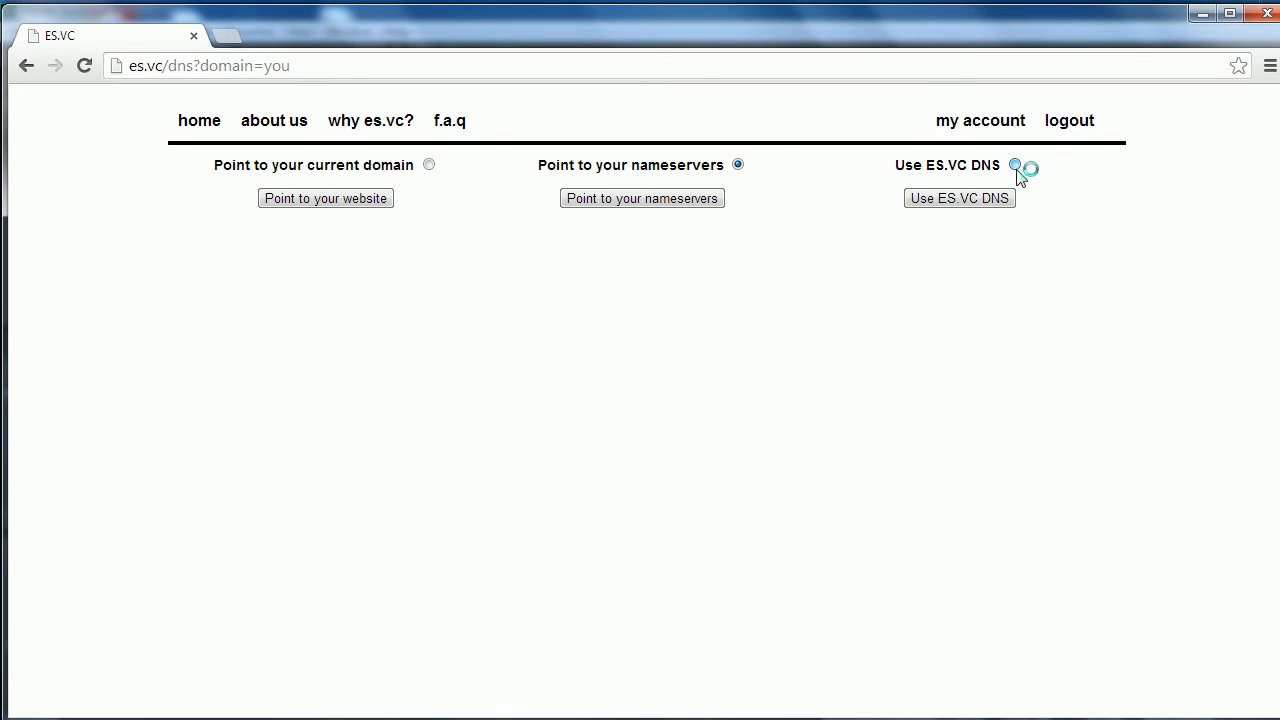
click(1016, 164)
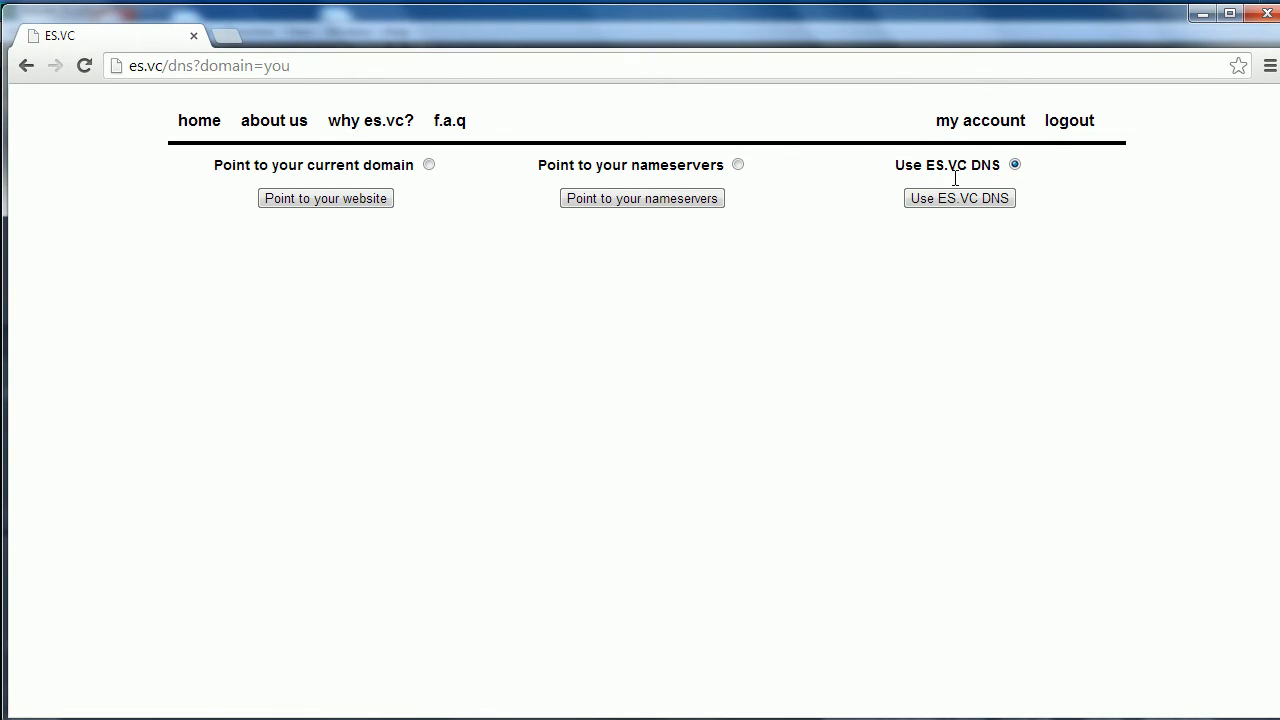
click(950, 197)
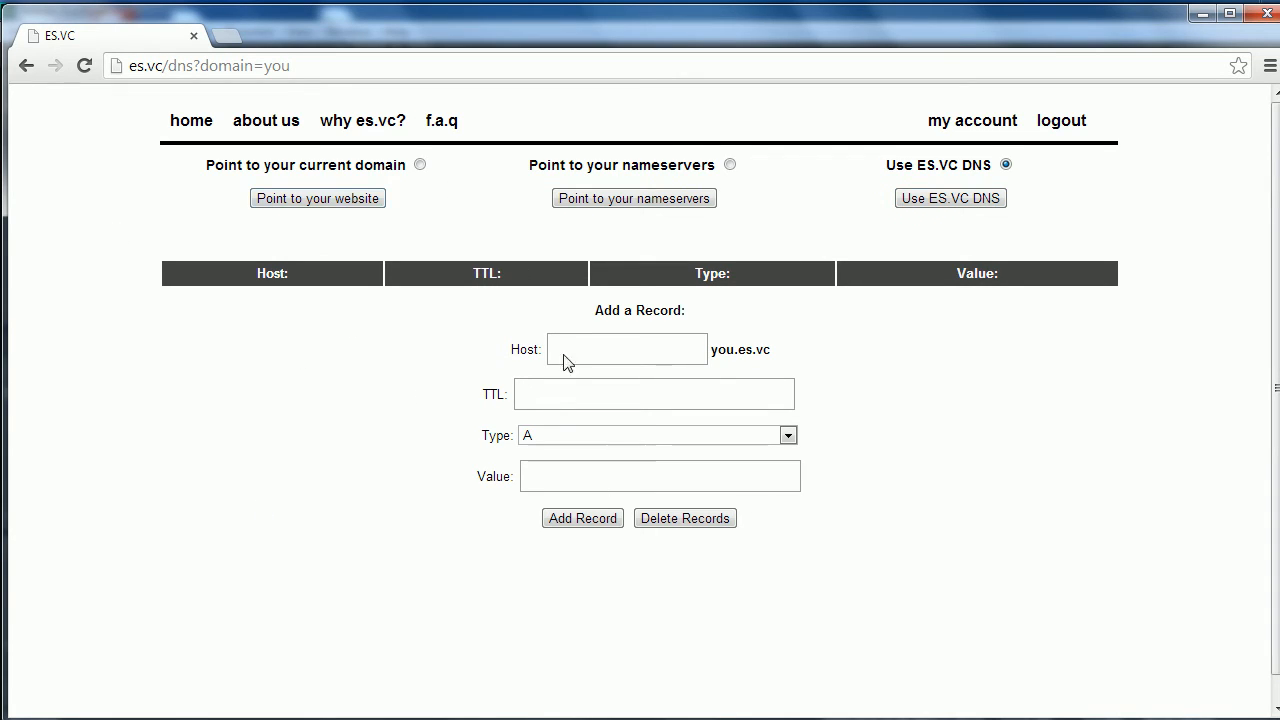
mouse_move(395, 344)
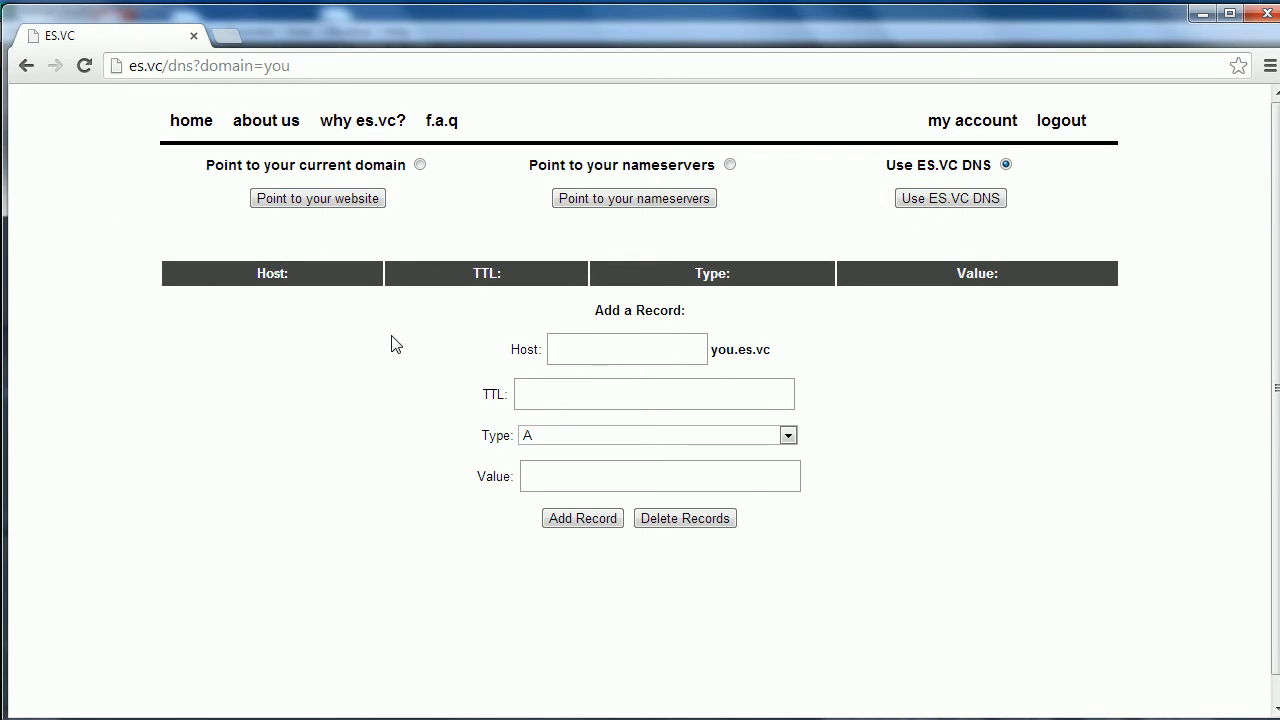
mouse_move(783, 364)
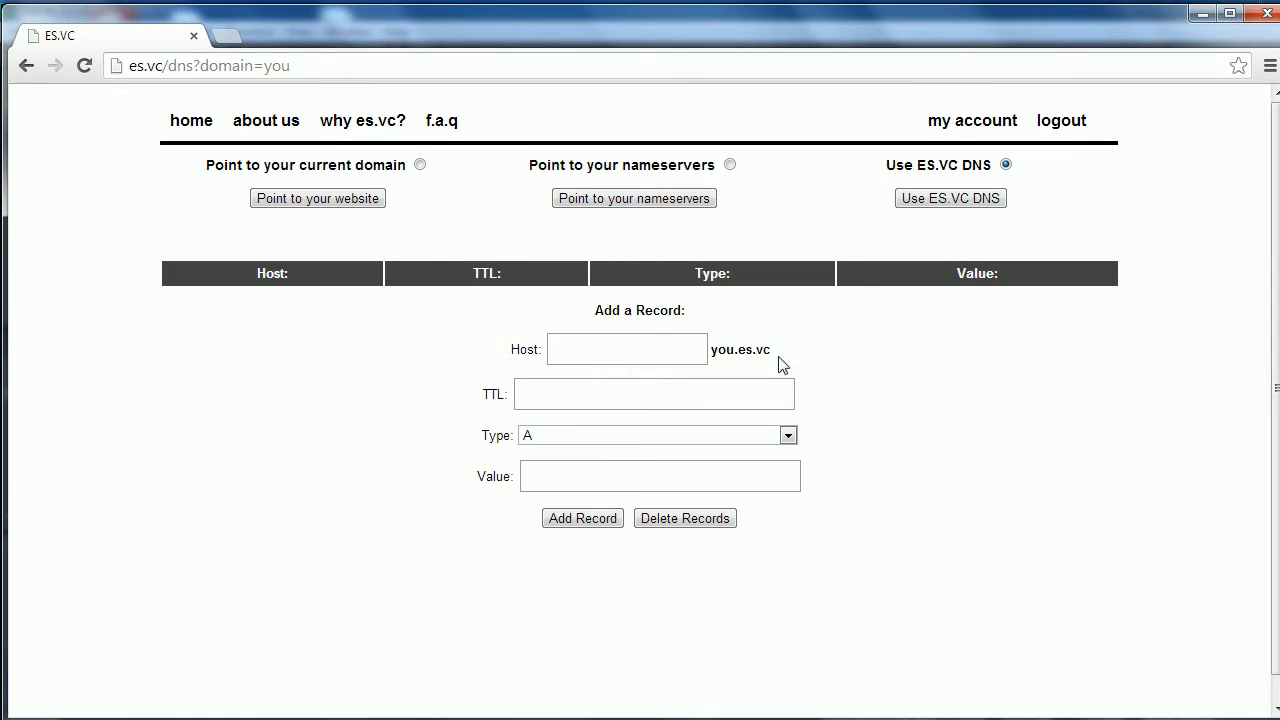
mouse_move(262, 461)
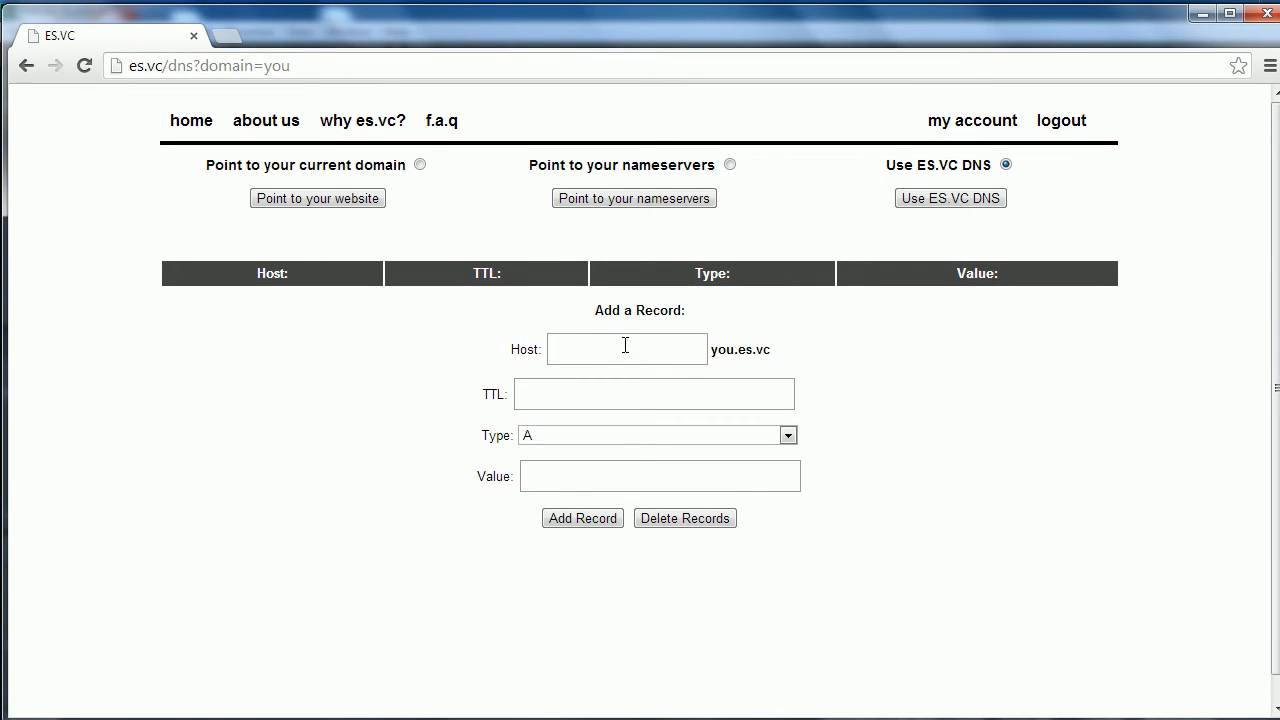
mouse_move(730, 358)
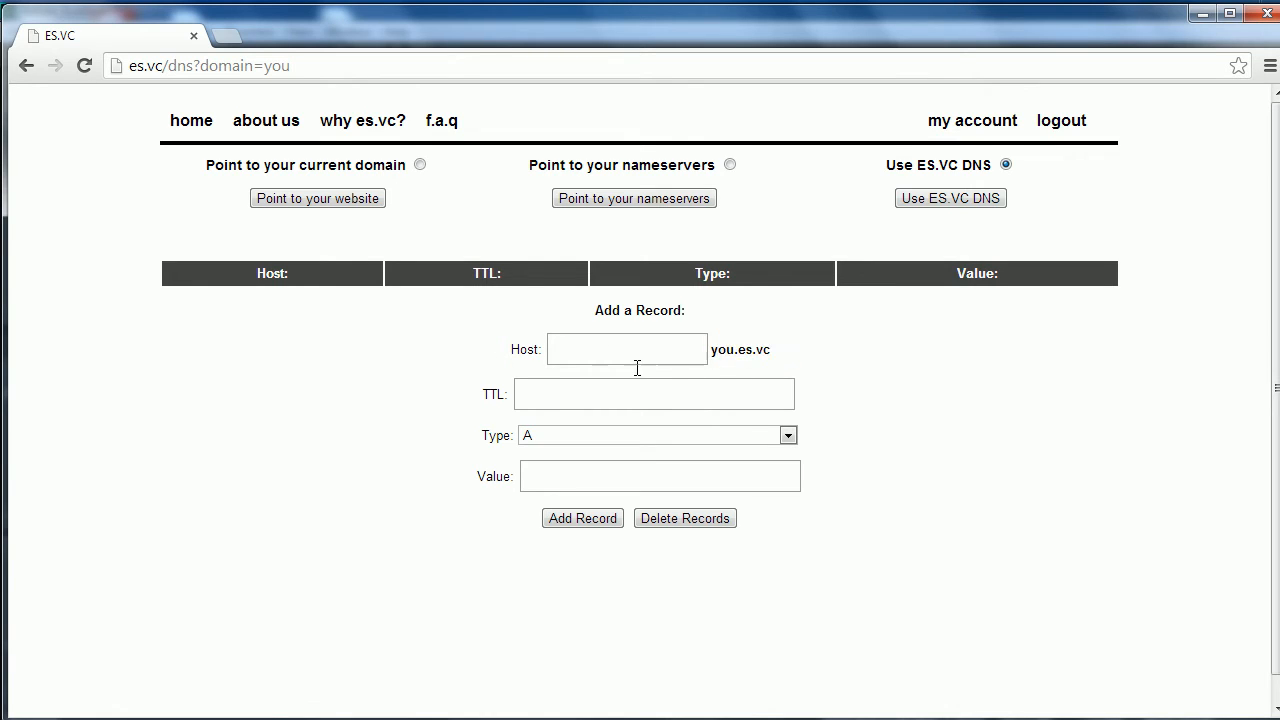
click(626, 349)
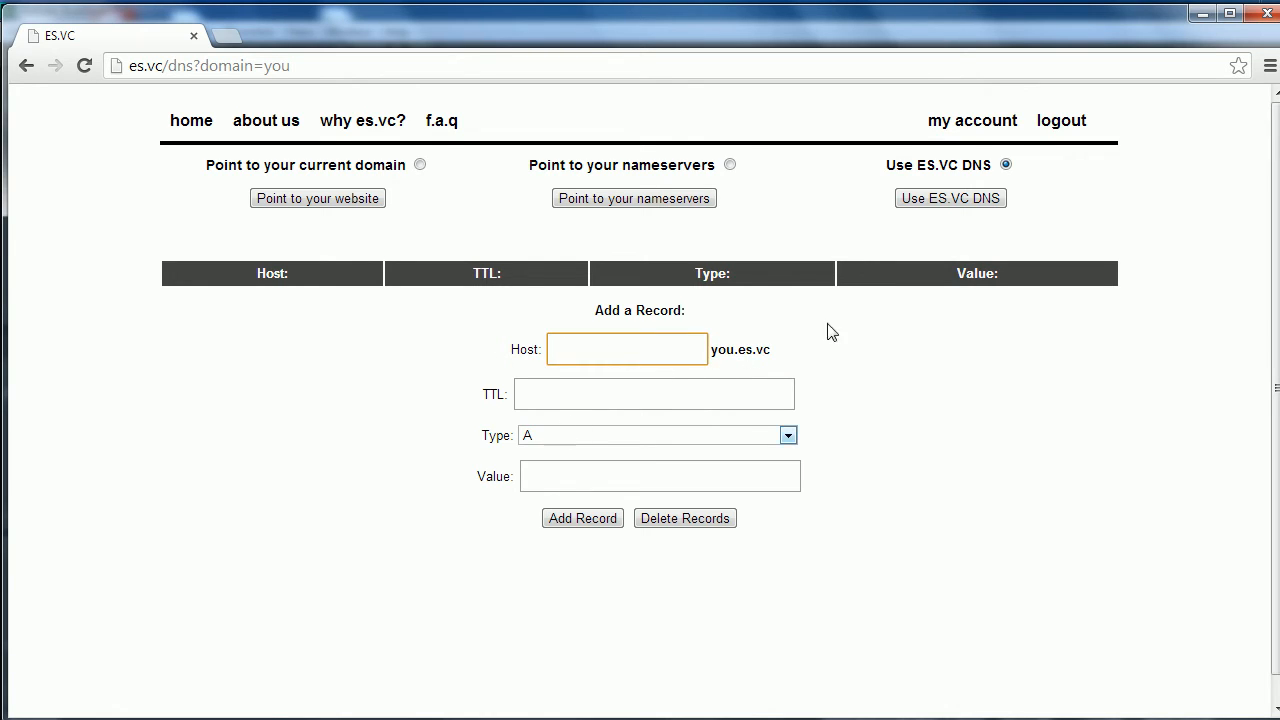
click(626, 349)
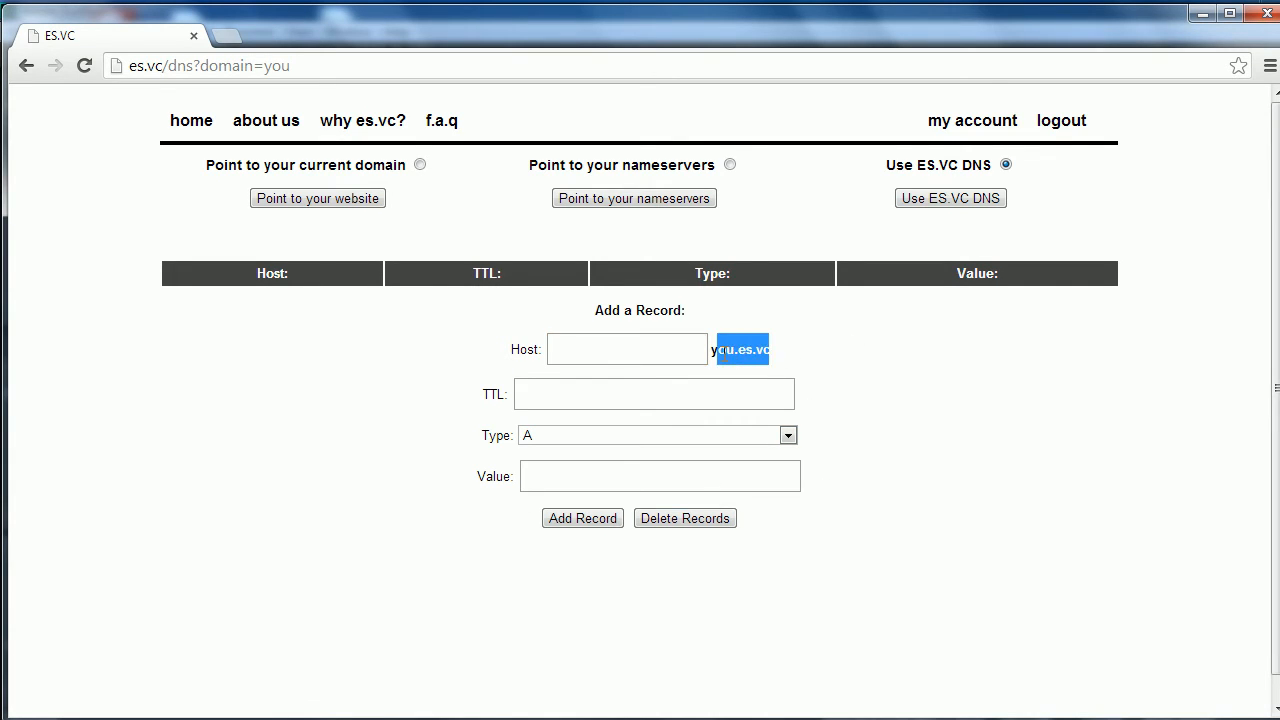
click(627, 349)
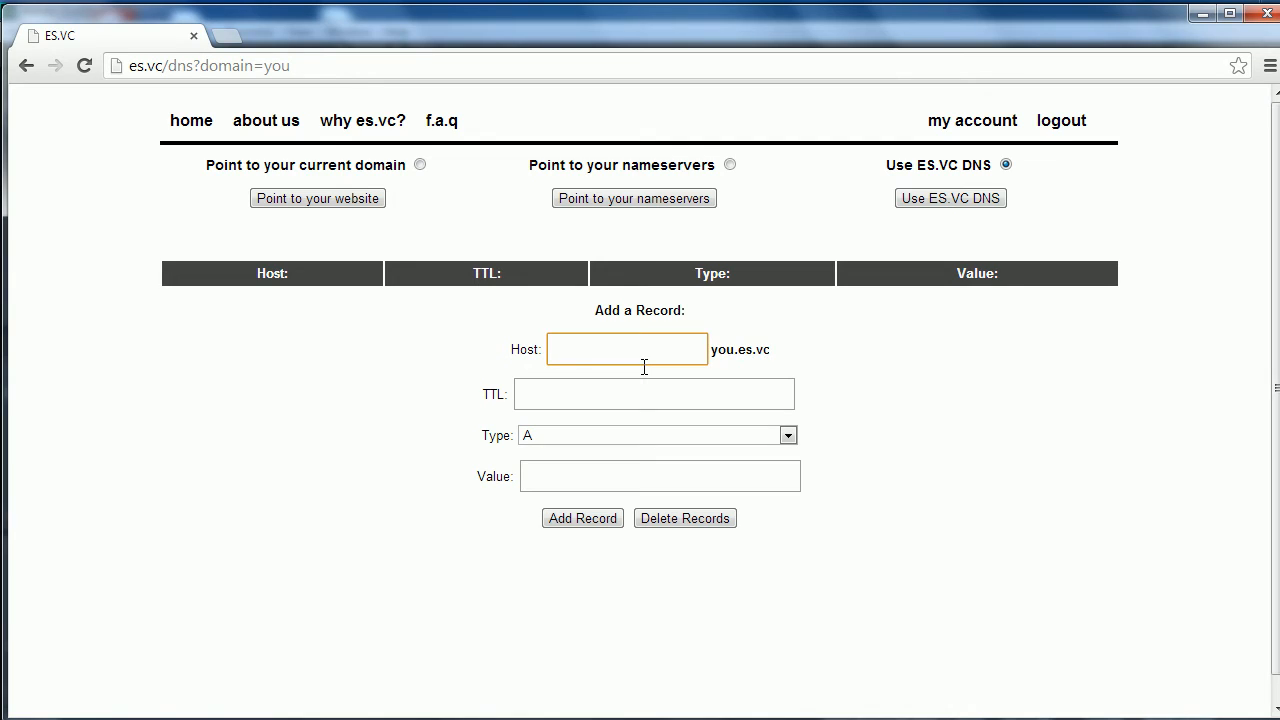
mouse_move(430, 550)
text(nsloo)
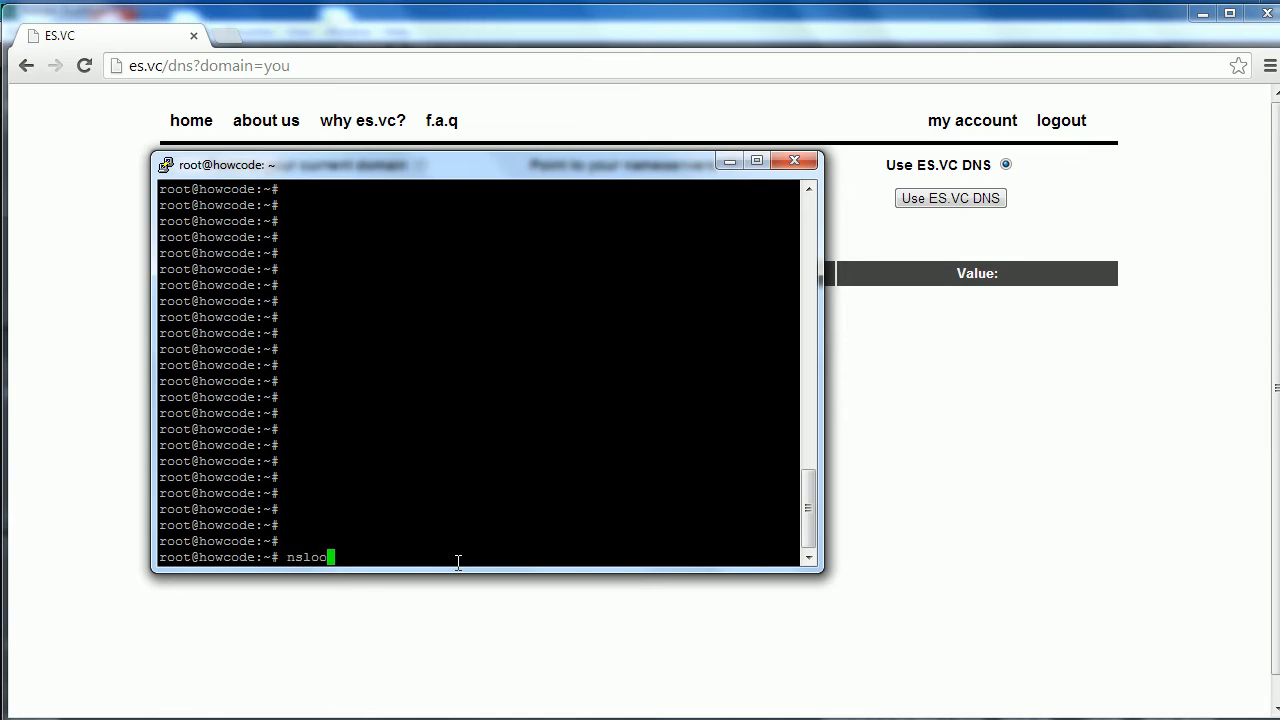
Run nslookup you.es.vc in the PuTTY terminal.
text(kup)
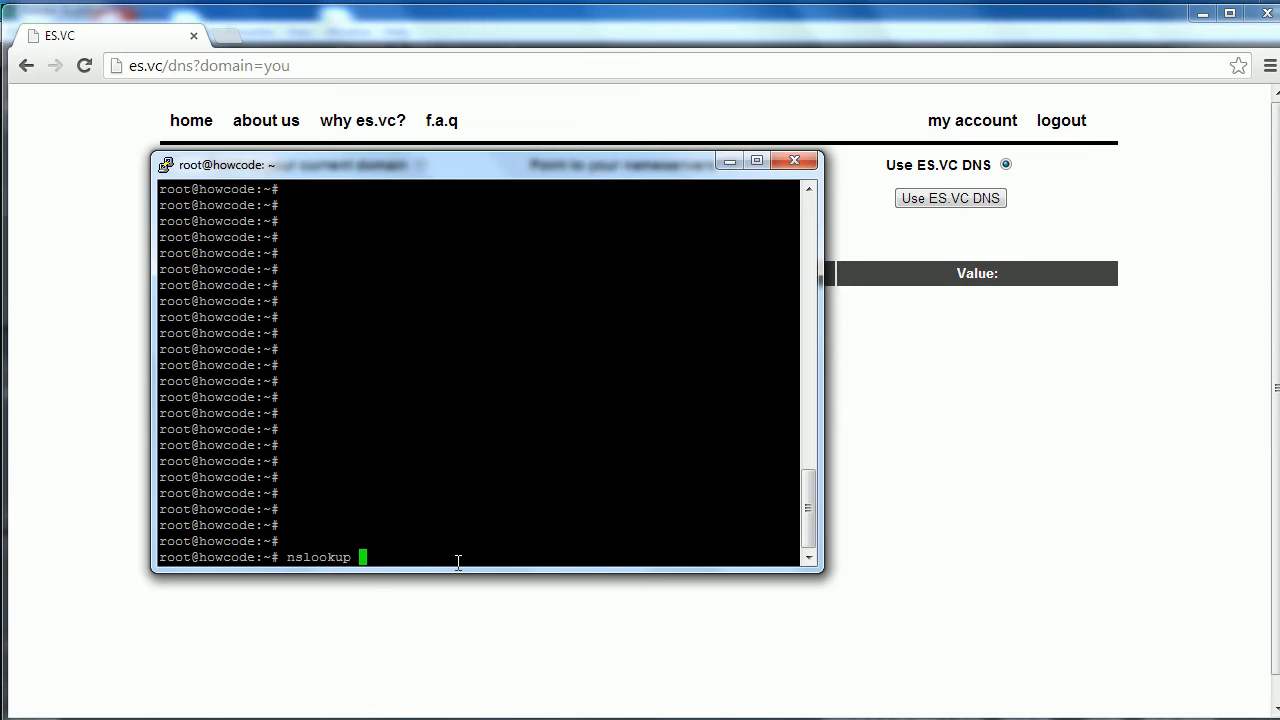
text(you.es.vc)
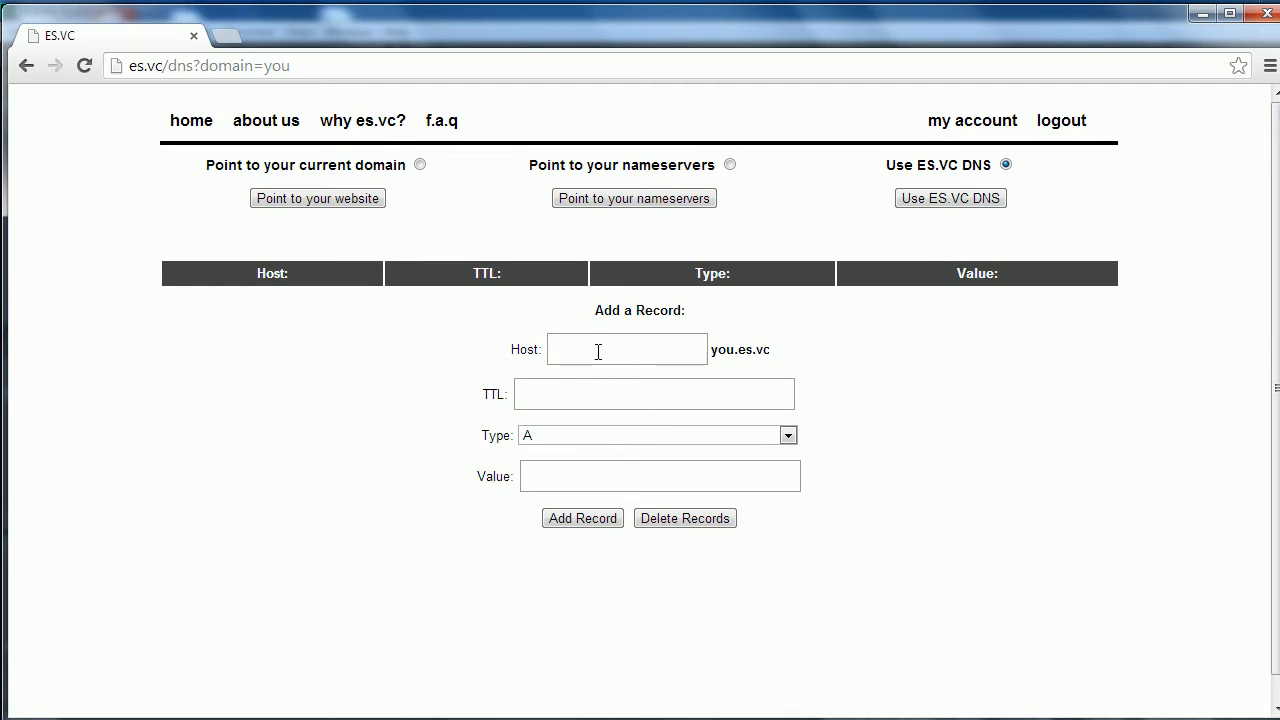
Add an A record for you.es.vc with TTL 14400 pointing to 162.243.23.228.
click(654, 394)
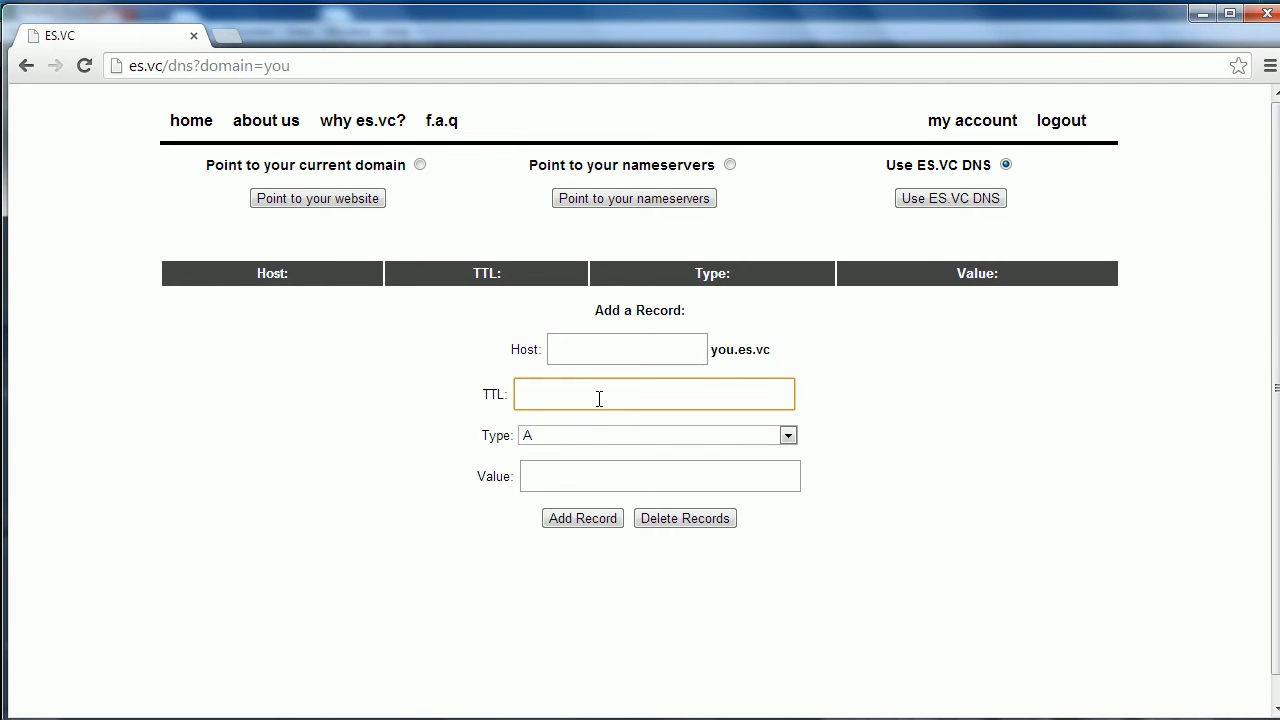
text(14400)
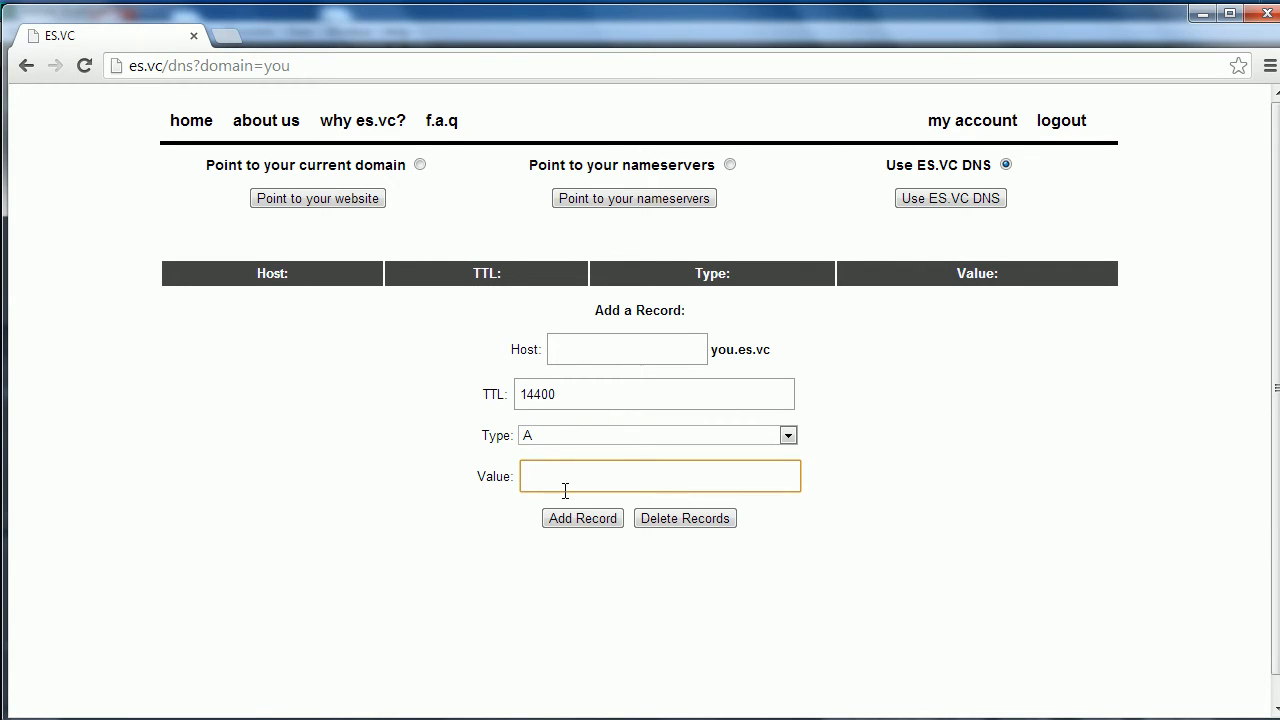
text(162.243.23.228)
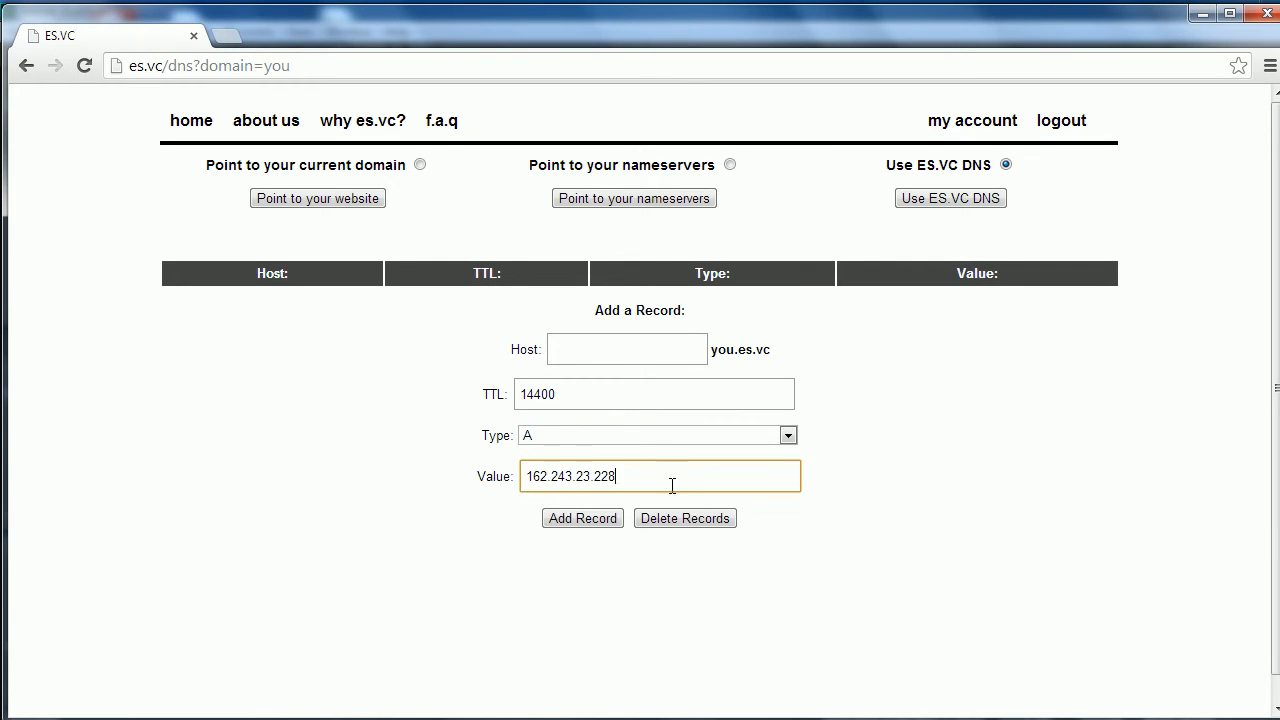
click(582, 518)
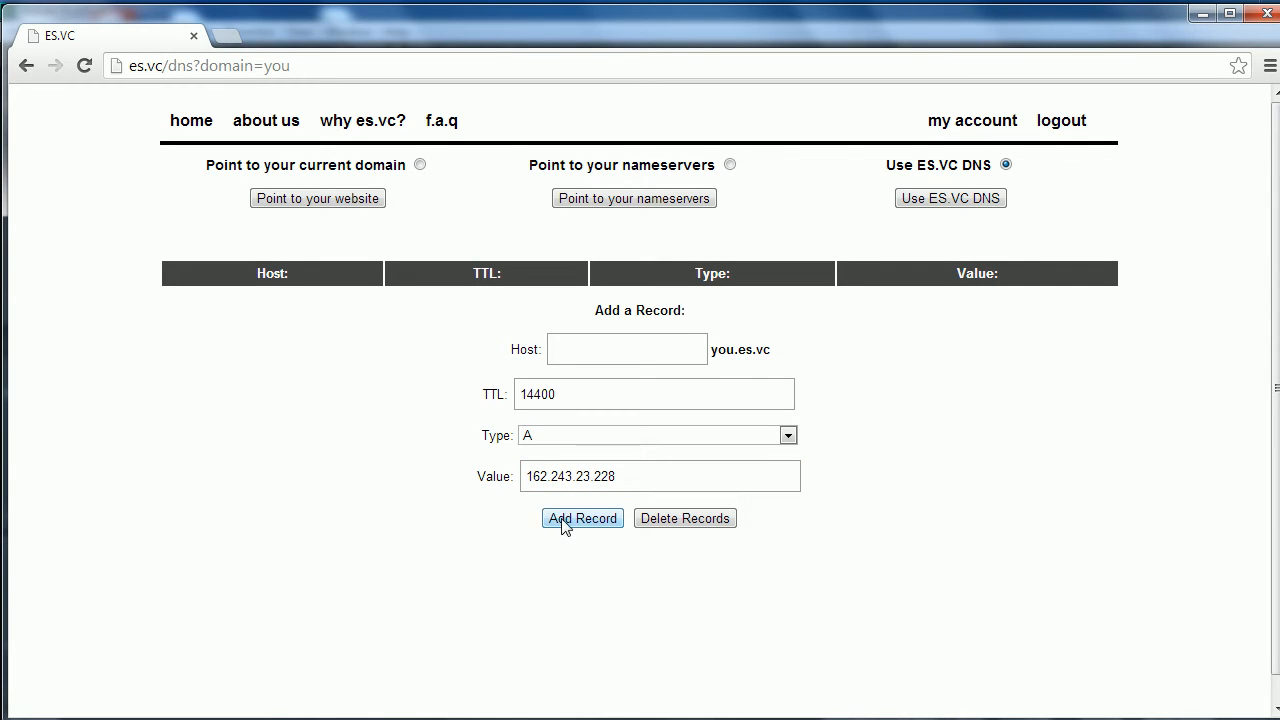
click(582, 518)
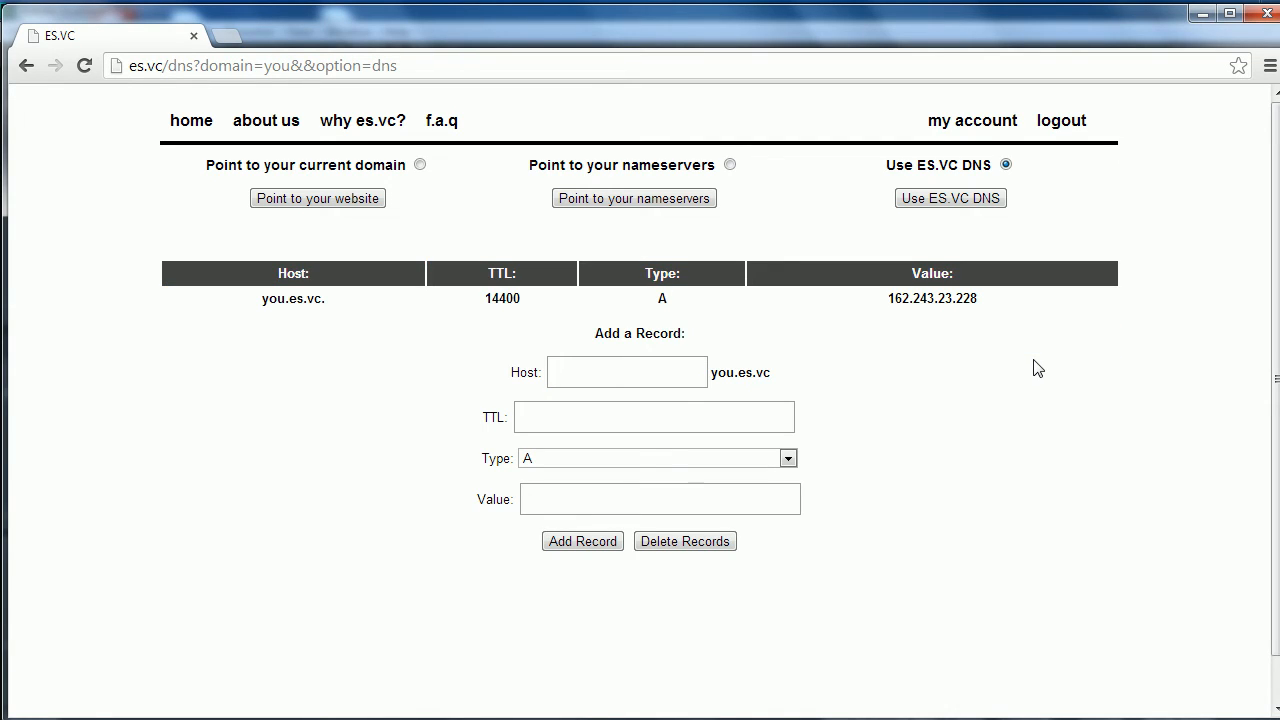
mouse_move(1017, 348)
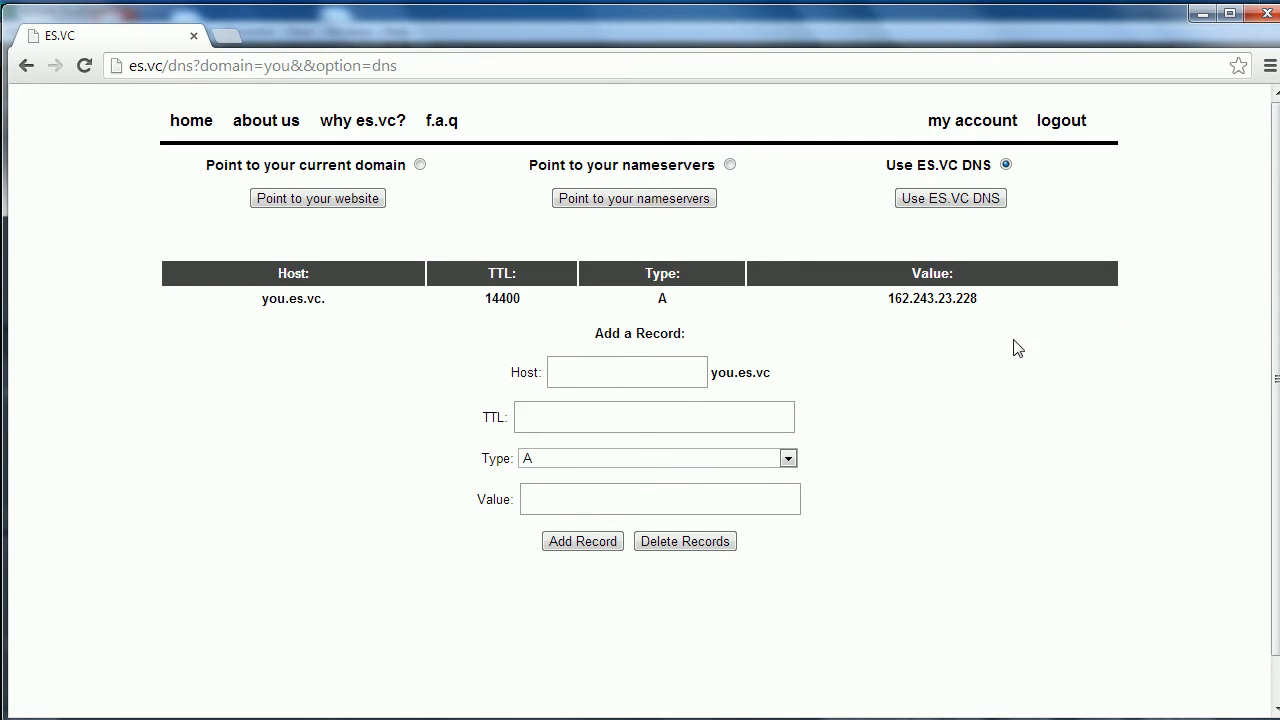
double_click(931, 298)
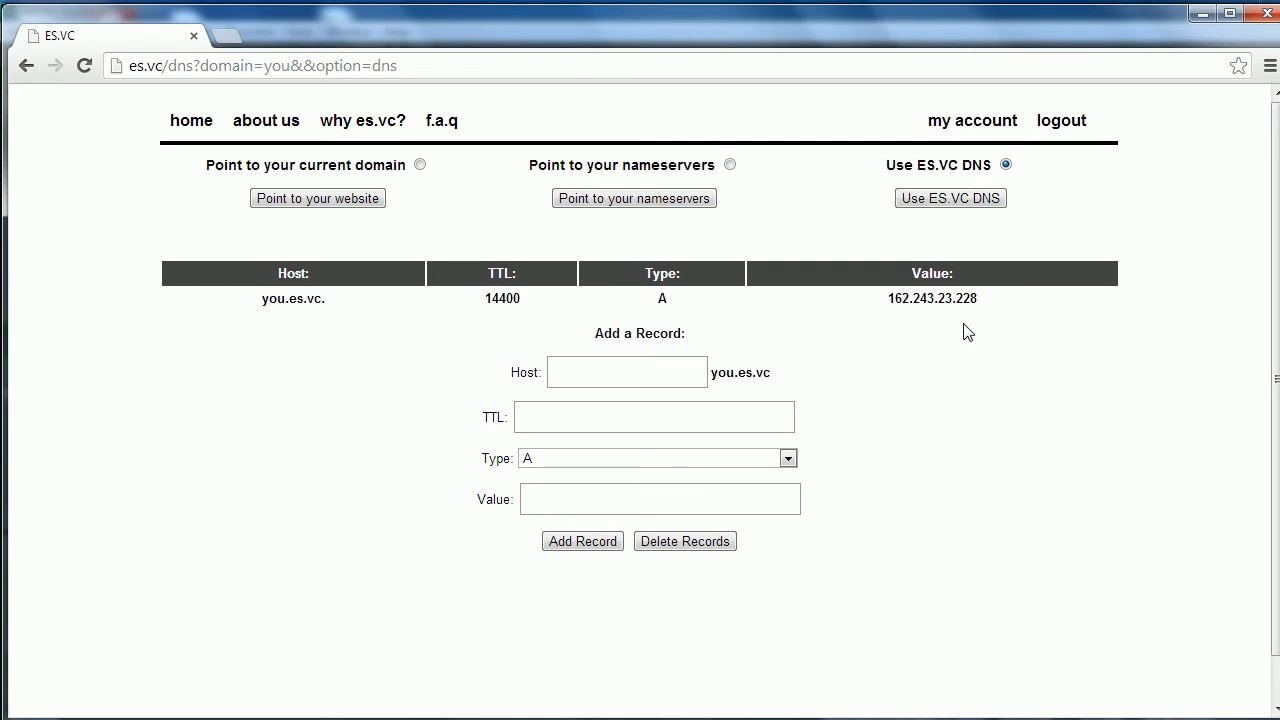
mouse_move(919, 454)
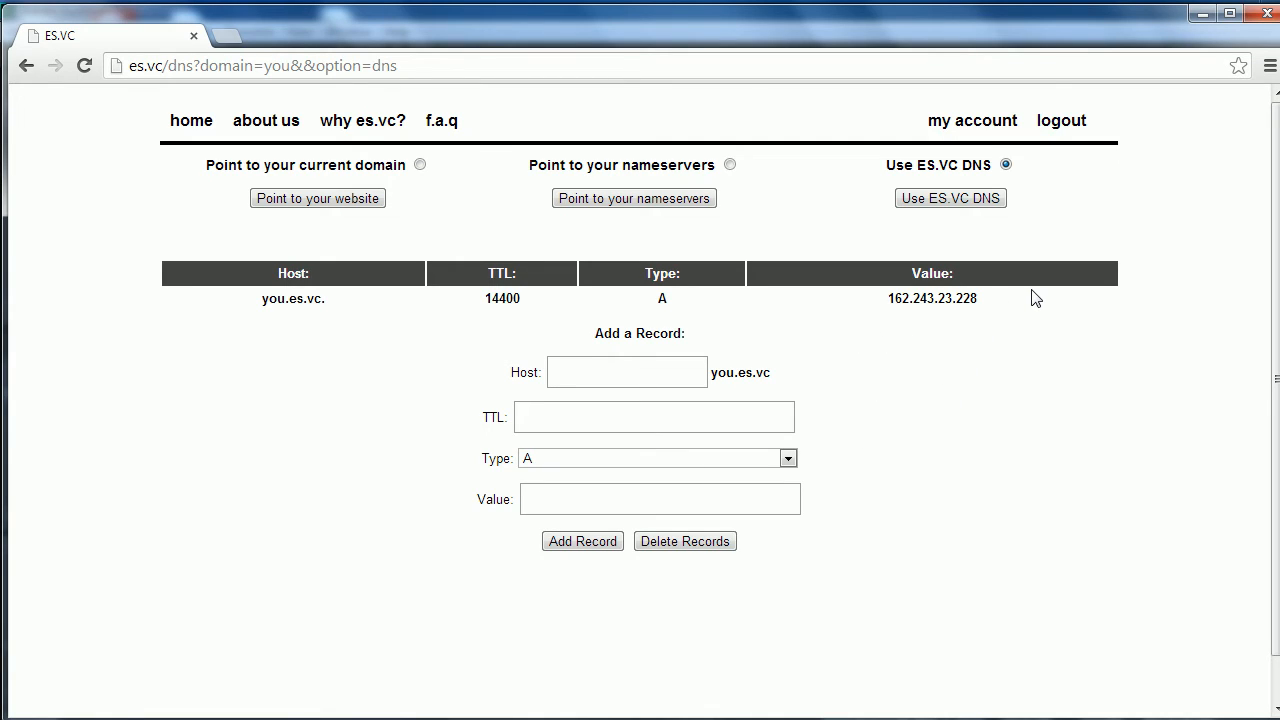
mouse_move(874, 346)
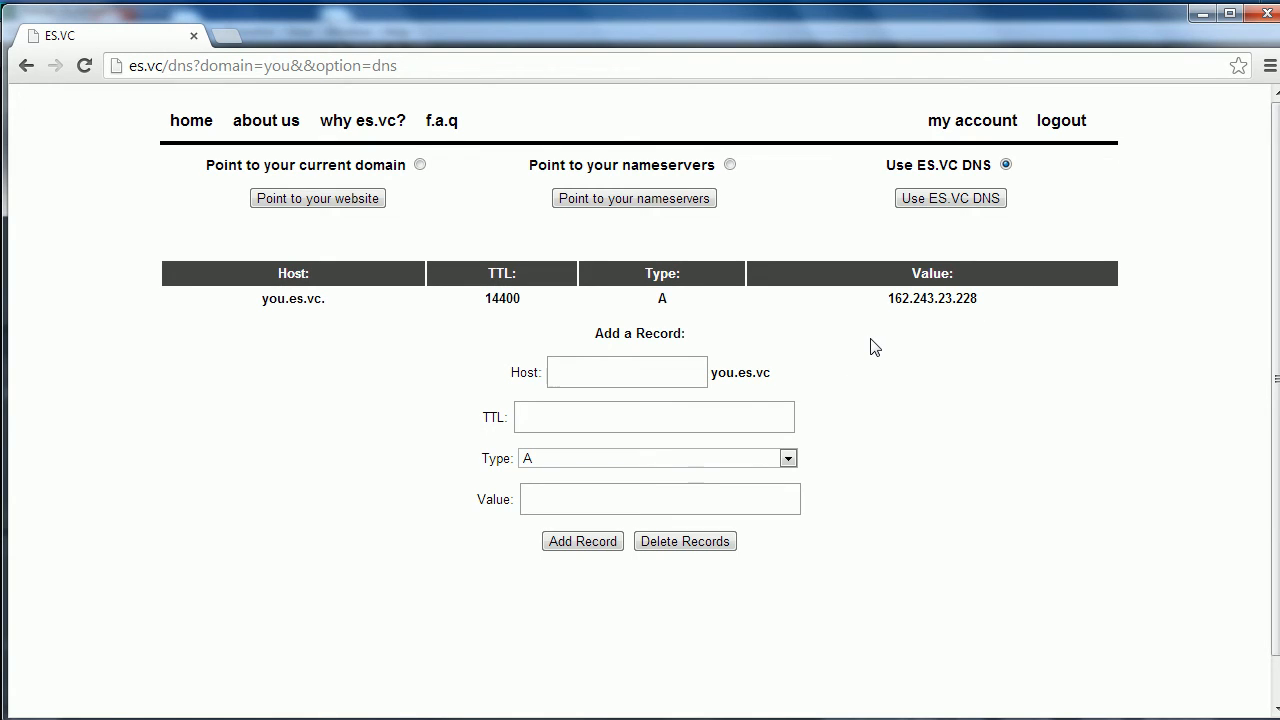
mouse_move(1000, 375)
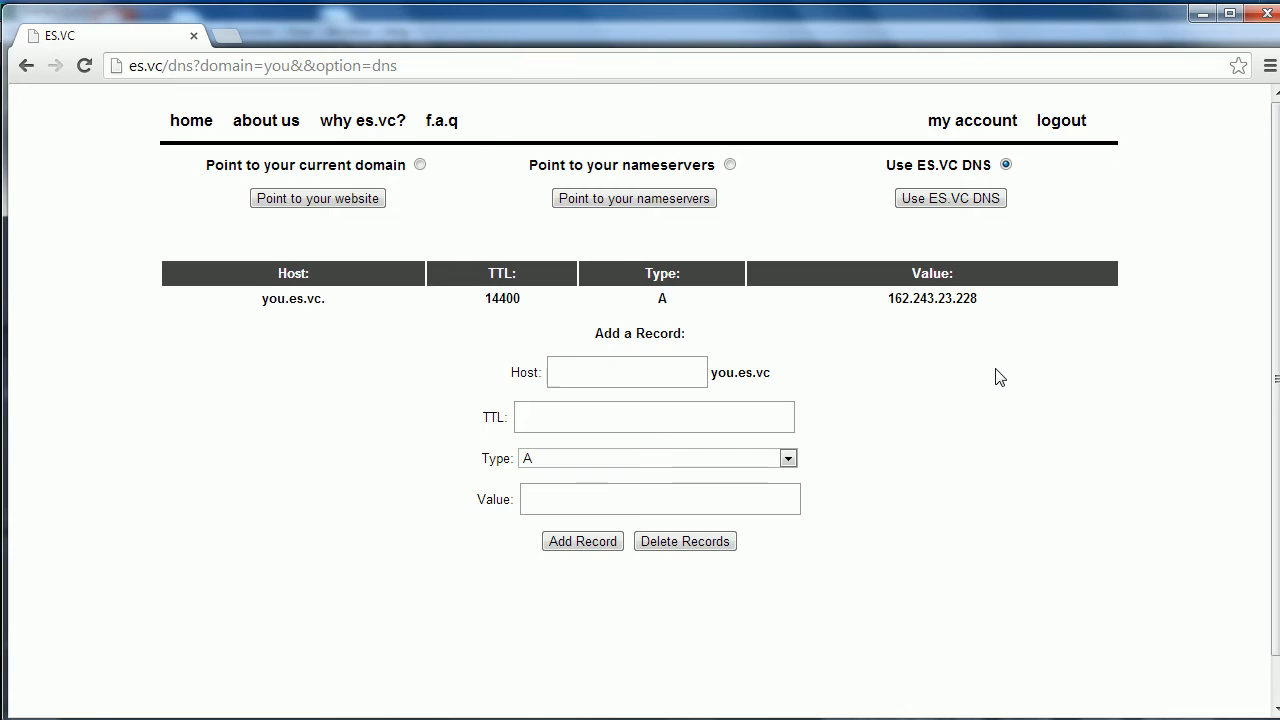
click(614, 371)
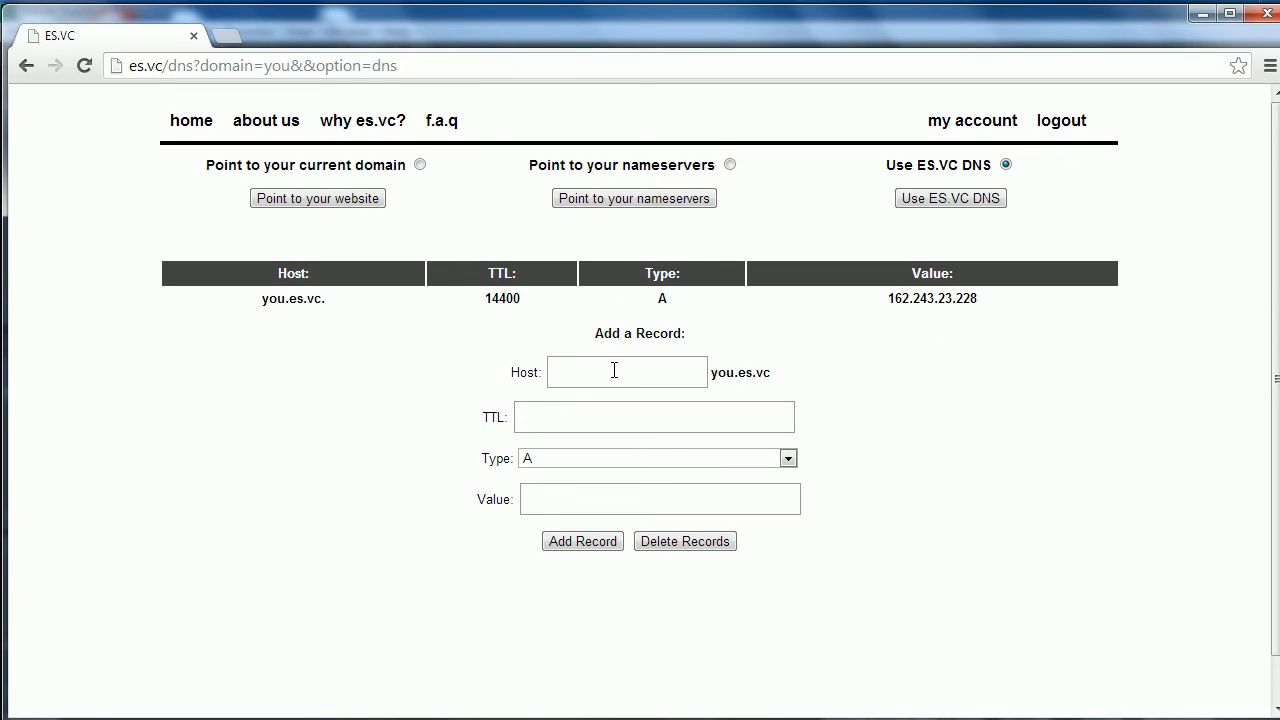
mouse_move(589, 385)
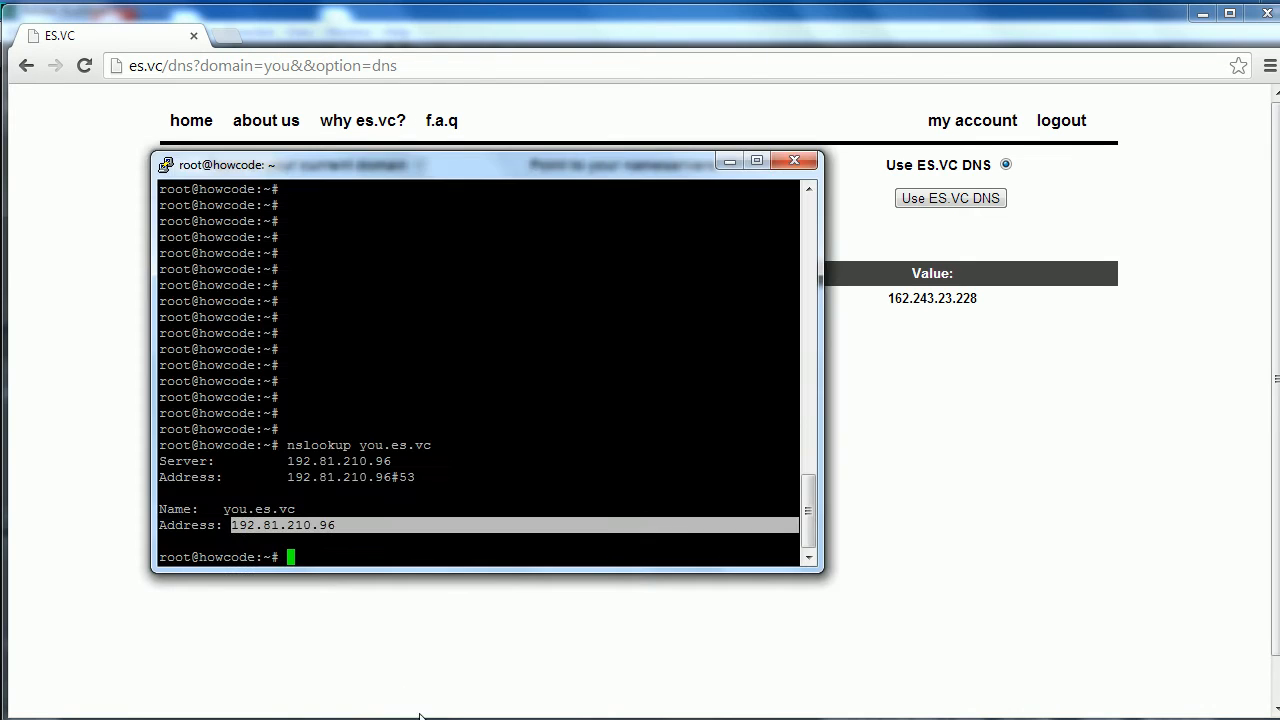
Run date, restart bind9 and nslookup you.es.vc again so it resolves to 162.243.23.228.
text(date)
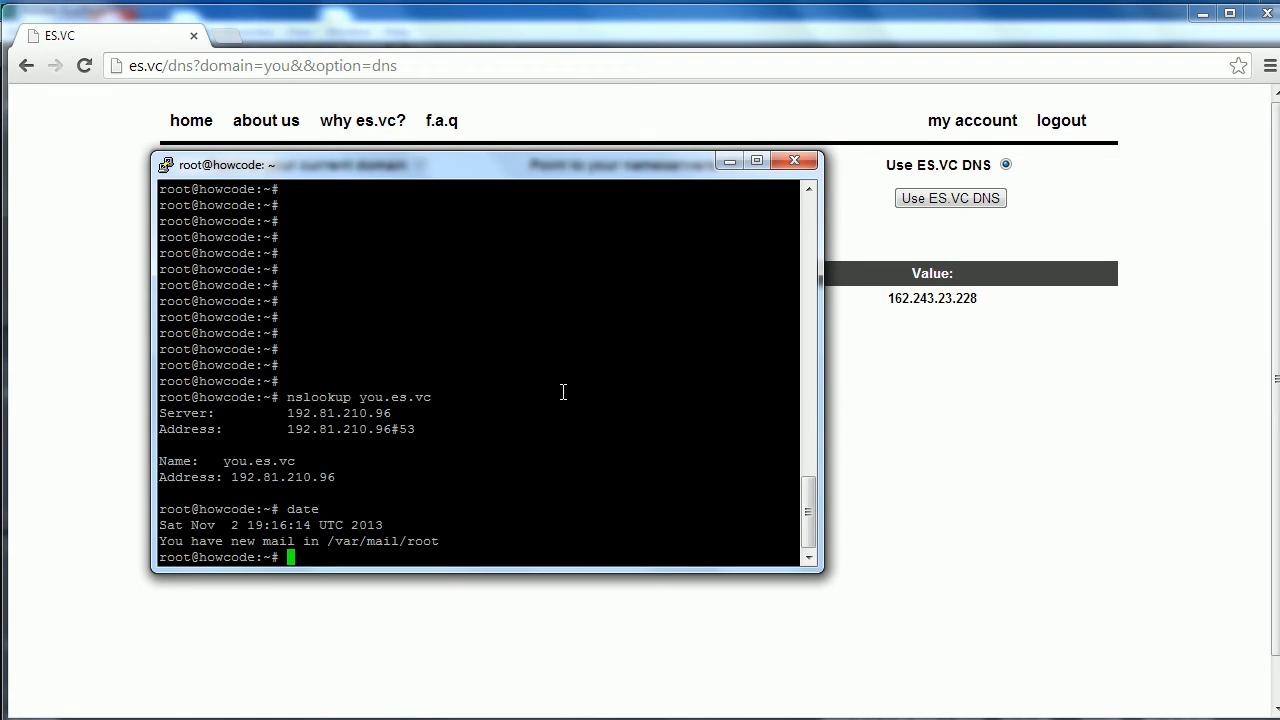
mouse_move(291, 525)
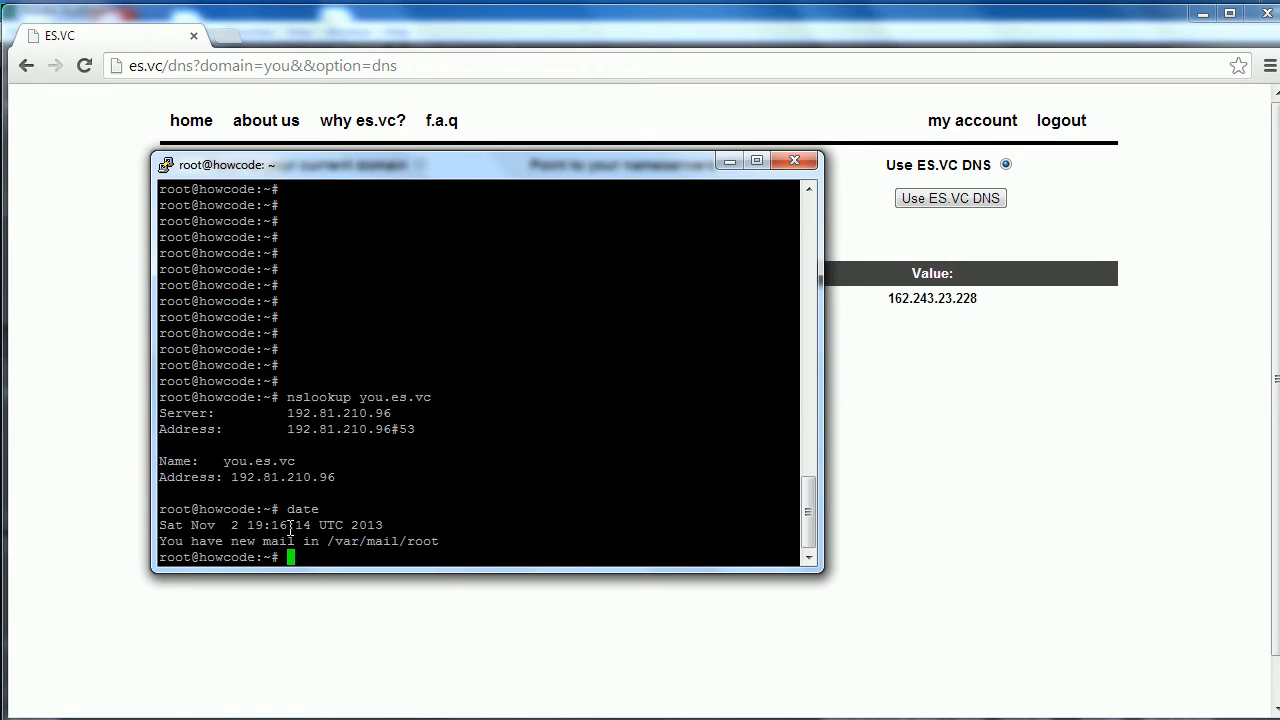
mouse_move(324, 541)
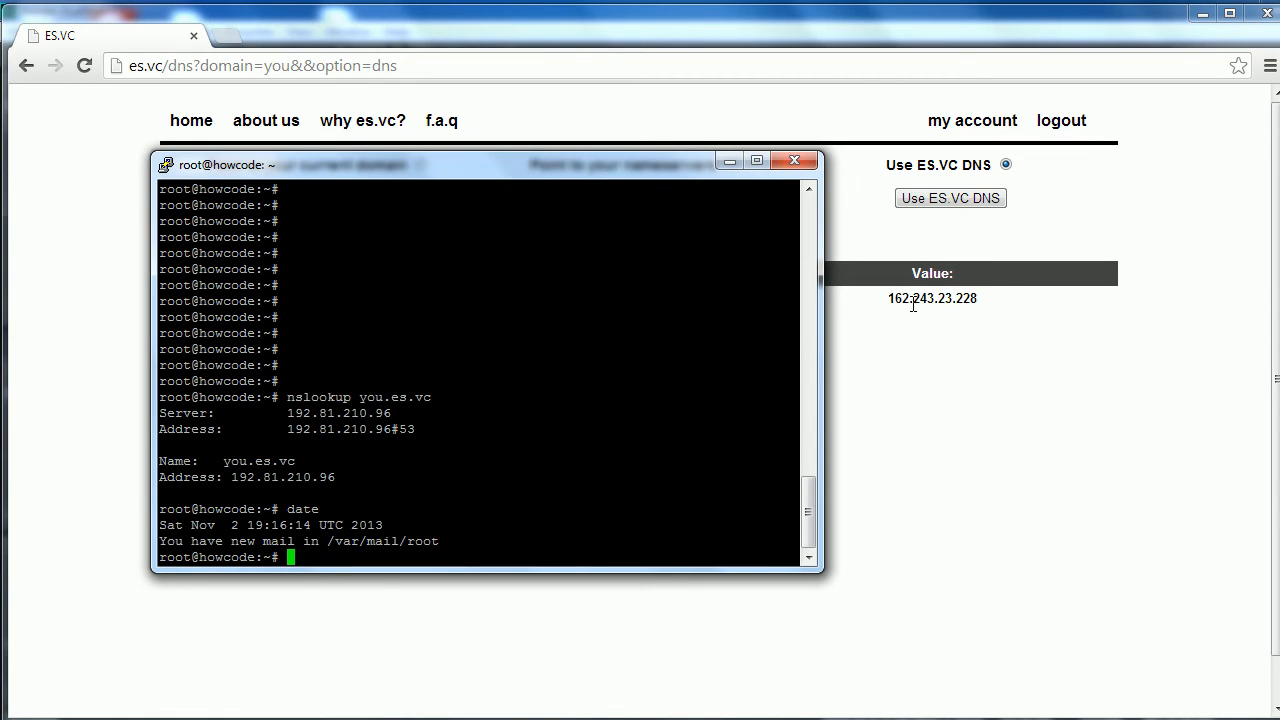
click(796, 160)
text(nslookup you.es.vc)
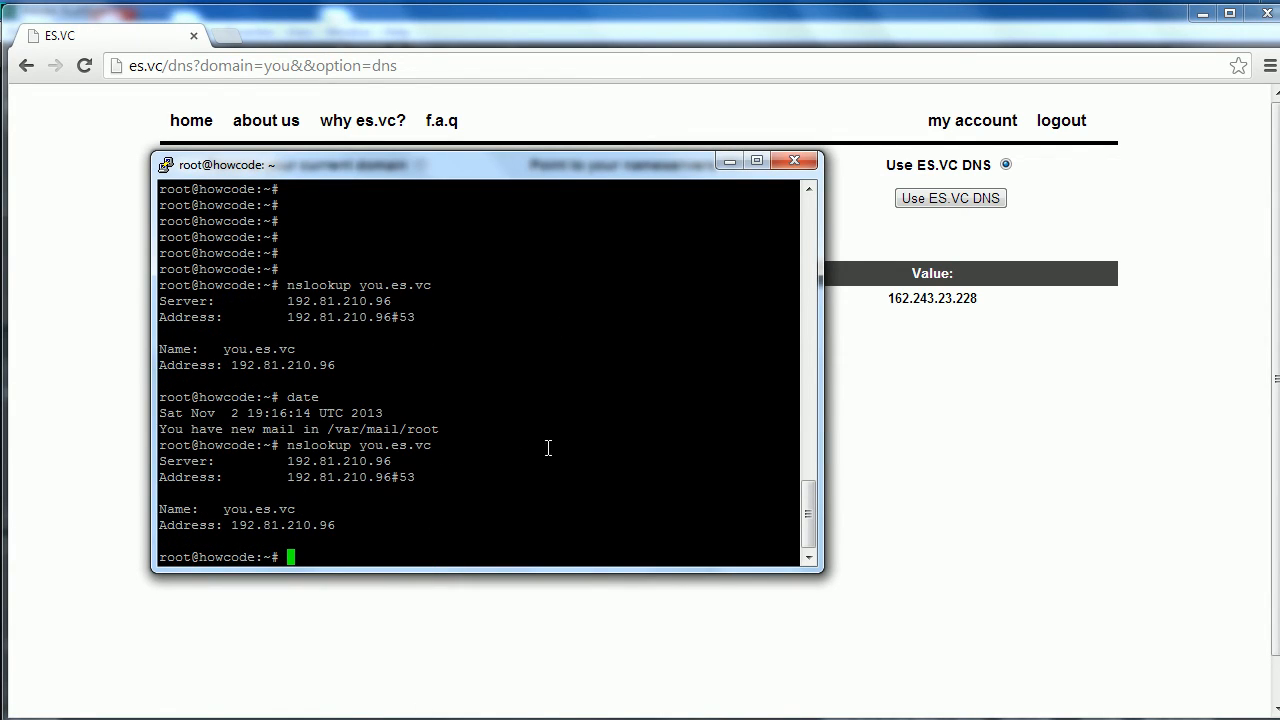
mouse_move(619, 453)
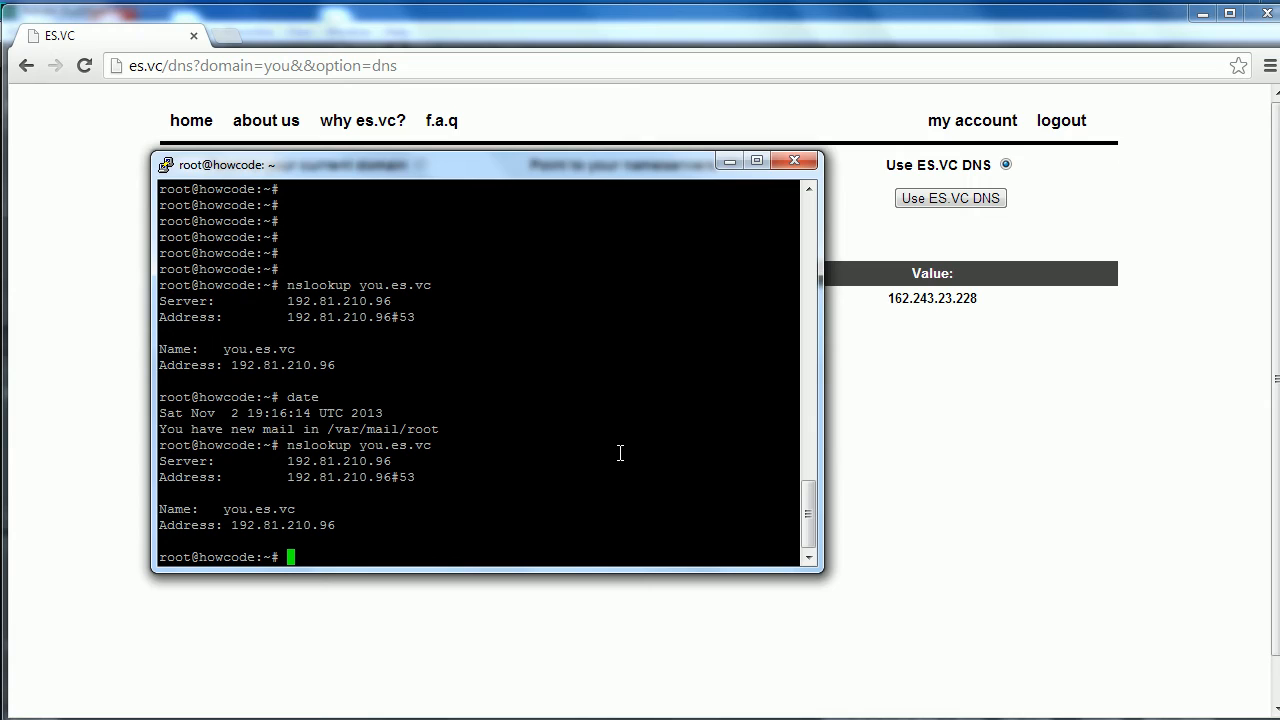
text(service bind9 restart)
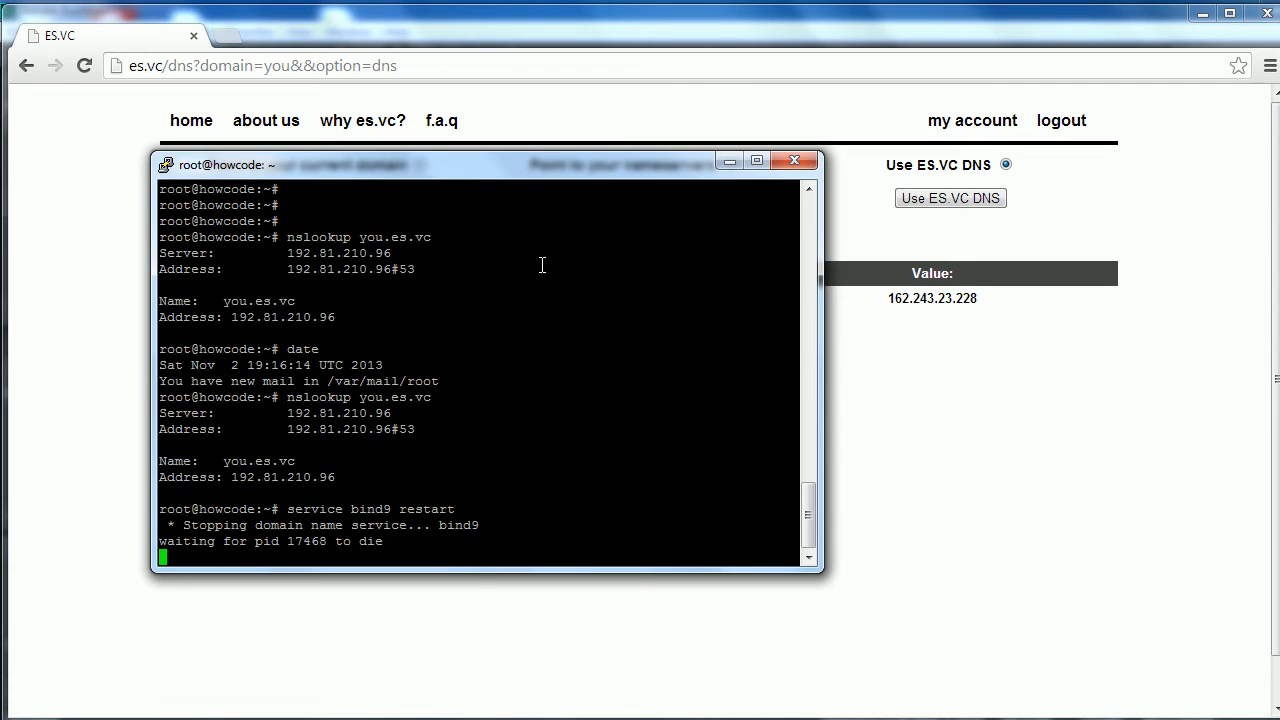
text(nslookup you.es.vc)
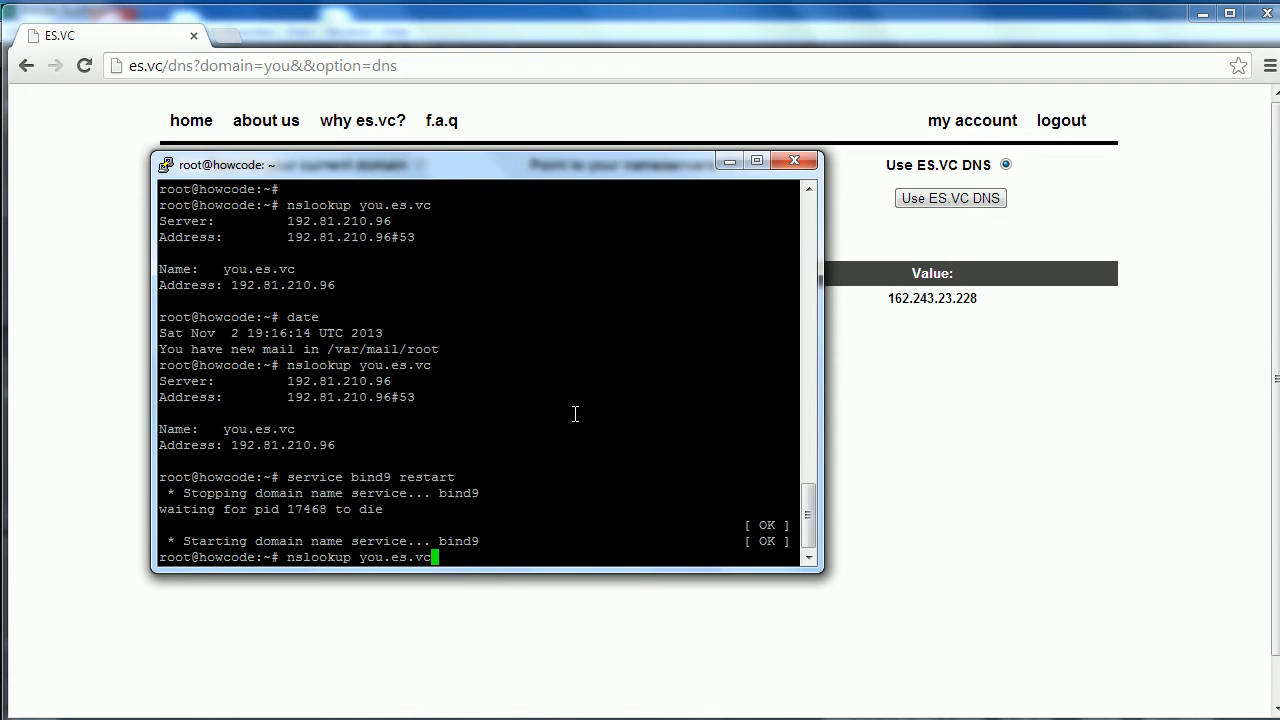
key(Return)
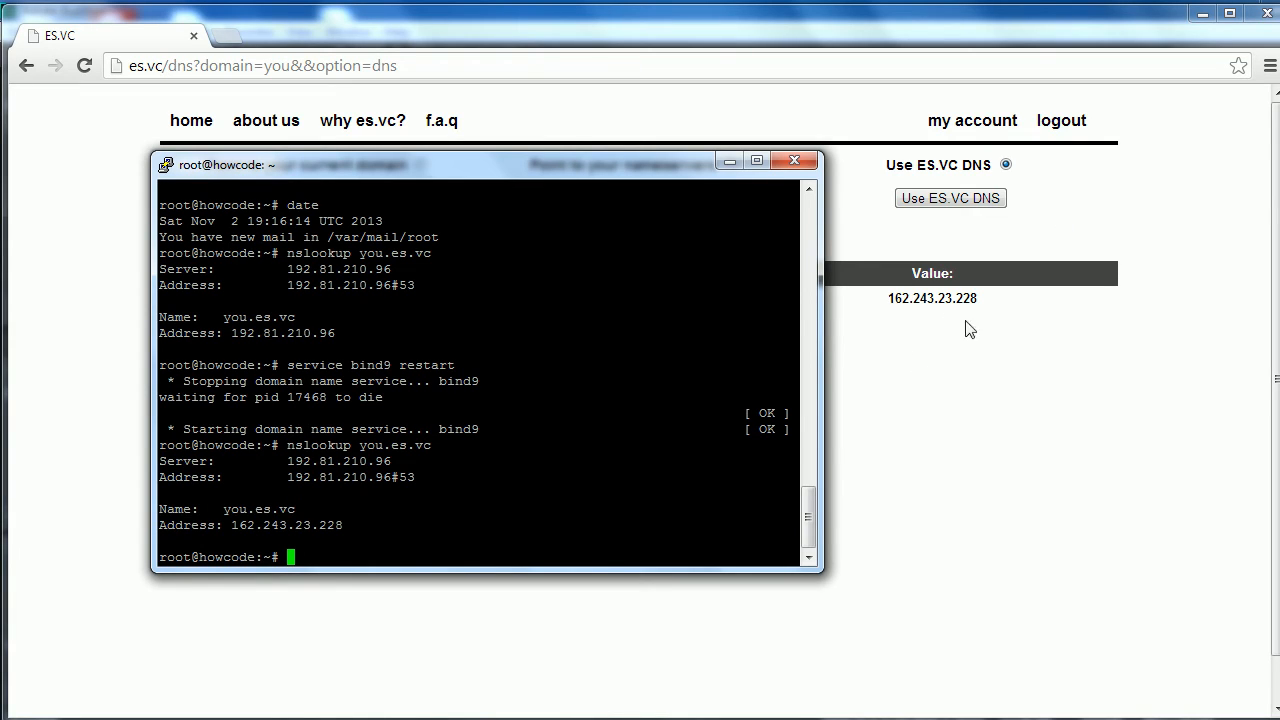
mouse_move(767, 499)
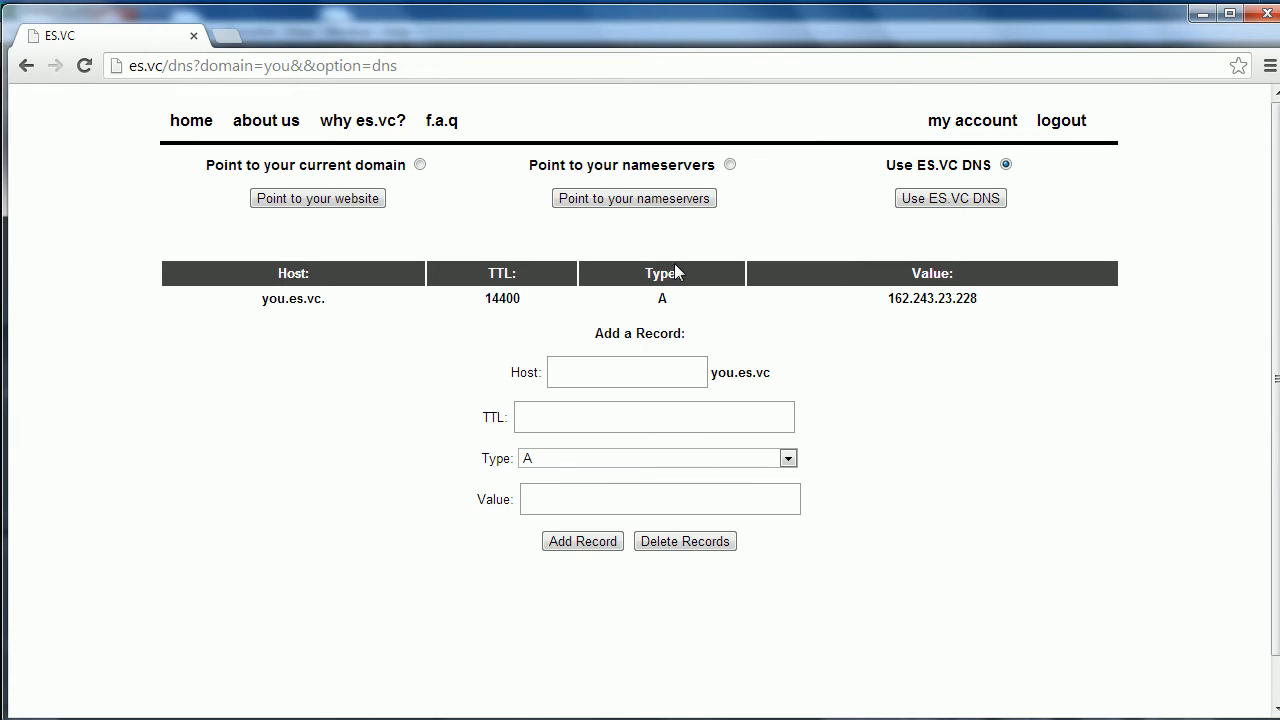
Load you.es.vc and 162.243.23.228 in a new tab, checking the page source.
click(414, 36)
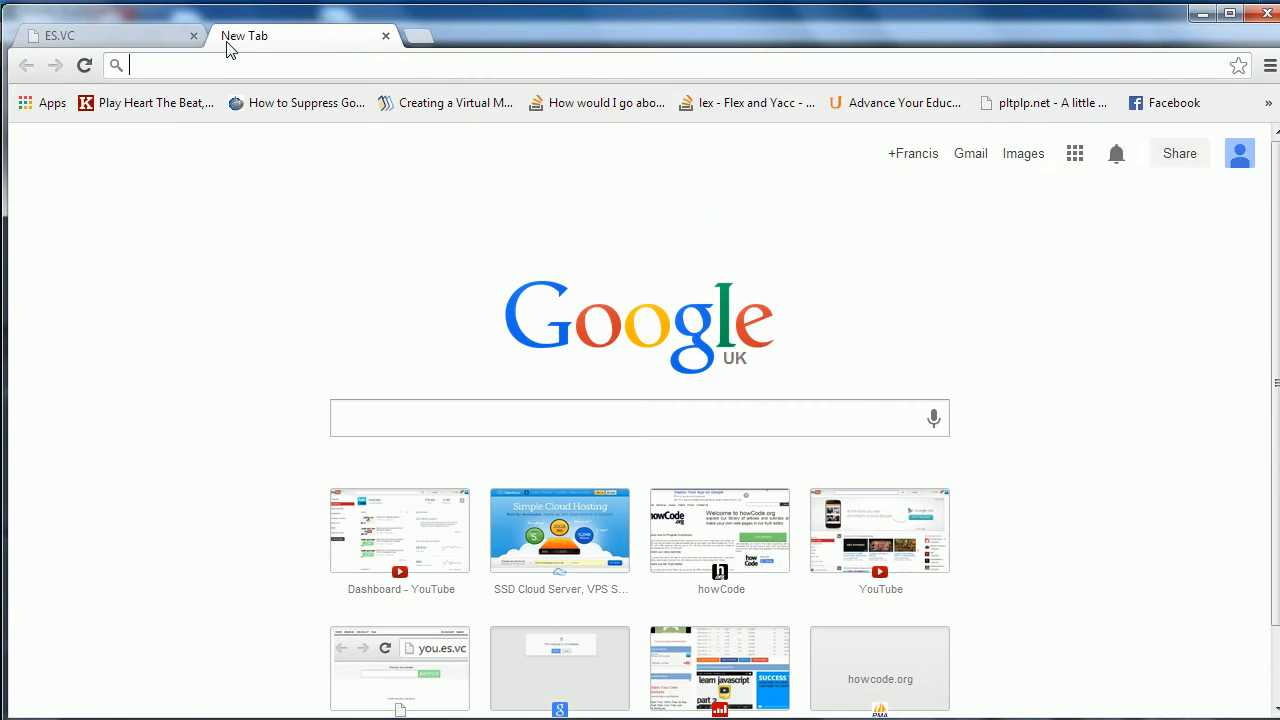
text(you.es.vc)
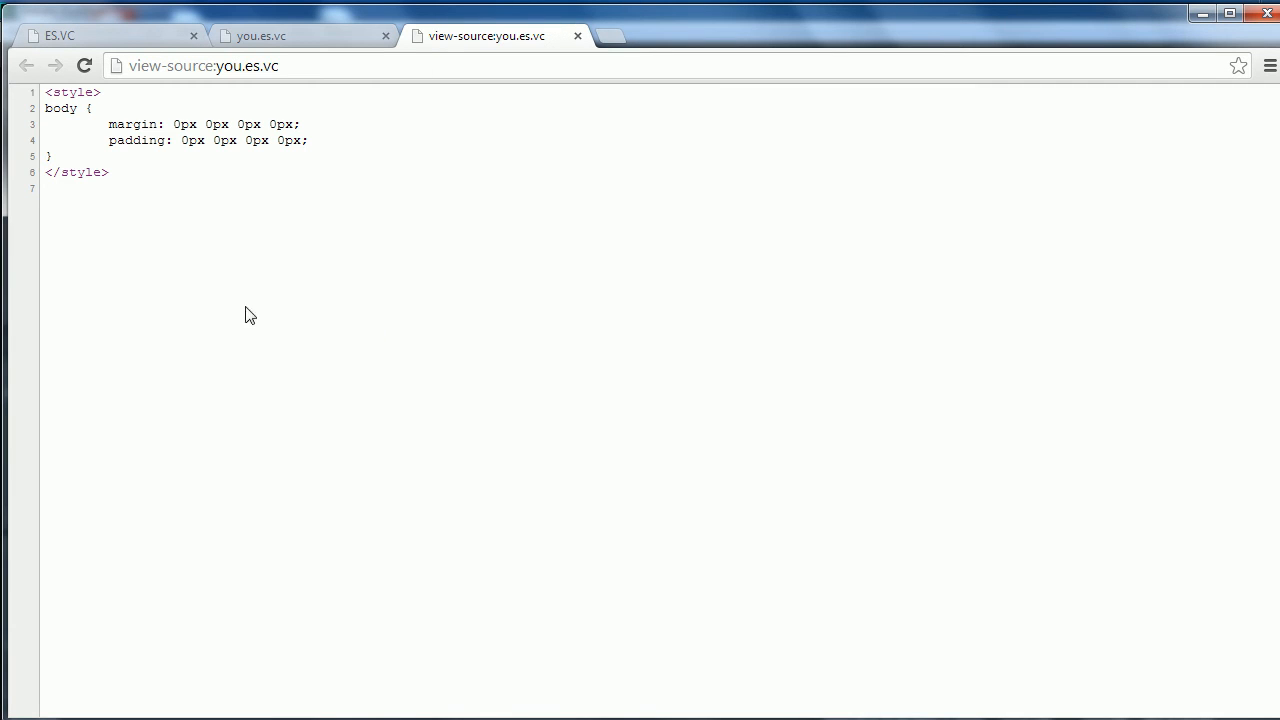
mouse_move(268, 237)
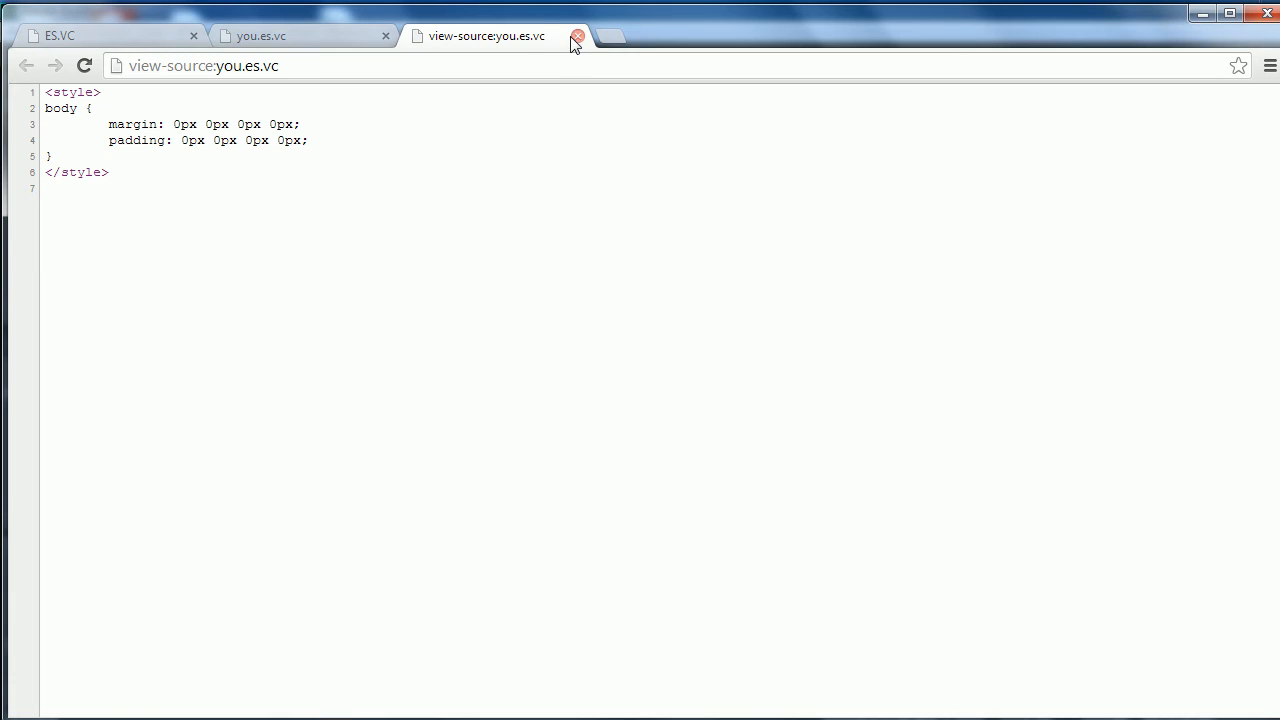
click(577, 38)
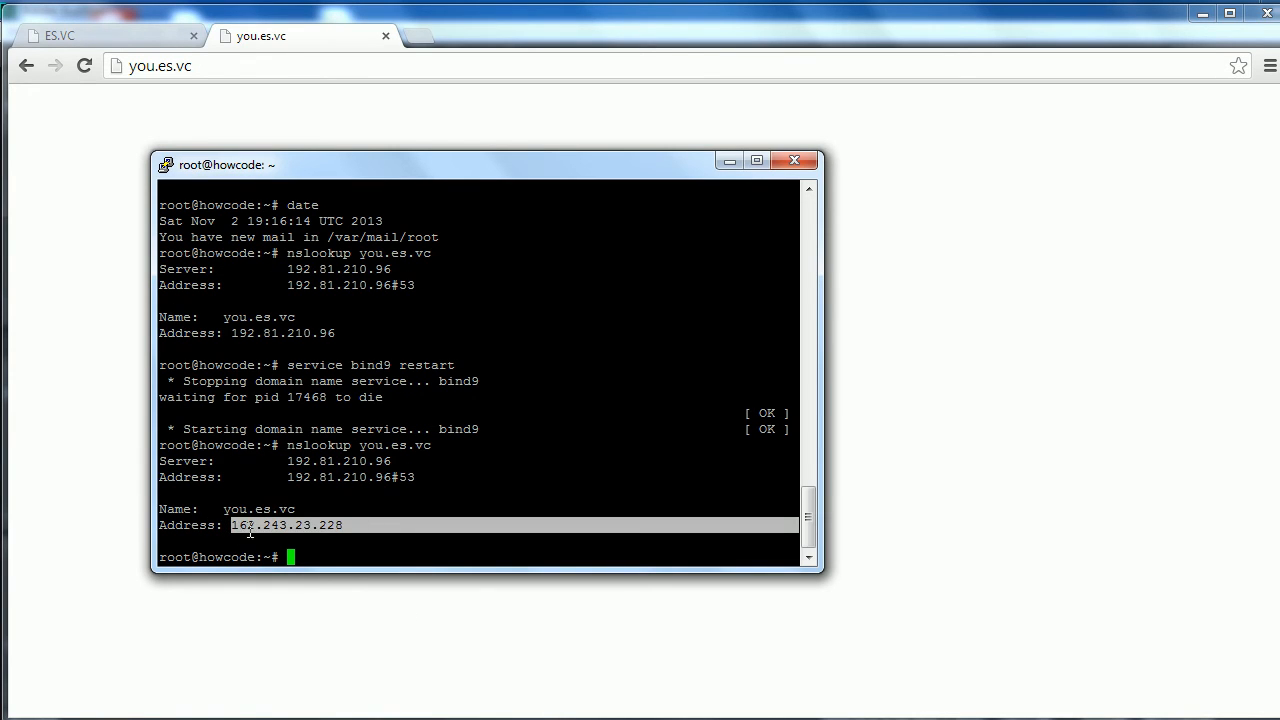
mouse_move(353, 540)
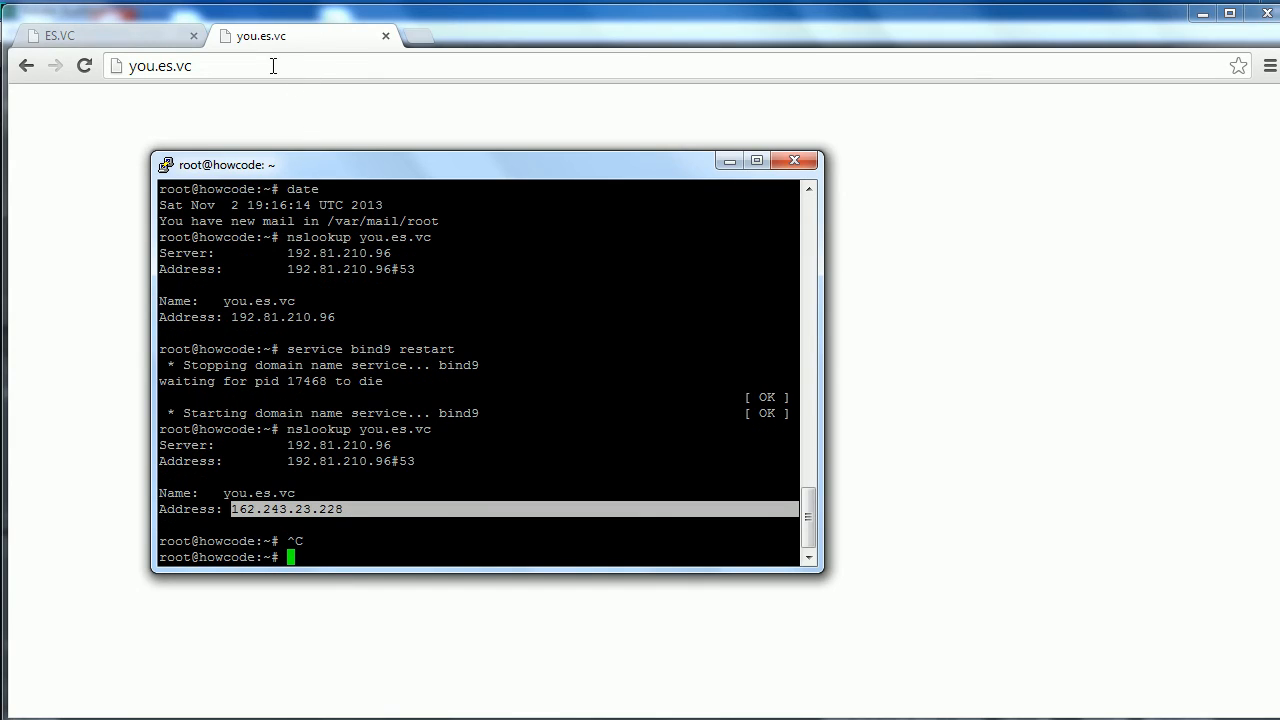
text(162.243.23.228)
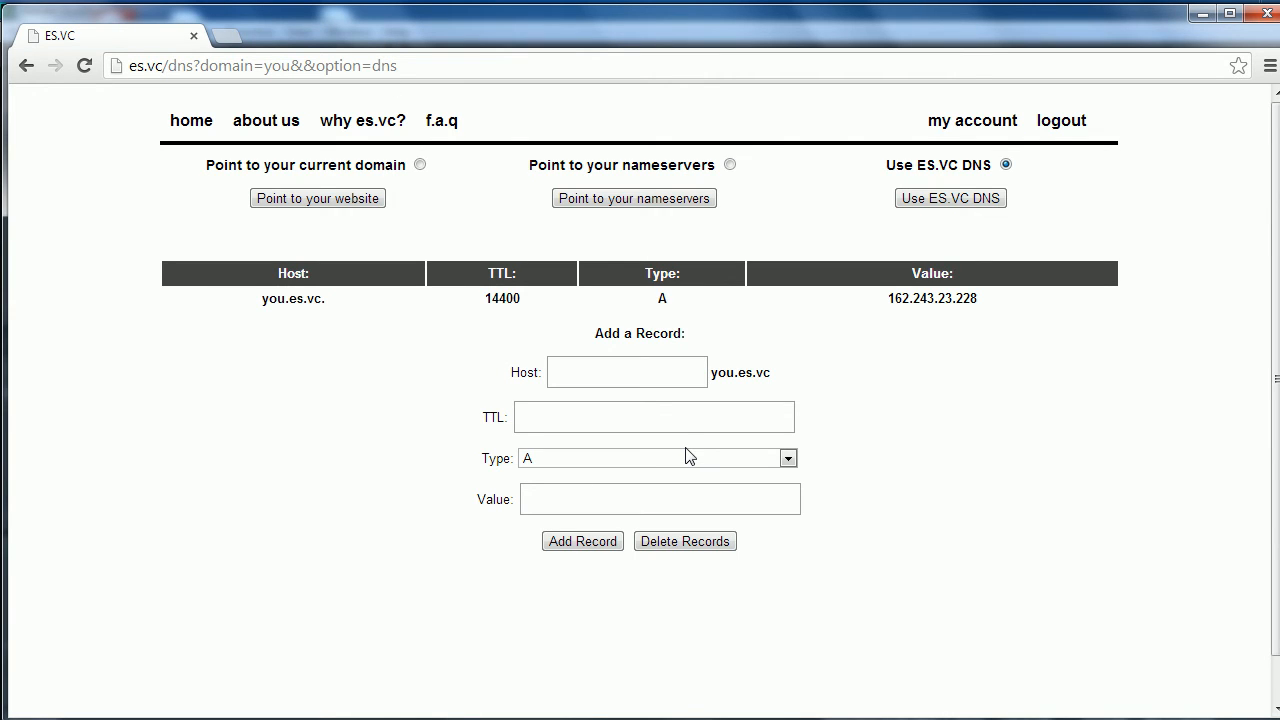
Add an A record cdn.you.es.vc with TTL 14400 pointing to 162.243.23.228.
click(626, 371)
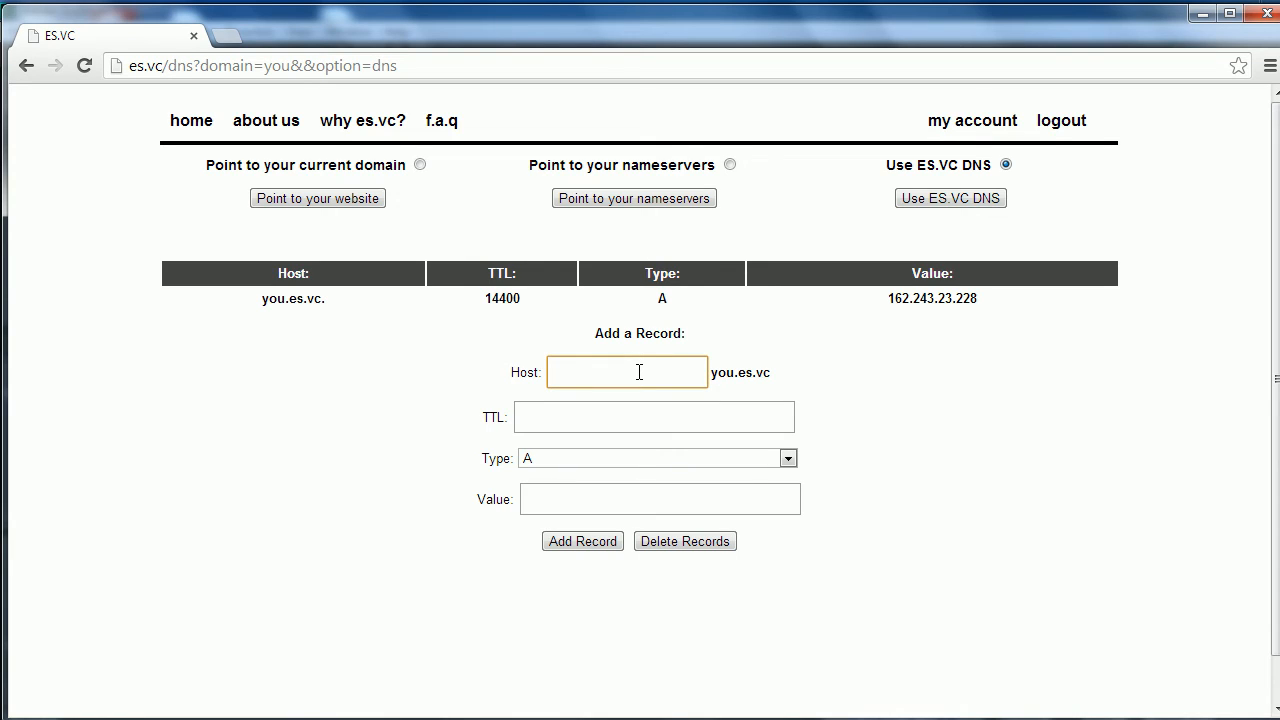
text(cdn)
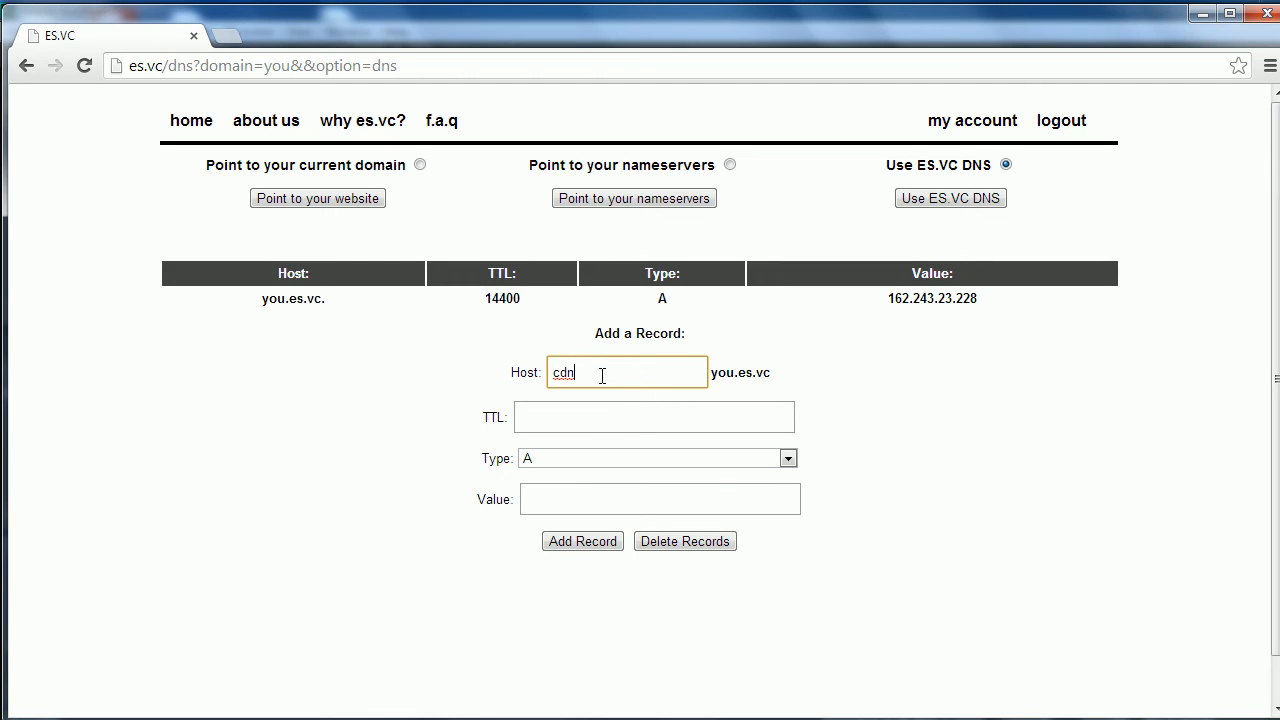
click(654, 417)
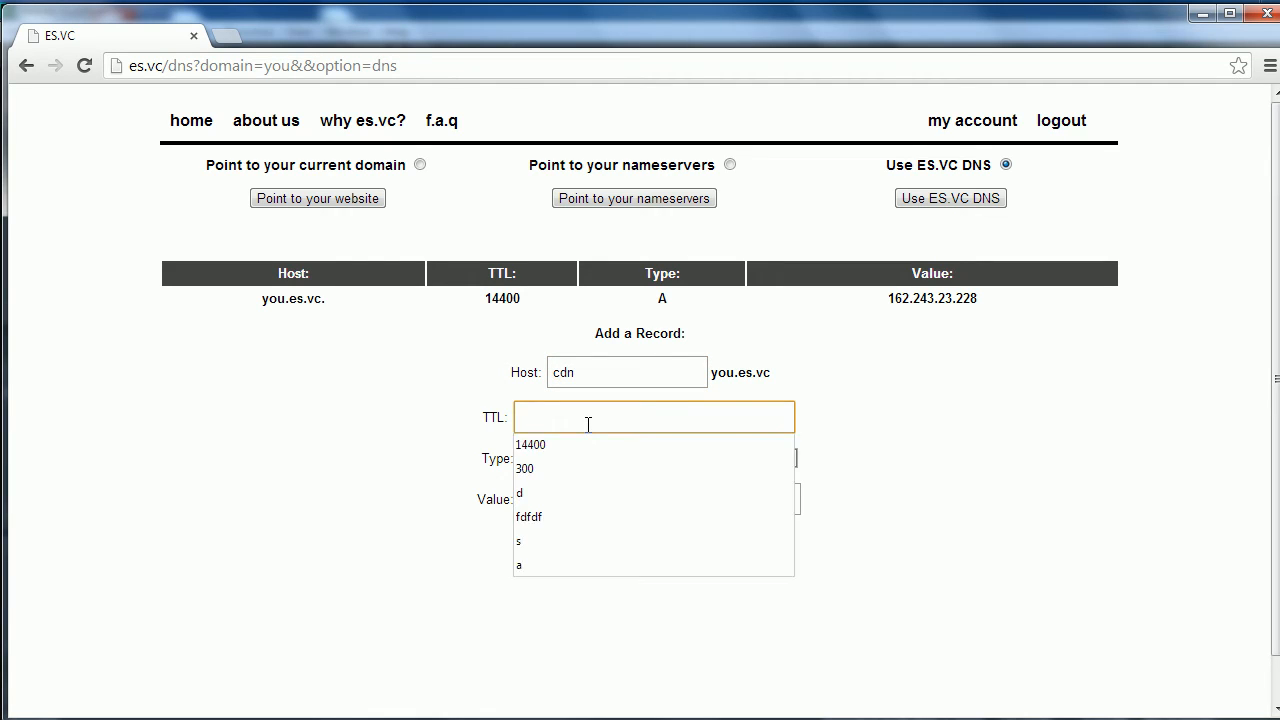
click(531, 444)
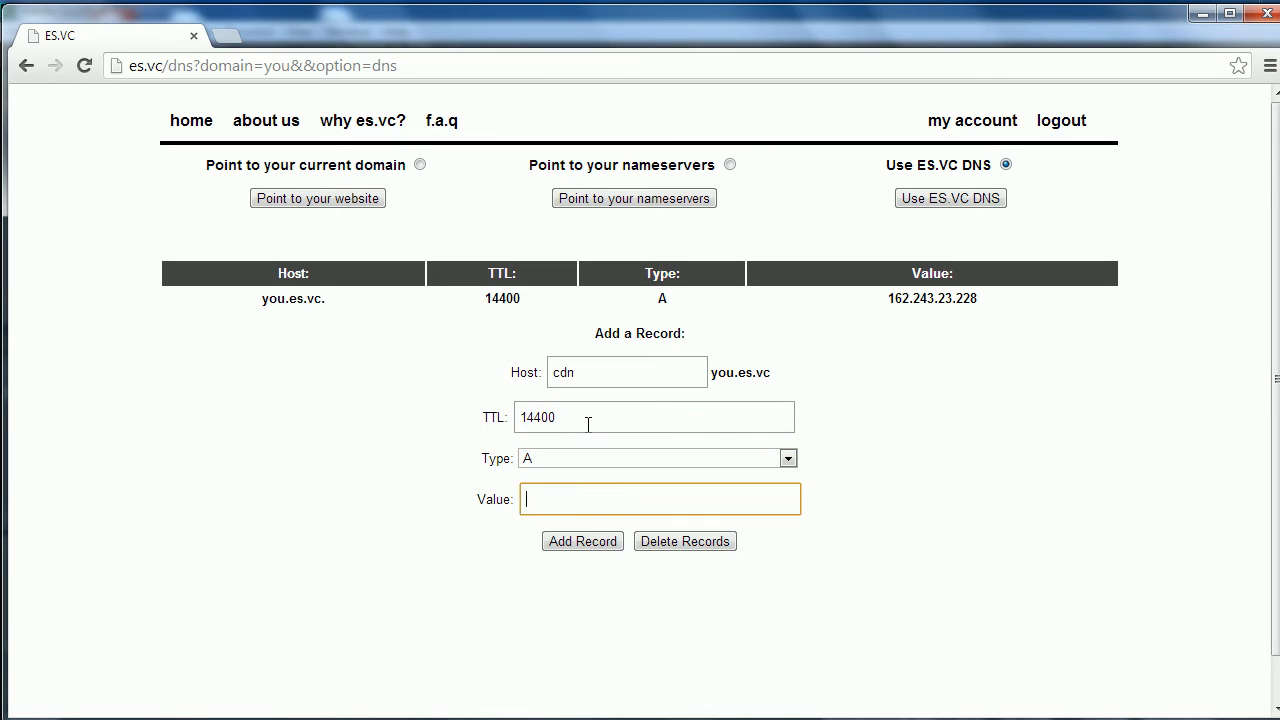
text(162.243.23.228)
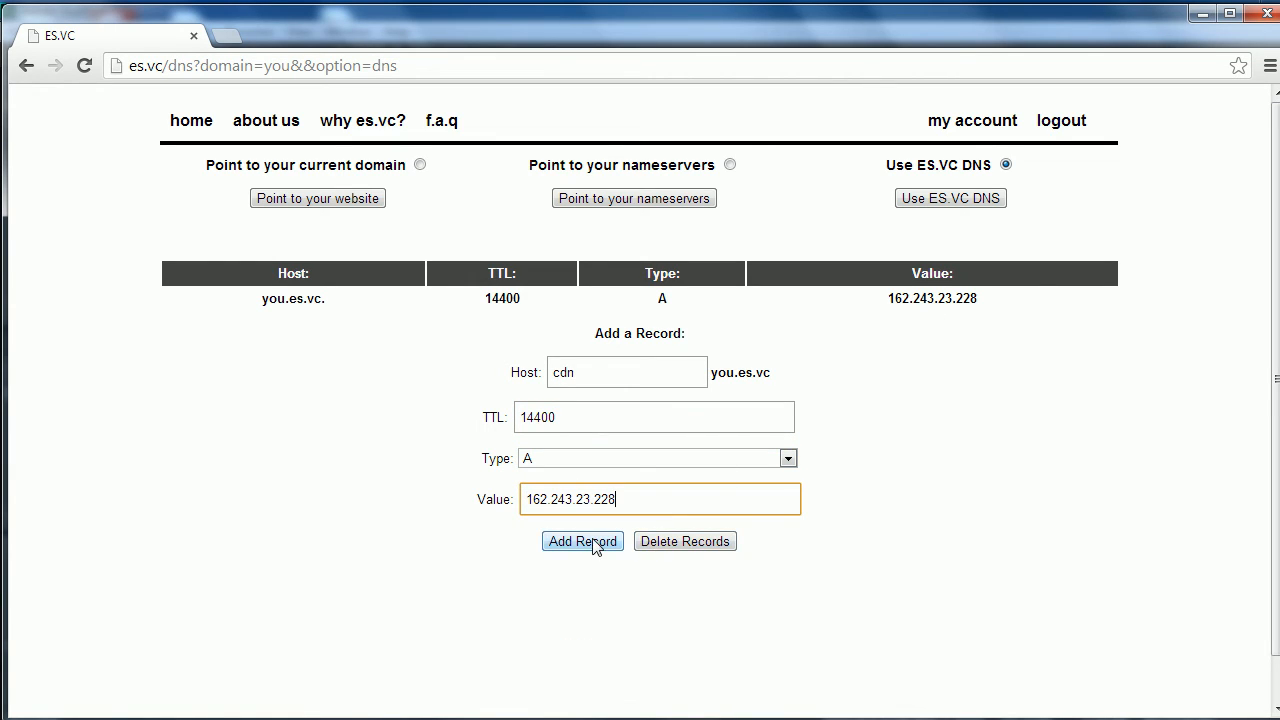
click(582, 541)
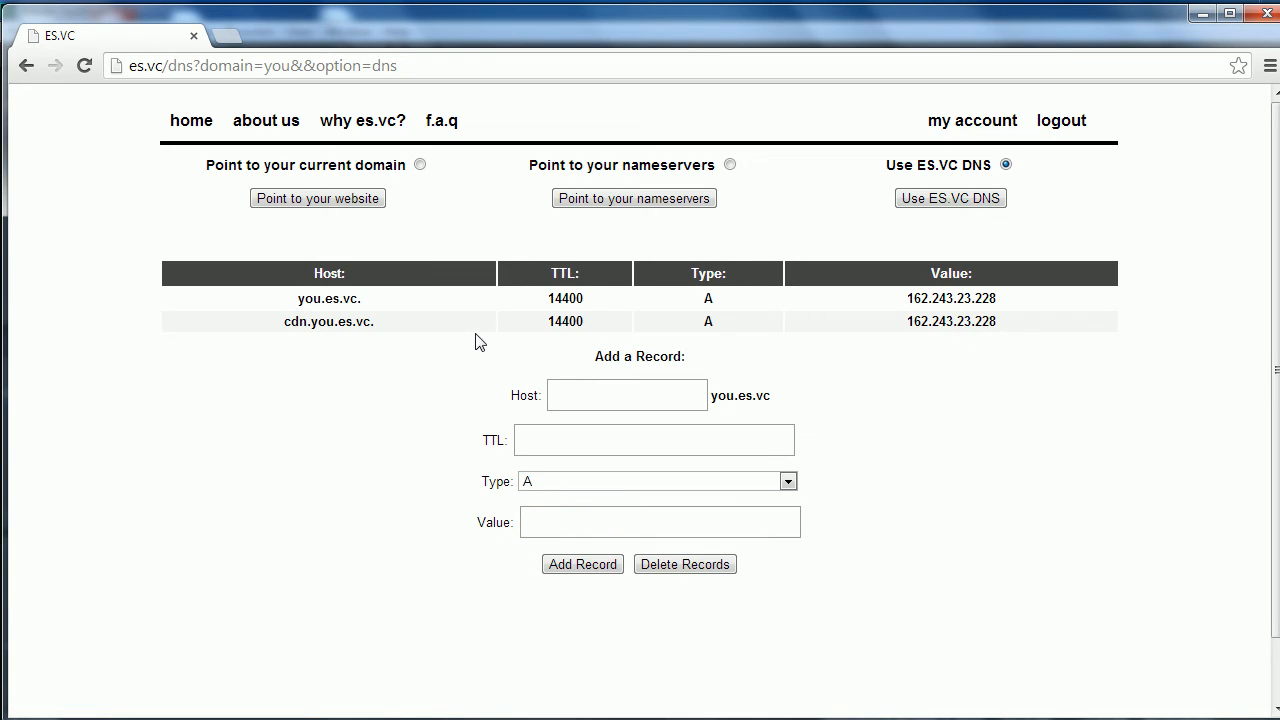
Highlight the cdn host in the new table row, then clear the selection.
double_click(308, 298)
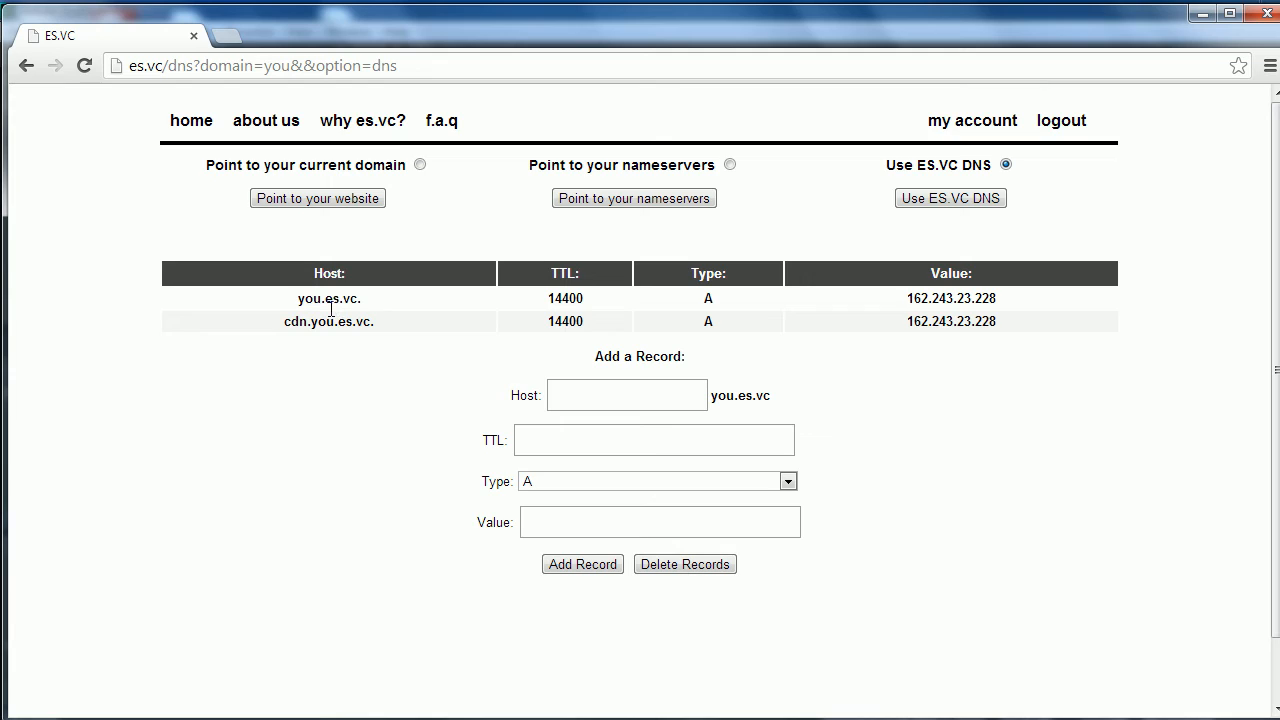
double_click(294, 321)
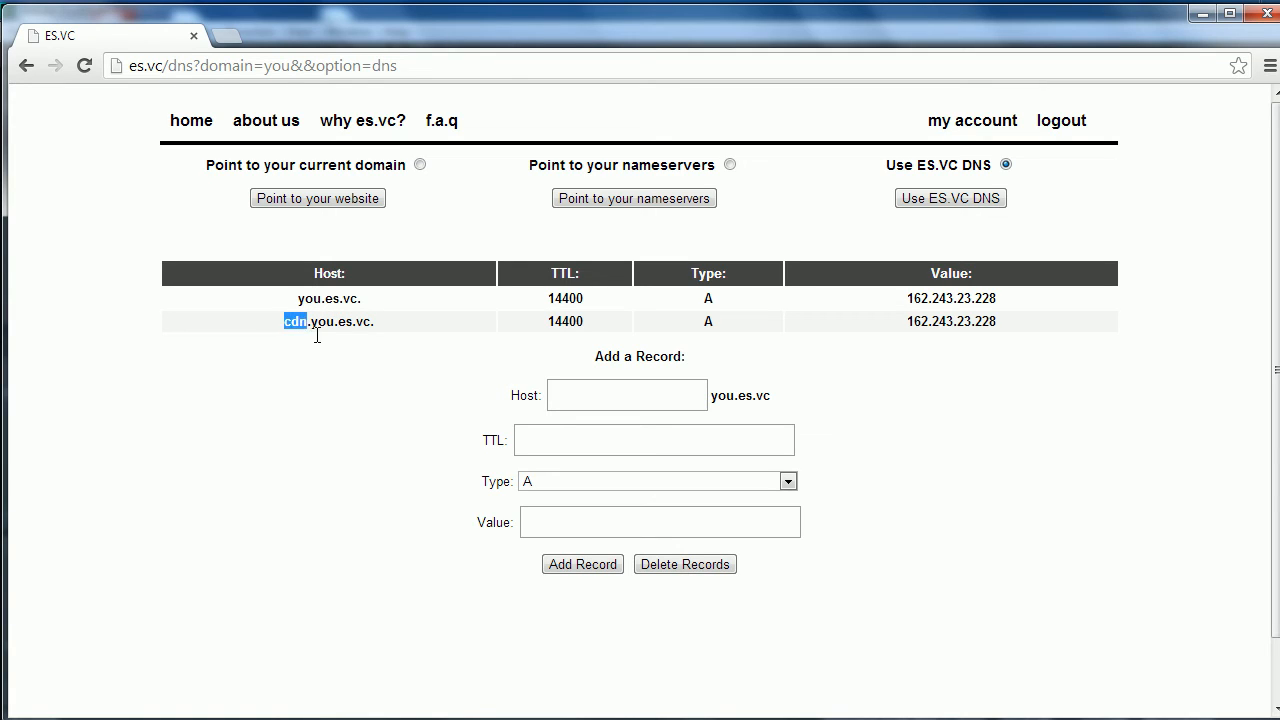
mouse_move(1163, 228)
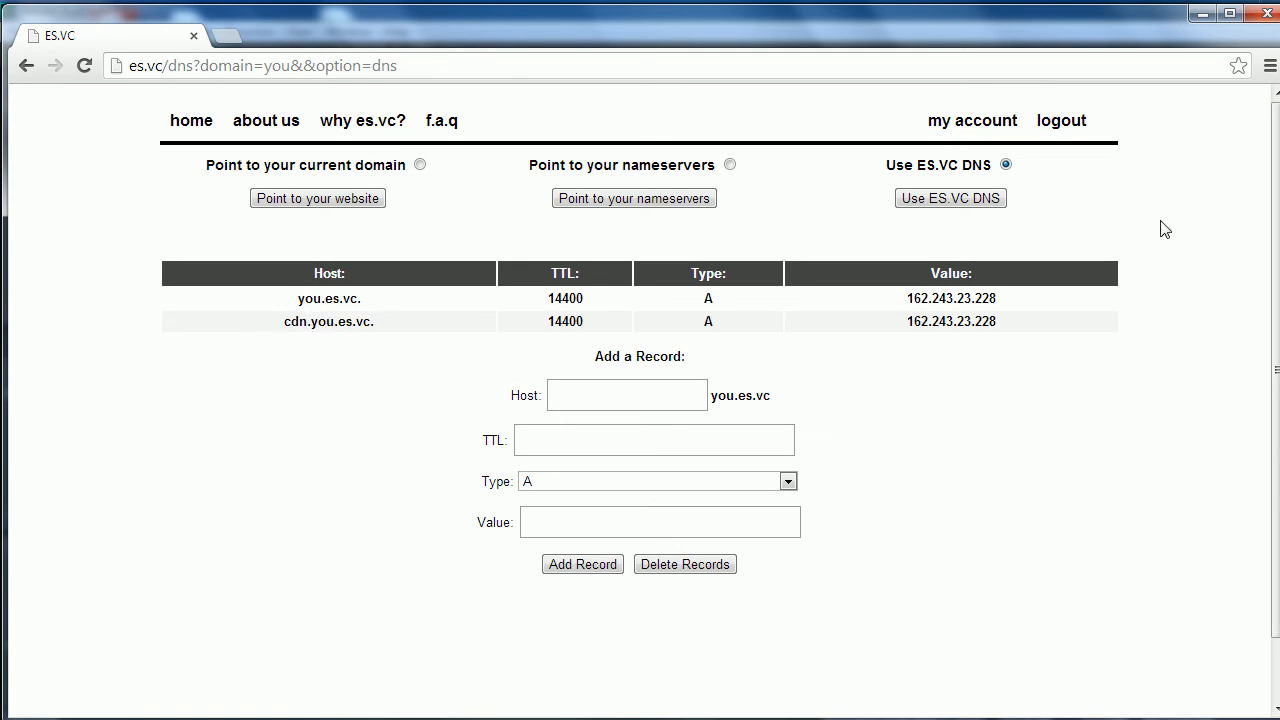
double_click(950, 321)
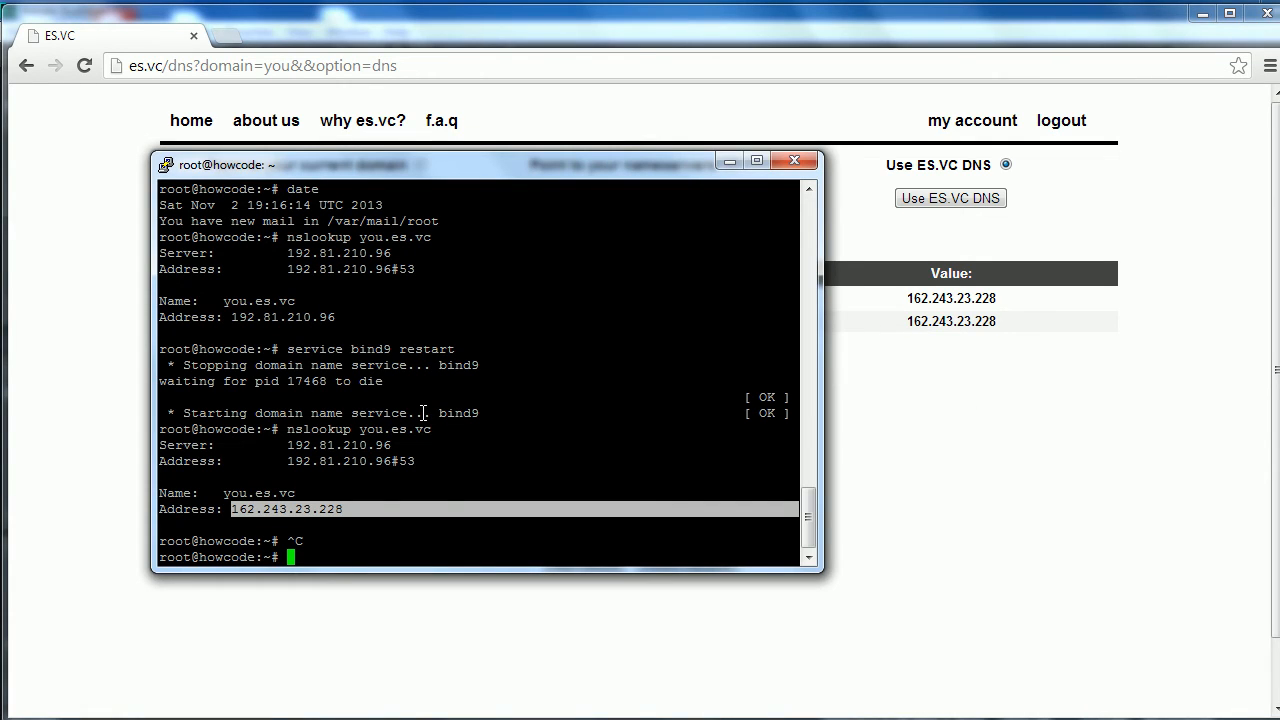
Restart bind9 in PuTTY and start loading cdn.you.es.vc in another tab.
text(service bind9 restart)
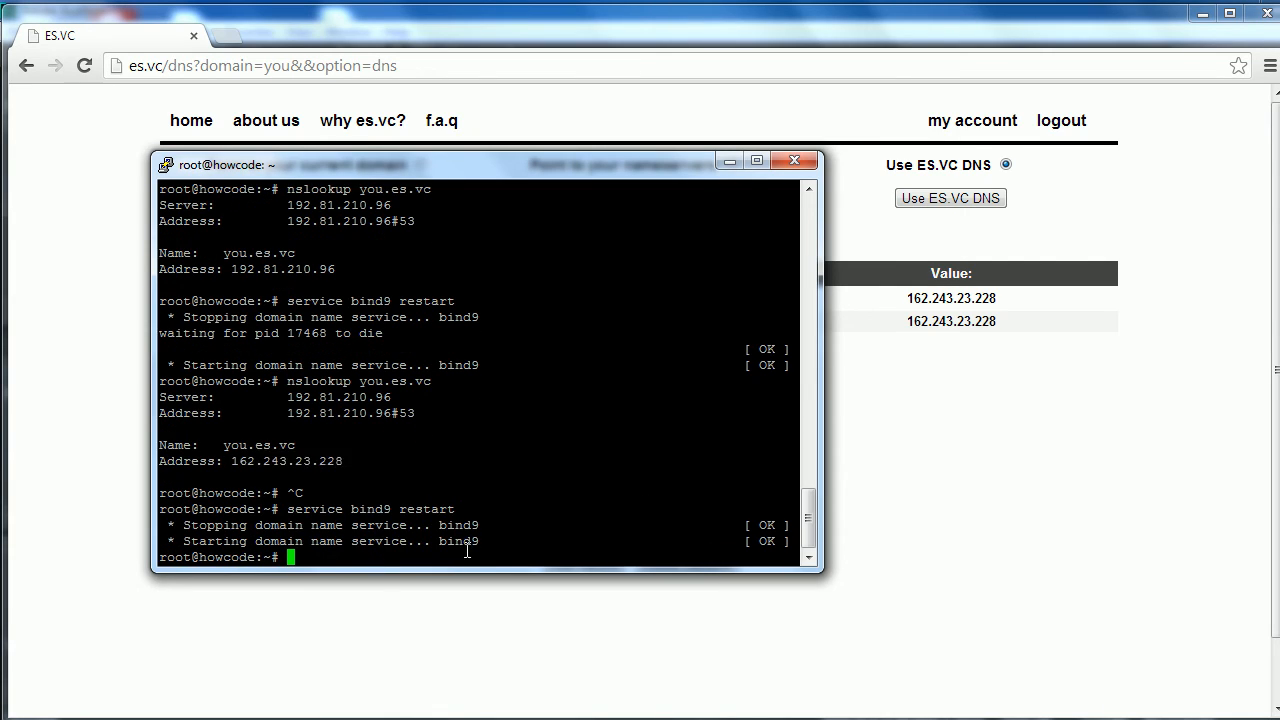
click(796, 160)
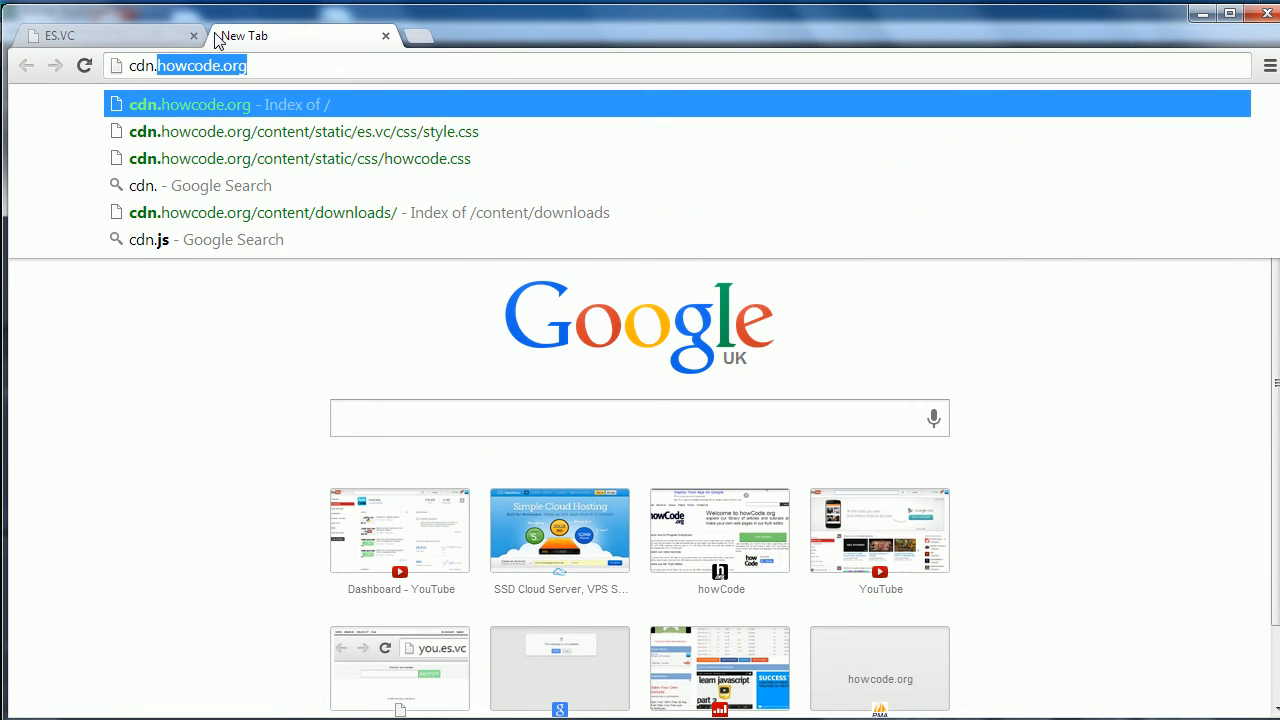
text(cdn.you)
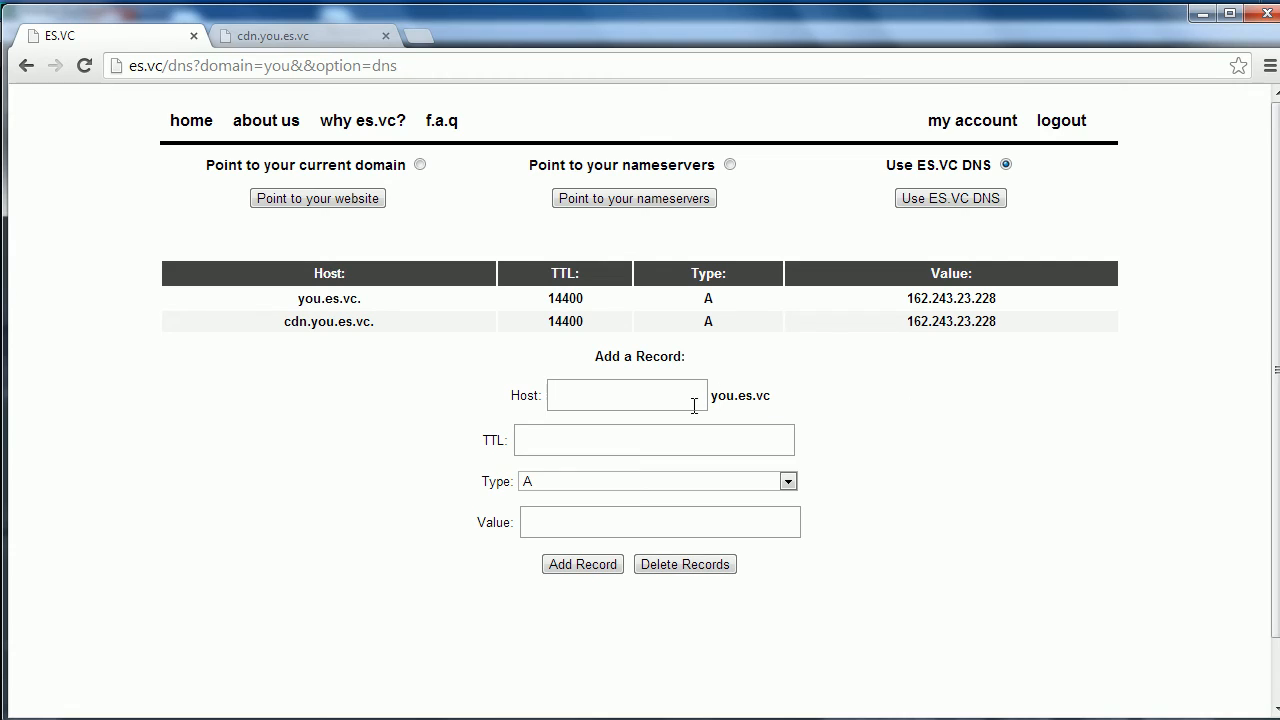
Add an A record google.you.es.vc pointing to 173.194.73.33 and enter that address in the other tab.
text(google)
text(14400)
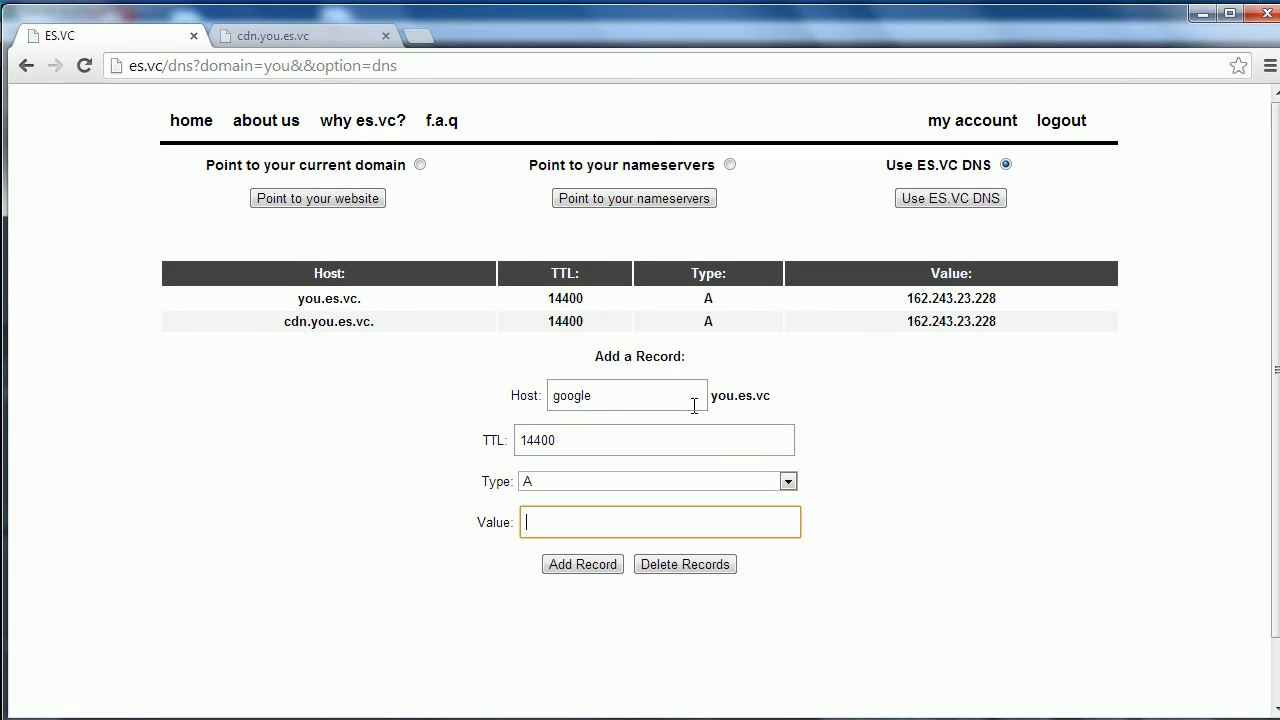
text(173.194.73.33)
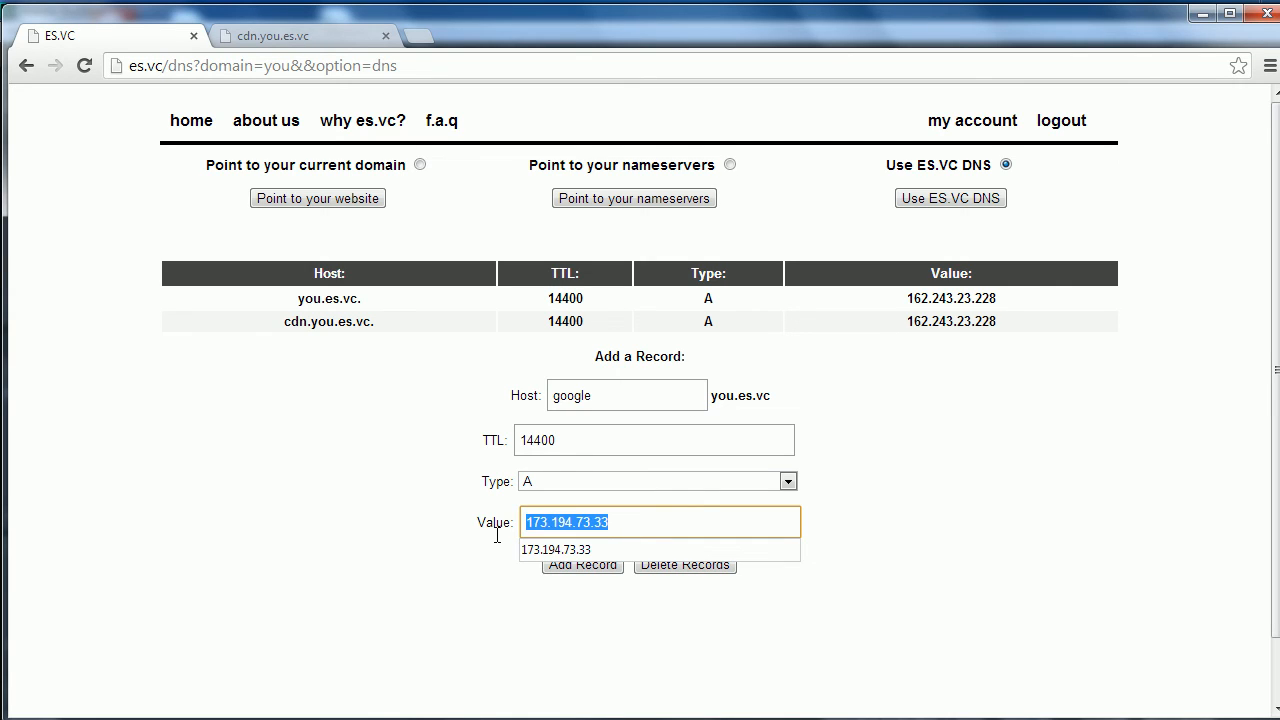
click(582, 564)
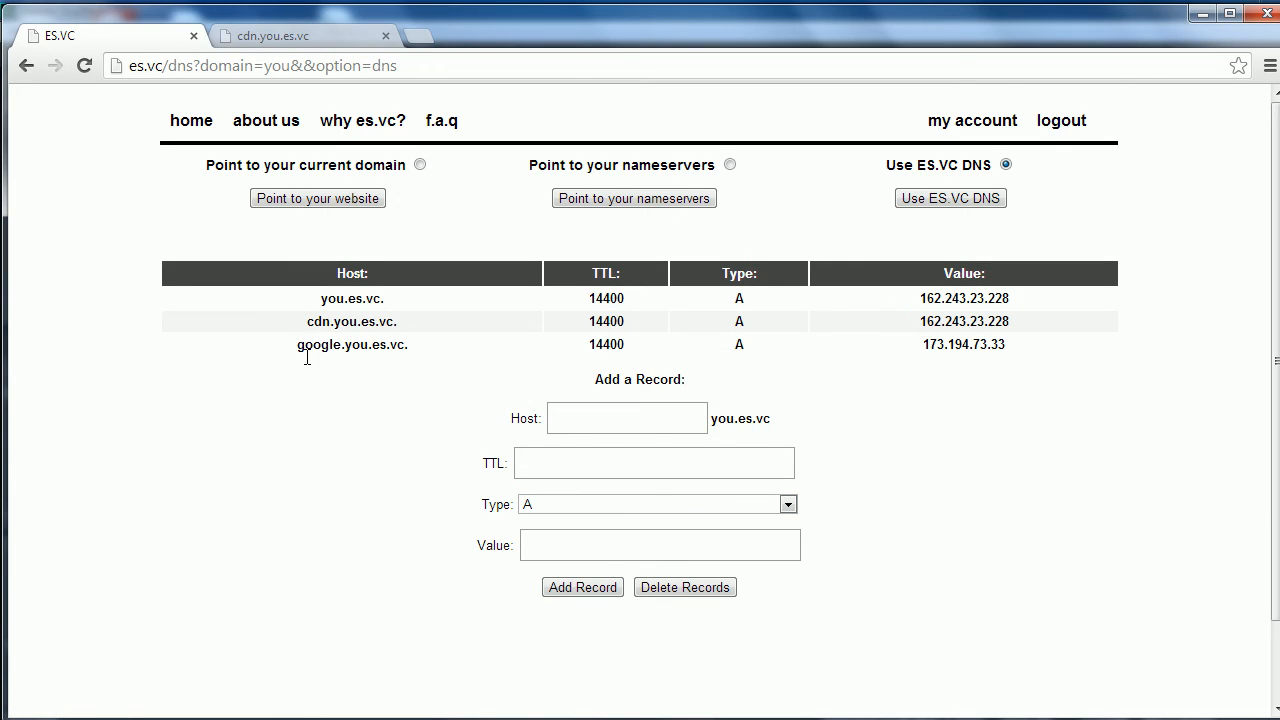
double_click(351, 344)
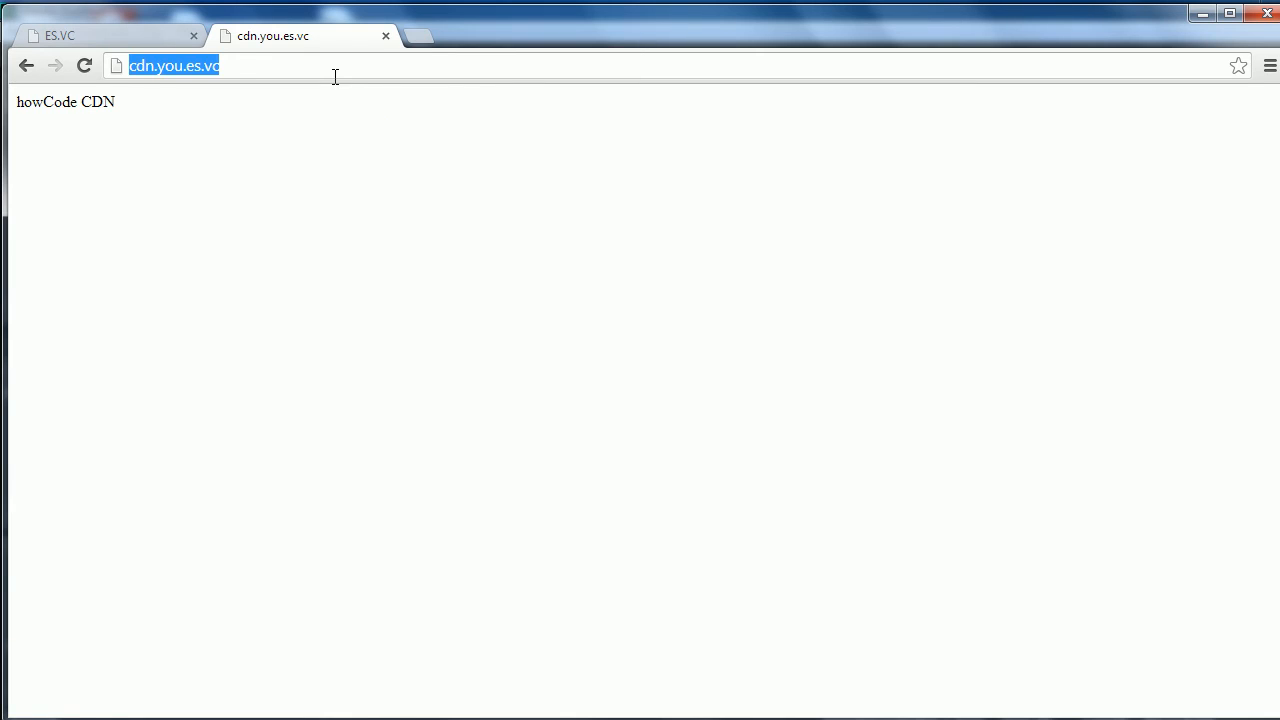
text(google.you.es.vc)
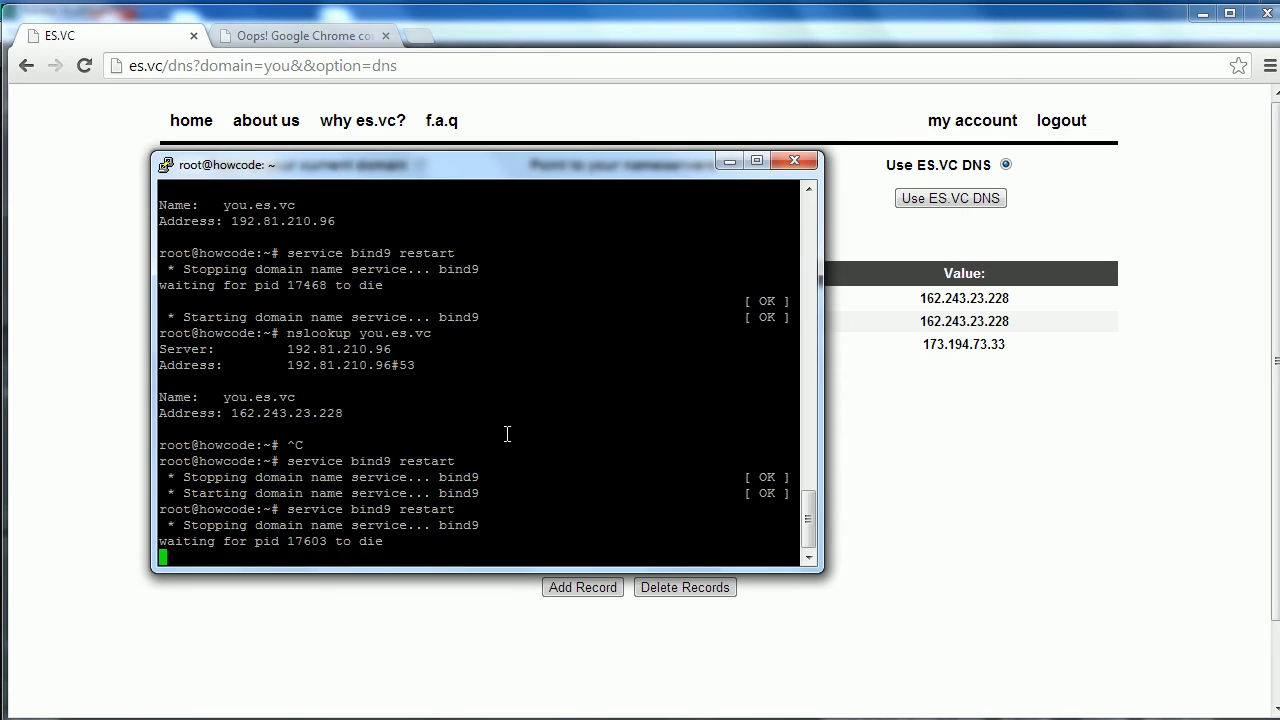
Check the failed google.you.es.vc tab, then run nslookup in PuTTY to confirm resolution.
click(795, 160)
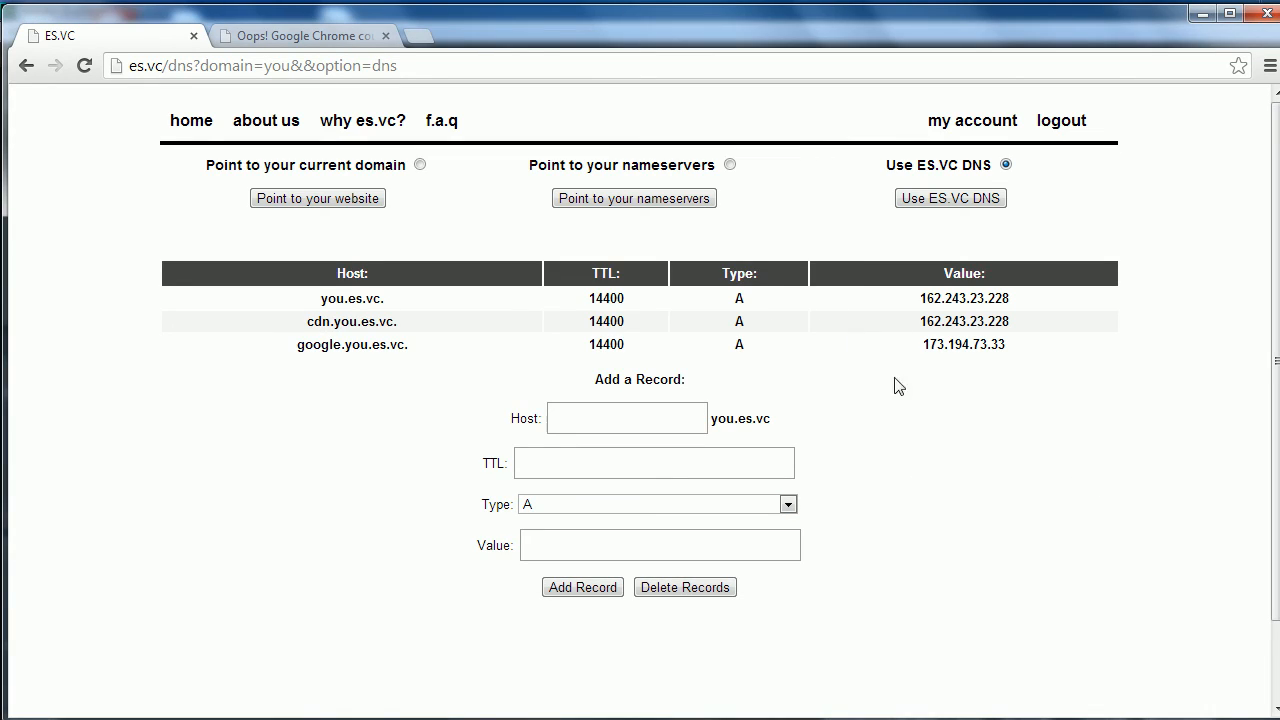
mouse_move(854, 341)
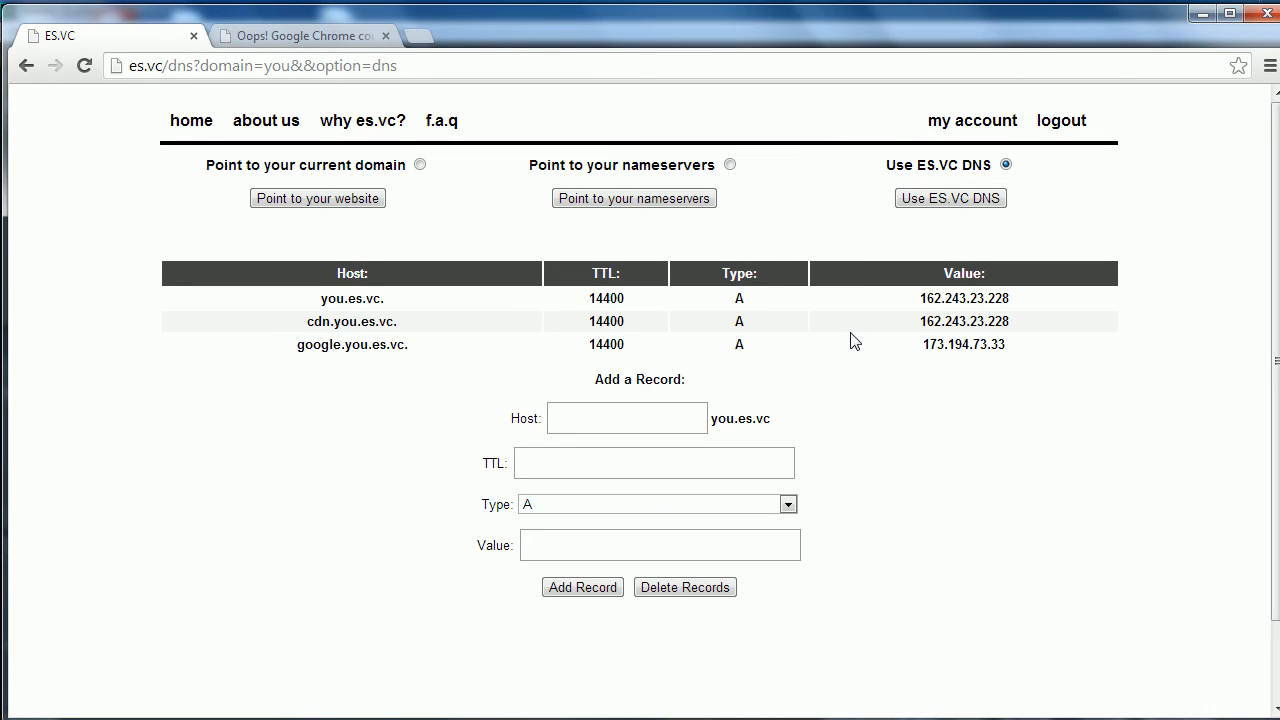
mouse_move(912, 424)
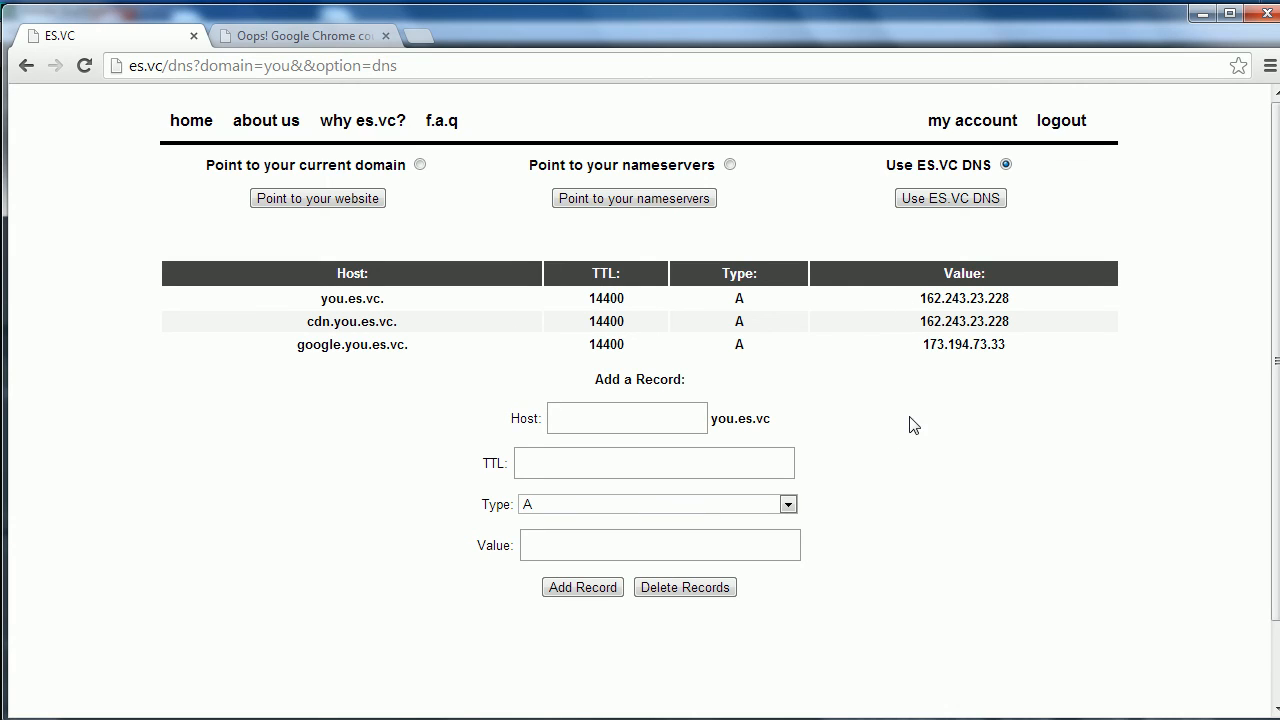
mouse_move(825, 495)
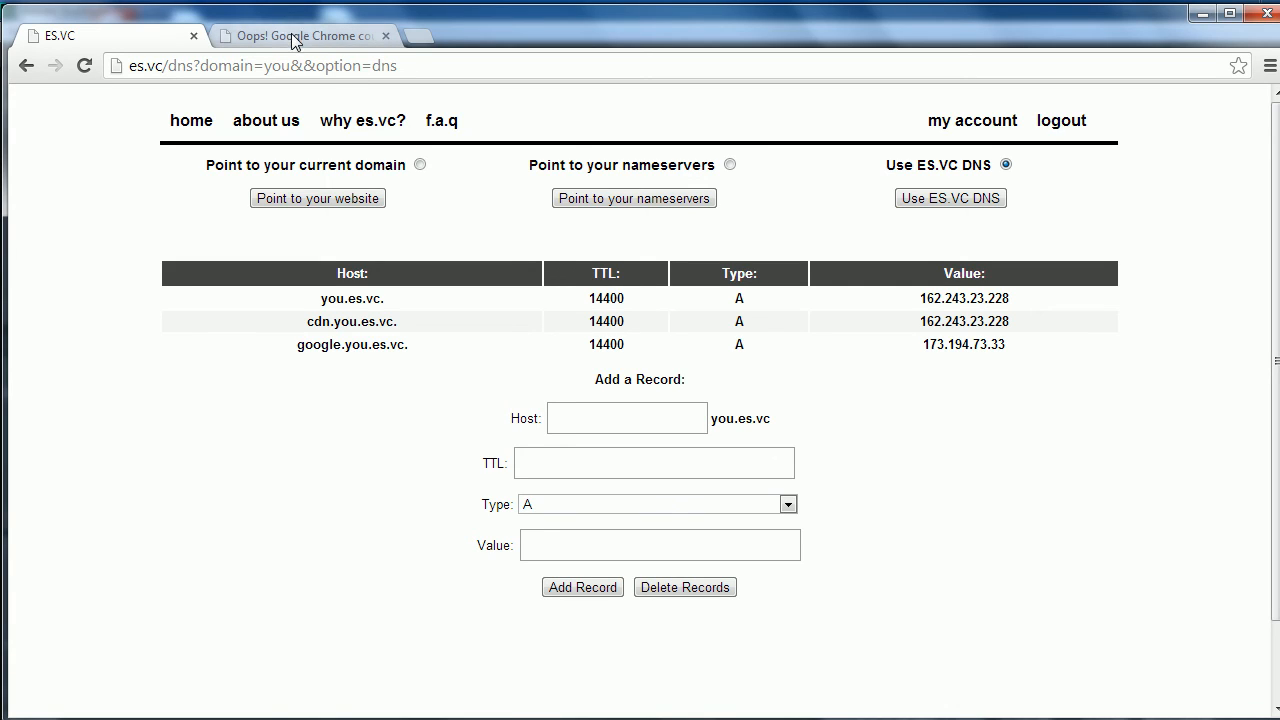
mouse_move(298, 38)
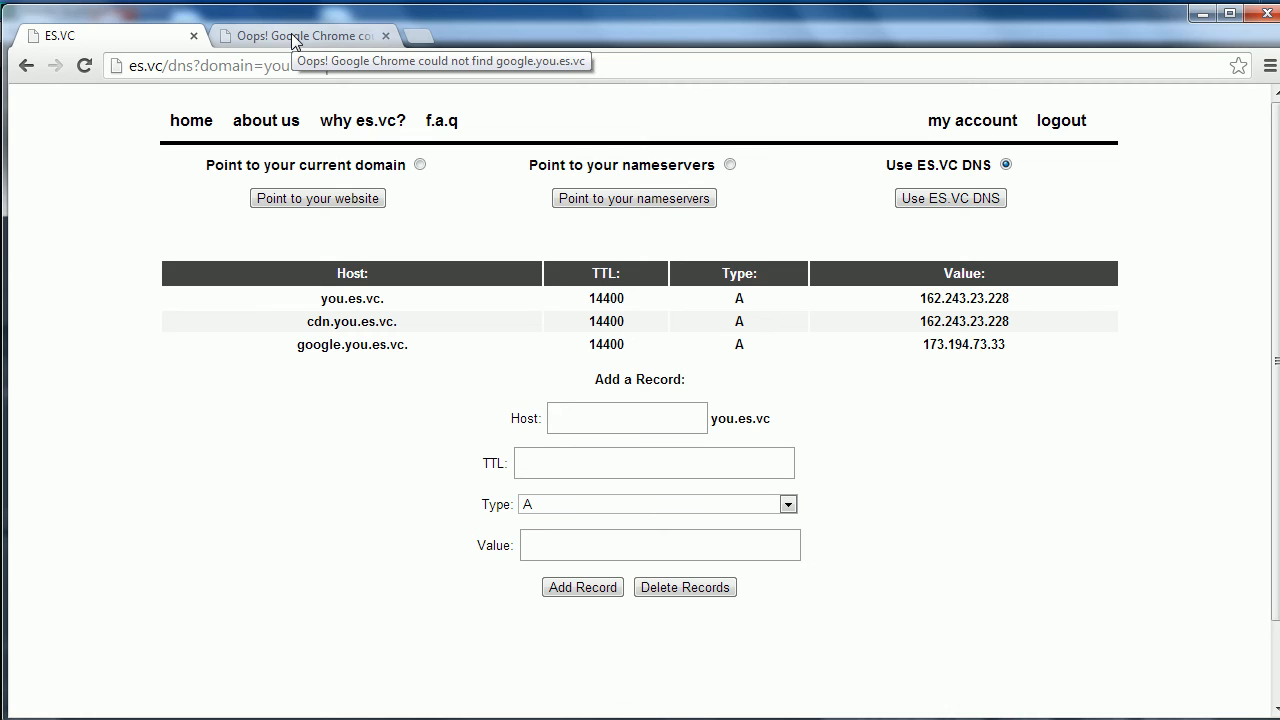
click(110, 35)
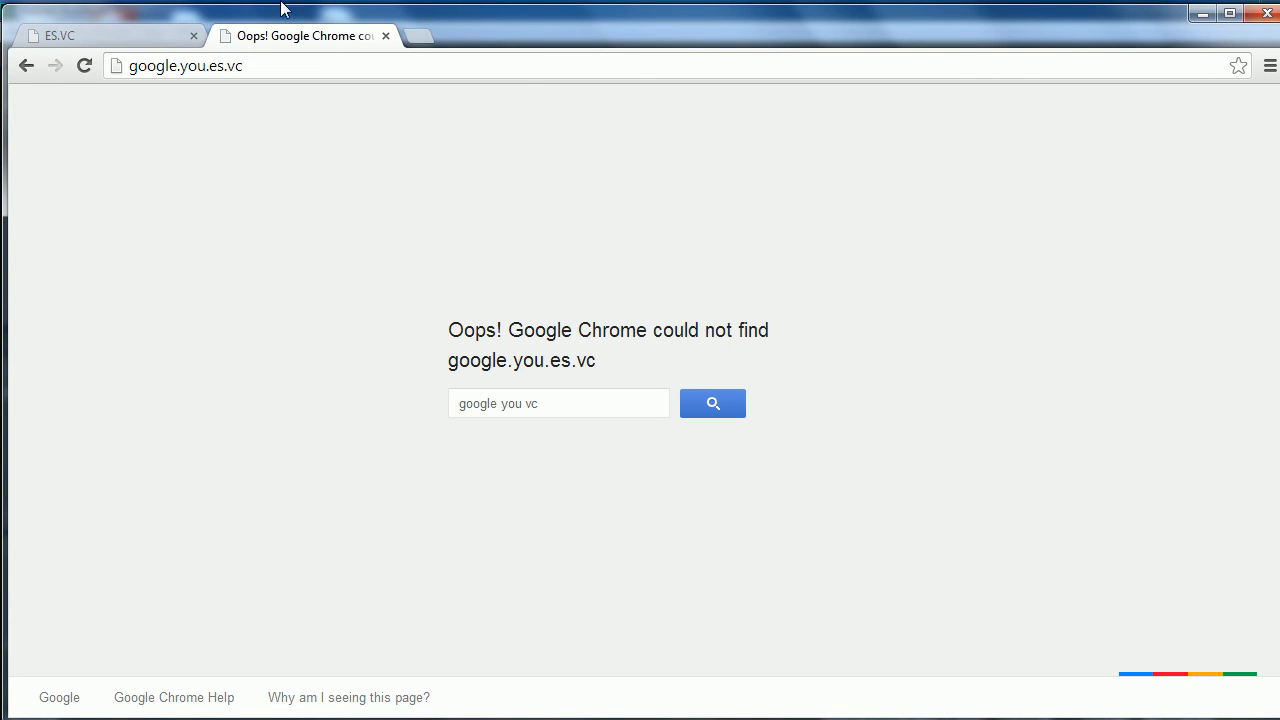
mouse_move(216, 24)
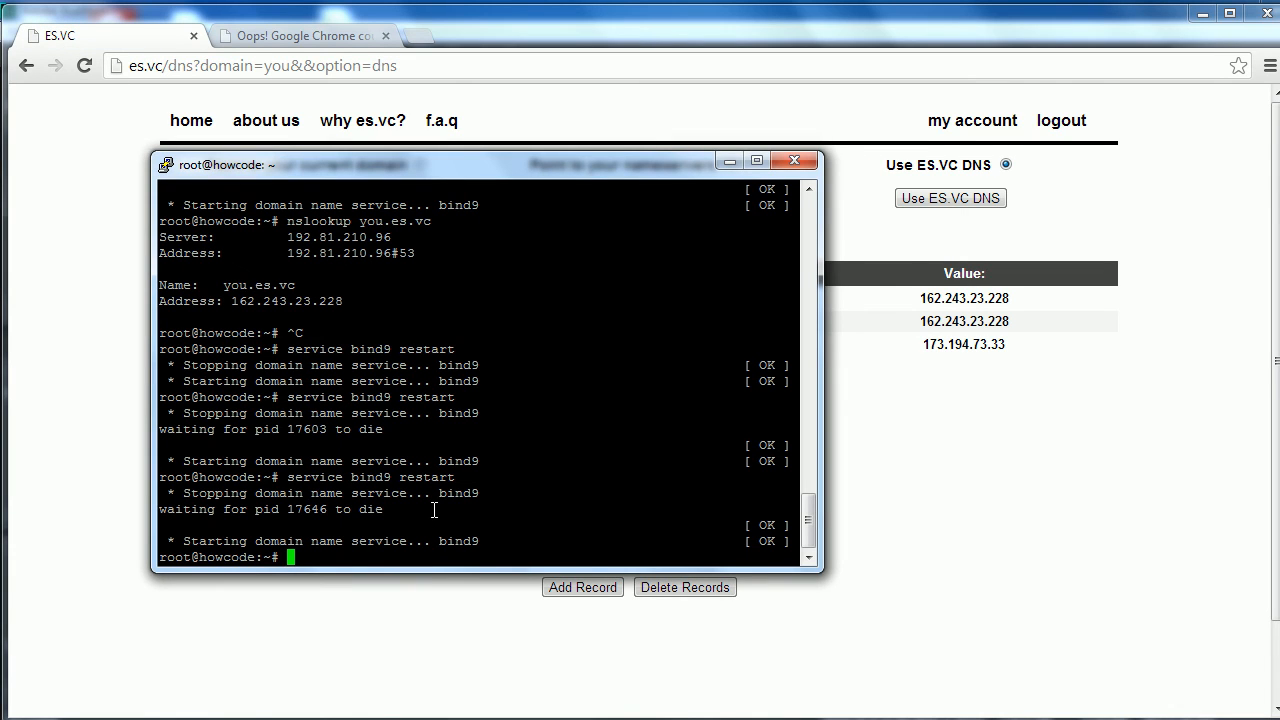
text(nslookup you.es.vc)
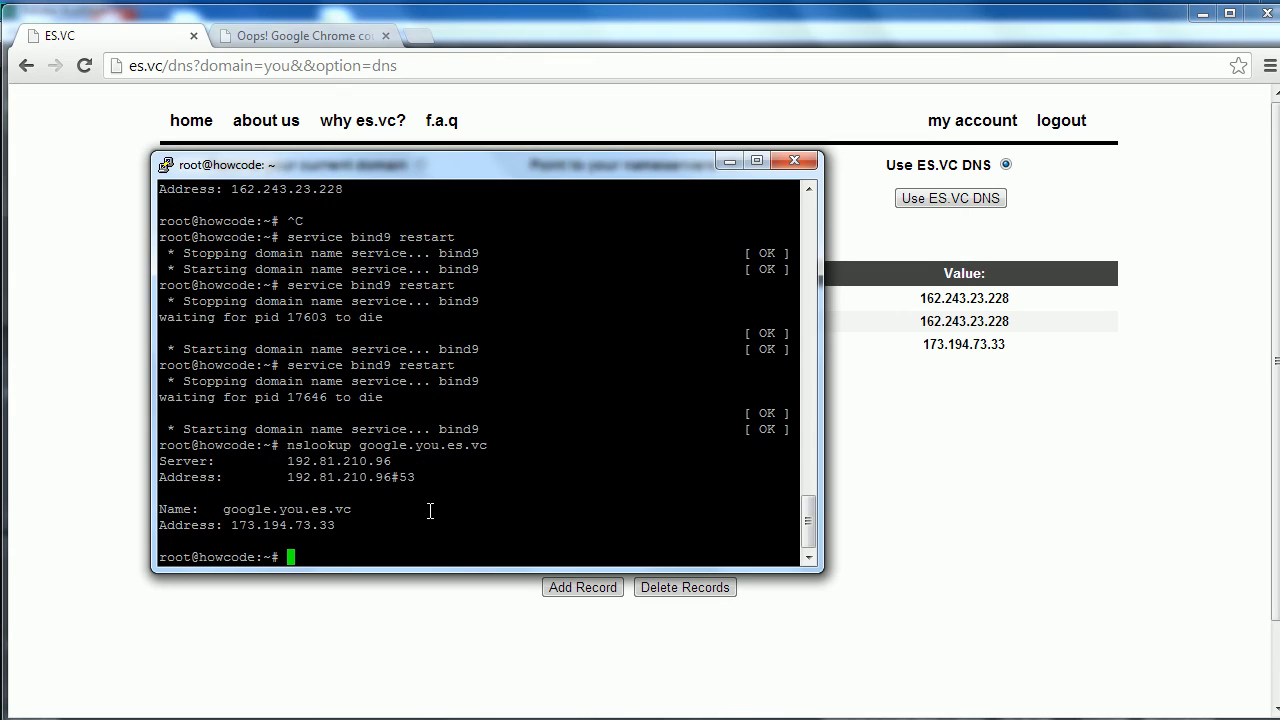
mouse_move(460, 521)
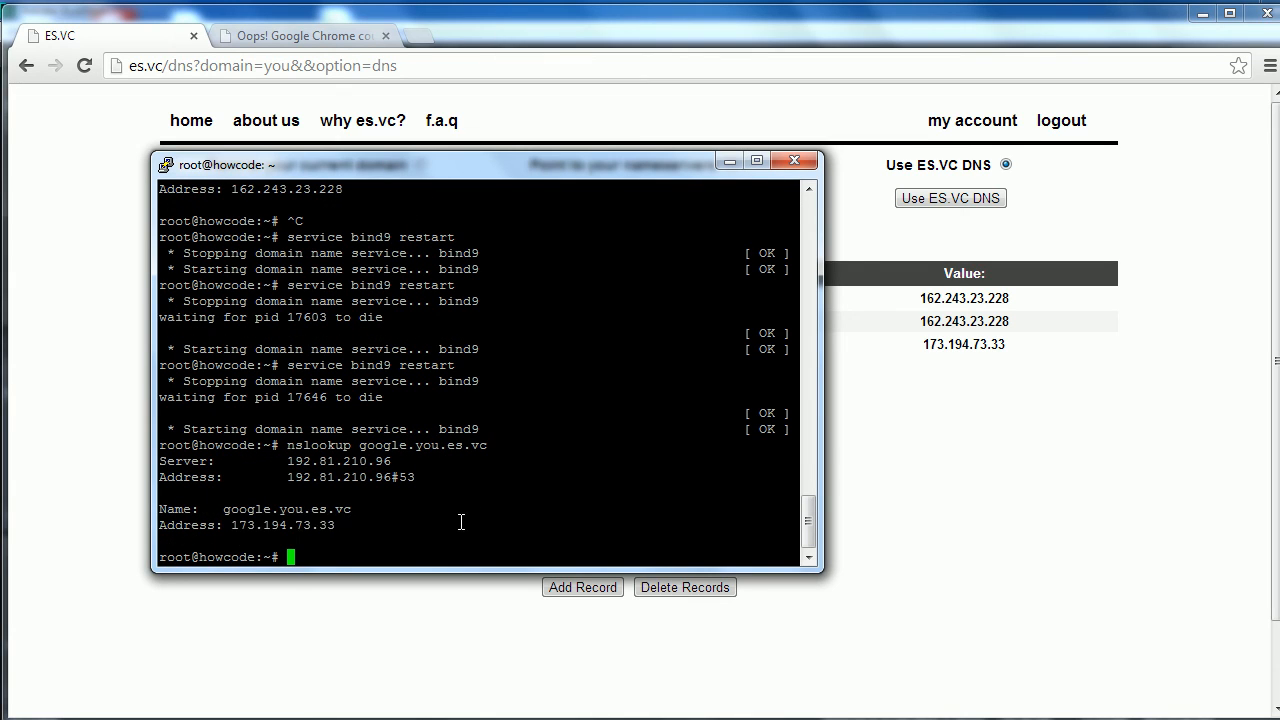
Choose NS from the Type dropdown for the next record.
click(653, 504)
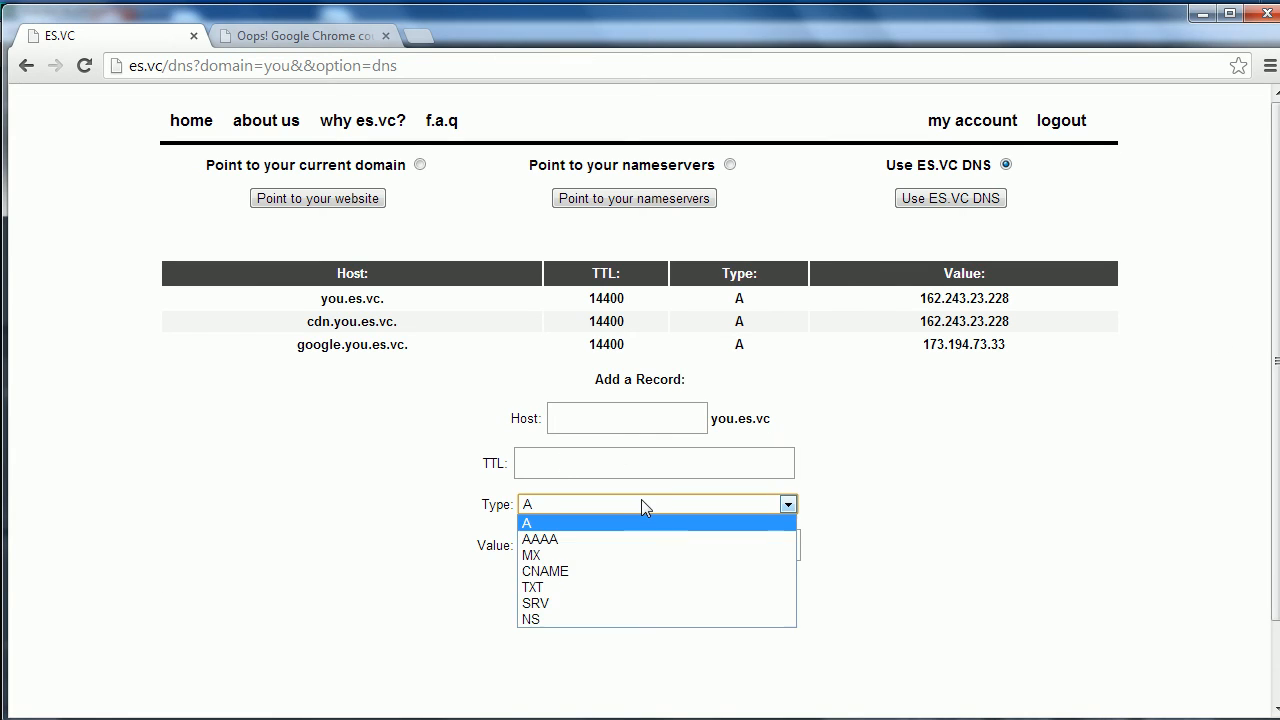
mouse_move(623, 603)
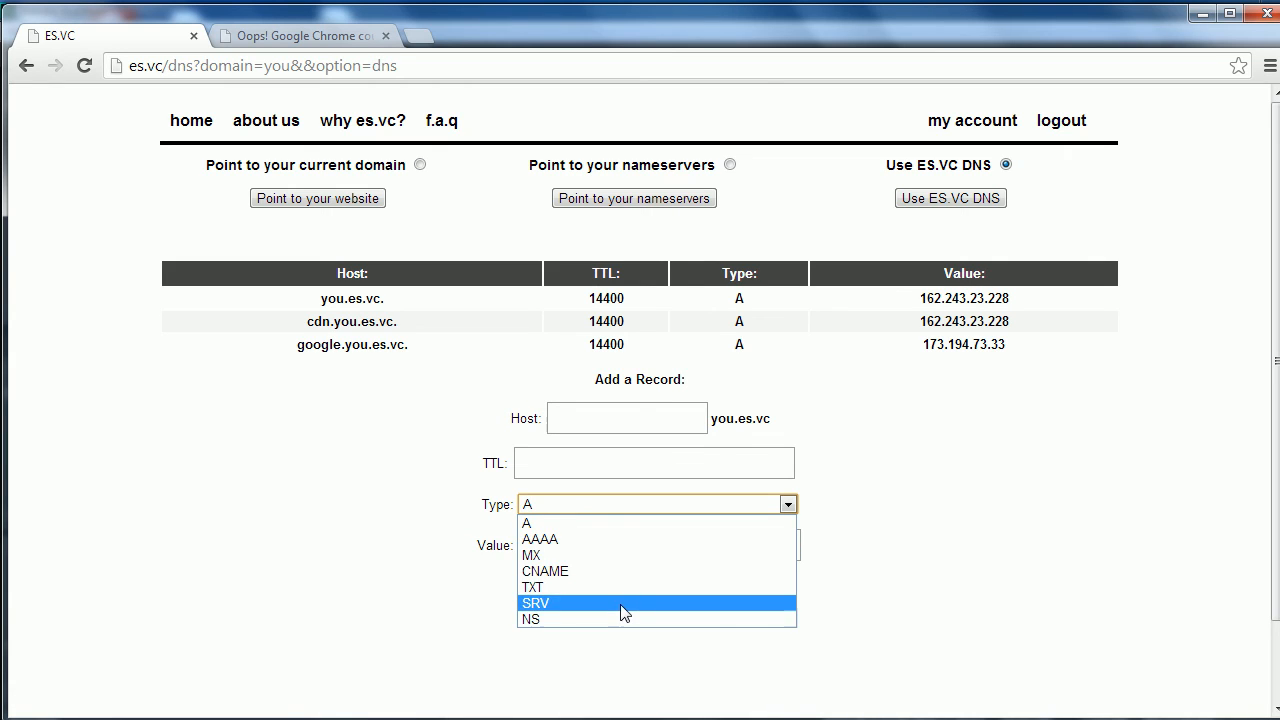
mouse_move(645, 613)
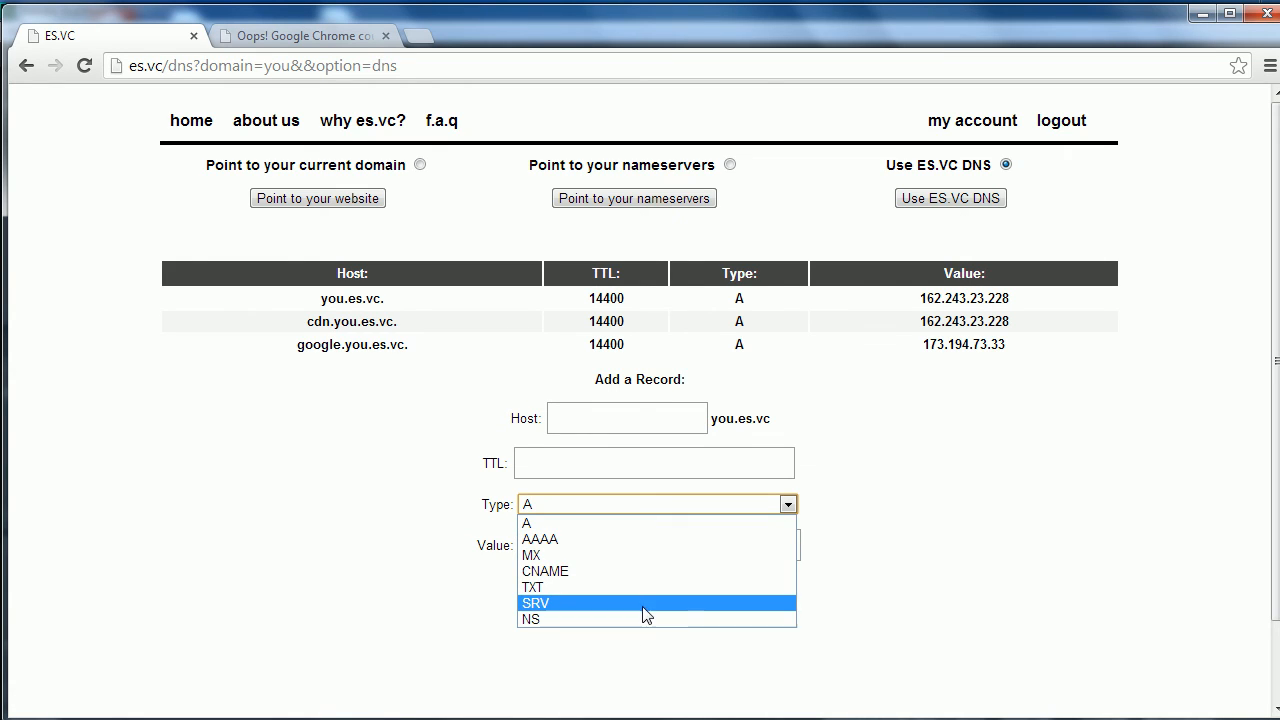
click(532, 619)
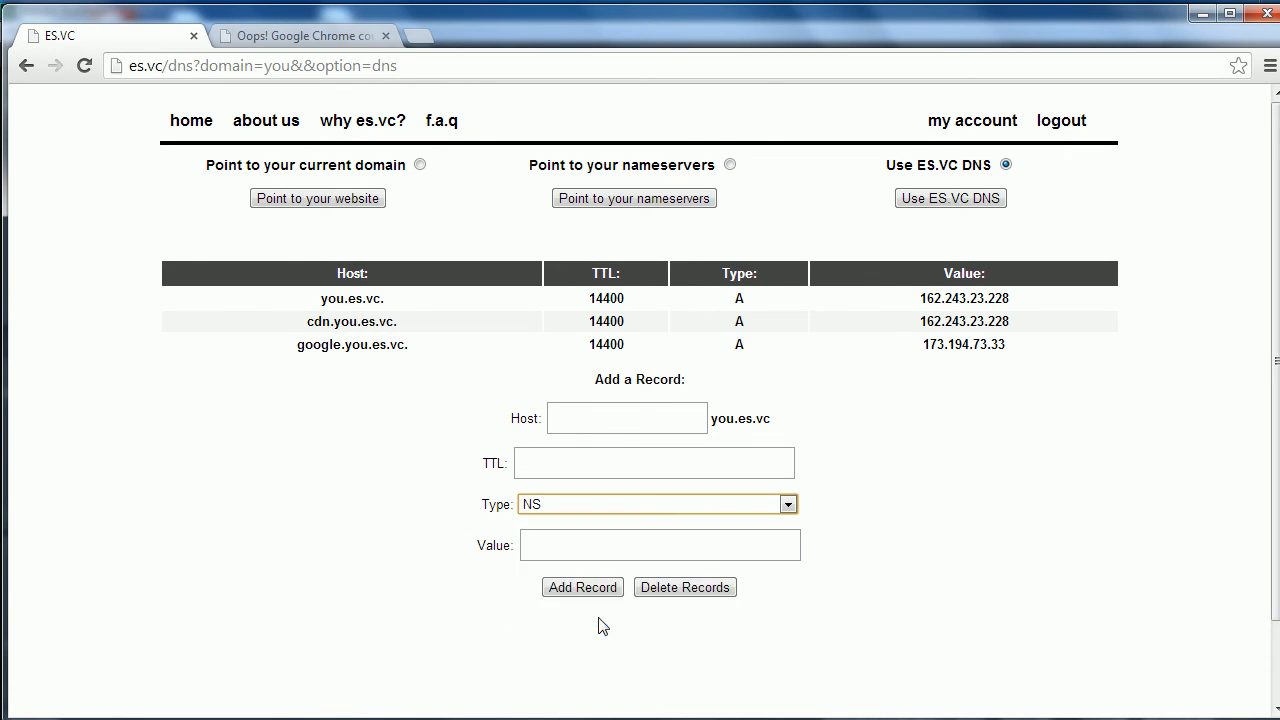
mouse_move(732, 275)
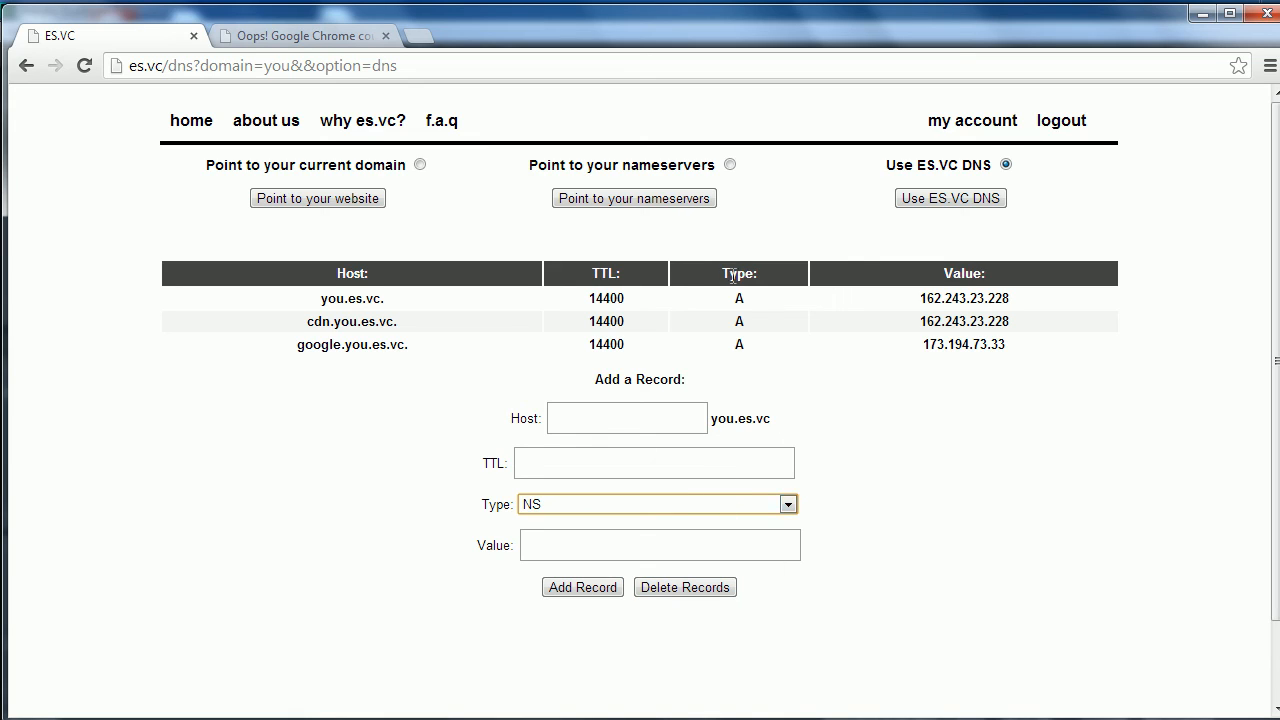
mouse_move(555, 172)
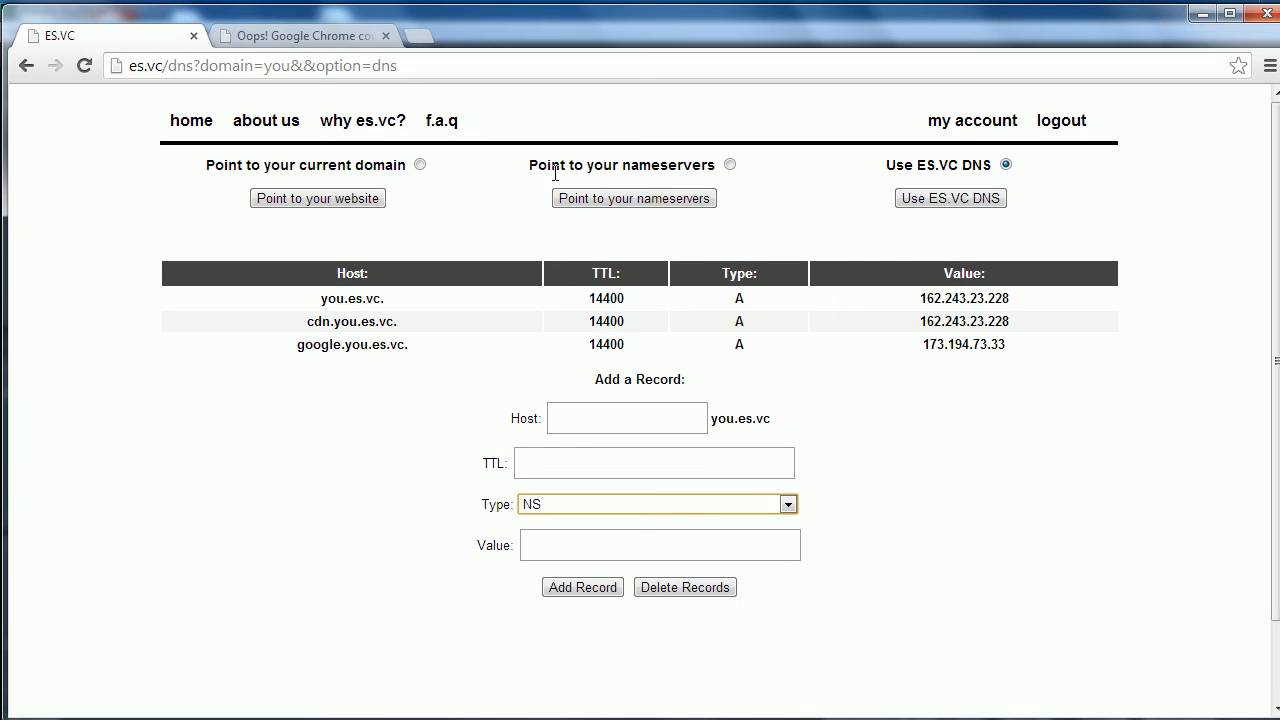
mouse_move(584, 534)
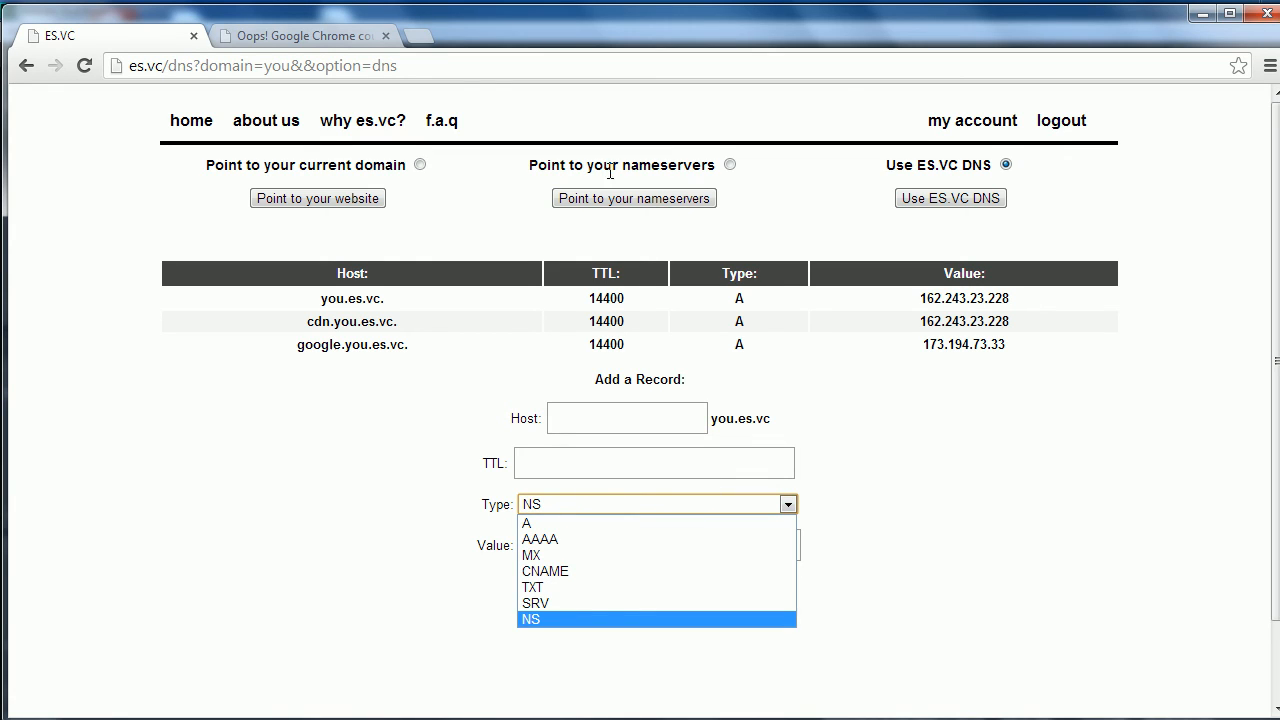
click(533, 622)
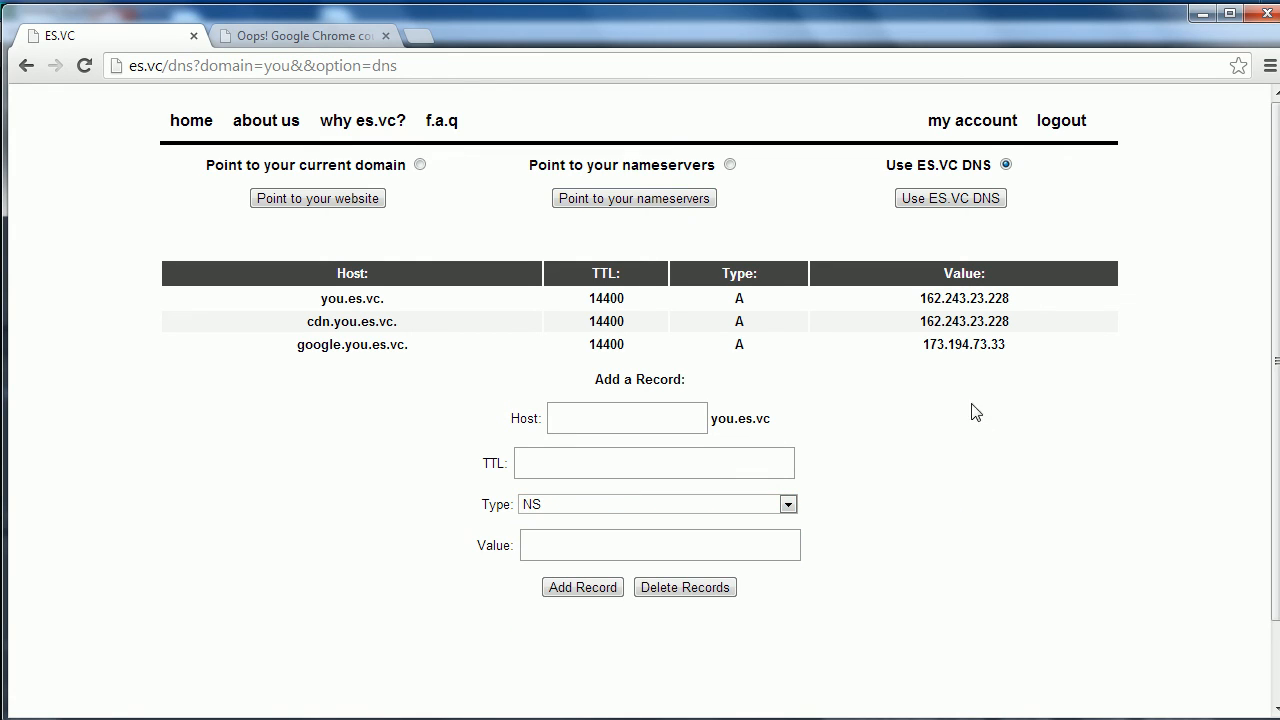
mouse_move(438, 692)
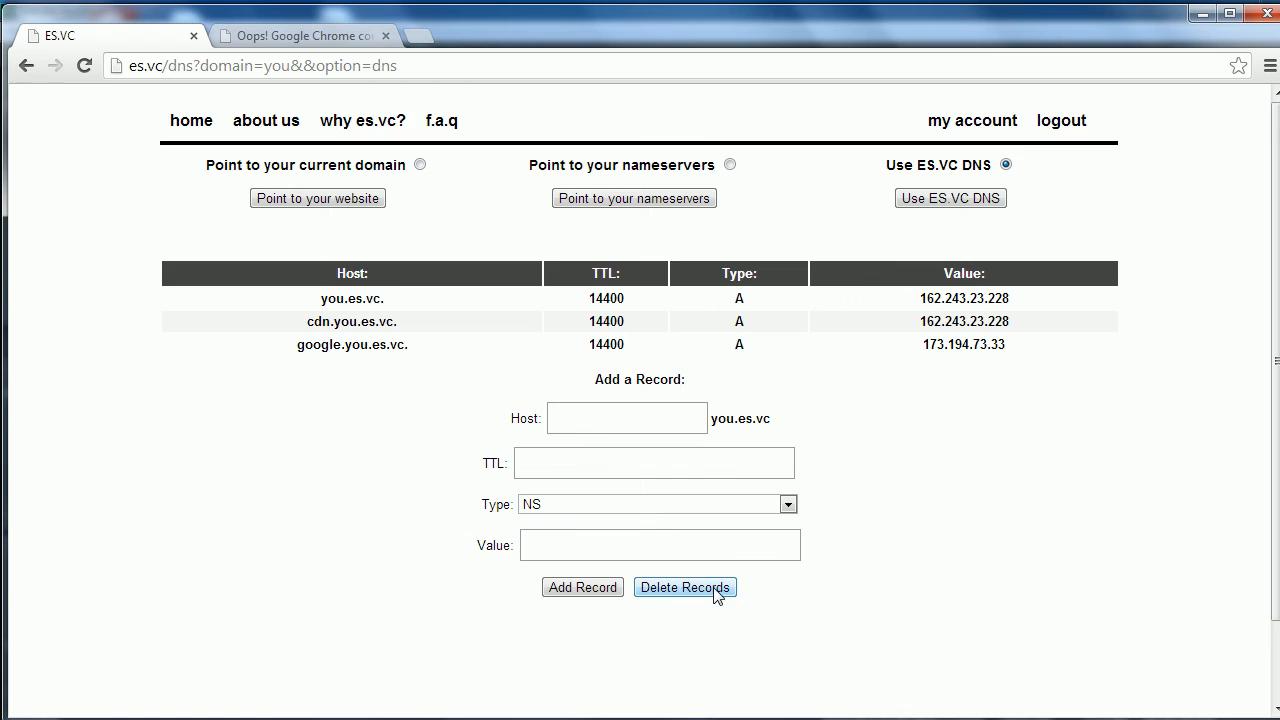
Delete all you.es.vc DNS records, confirm the table is empty, and return to the home page.
click(685, 587)
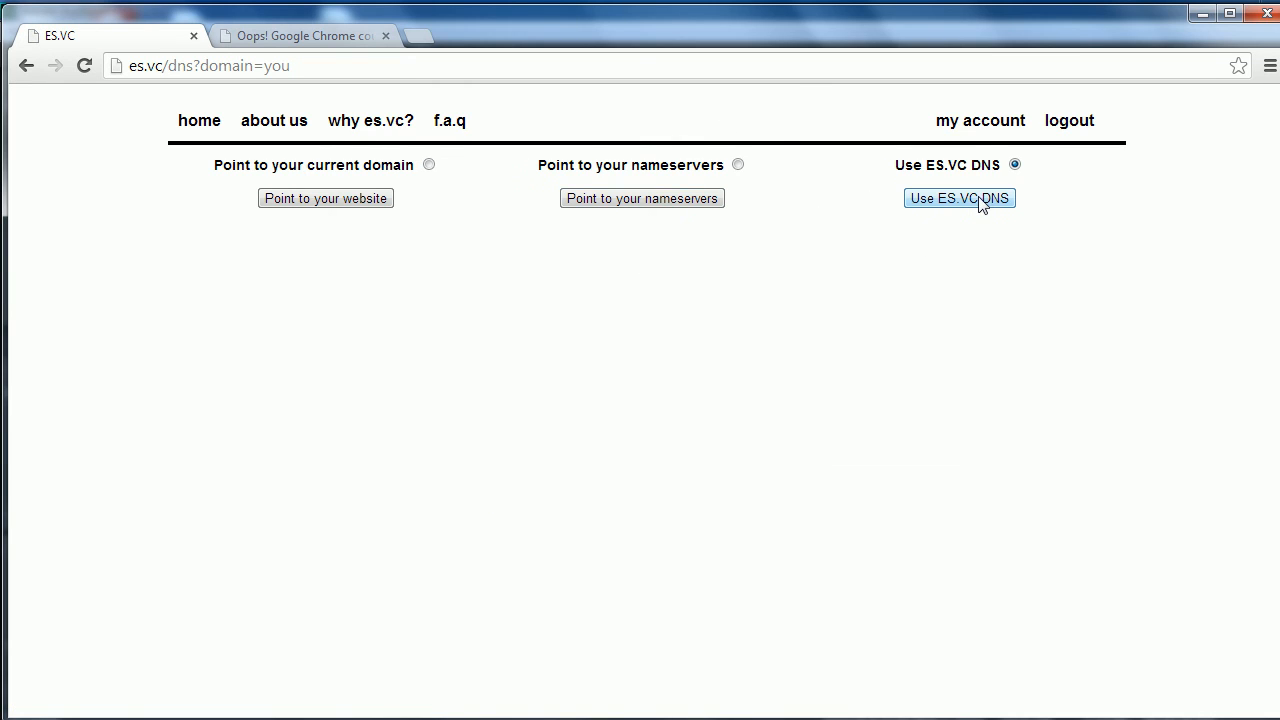
click(959, 198)
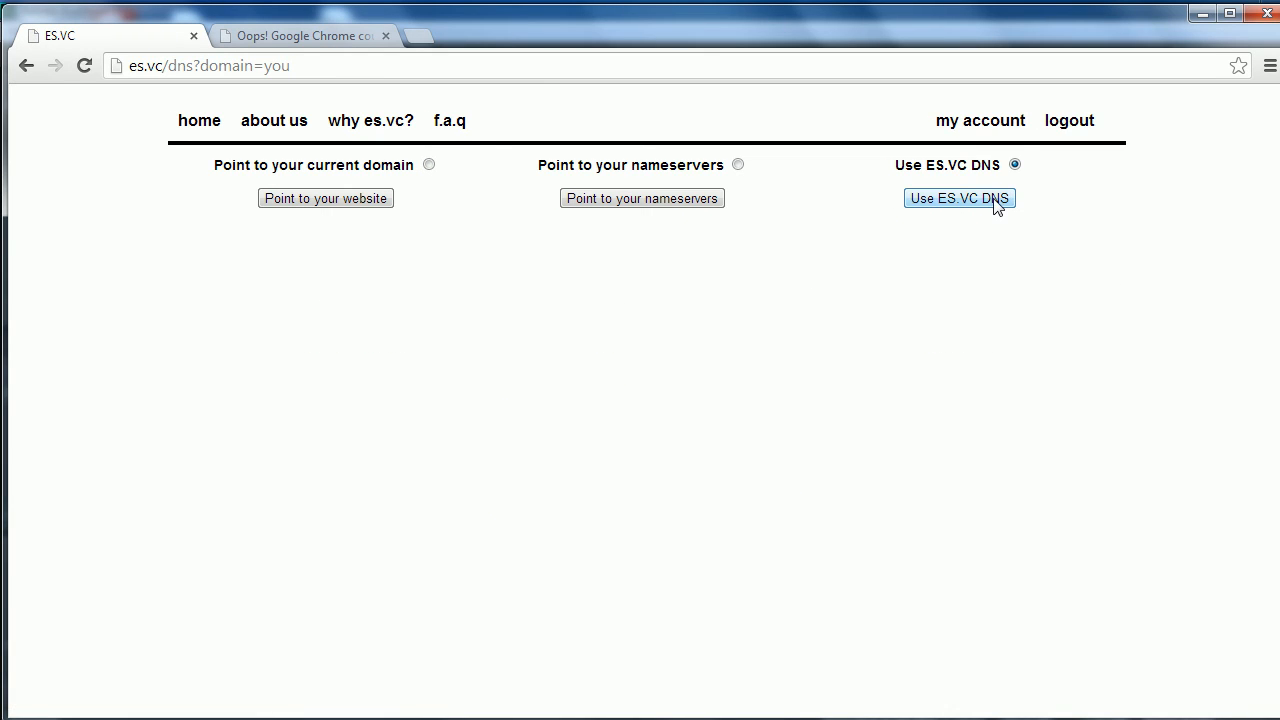
click(959, 197)
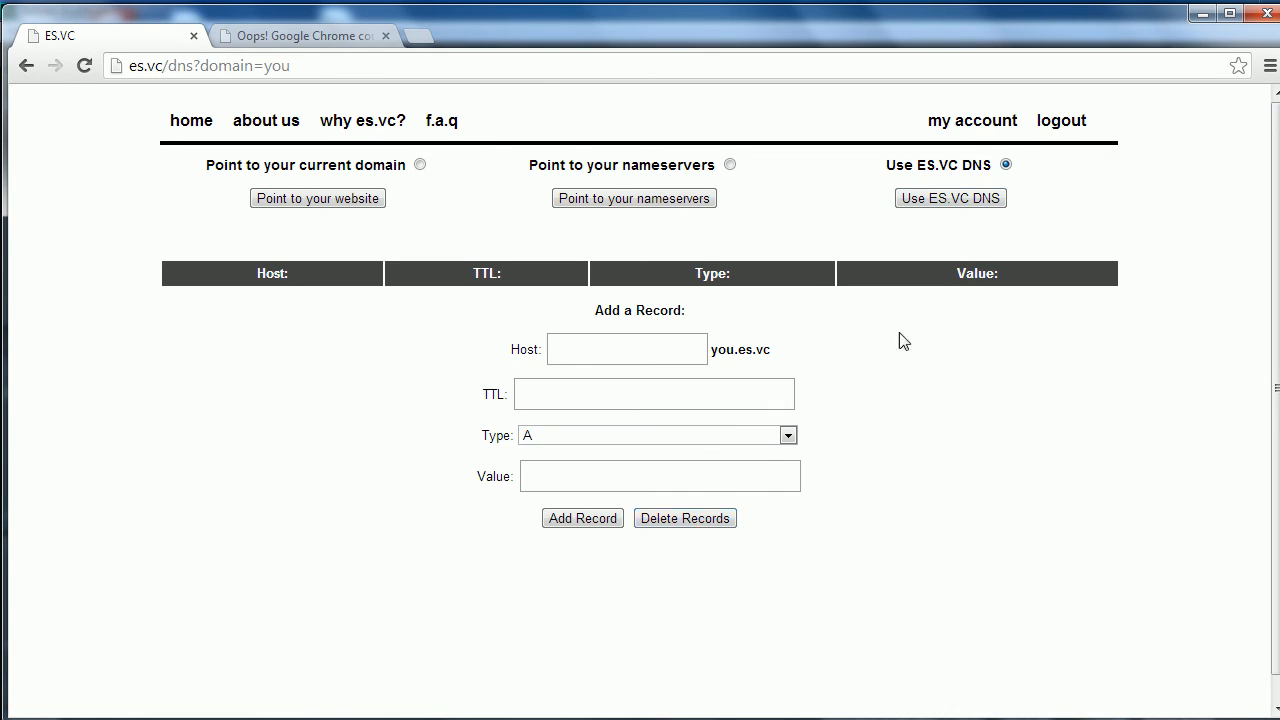
mouse_move(979, 396)
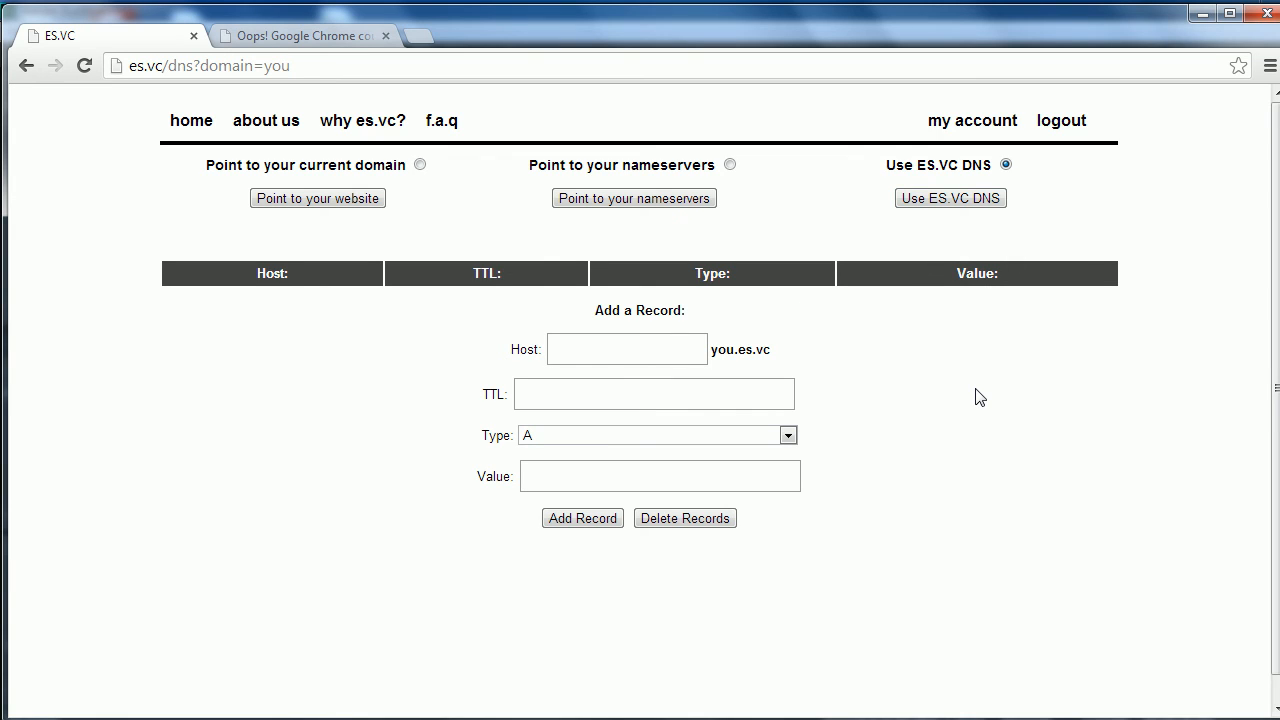
mouse_move(694, 308)
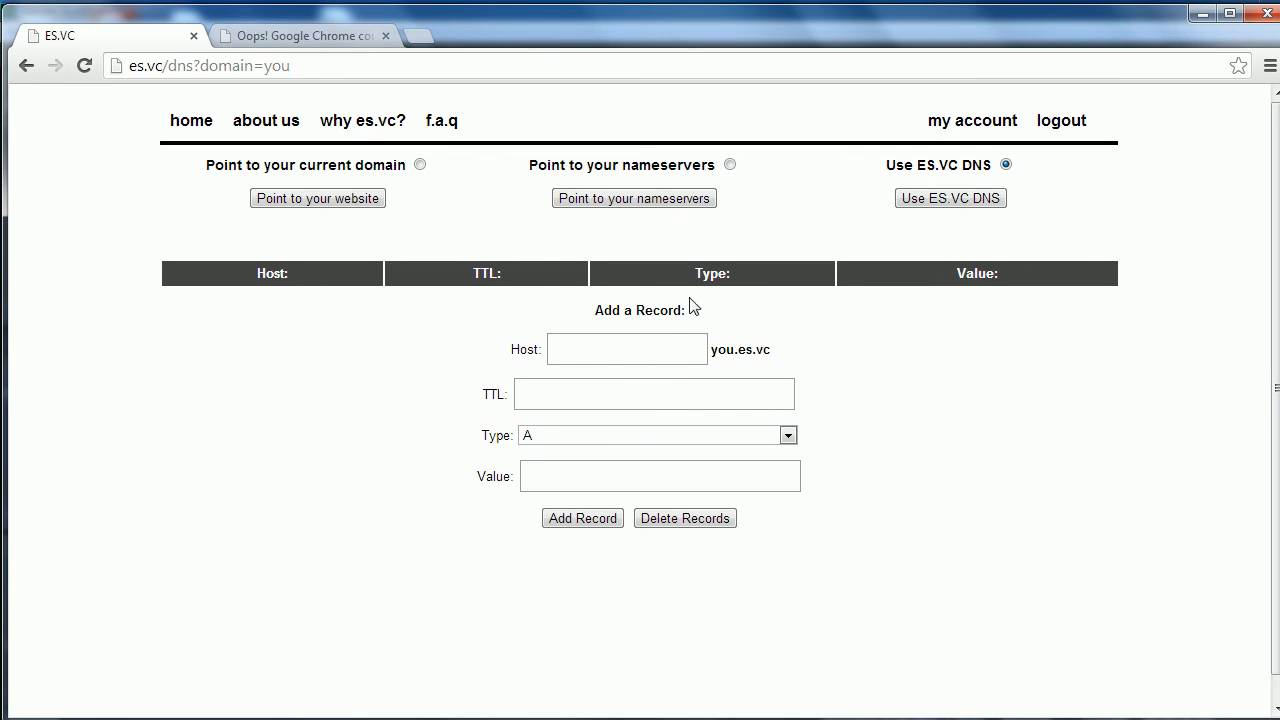
mouse_move(918, 170)
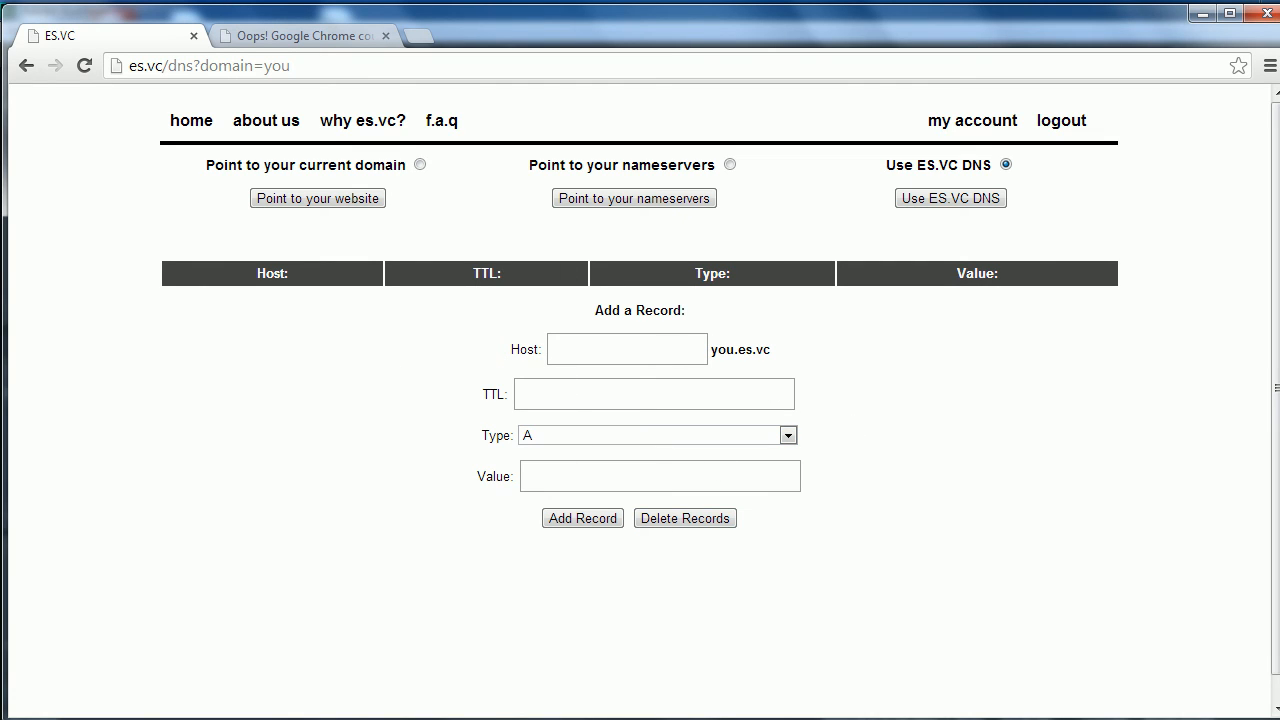
mouse_move(747, 375)
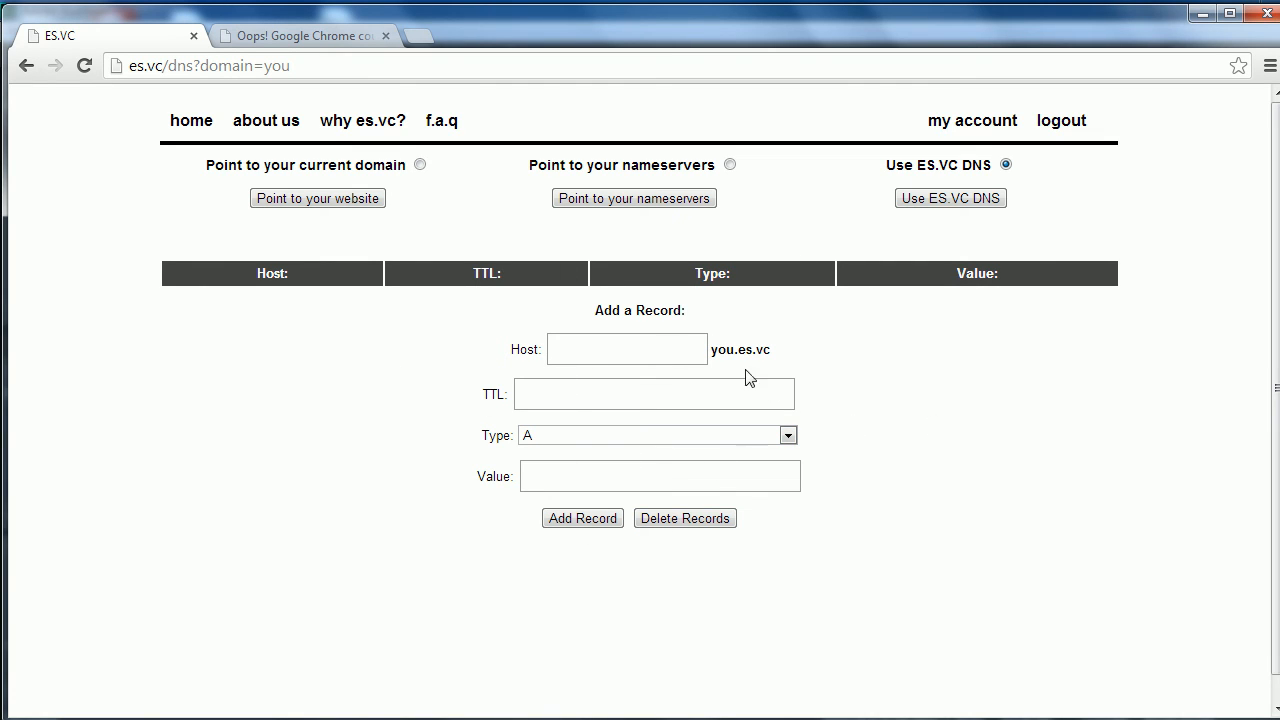
click(972, 120)
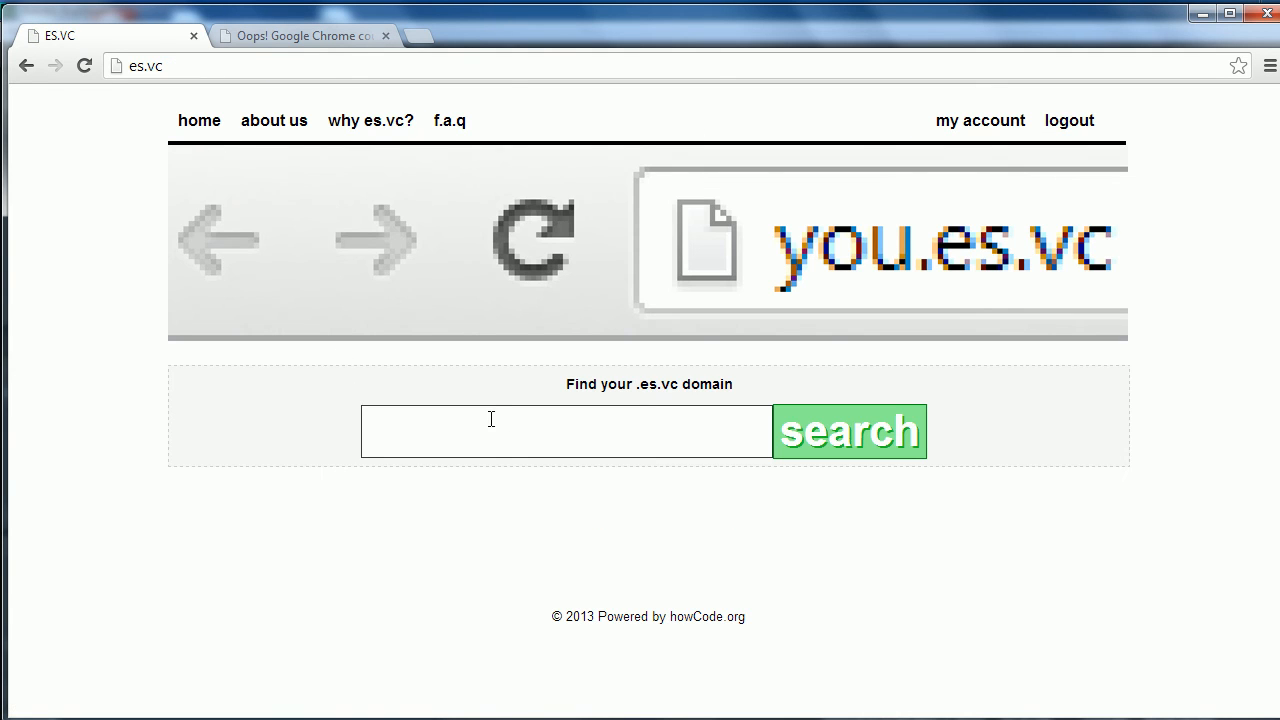
mouse_move(527, 455)
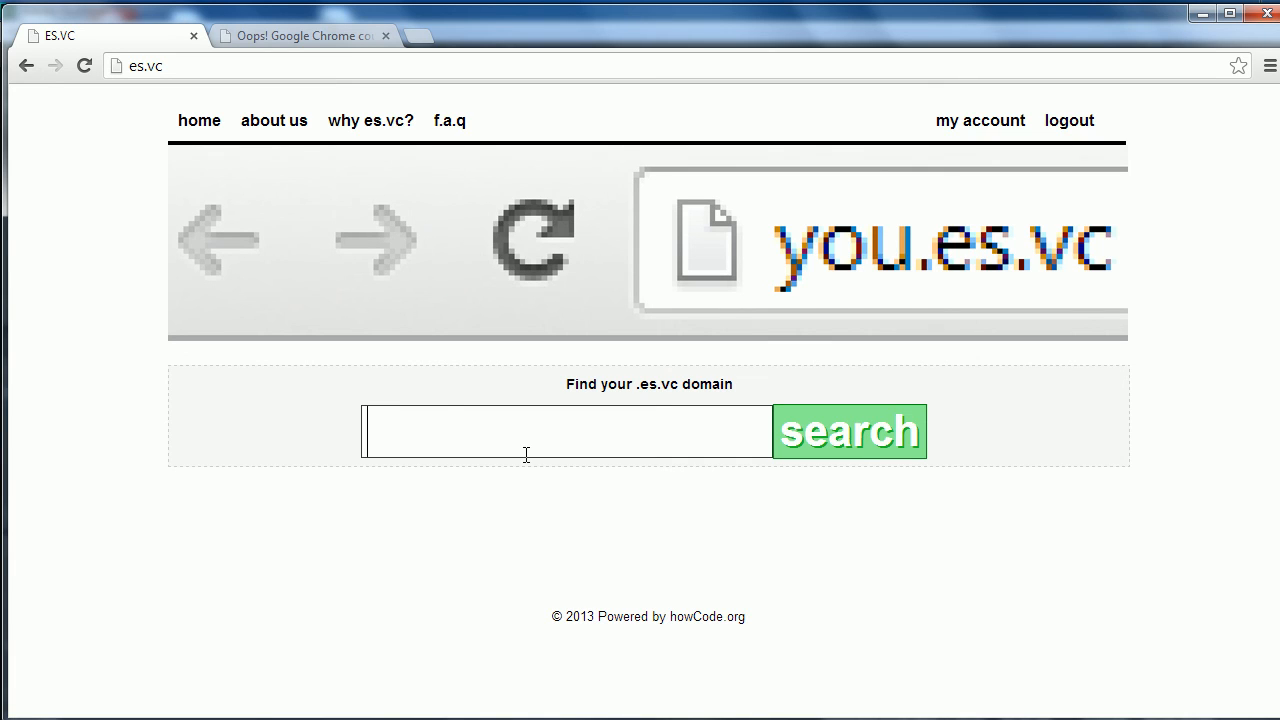
Register hc.es.vc as the sixth domain and open its ES.VC DNS settings.
click(850, 431)
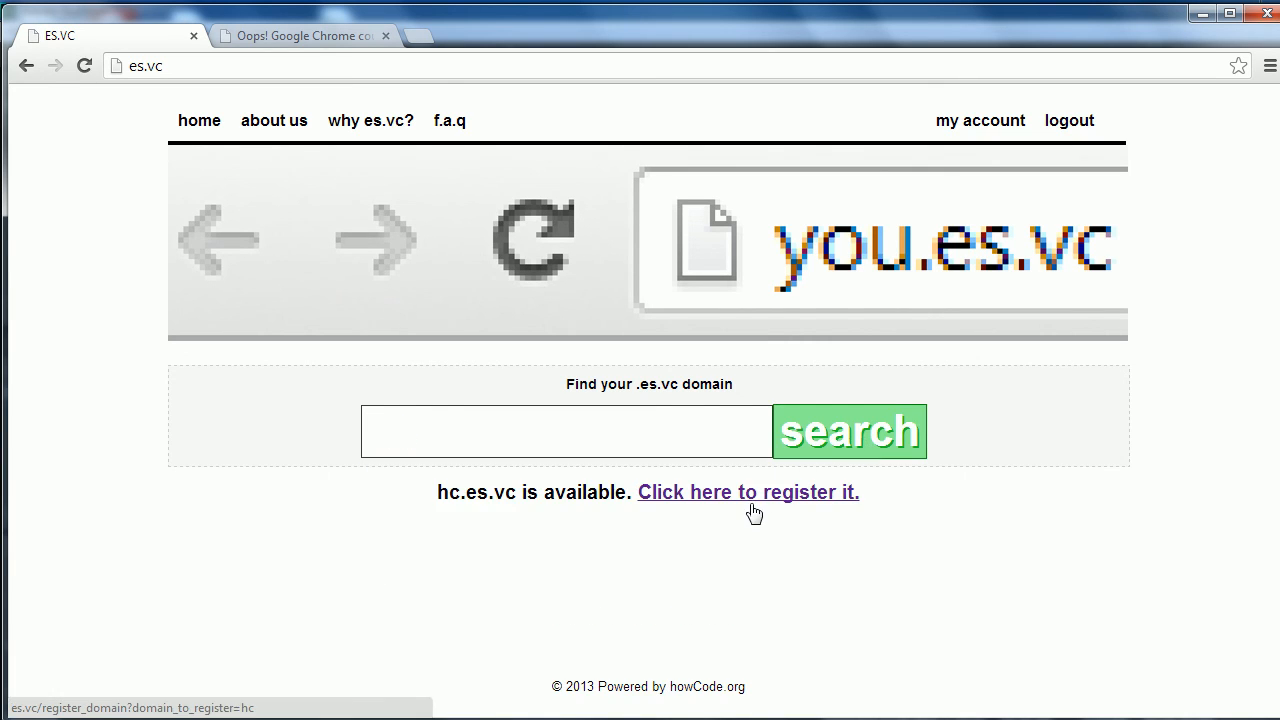
click(748, 492)
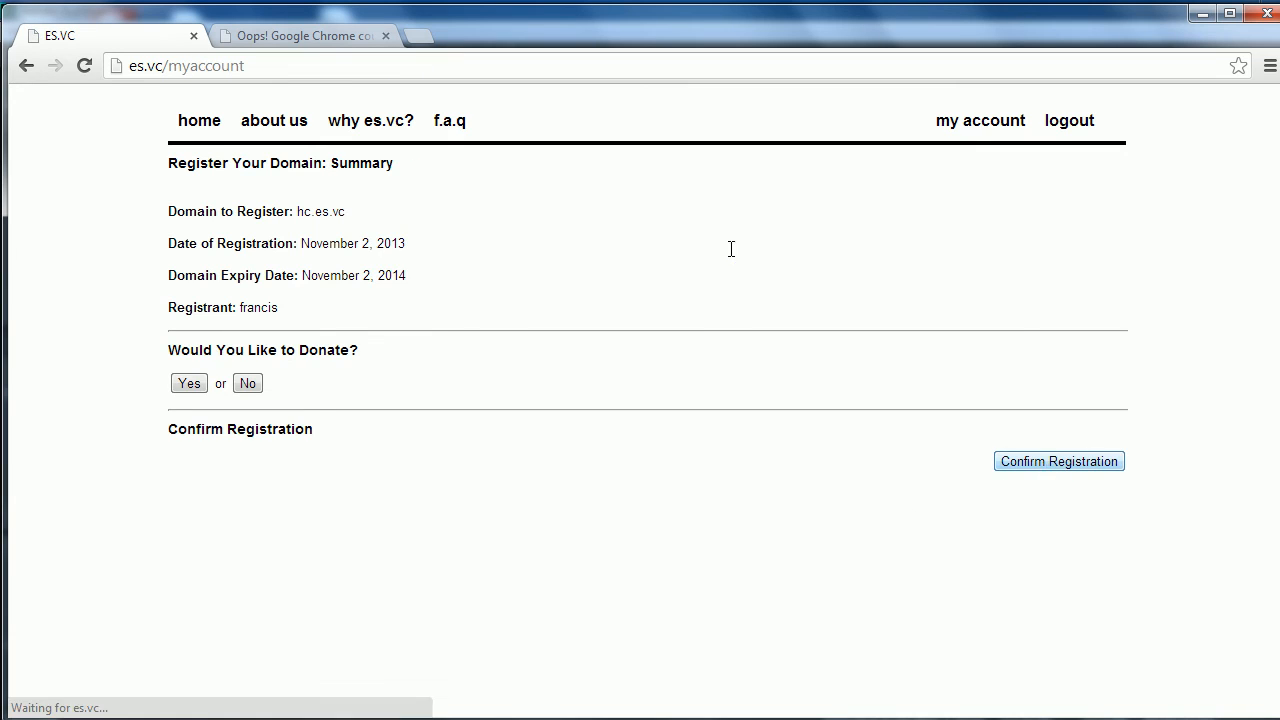
click(1059, 461)
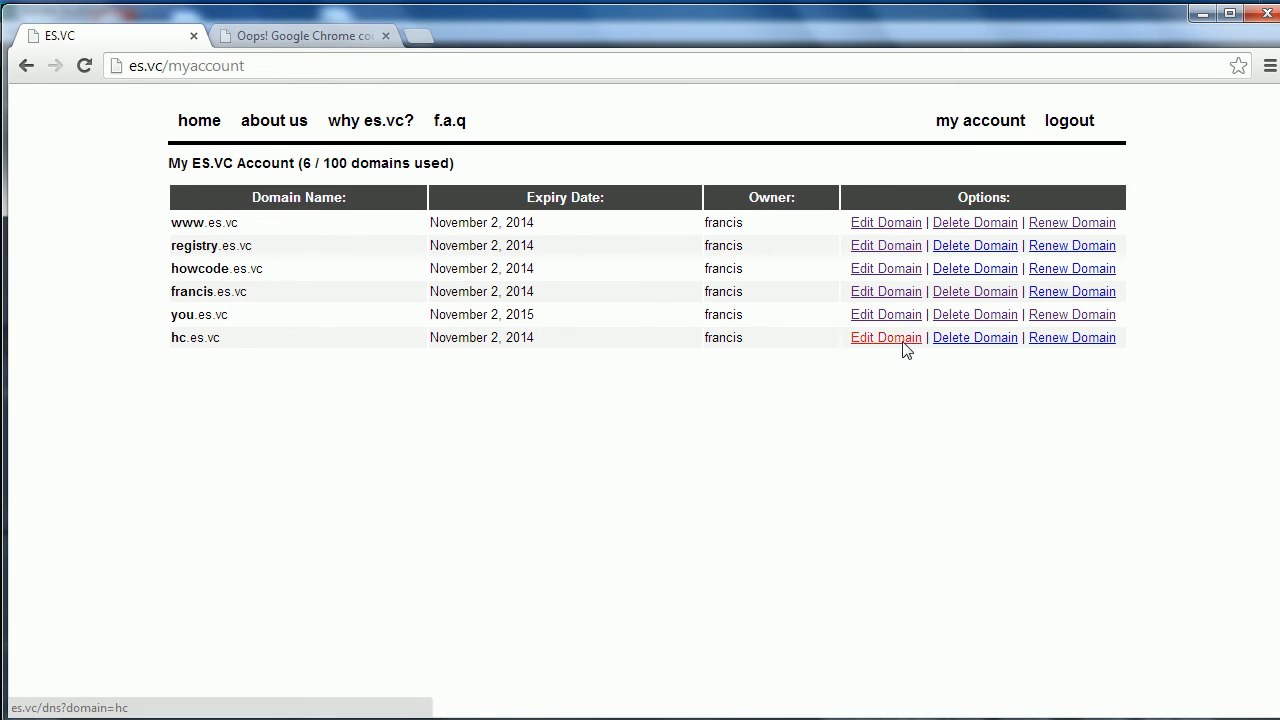
click(886, 337)
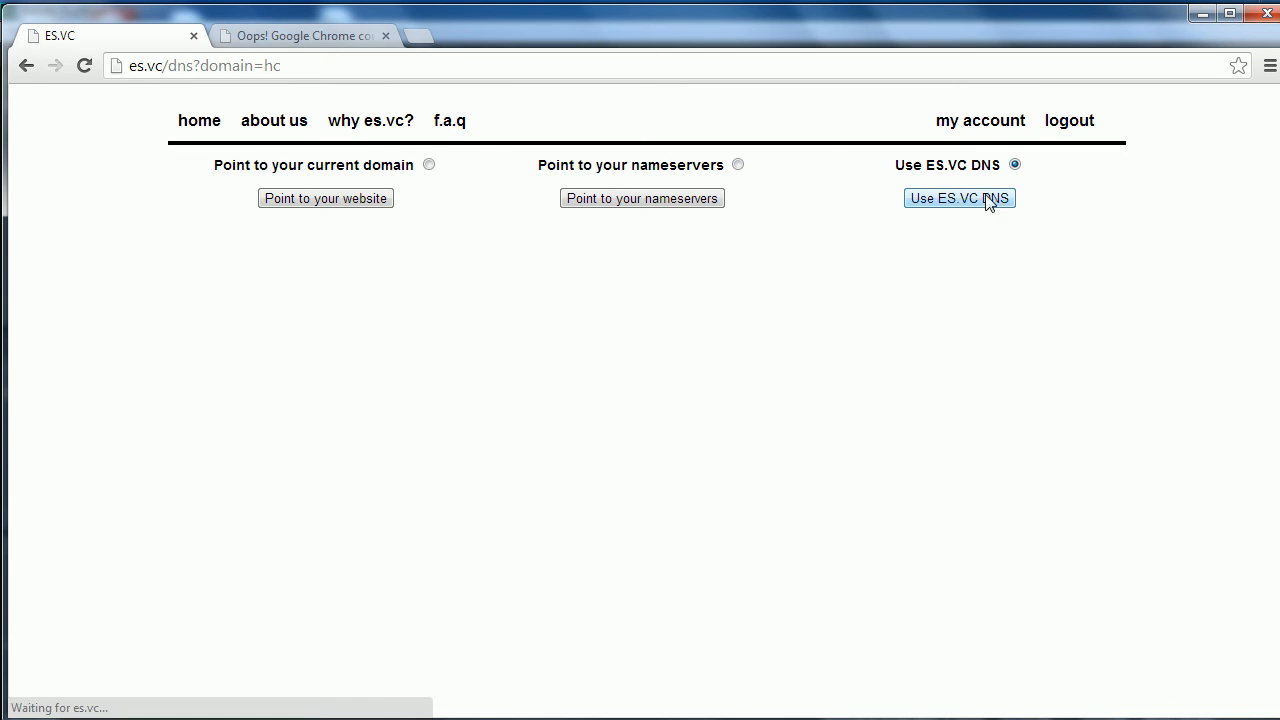
Remove hc.es.vc's default A record to 192.81.210.96 and reload its empty records view.
click(959, 198)
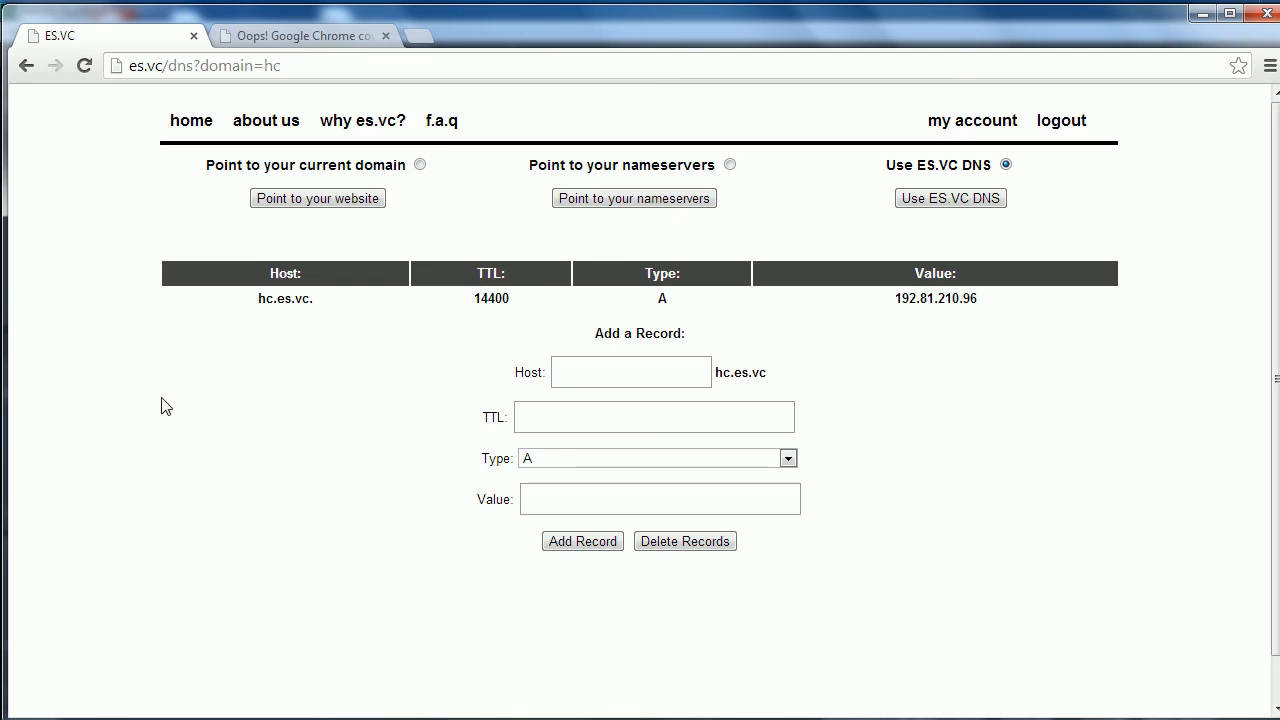
mouse_move(1014, 317)
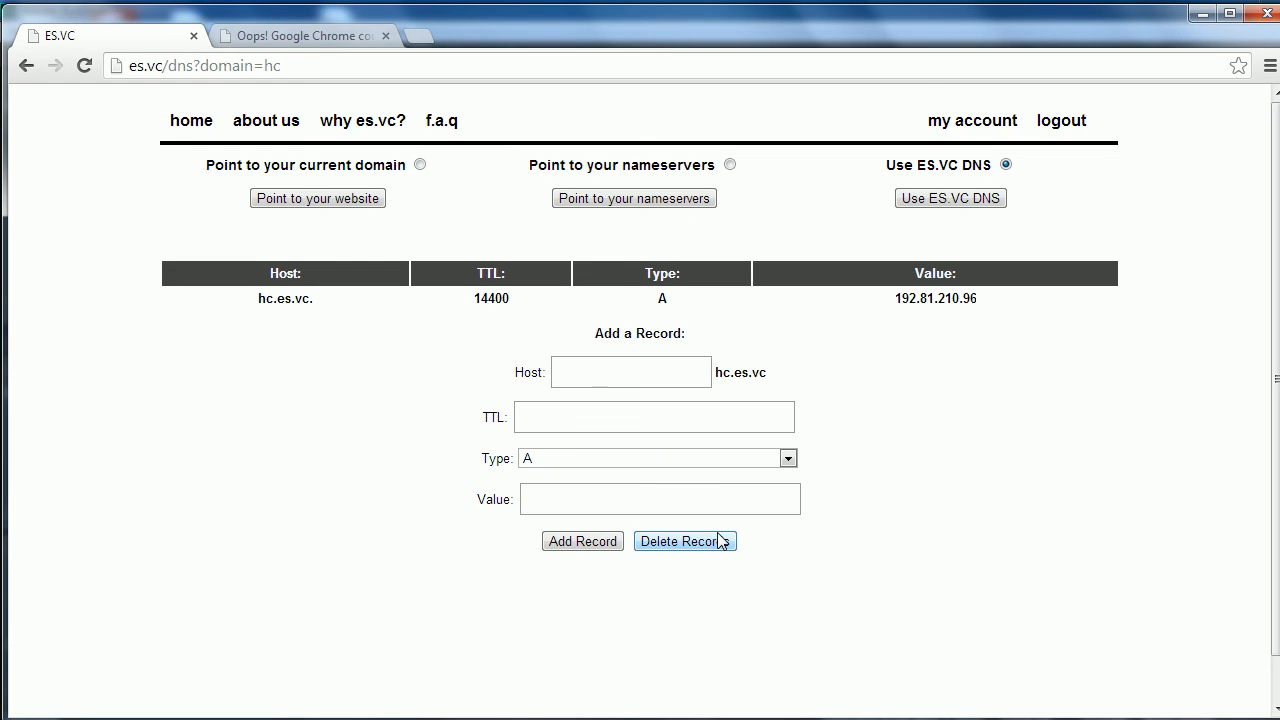
click(685, 541)
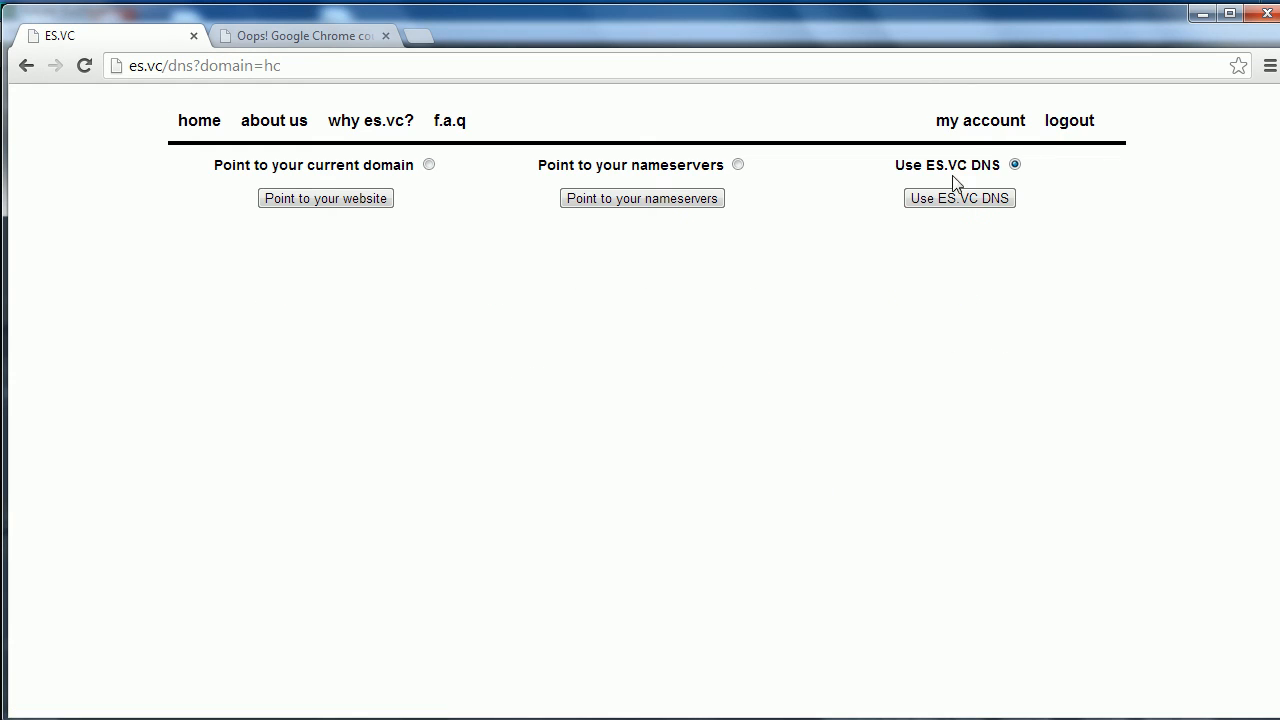
mouse_move(926, 385)
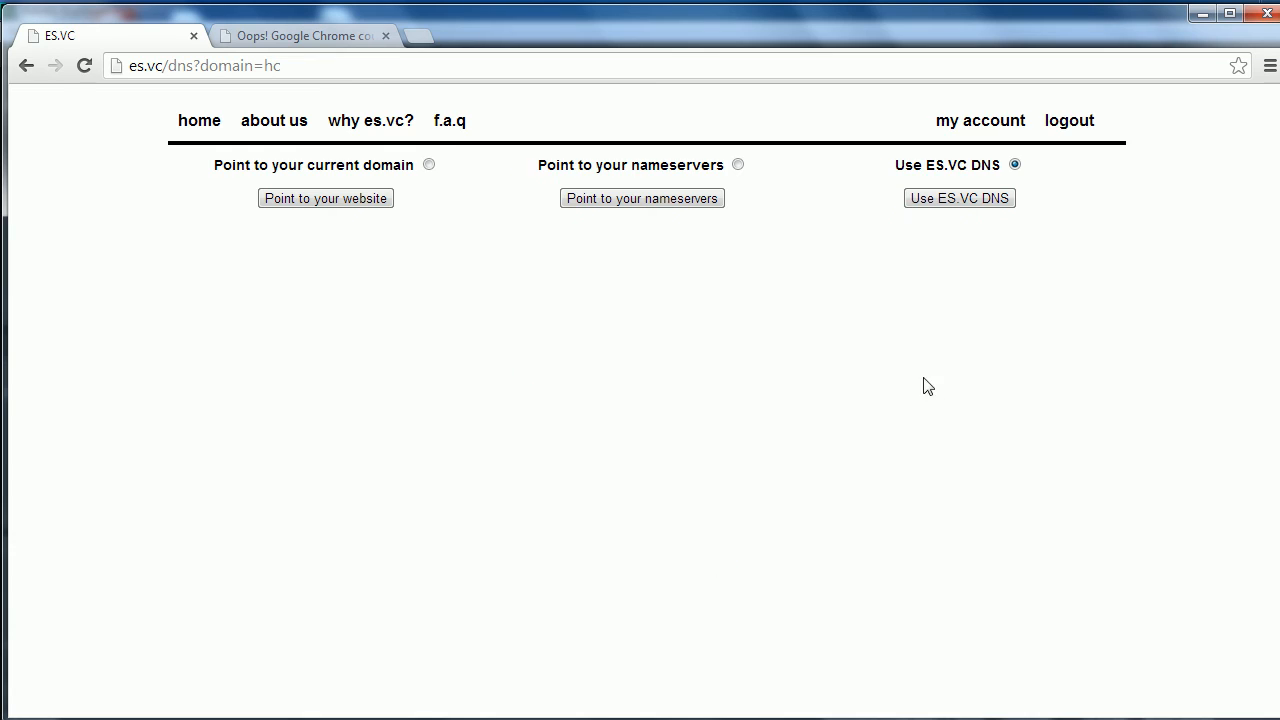
click(958, 197)
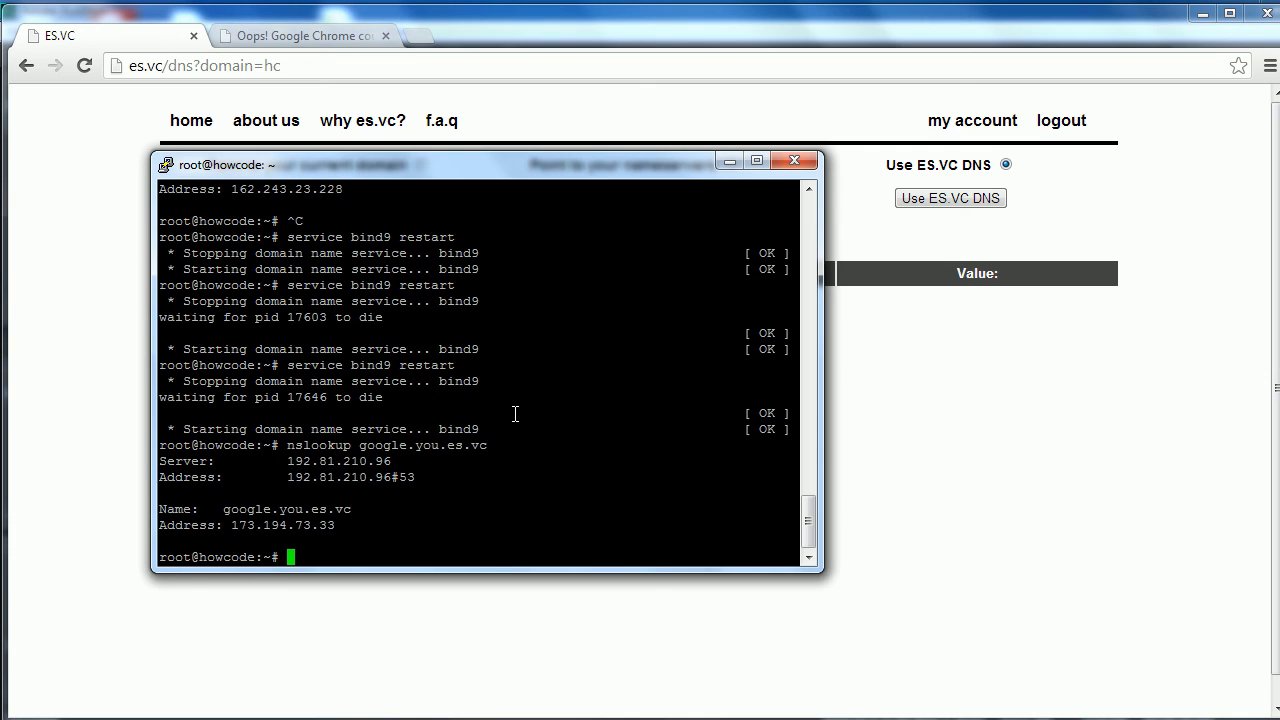
Run 'service bind9 restart' and 'nslookup hc.es.vc' showing 192.81.210.96, then return to Chrome.
text(service bind9 restart)
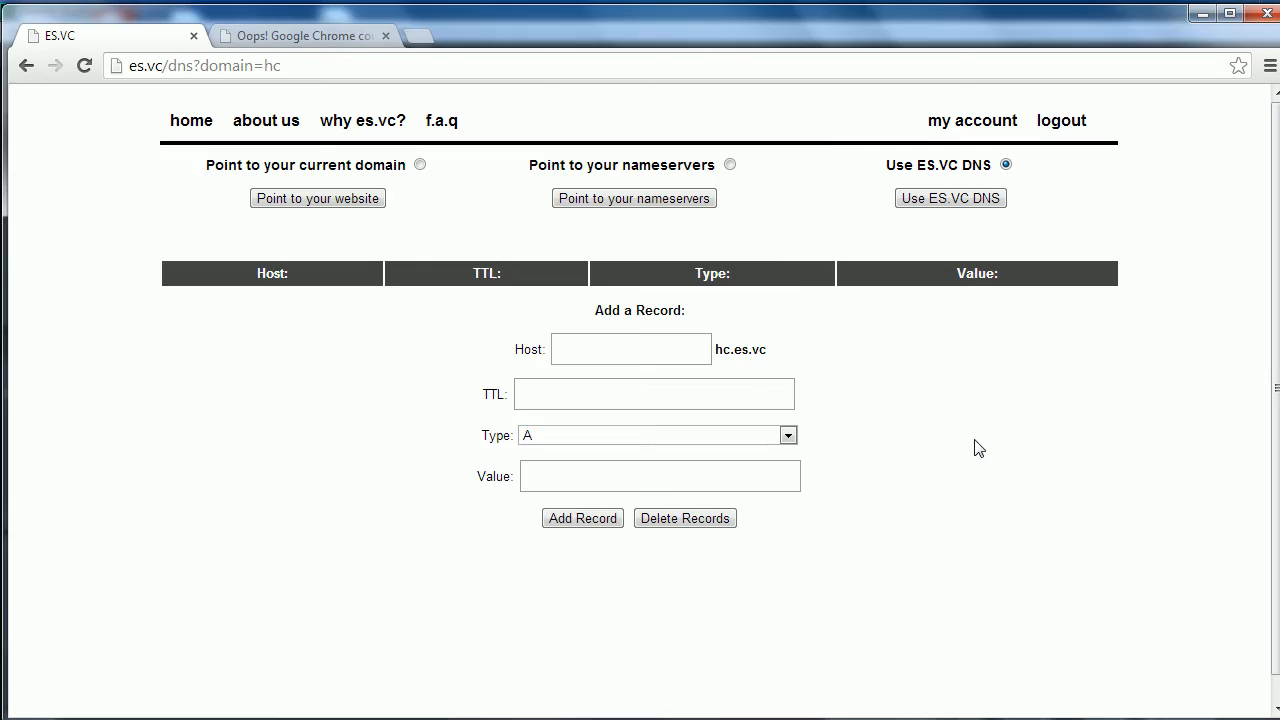
mouse_move(877, 246)
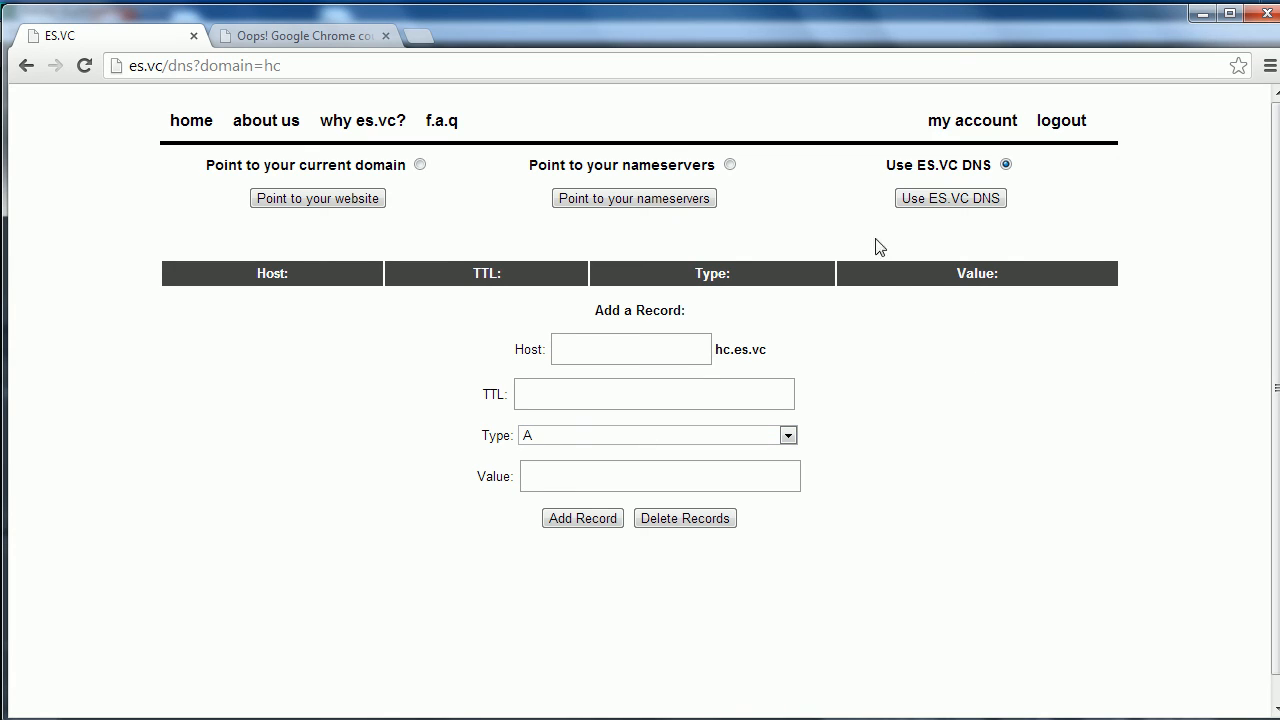
mouse_move(972, 266)
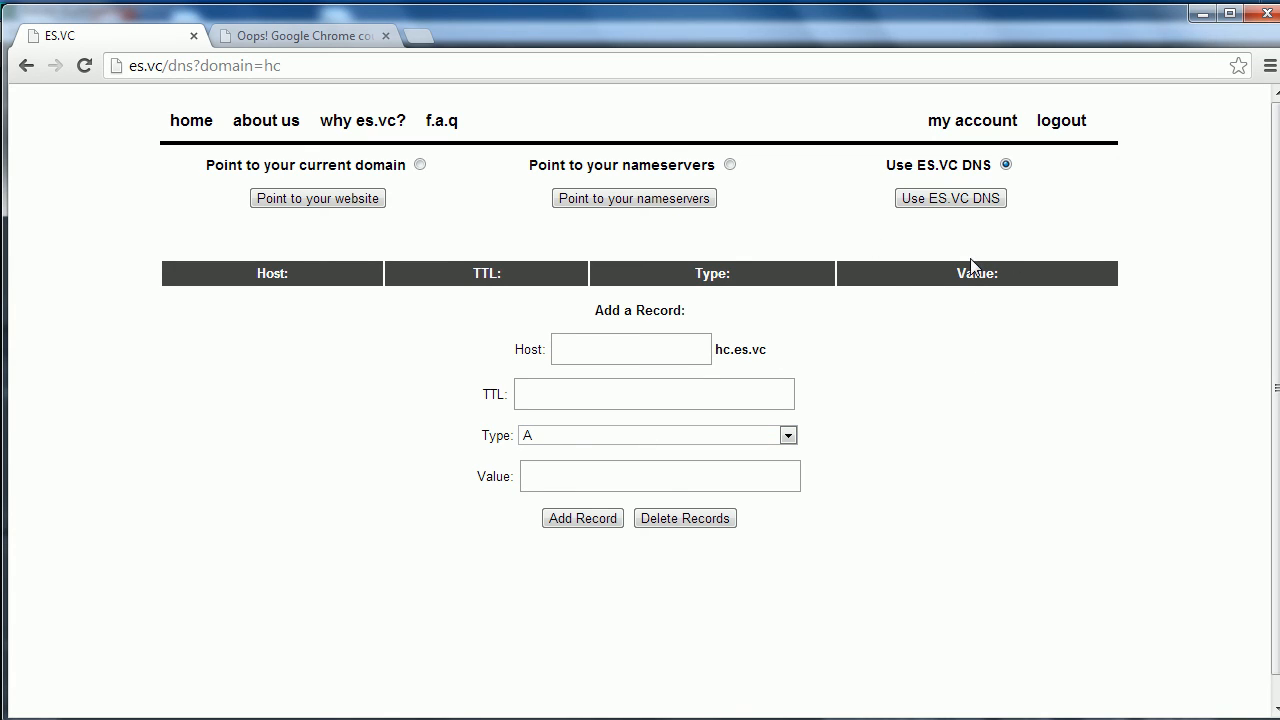
mouse_move(953, 390)
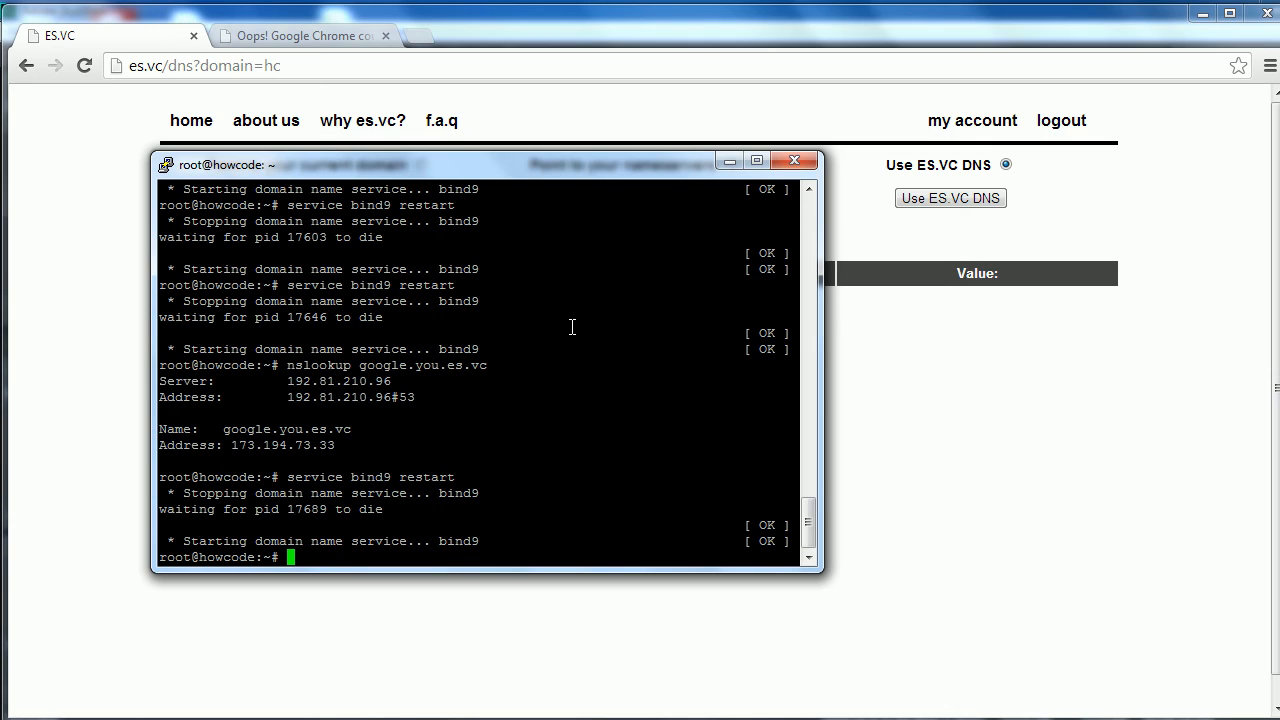
text(nslookup hc.)
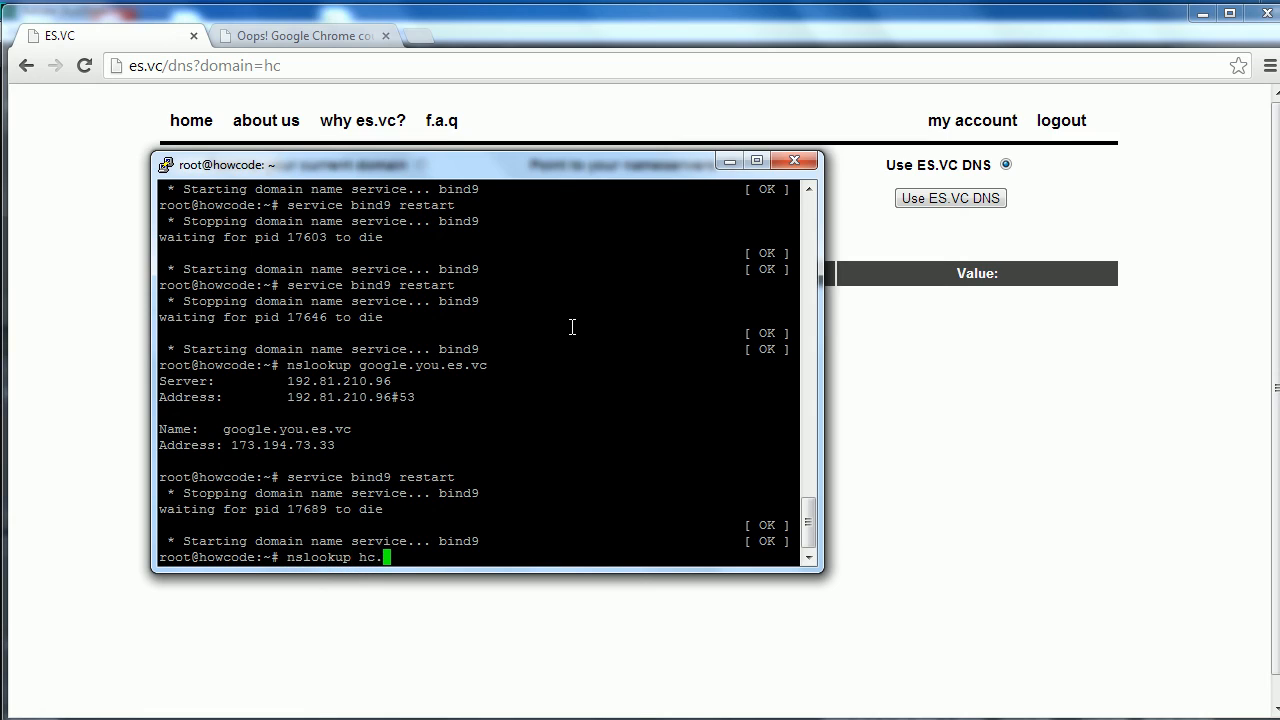
text(es.vc)
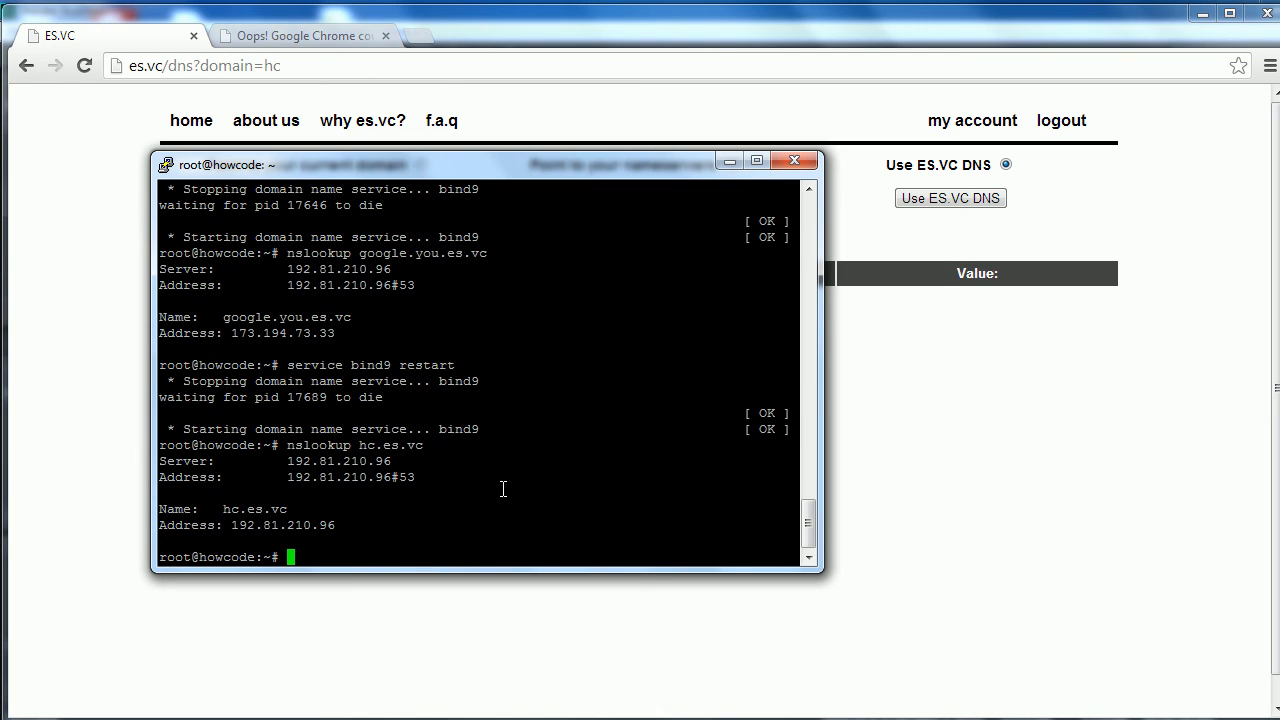
double_click(283, 526)
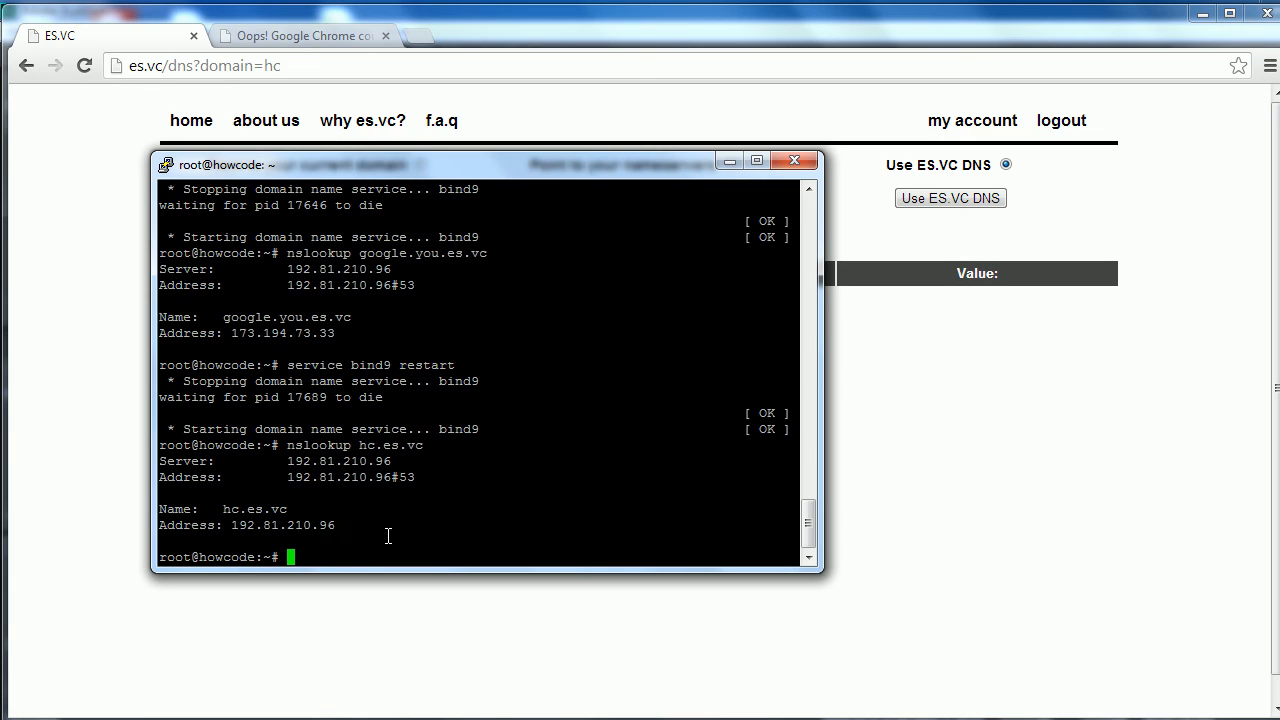
click(793, 160)
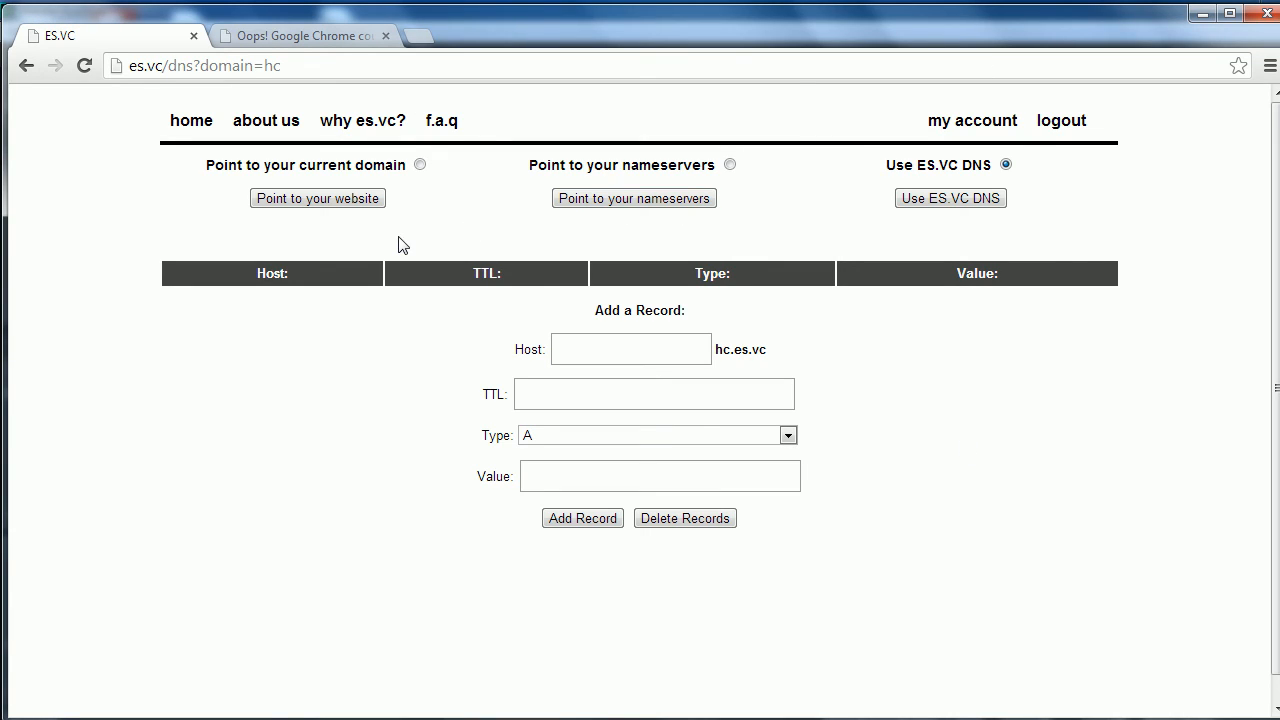
mouse_move(393, 243)
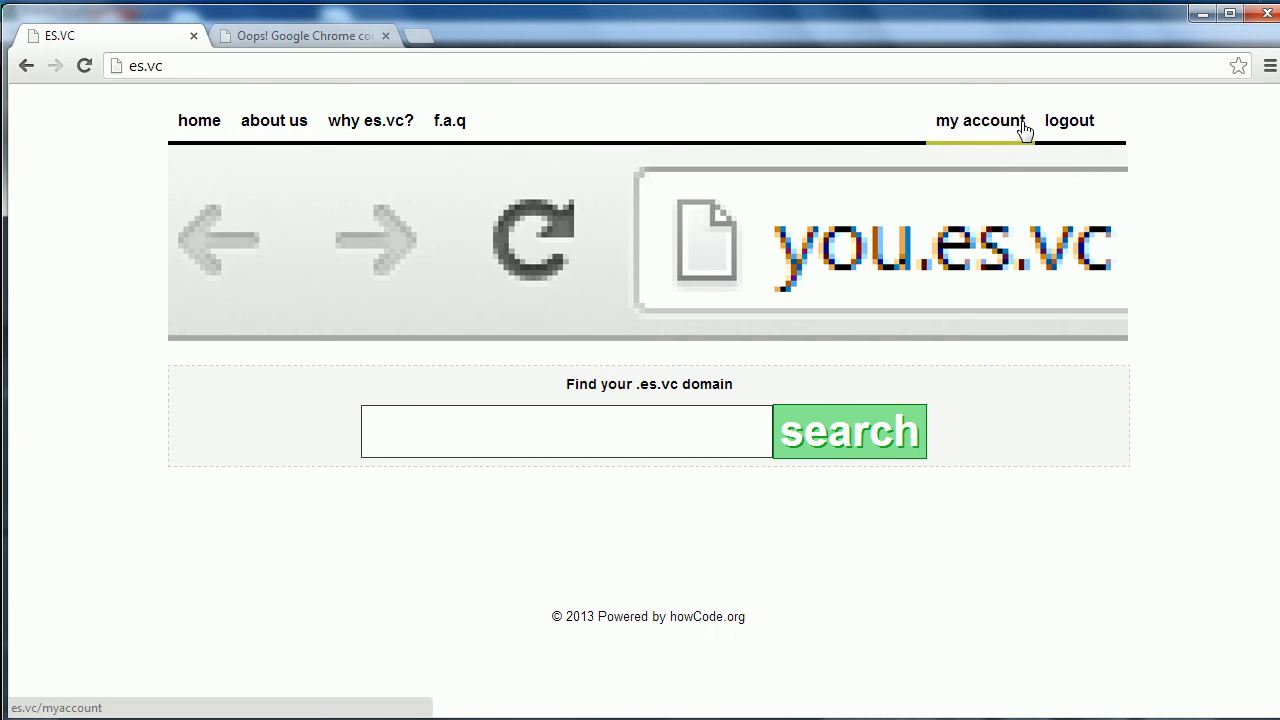
mouse_move(1017, 130)
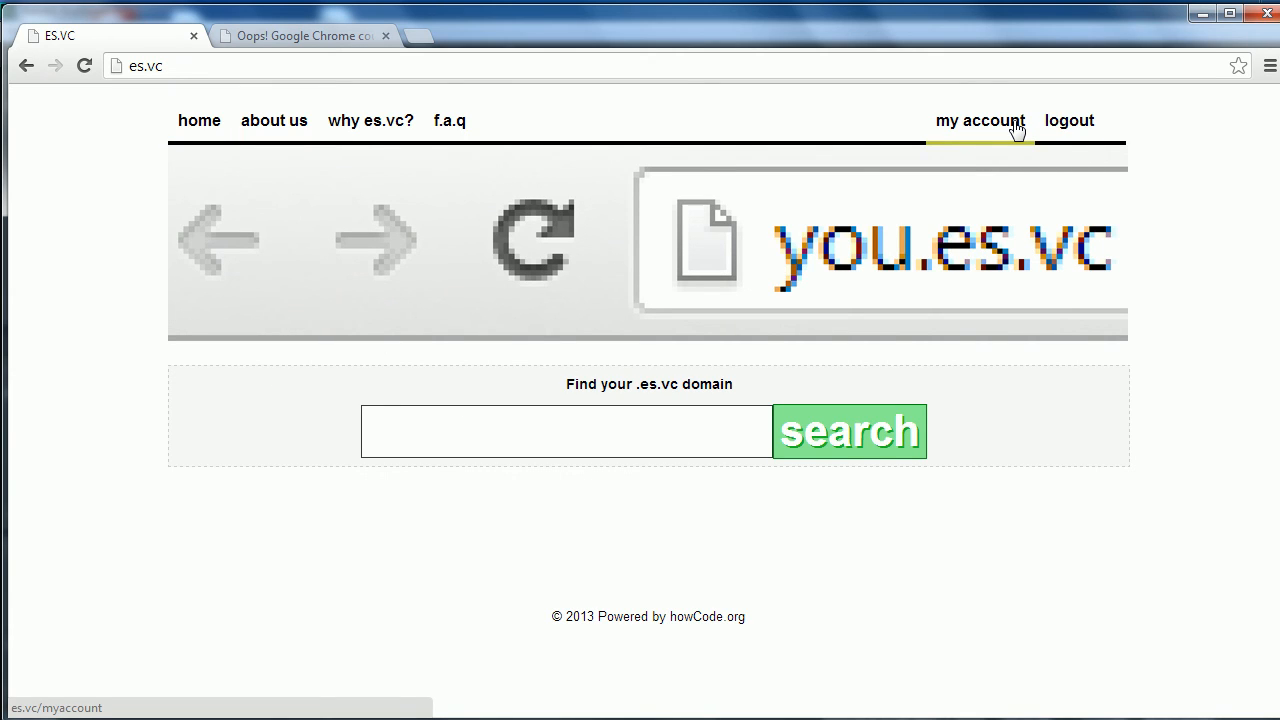
Show the account's list of six registered domains including hc.es.vc.
click(981, 120)
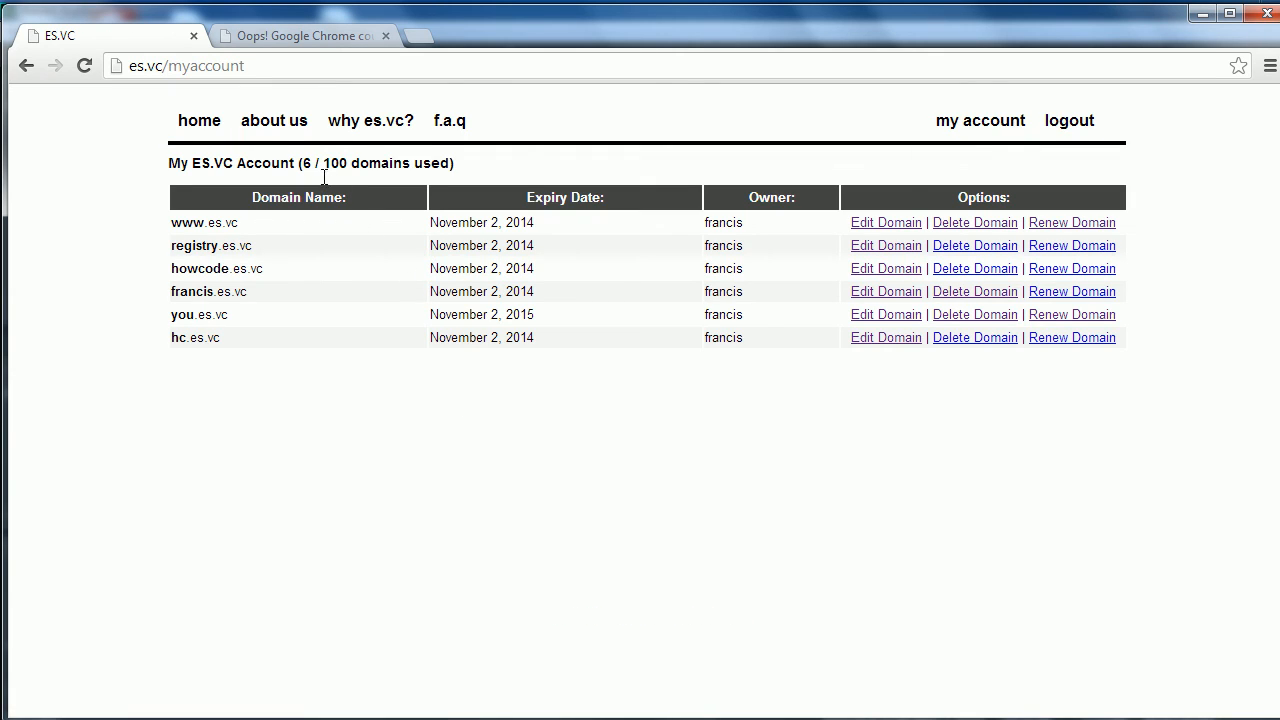
mouse_move(754, 424)
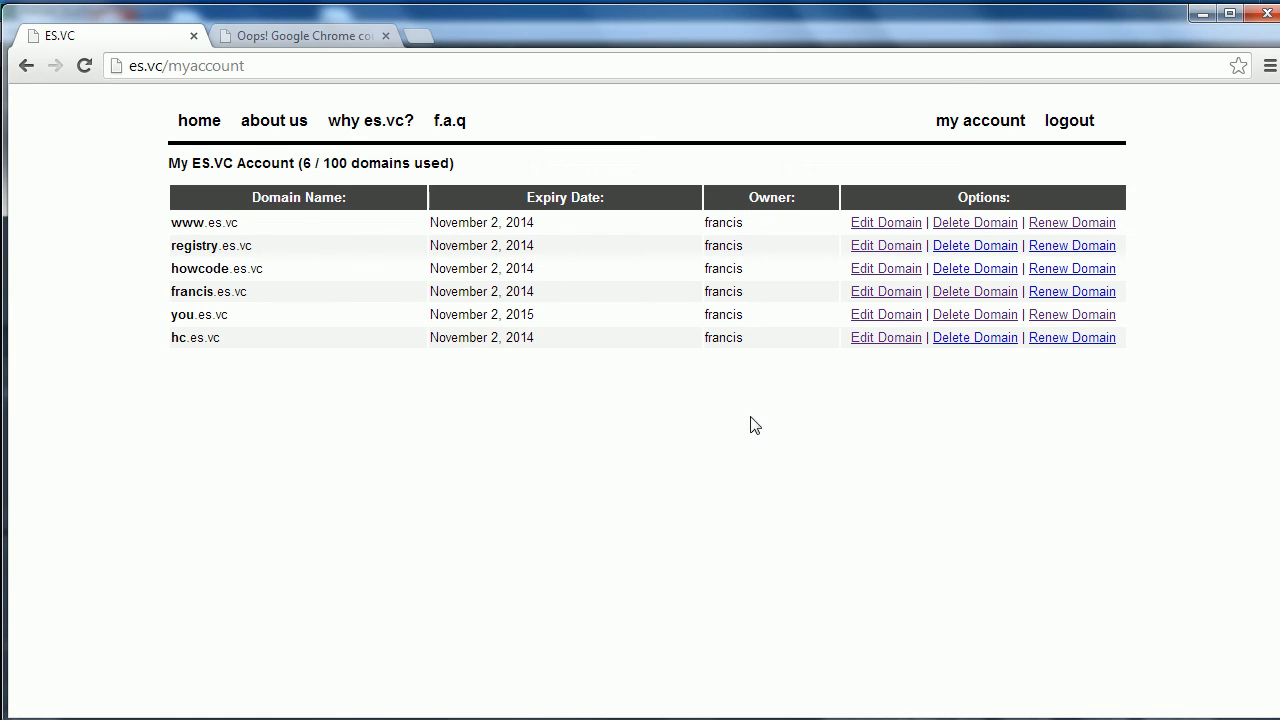